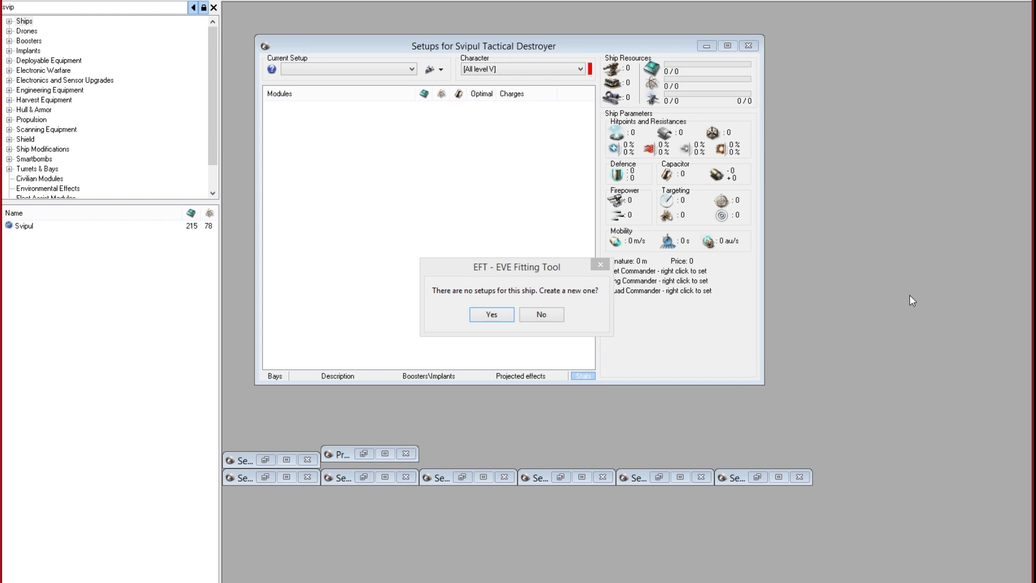
pyautogui.moveTo(904, 303)
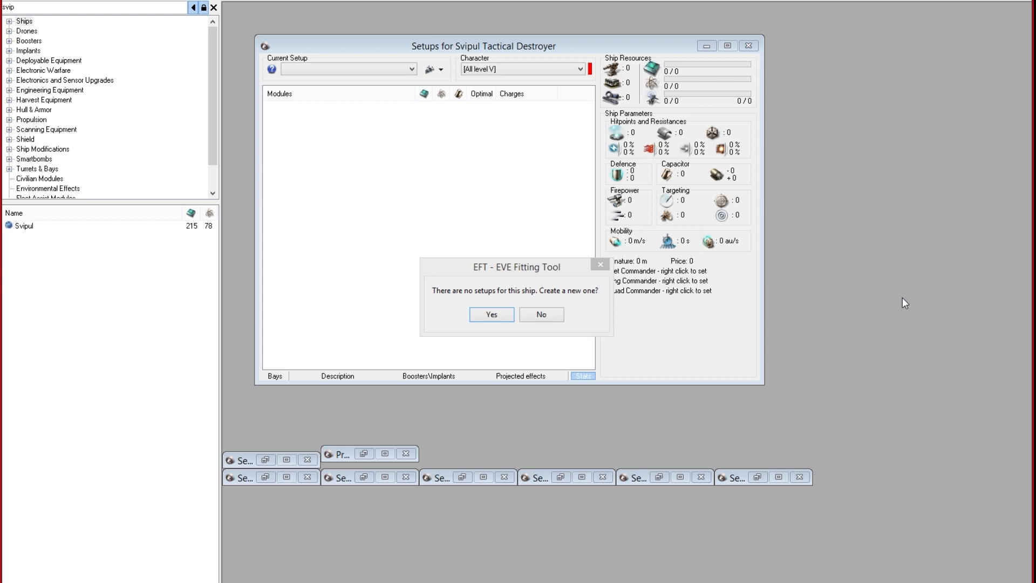
pyautogui.moveTo(891, 304)
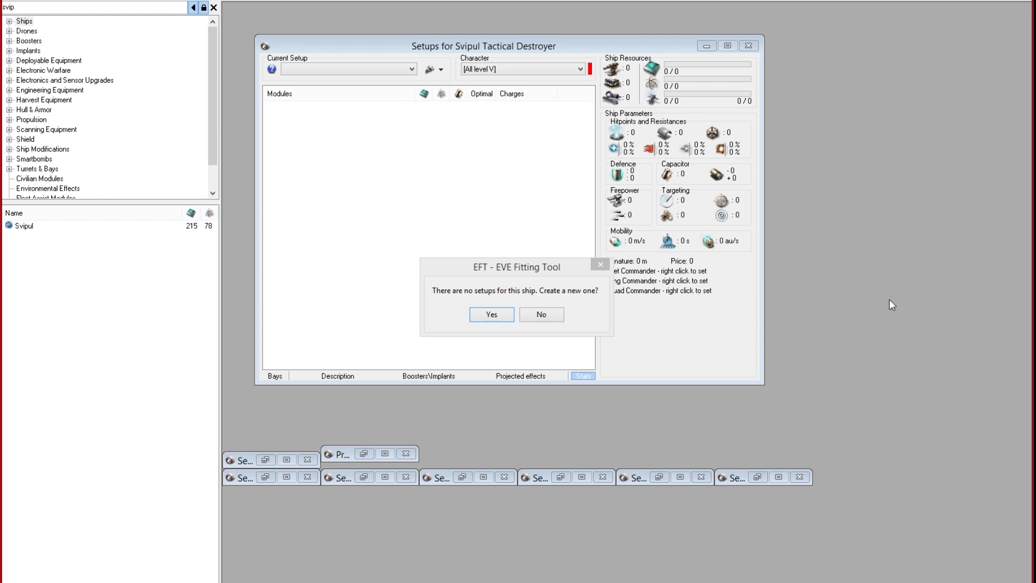
pyautogui.moveTo(883, 316)
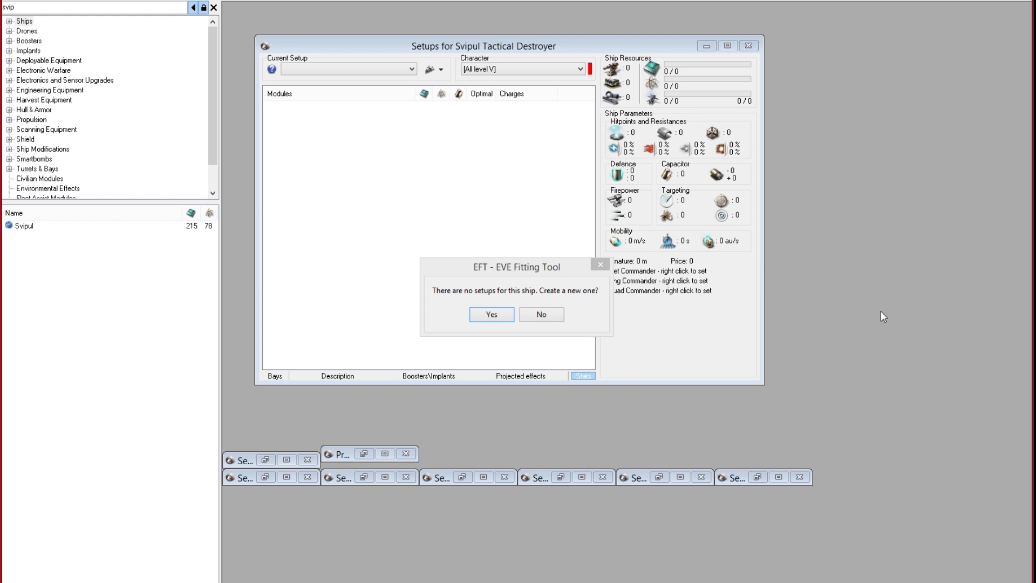
pyautogui.moveTo(831, 298)
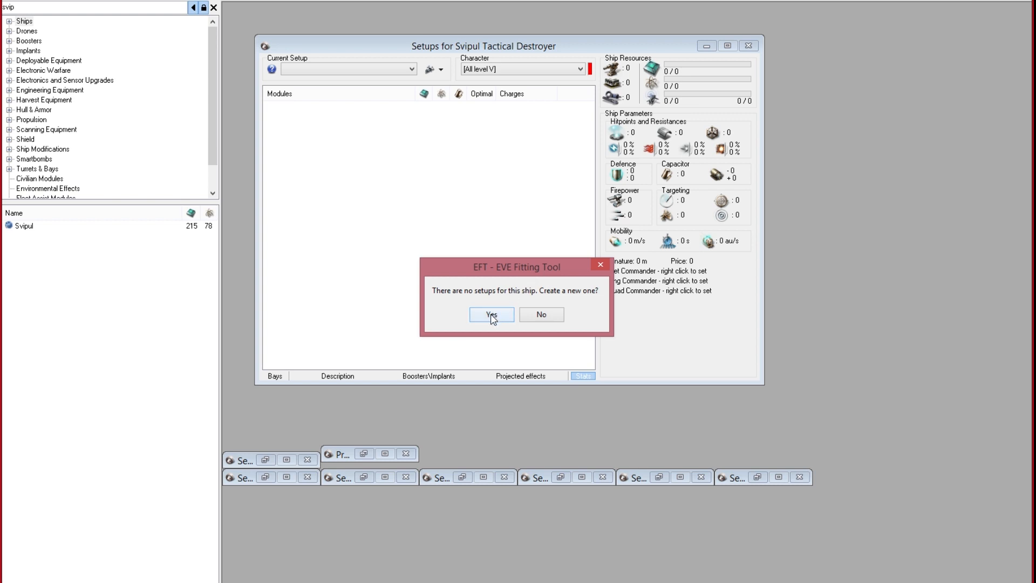
# - Confirm creating the new Svipul setup and name it CZ1 Arty
pyautogui.click(491, 314)
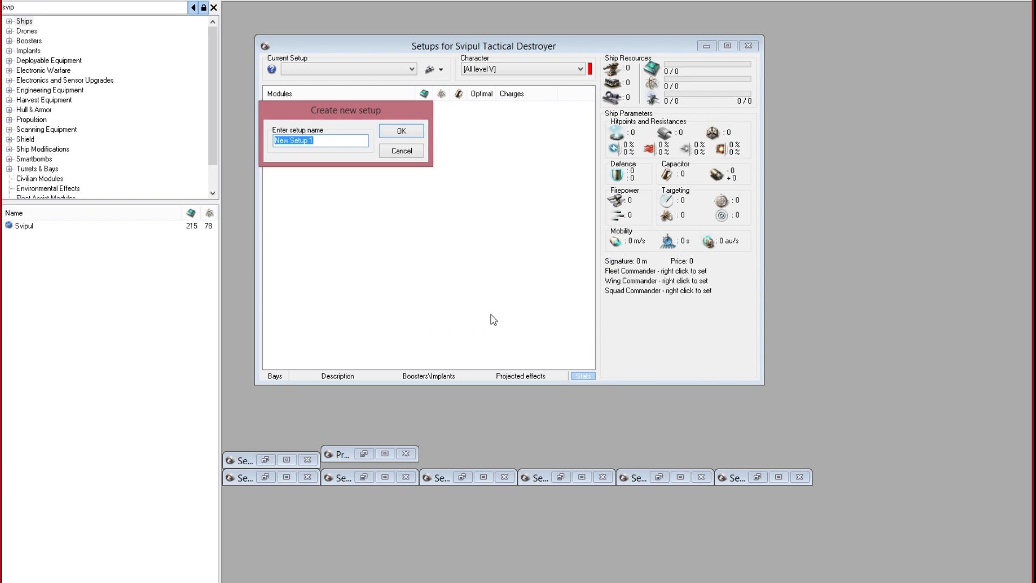
pyautogui.write('CZ1 A')
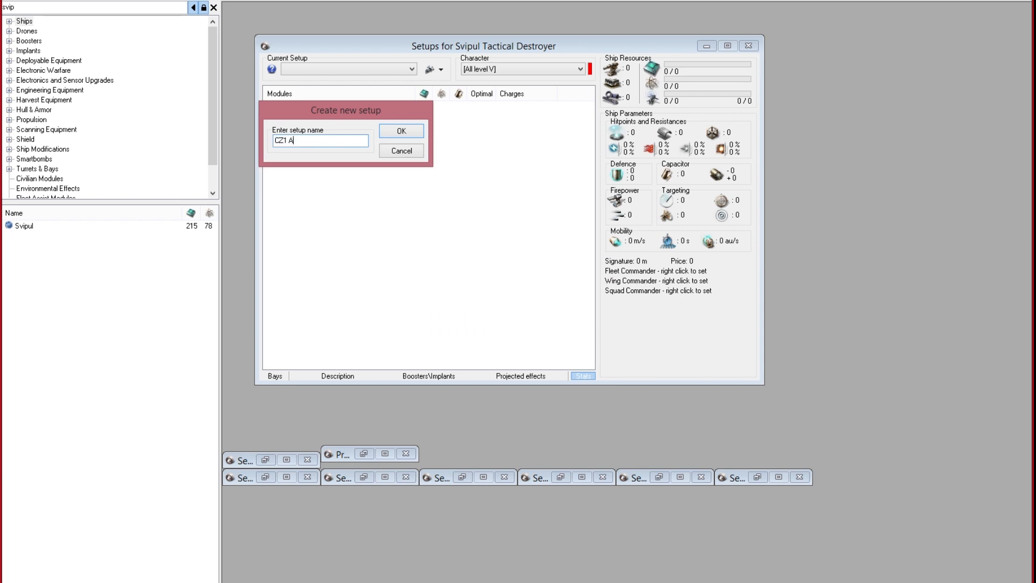
pyautogui.click(400, 131)
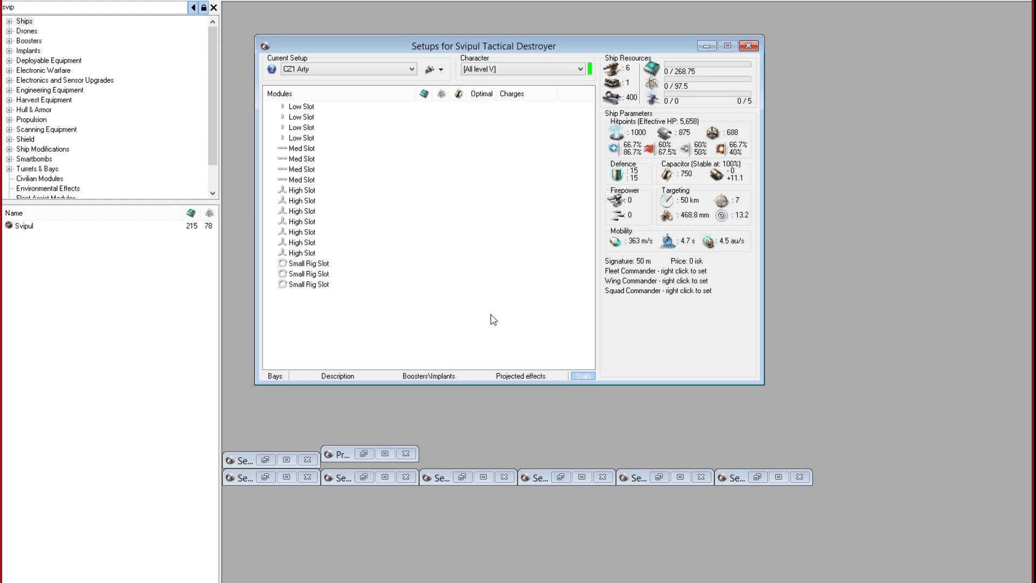
pyautogui.moveTo(20, 5)
pyautogui.write('280')
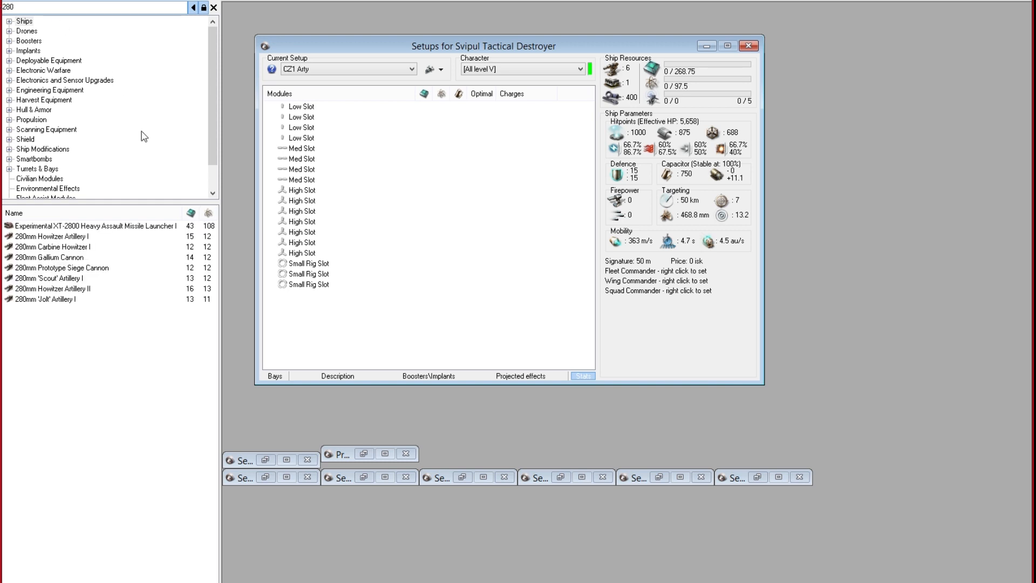
pyautogui.moveTo(174, 246)
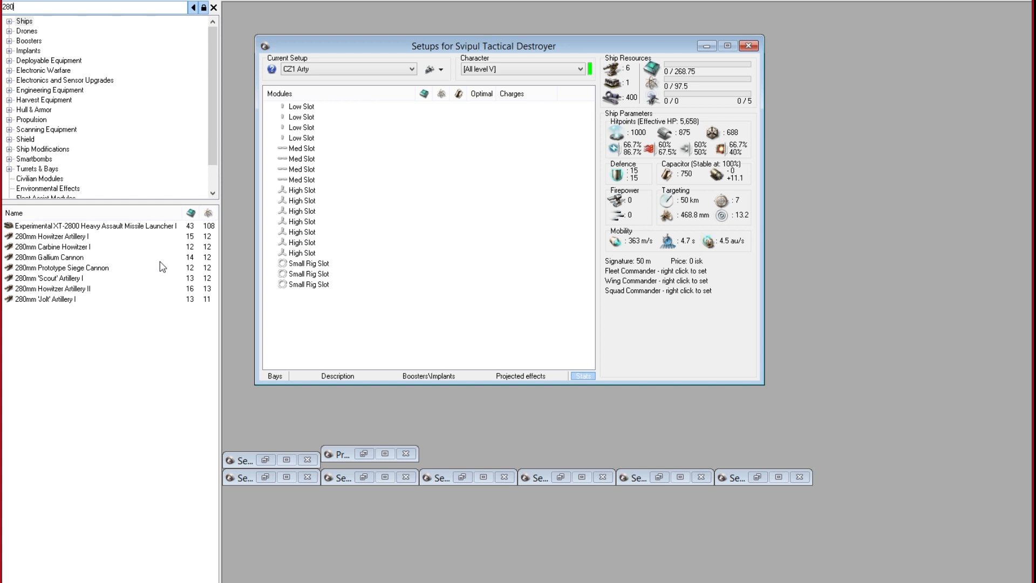
pyautogui.moveTo(30, 294)
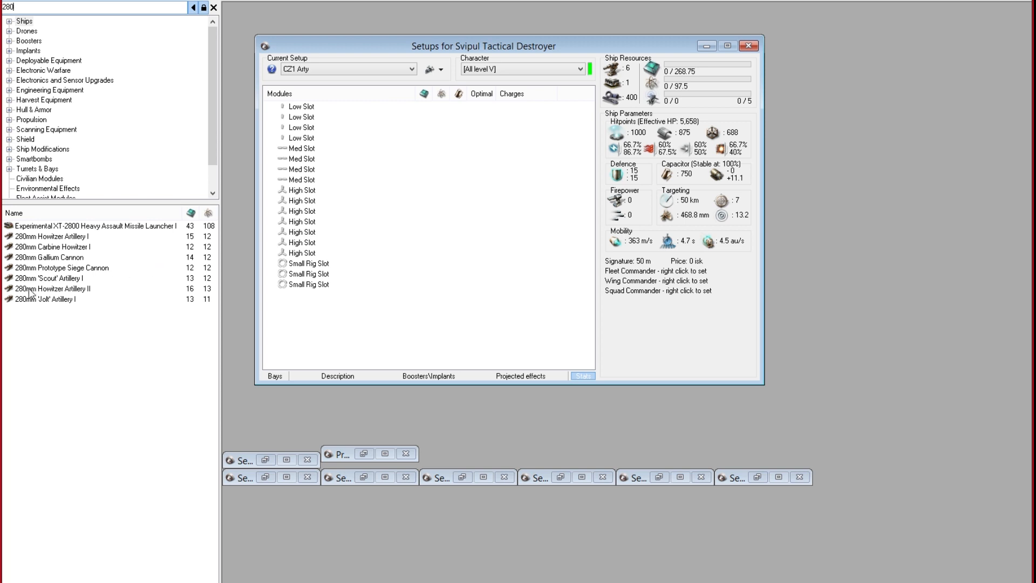
# - Fit 280mm Howitzer Artillery II turrets loaded with EMP S into the high slots
pyautogui.doubleClick(53, 288)
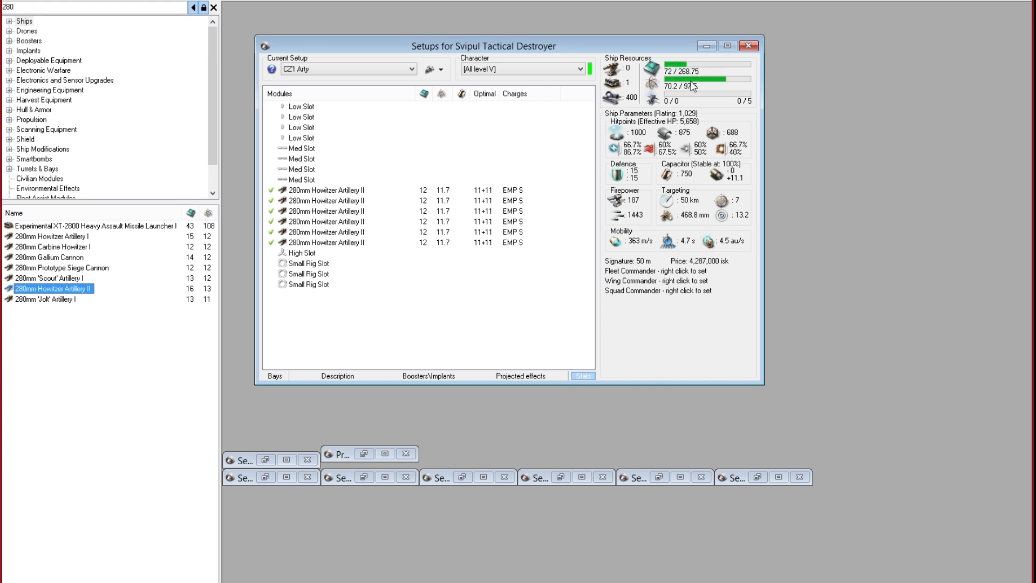
pyautogui.moveTo(457, 316)
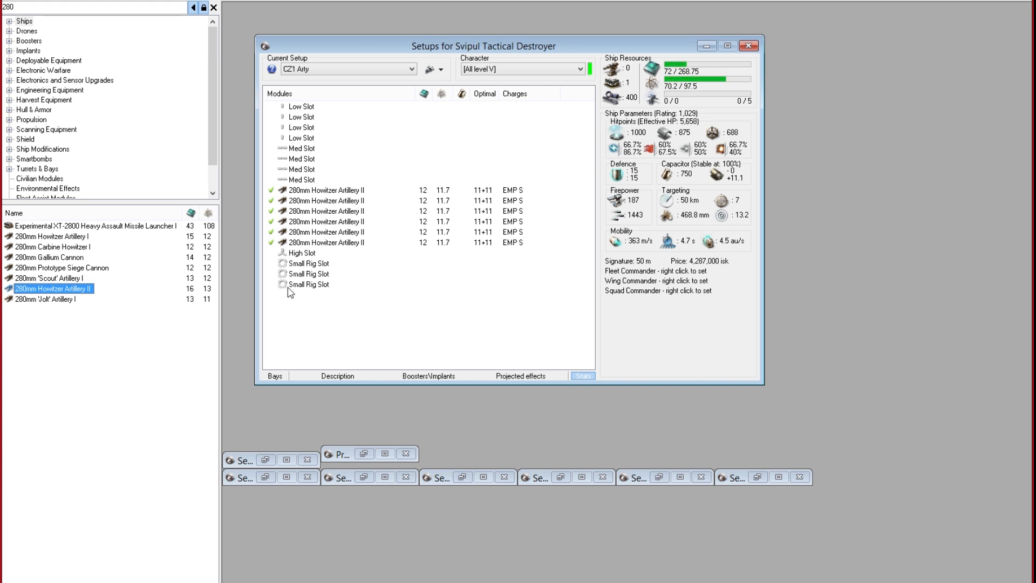
pyautogui.moveTo(357, 248)
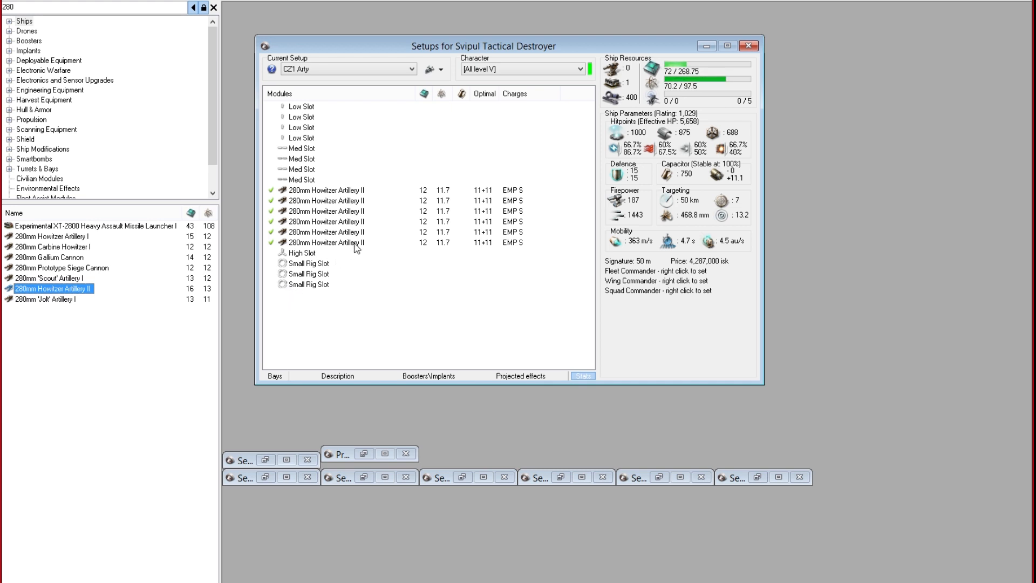
pyautogui.moveTo(348, 246)
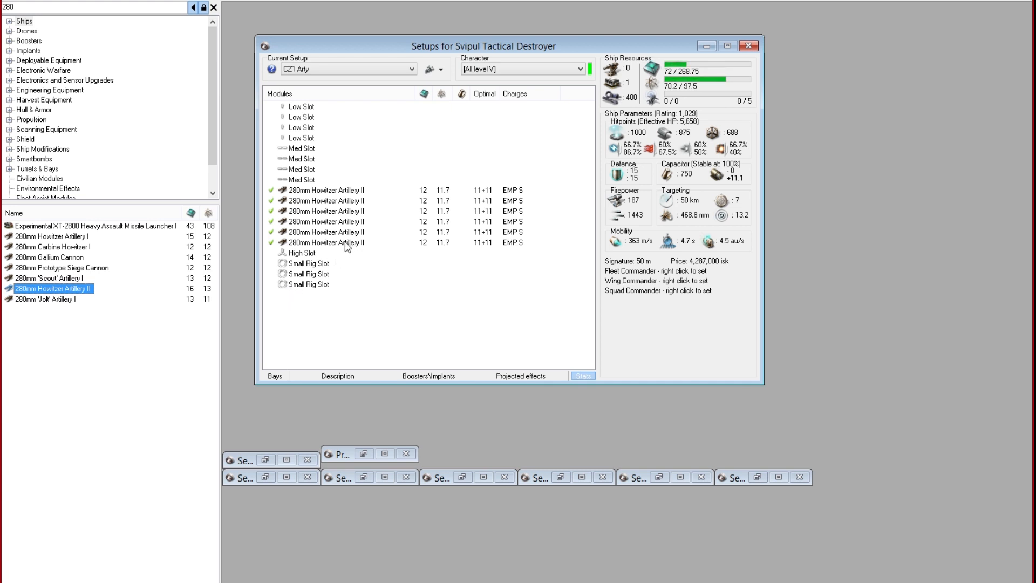
pyautogui.click(326, 242)
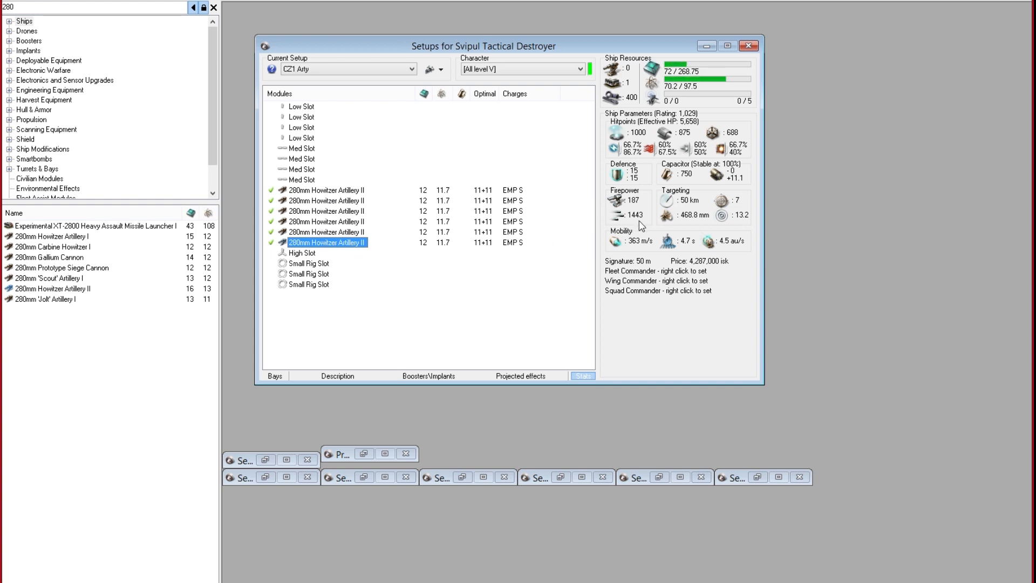
pyautogui.moveTo(635, 200)
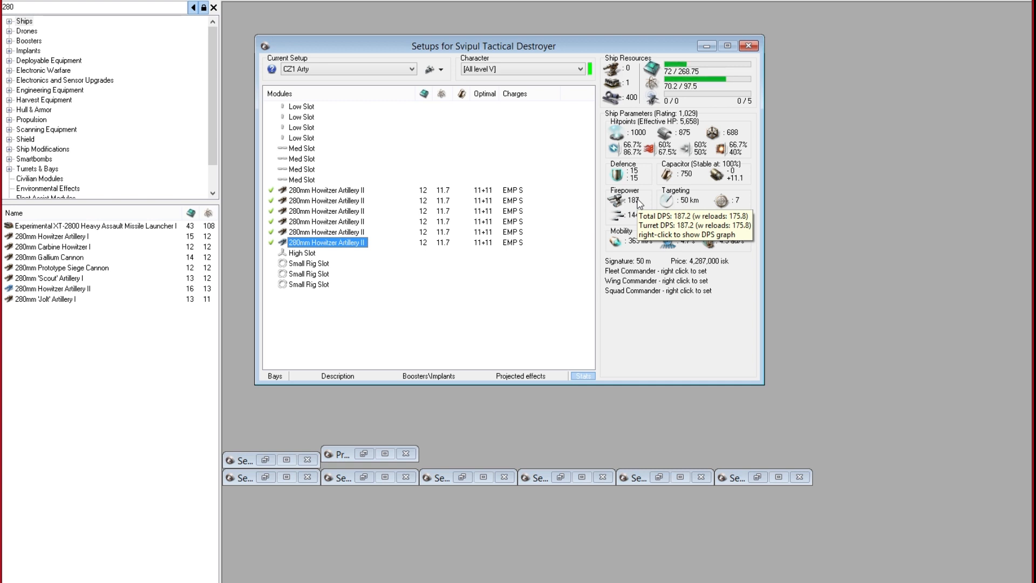
pyautogui.moveTo(334, 262)
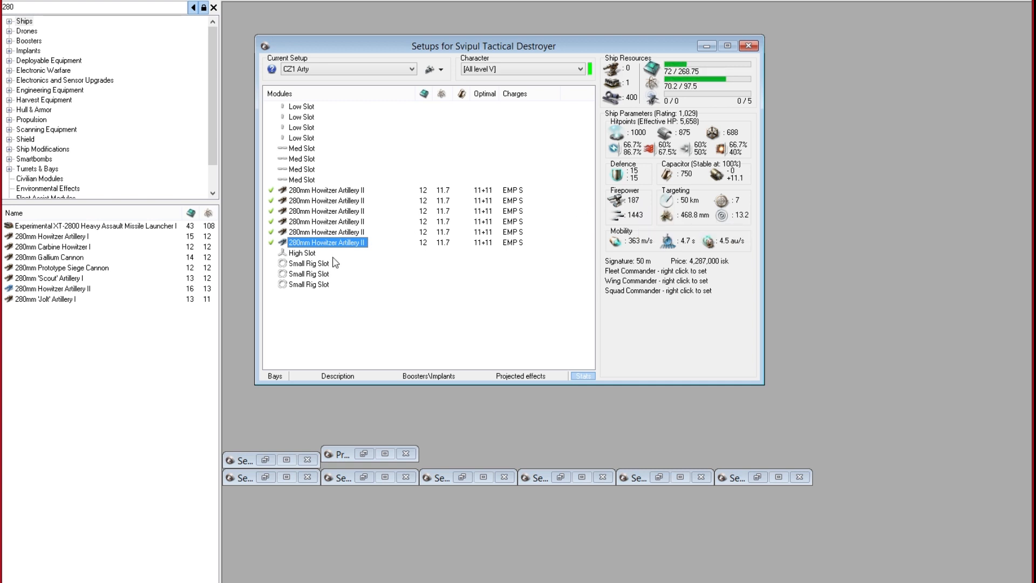
# - Select all six howitzers and load Republic Fleet EMP S into them
pyautogui.click(323, 211)
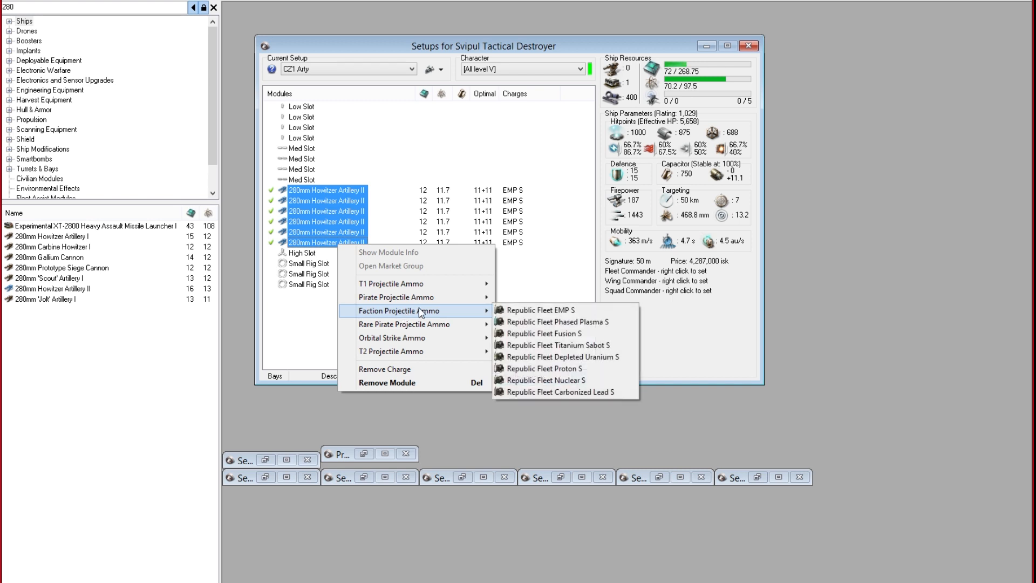
pyautogui.click(539, 310)
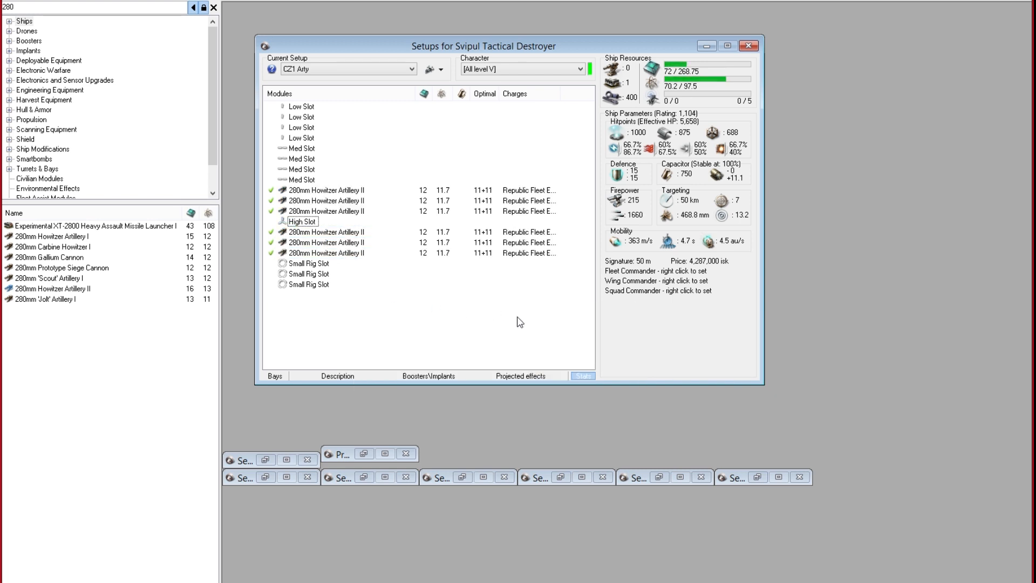
pyautogui.moveTo(317, 227)
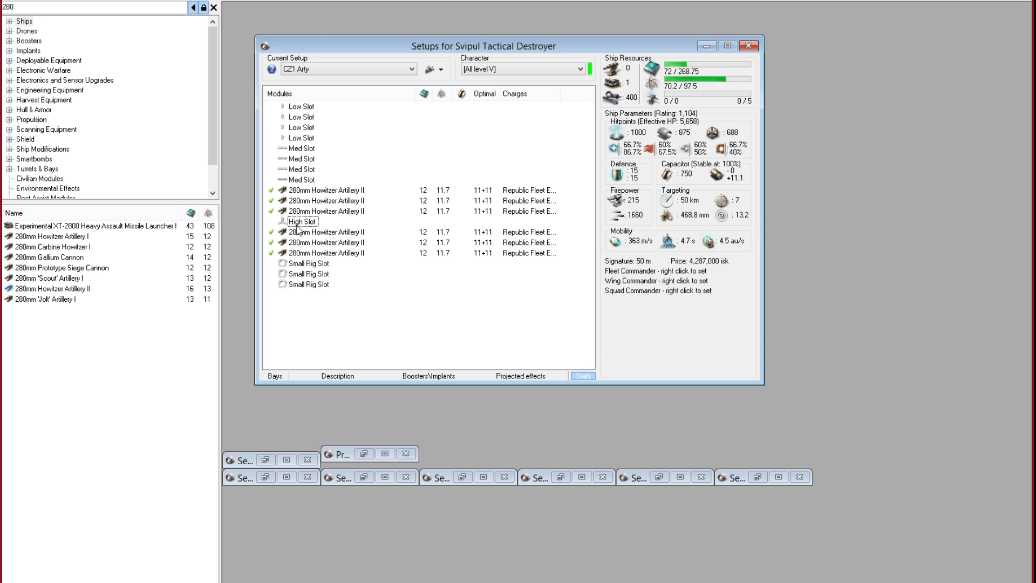
pyautogui.moveTo(314, 193)
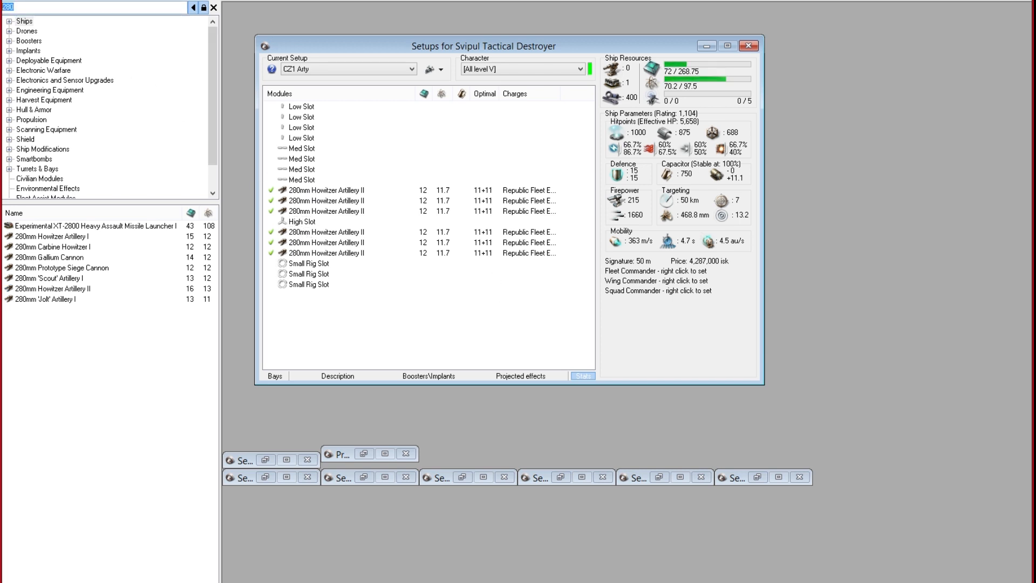
# - Search '1mn' to find the Limited 1MN Microwarpdrive I for a med slot
pyautogui.write('1mn')
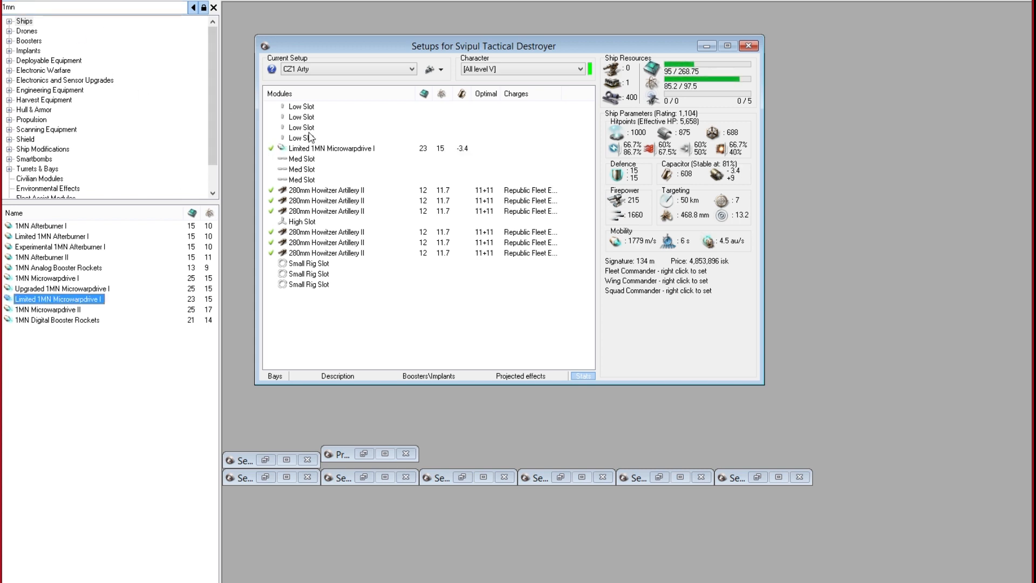
pyautogui.moveTo(301, 107)
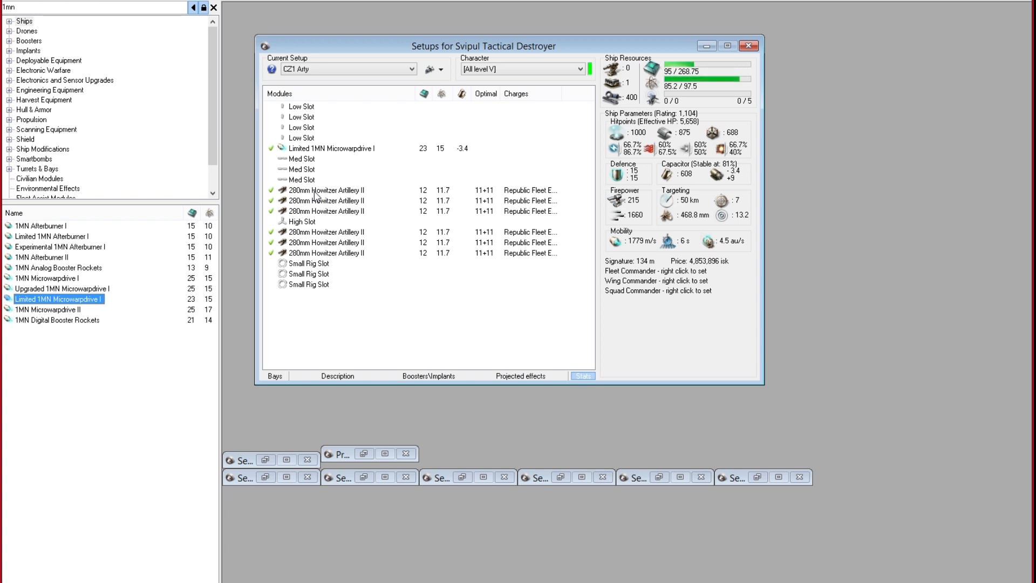
pyautogui.moveTo(271, 193)
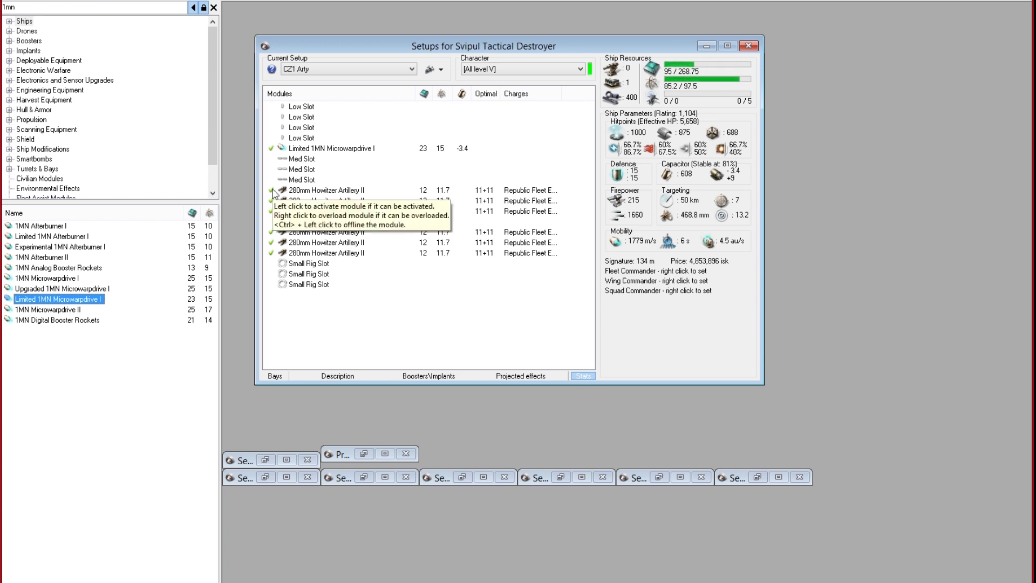
pyautogui.moveTo(377, 284)
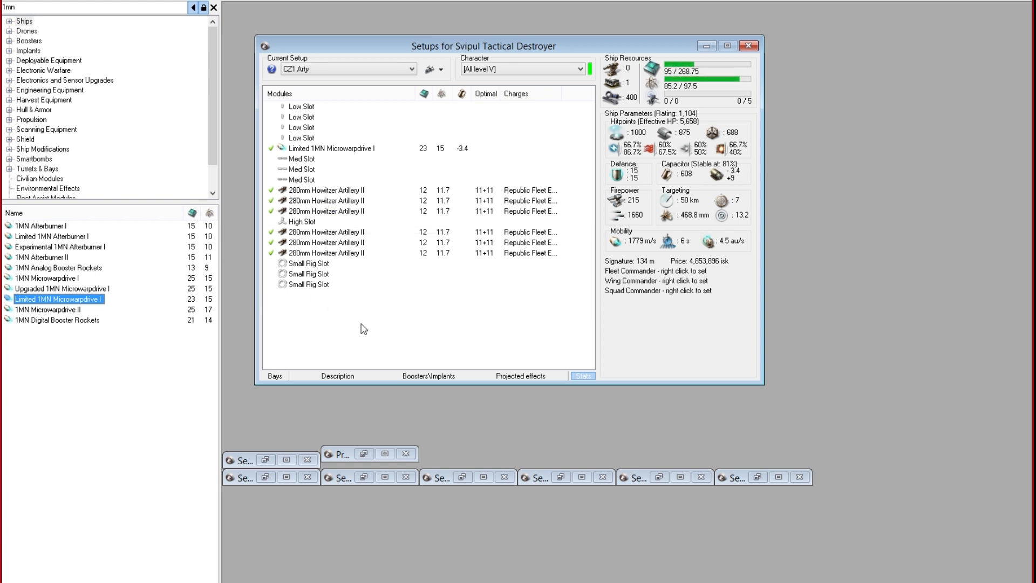
pyautogui.moveTo(362, 337)
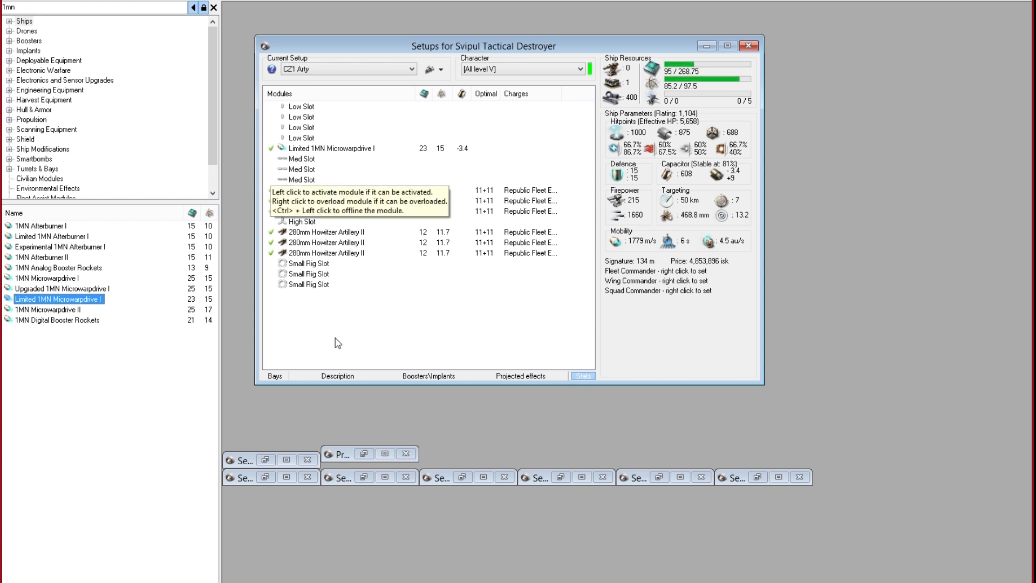
pyautogui.moveTo(104, 3)
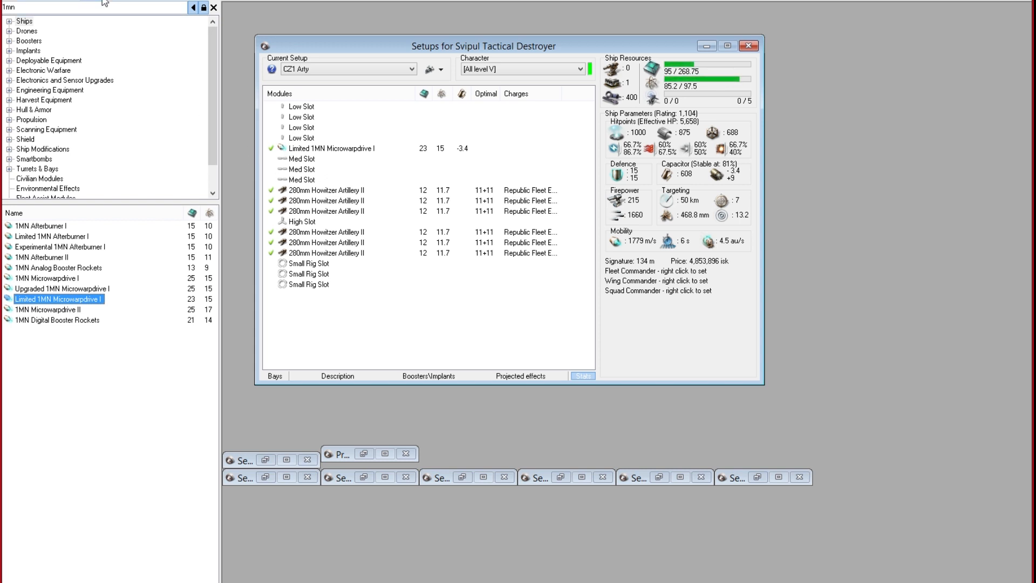
# - Search 'med' and fit a Medium Shield Extender II into a med slot
pyautogui.write('medium s')
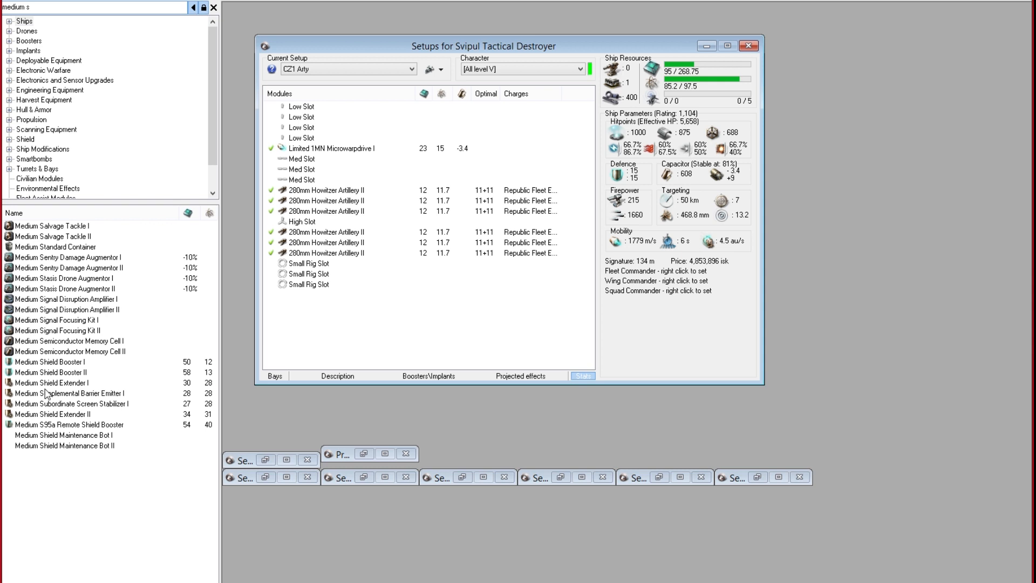
pyautogui.moveTo(76, 409)
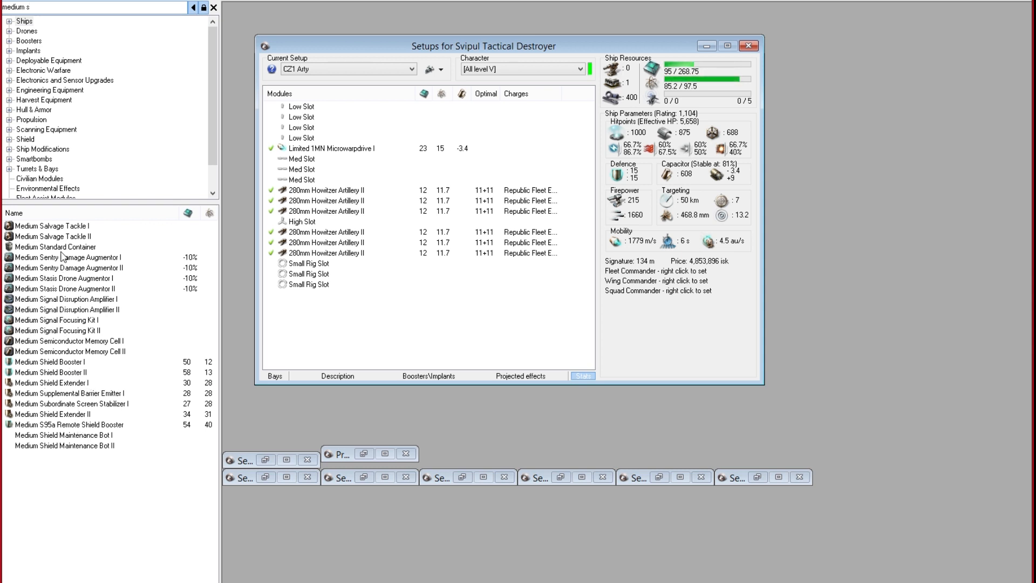
pyautogui.doubleClick(53, 414)
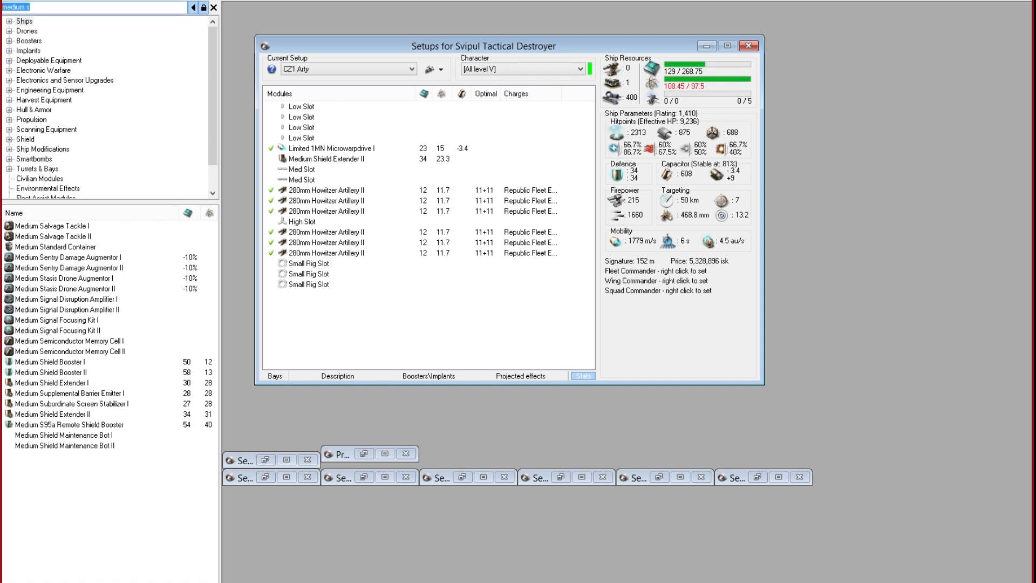
pyautogui.moveTo(159, 138)
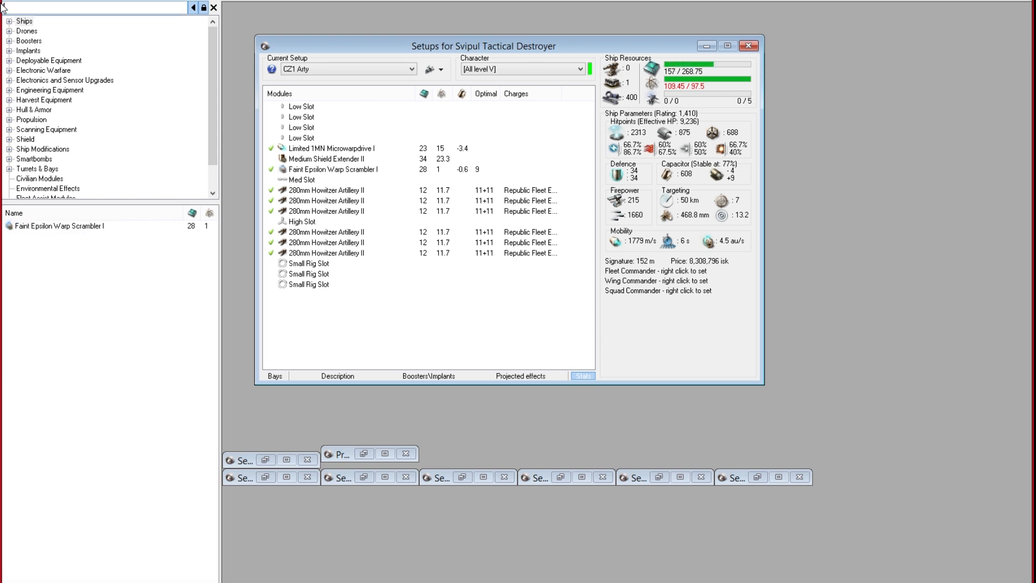
# - Search for the fleeting inhibitor and micro power core, then fit Gyrostabilizer II in the lows
pyautogui.write('fleet')
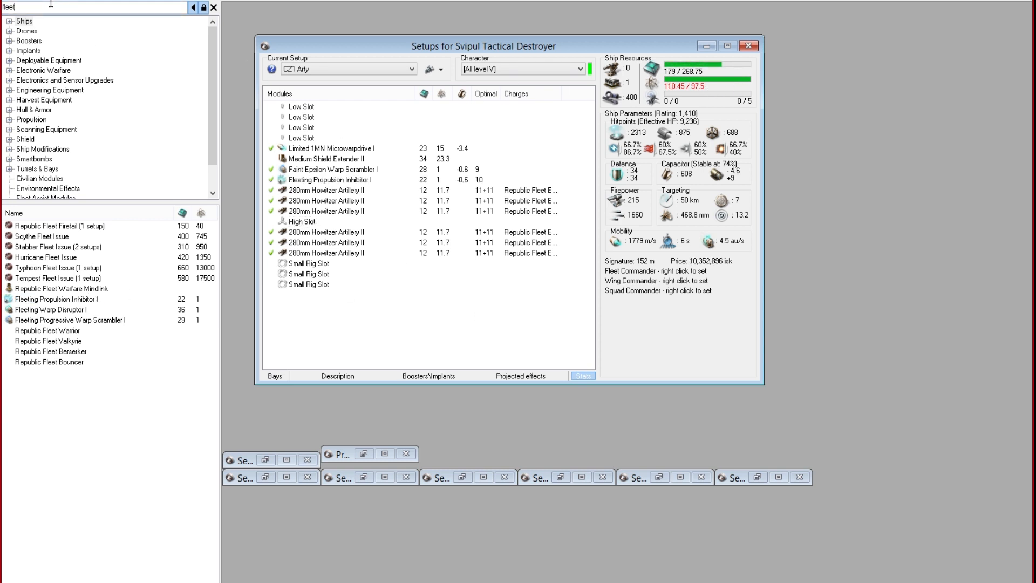
pyautogui.write('micro')
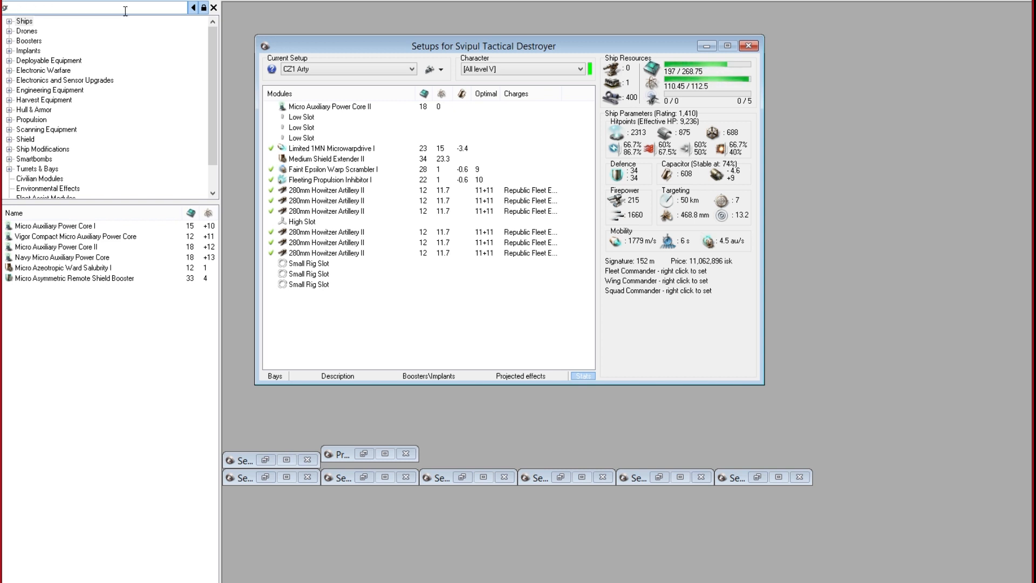
pyautogui.write('yro')
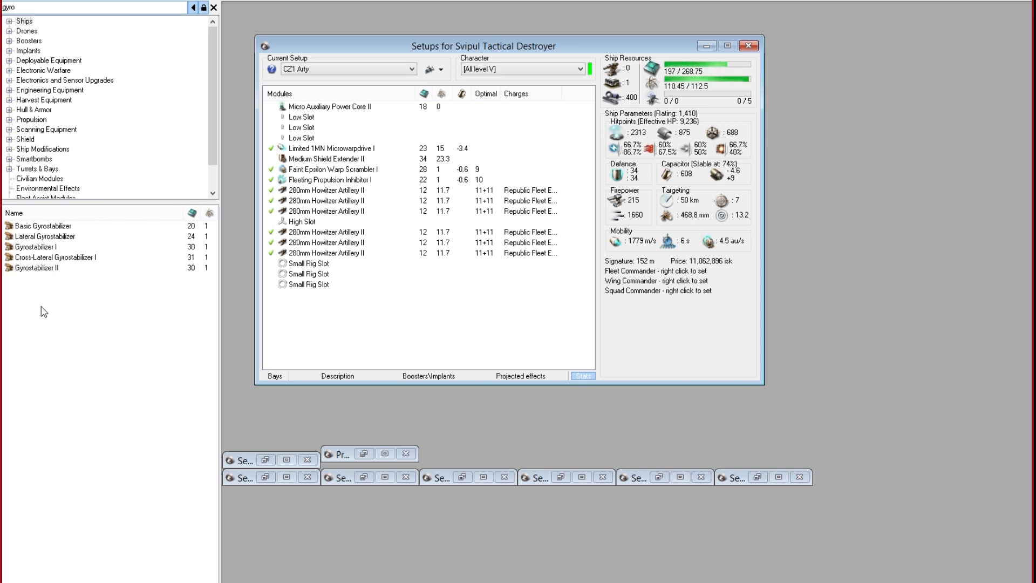
pyautogui.doubleClick(36, 267)
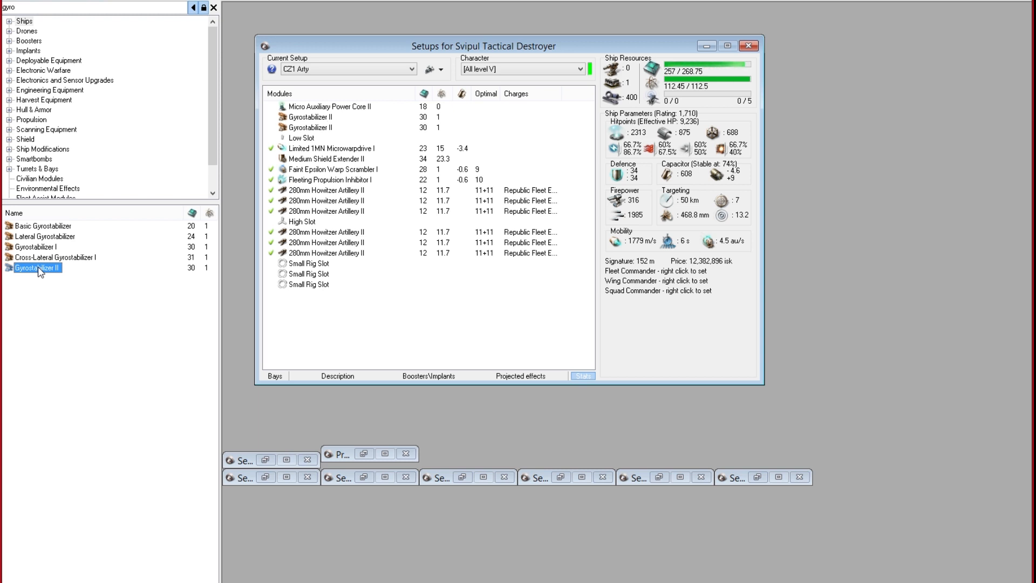
pyautogui.moveTo(76, 64)
pyautogui.write('damage')
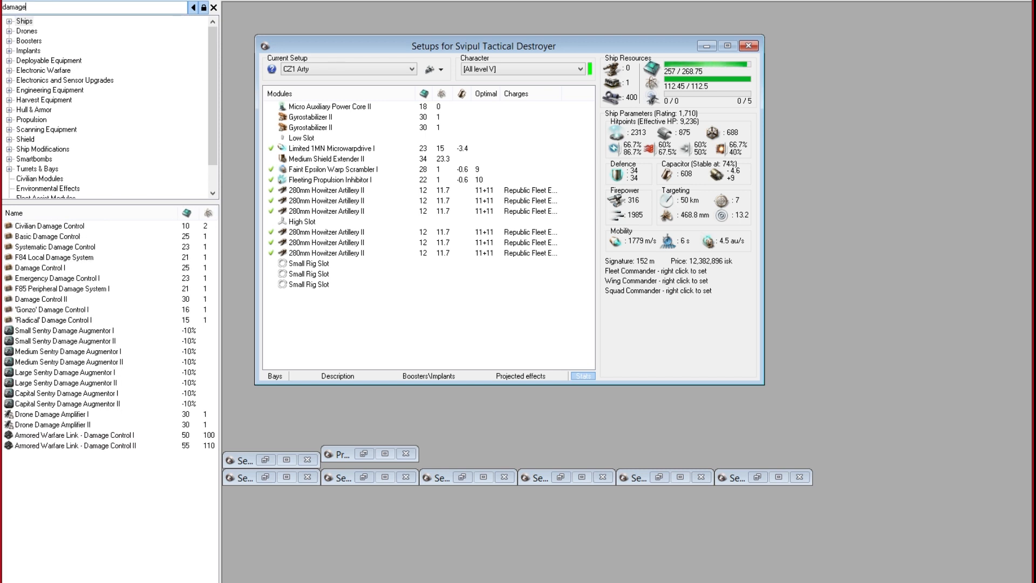
# - Fit a Damage Control II and the Medium F-S9 Regolith Shield Induction, then show the damage control group
pyautogui.doubleClick(41, 278)
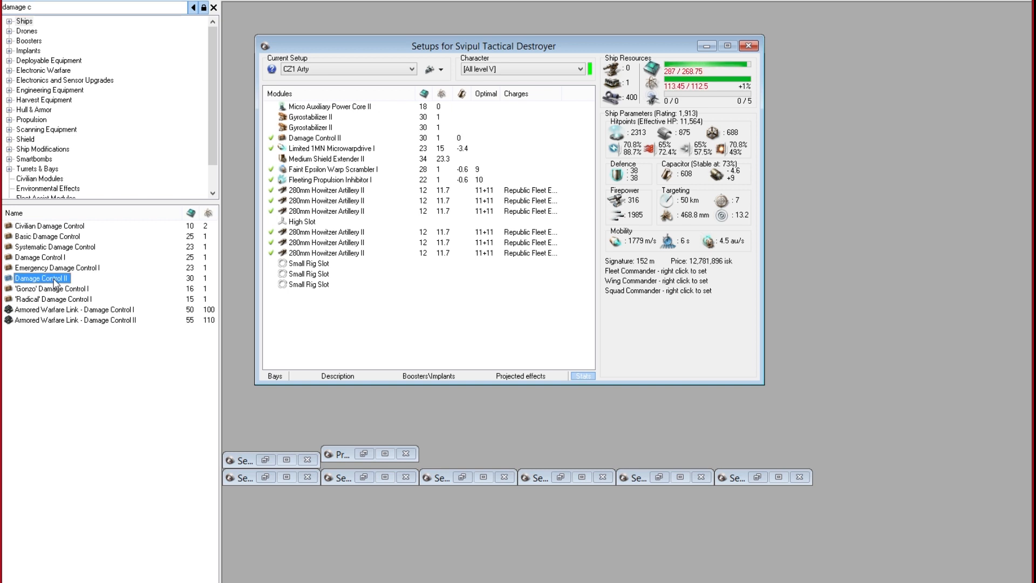
pyautogui.moveTo(303, 153)
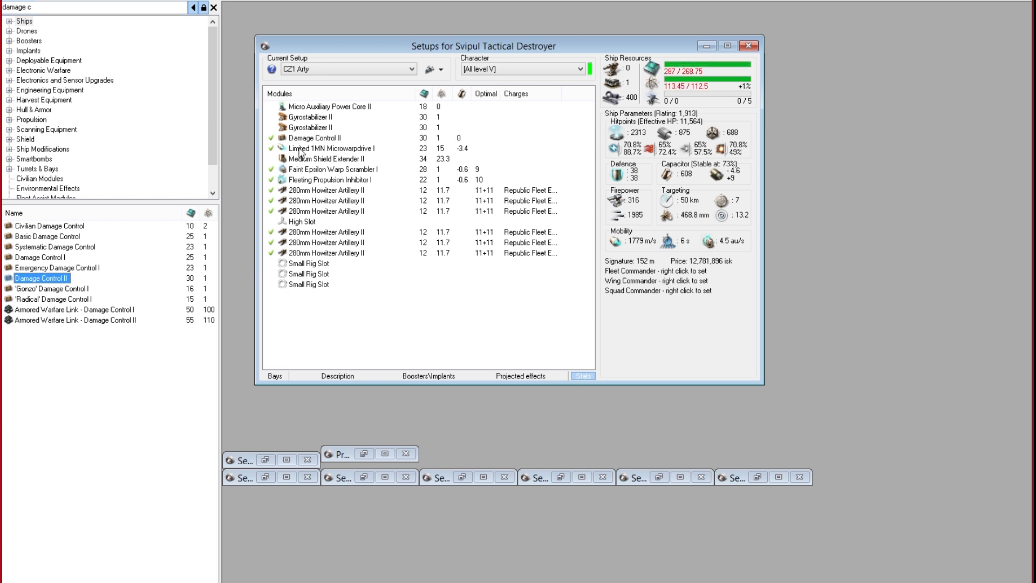
pyautogui.moveTo(350, 205)
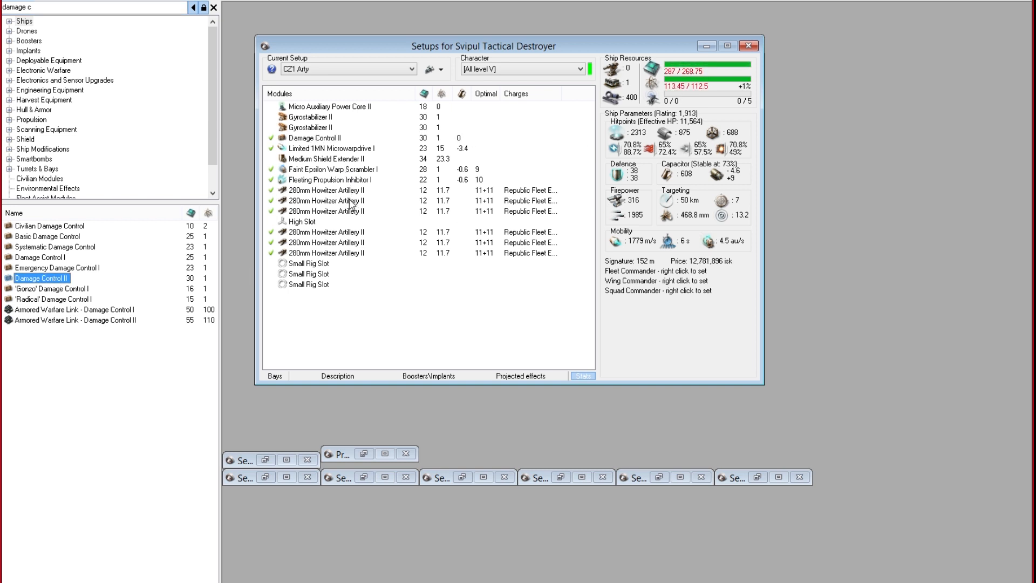
pyautogui.moveTo(319, 164)
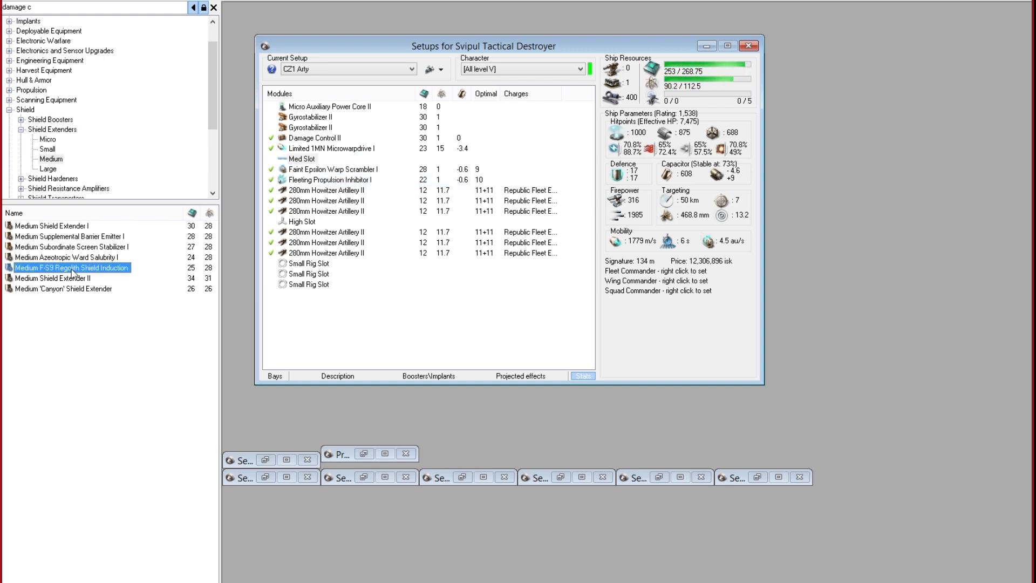
pyautogui.doubleClick(71, 268)
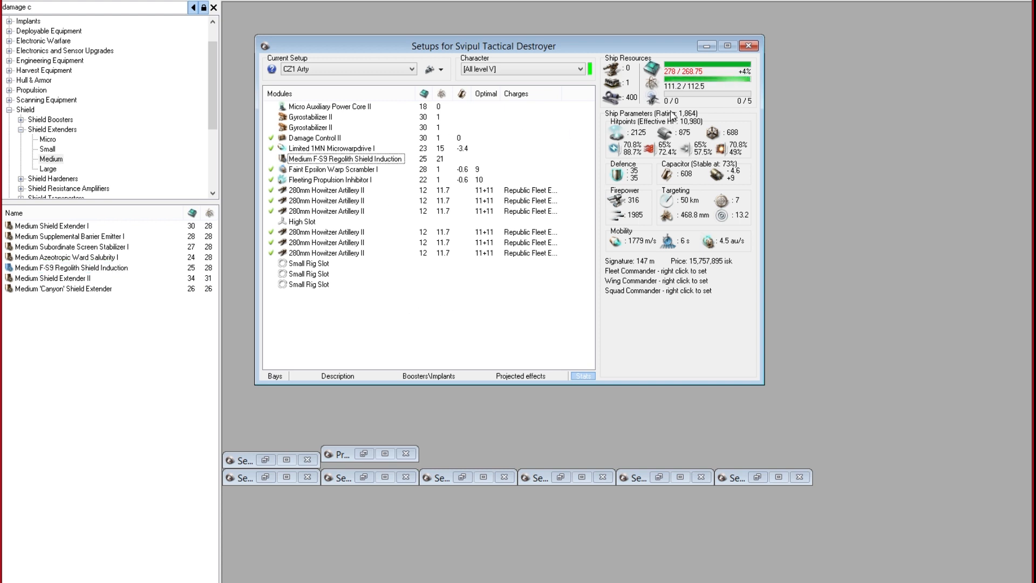
pyautogui.click(315, 138)
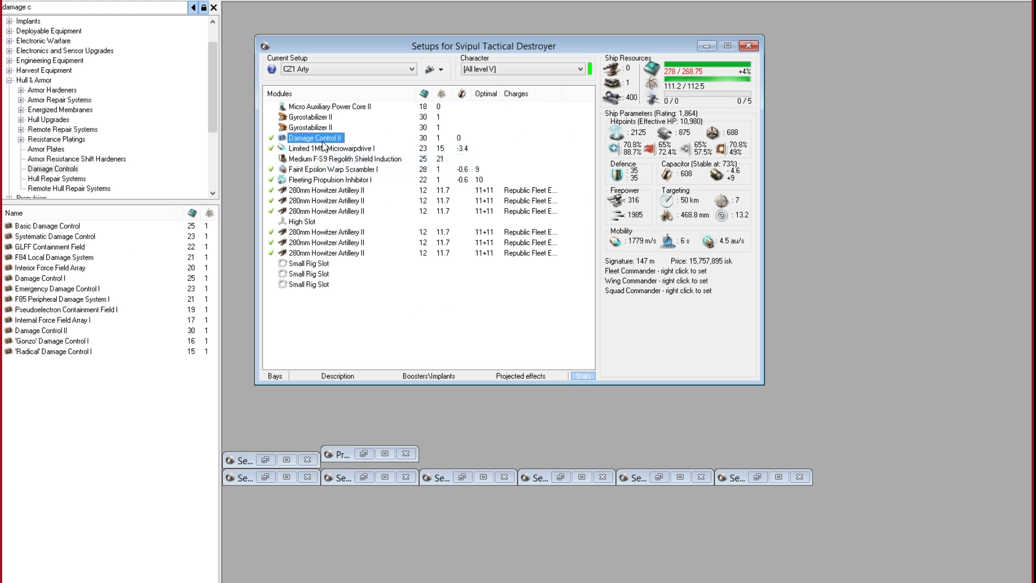
pyautogui.click(52, 320)
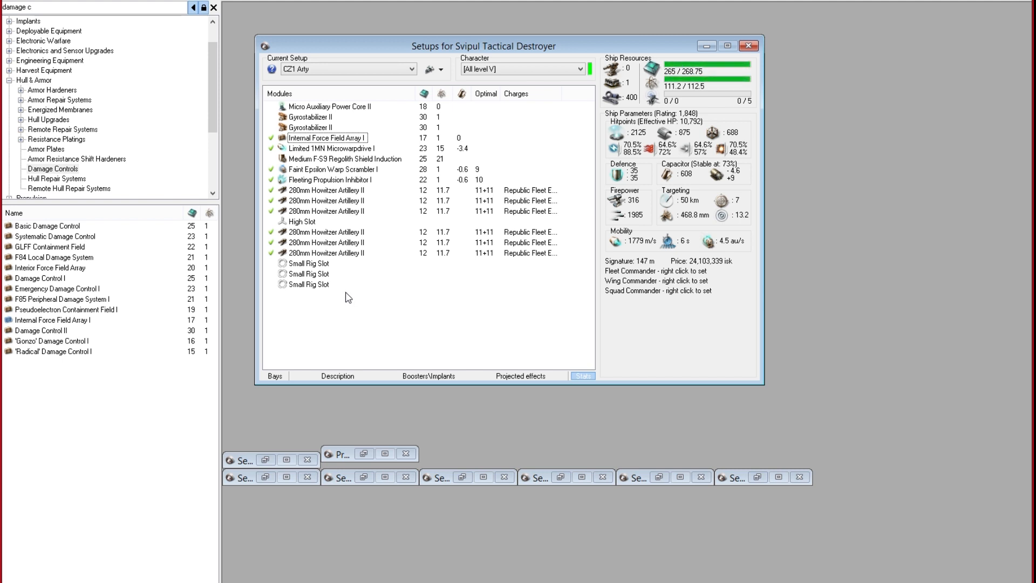
# - Open the fitted force field array's market group to list the other damage control modules
pyautogui.rightClick(330, 106)
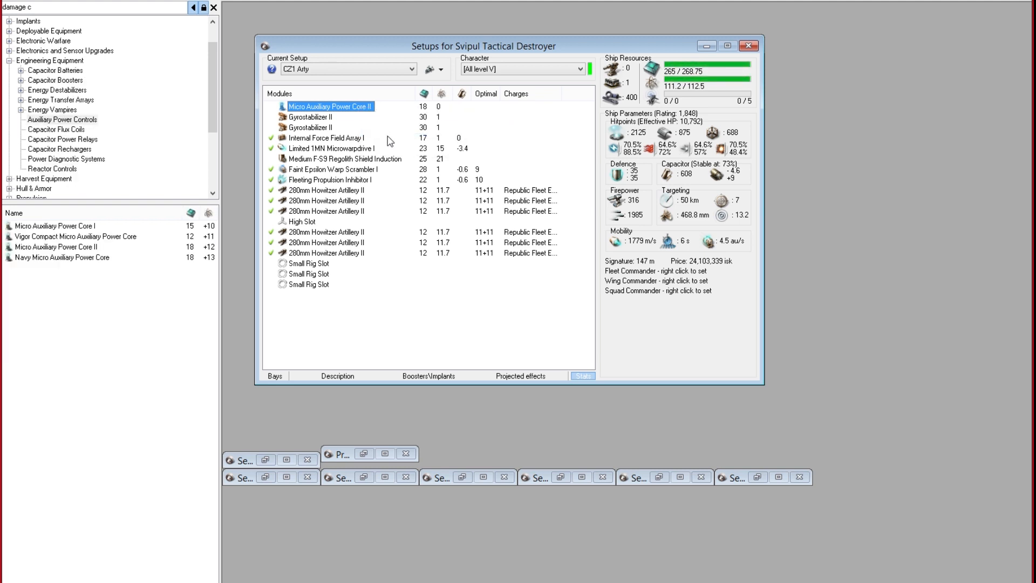
pyautogui.rightClick(325, 139)
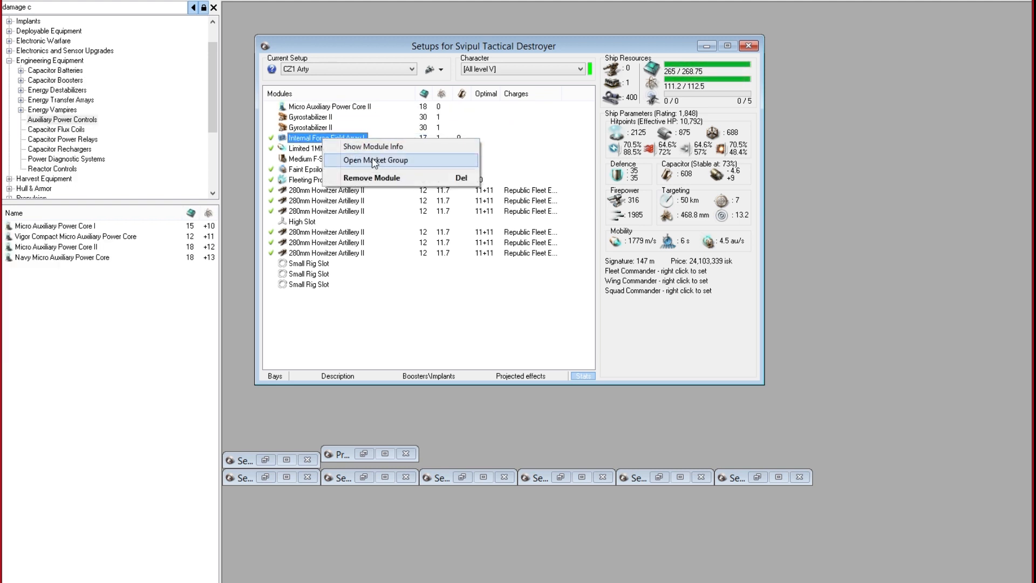
pyautogui.click(376, 160)
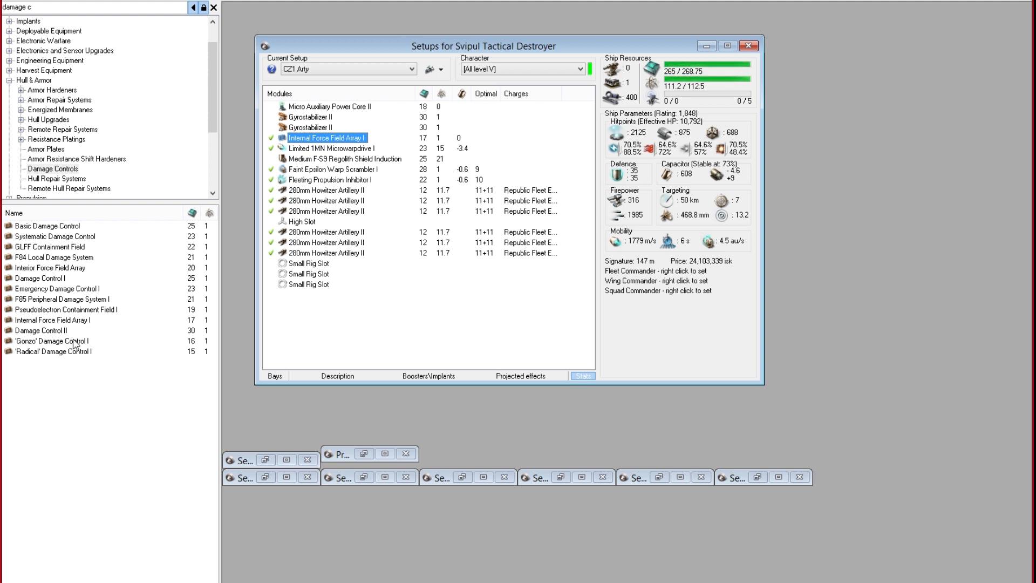
pyautogui.moveTo(116, 359)
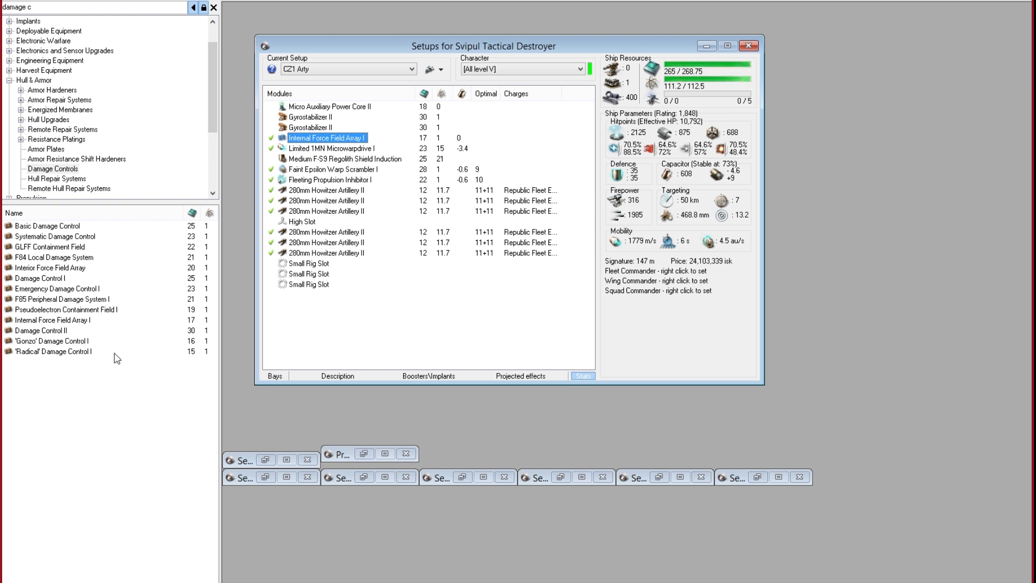
pyautogui.moveTo(64, 351)
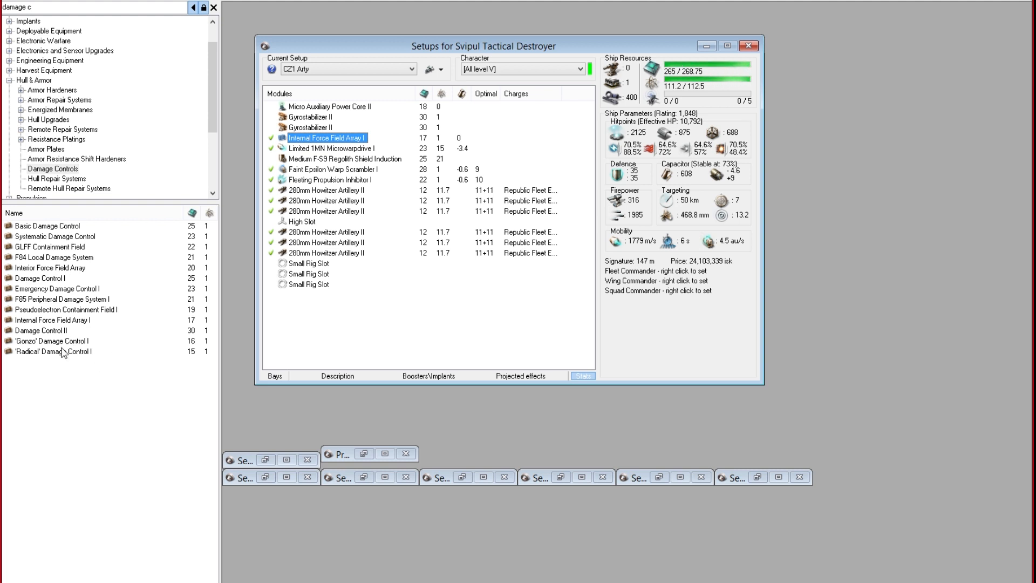
pyautogui.click(52, 320)
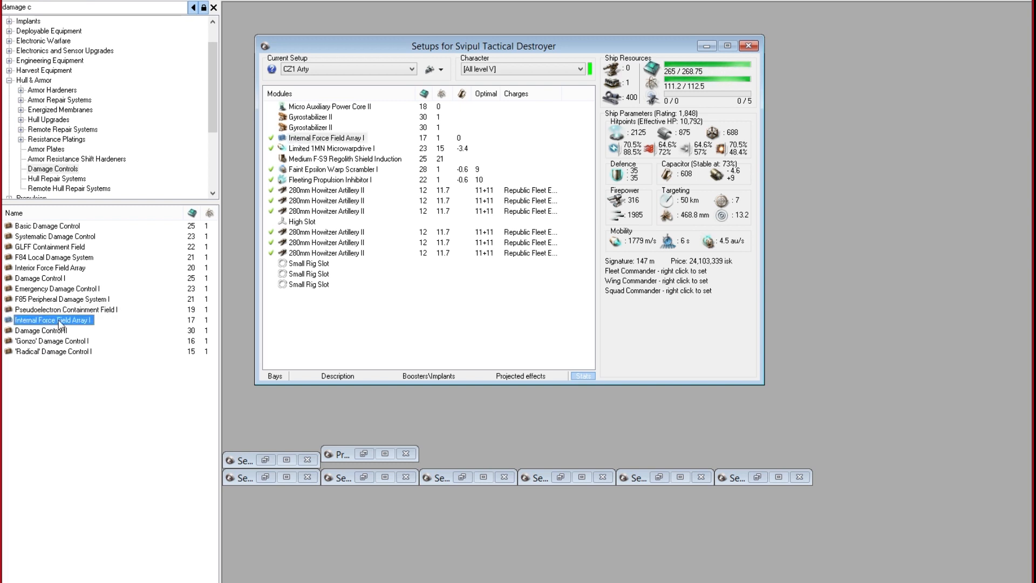
# - Compare the Interior Force Field Array and F85 Peripheral Damage System I against the fitted Internal Force Field Array I
pyautogui.click(50, 267)
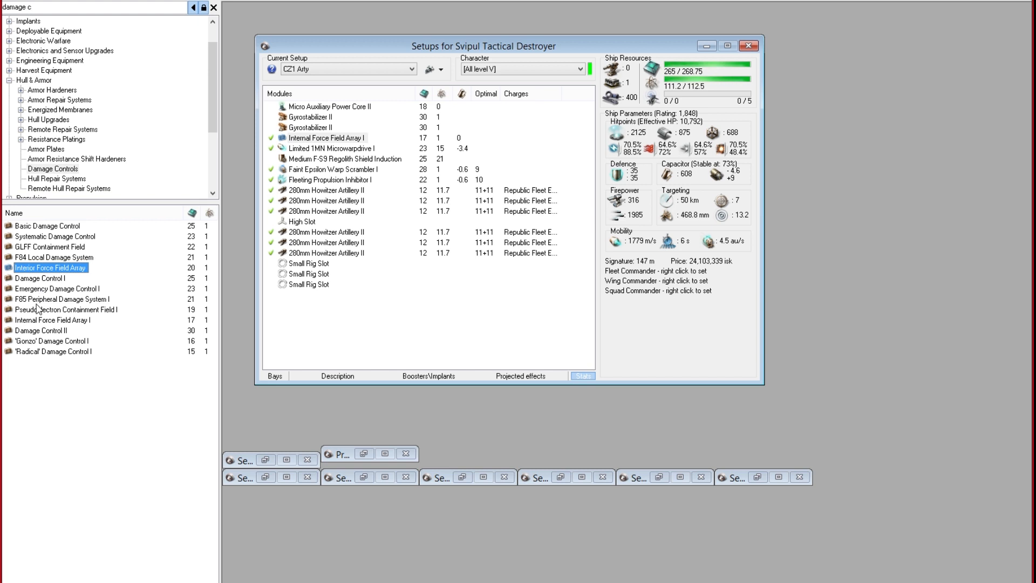
pyautogui.click(63, 298)
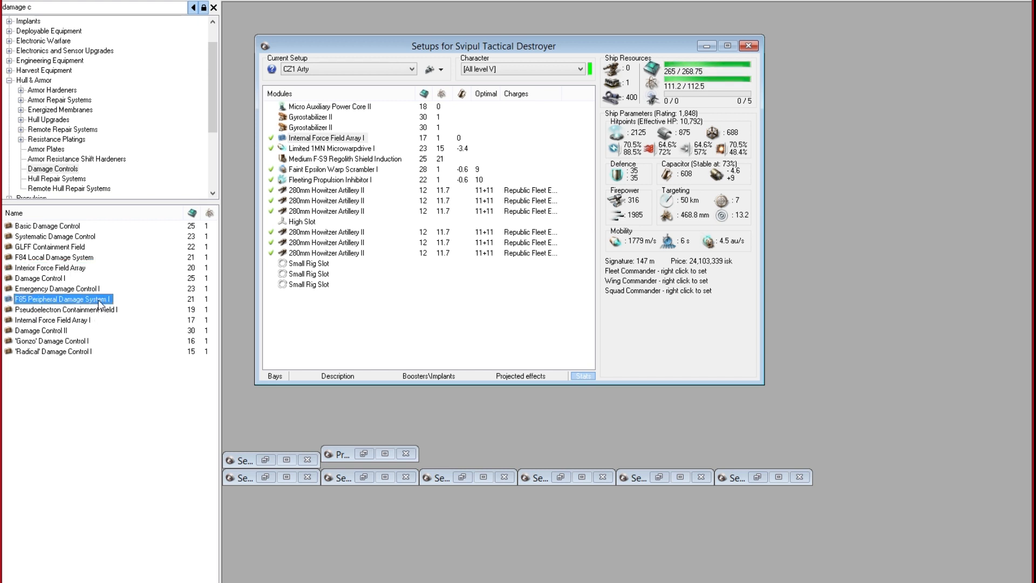
pyautogui.click(65, 309)
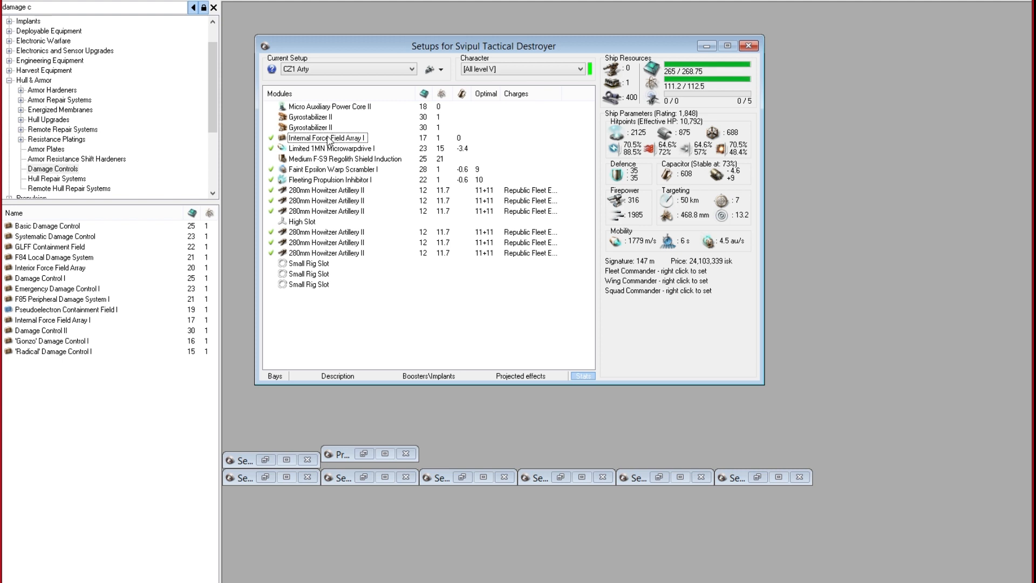
pyautogui.click(327, 137)
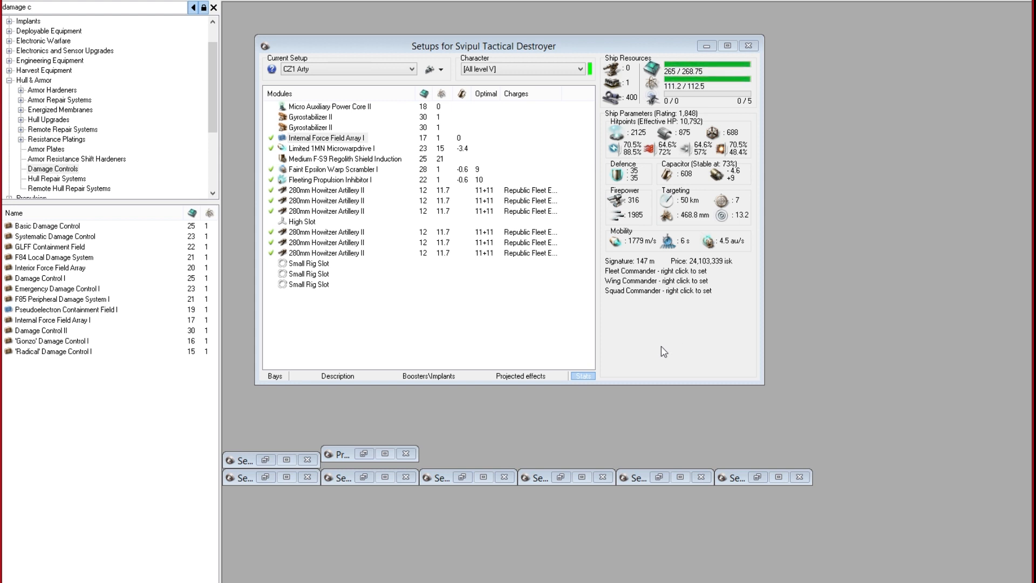
pyautogui.moveTo(370, 330)
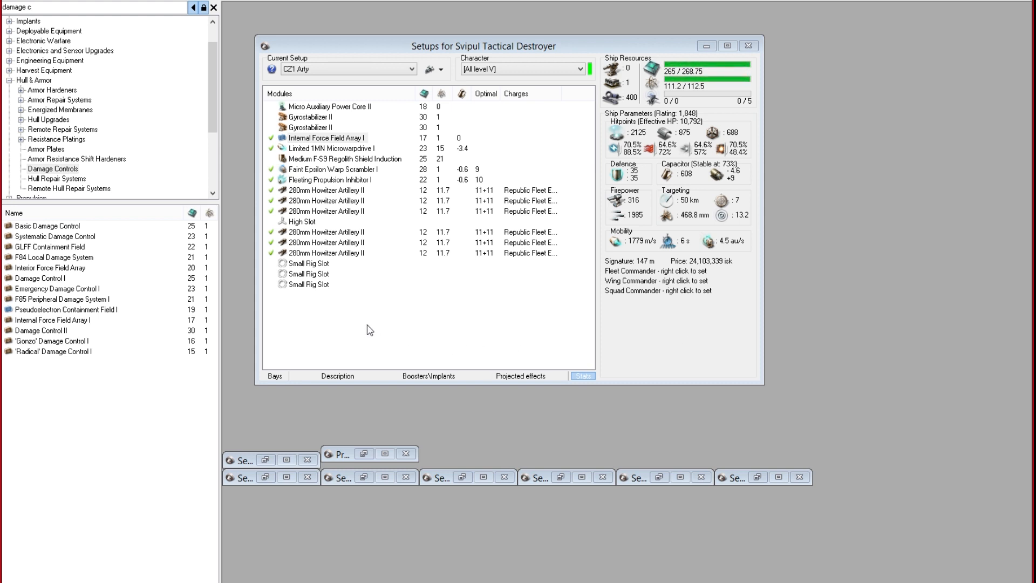
pyautogui.click(327, 138)
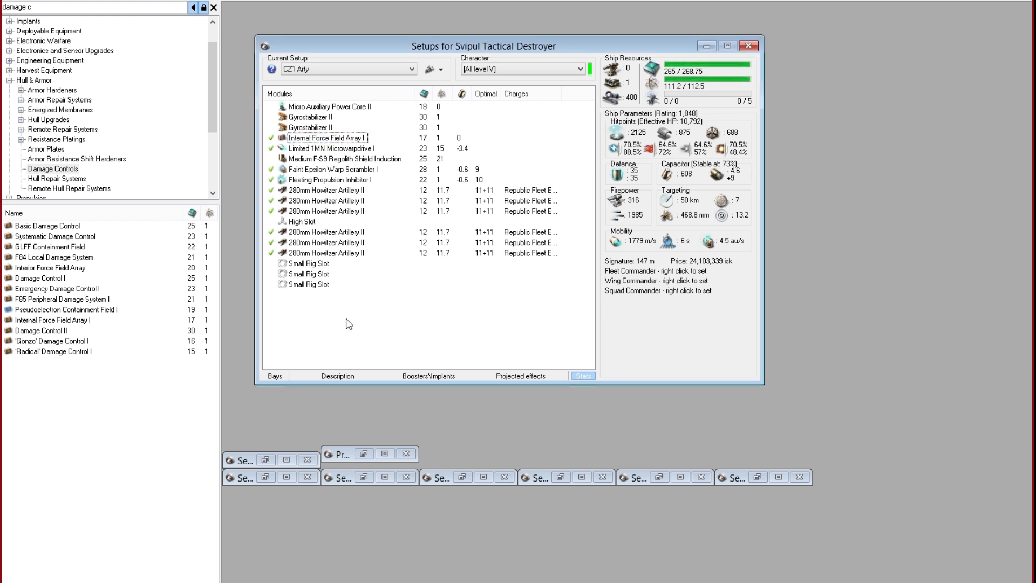
pyautogui.click(96, 6)
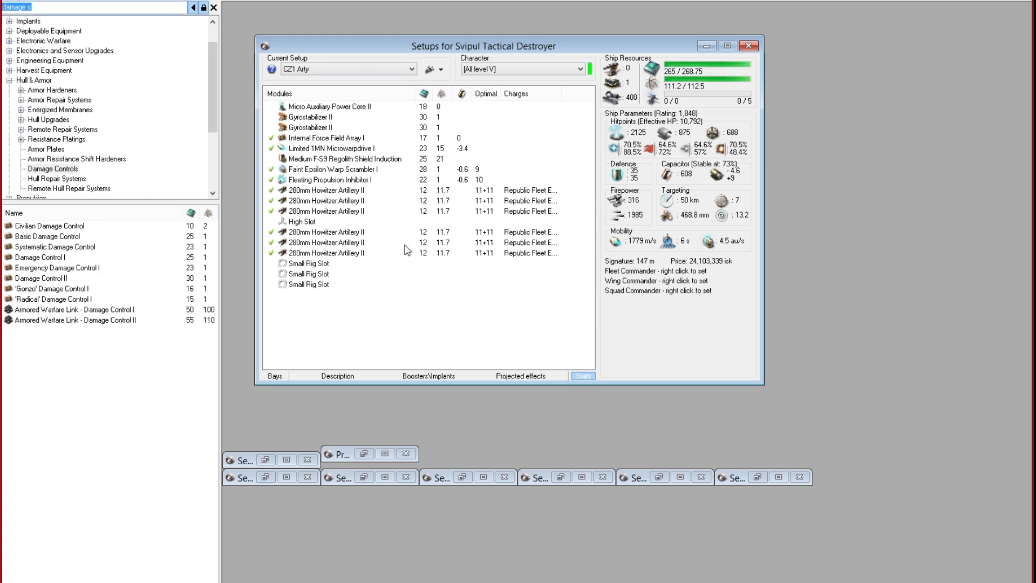
pyautogui.moveTo(644, 156)
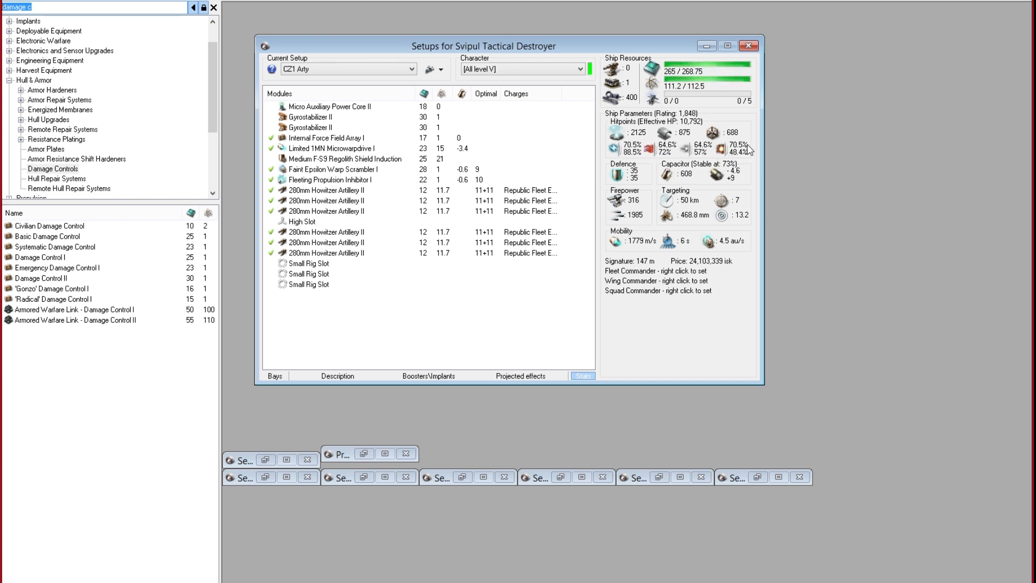
pyautogui.moveTo(86, 22)
pyautogui.write('small')
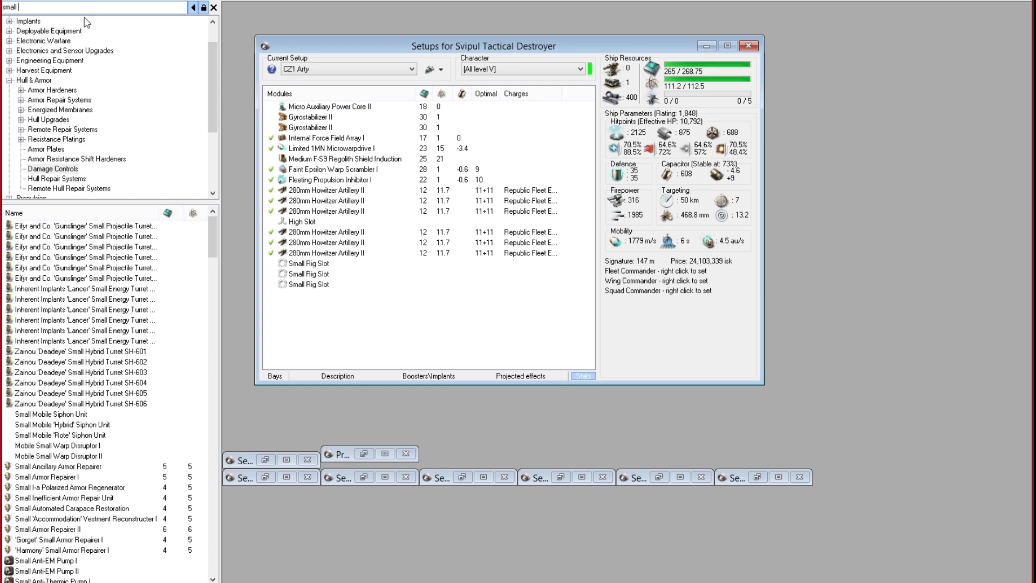
pyautogui.write('co')
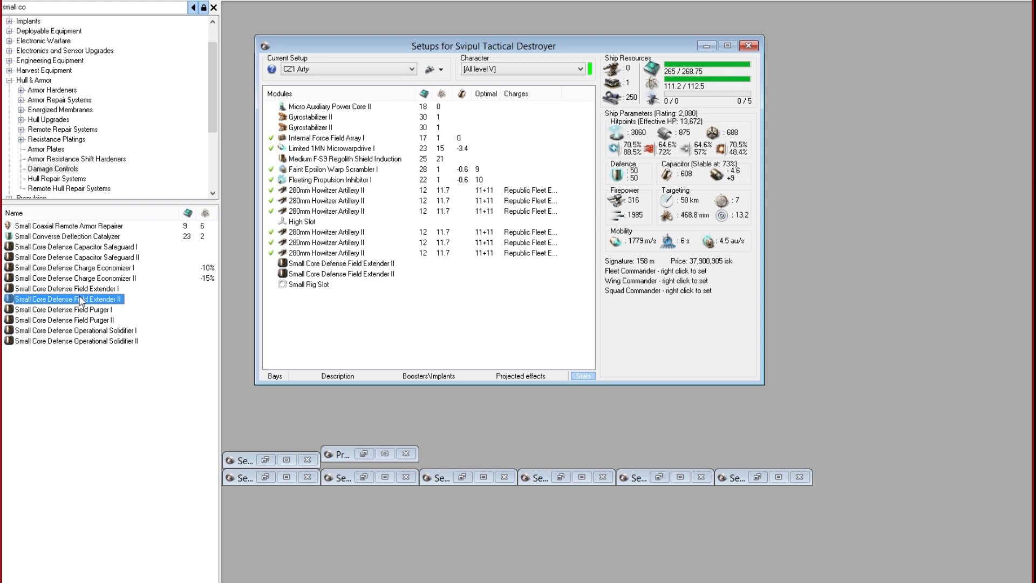
pyautogui.doubleClick(66, 298)
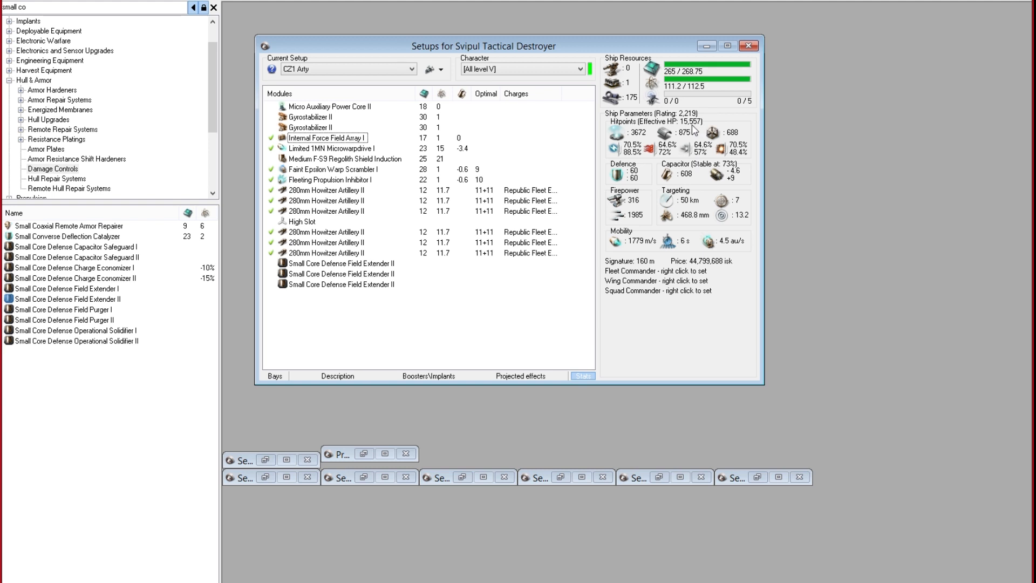
pyautogui.moveTo(692, 133)
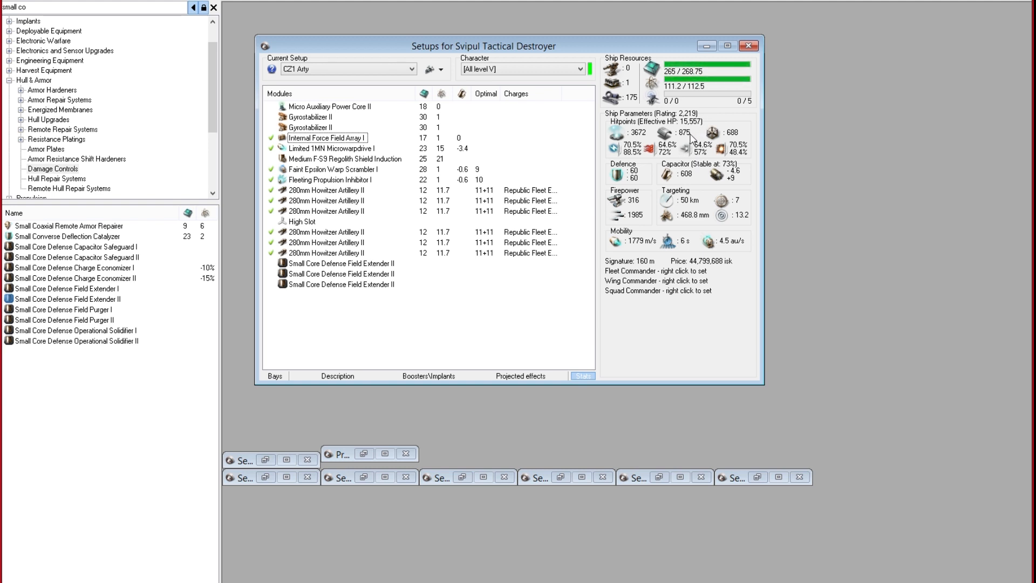
pyautogui.moveTo(633, 206)
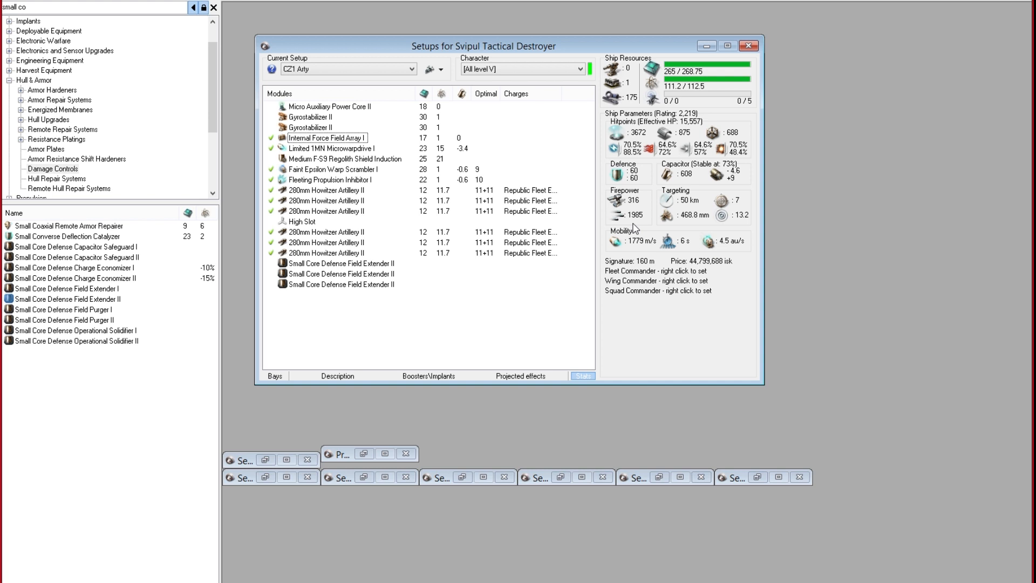
pyautogui.moveTo(645, 212)
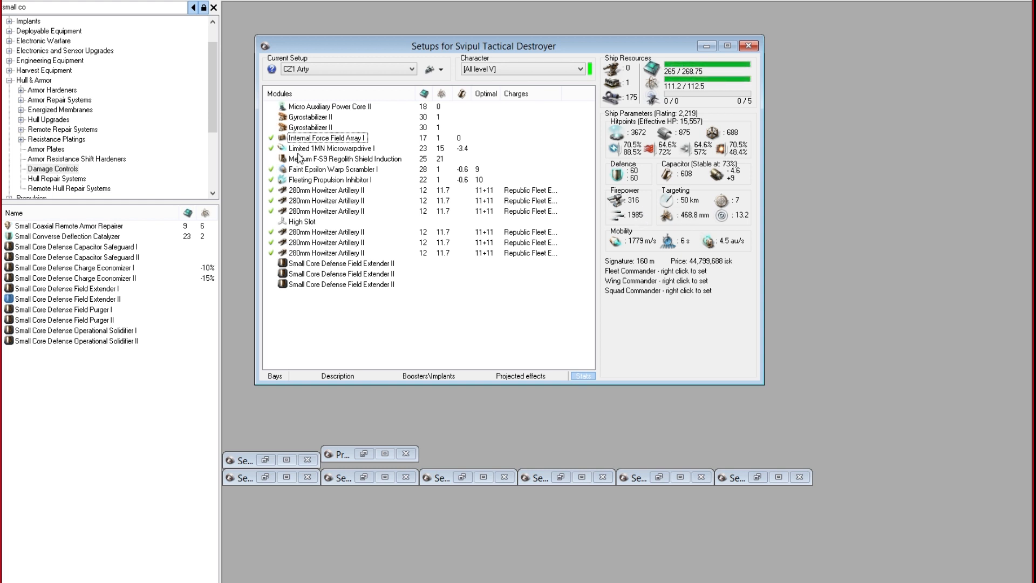
pyautogui.moveTo(477, 370)
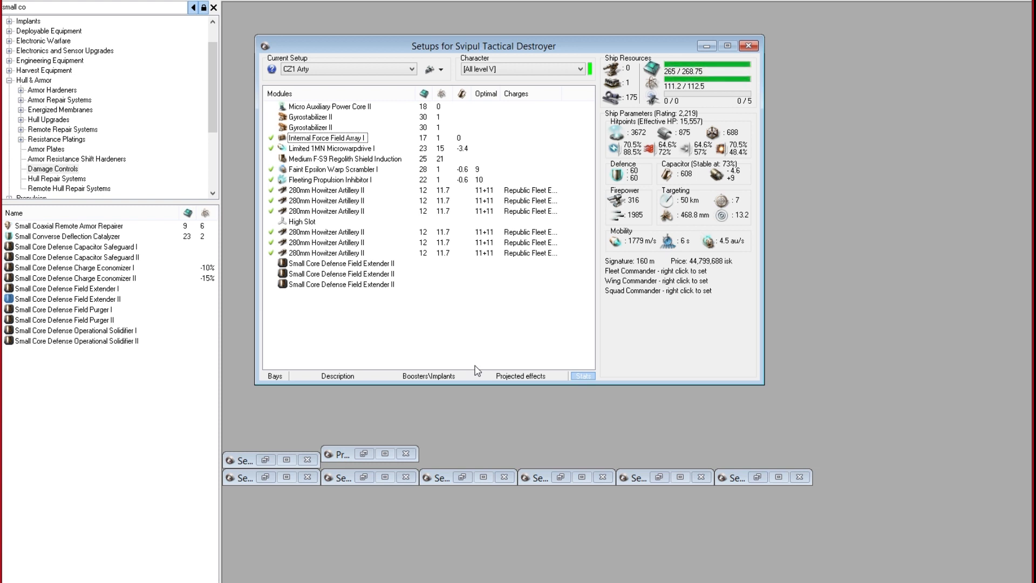
pyautogui.moveTo(630, 223)
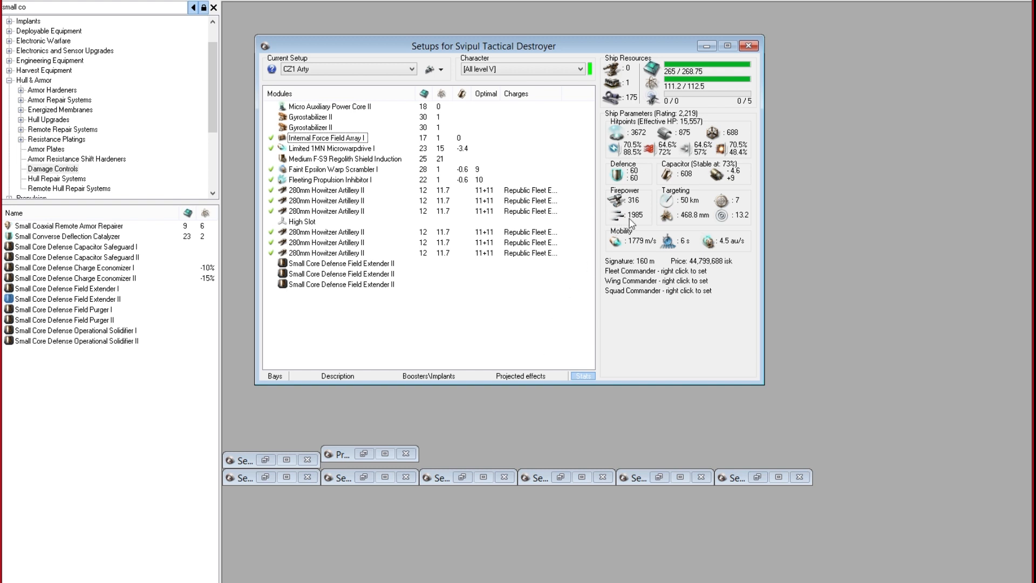
pyautogui.moveTo(367, 256)
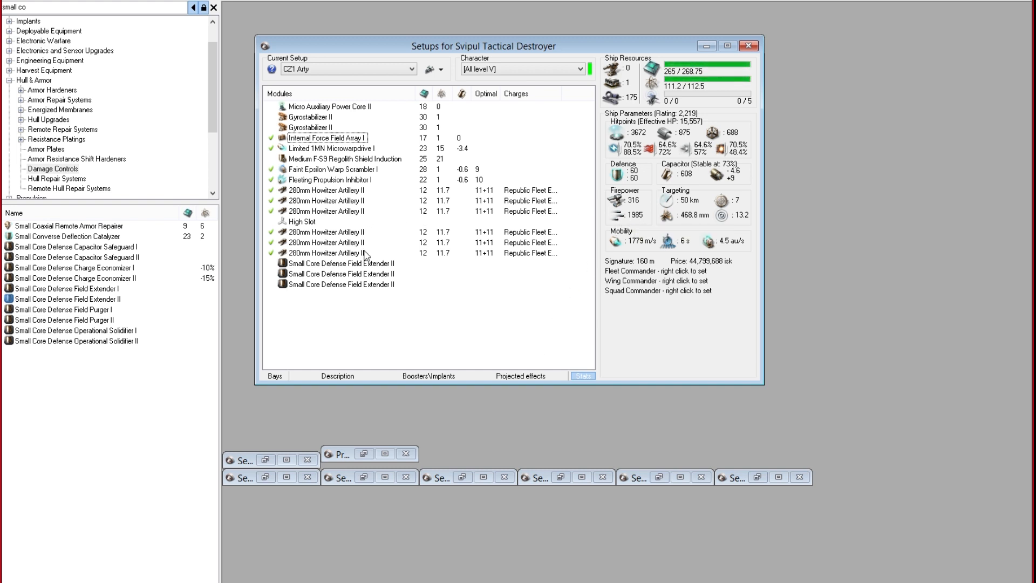
pyautogui.moveTo(424, 271)
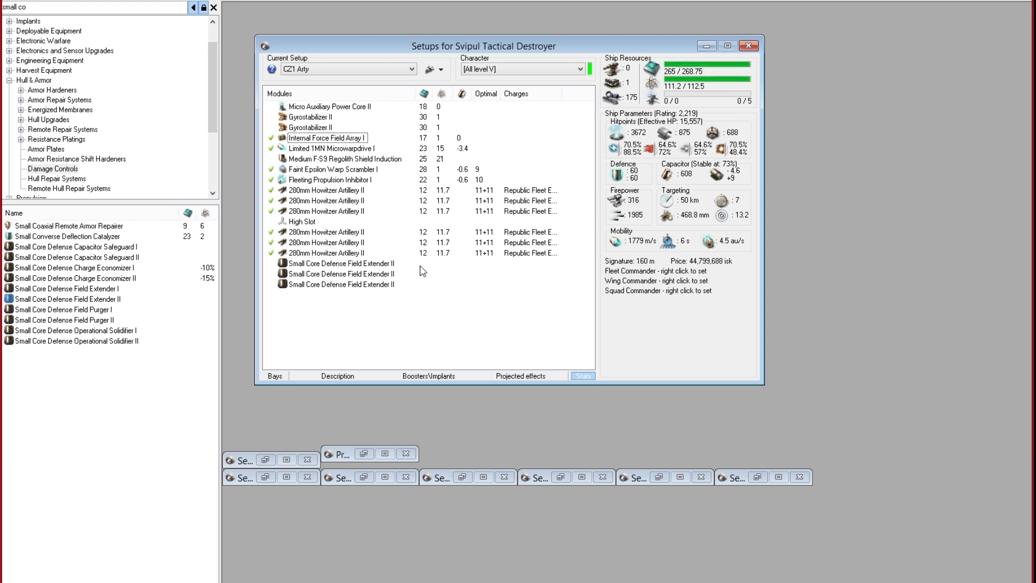
# - Overheat all six howitzers, then review the 280mm Howitzer Artillery II details and close them
pyautogui.rightClick(325, 200)
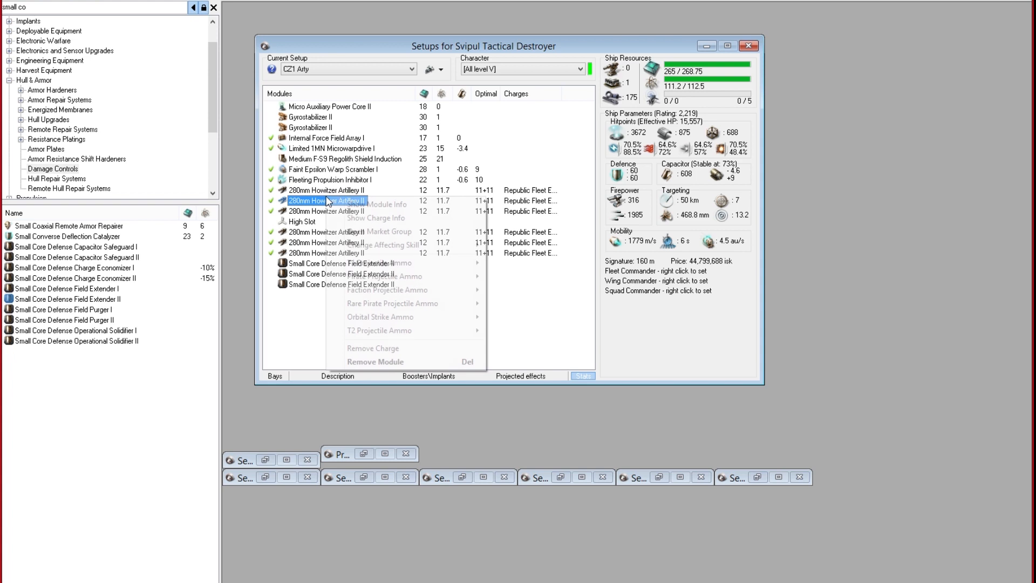
pyautogui.click(374, 204)
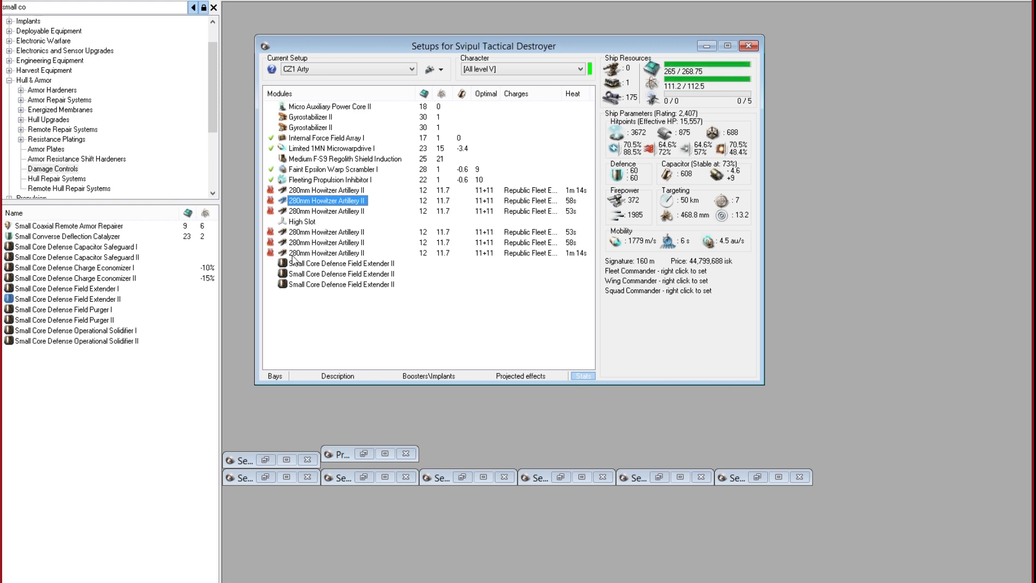
pyautogui.doubleClick(326, 200)
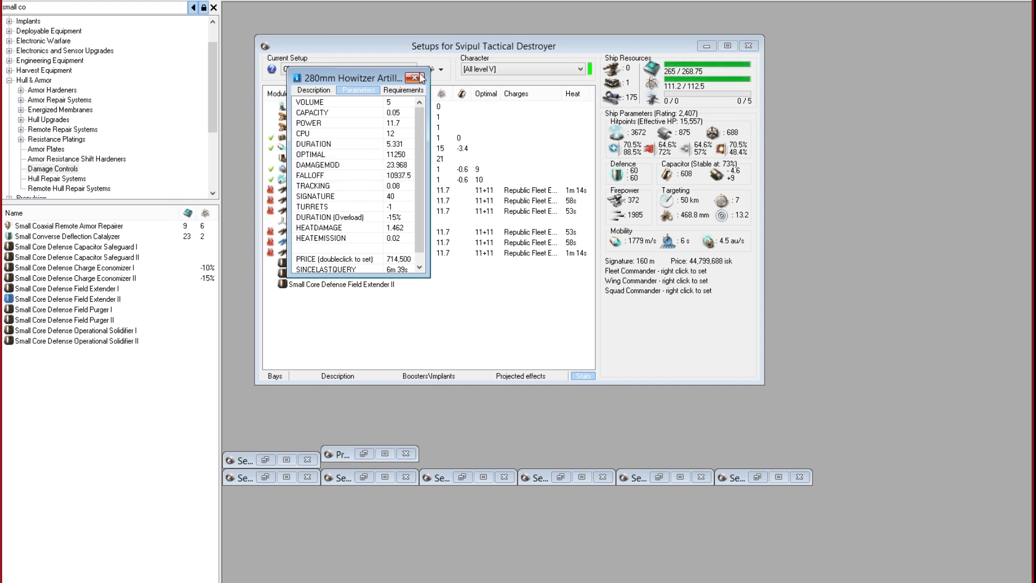
pyautogui.click(413, 77)
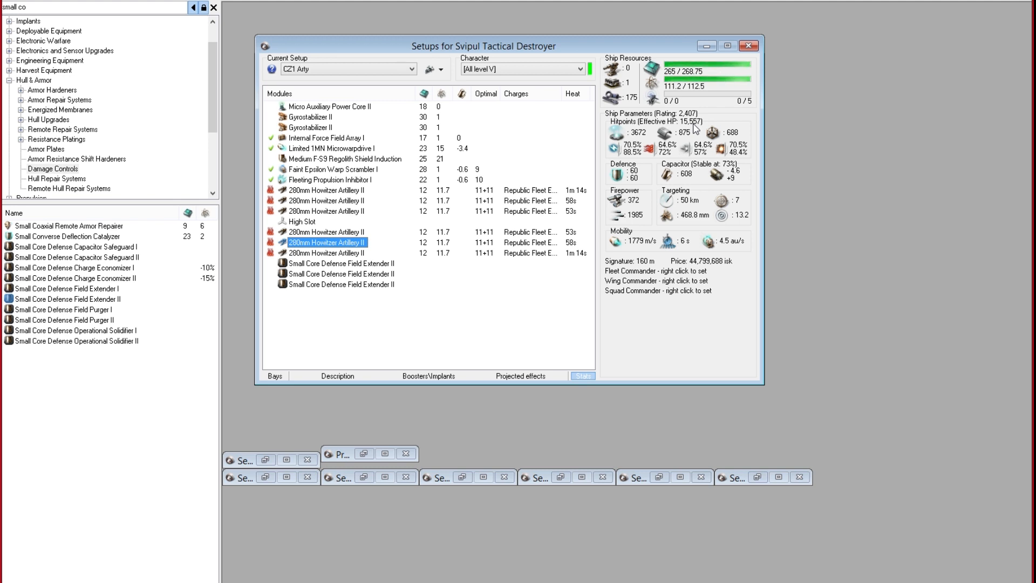
pyautogui.moveTo(355, 113)
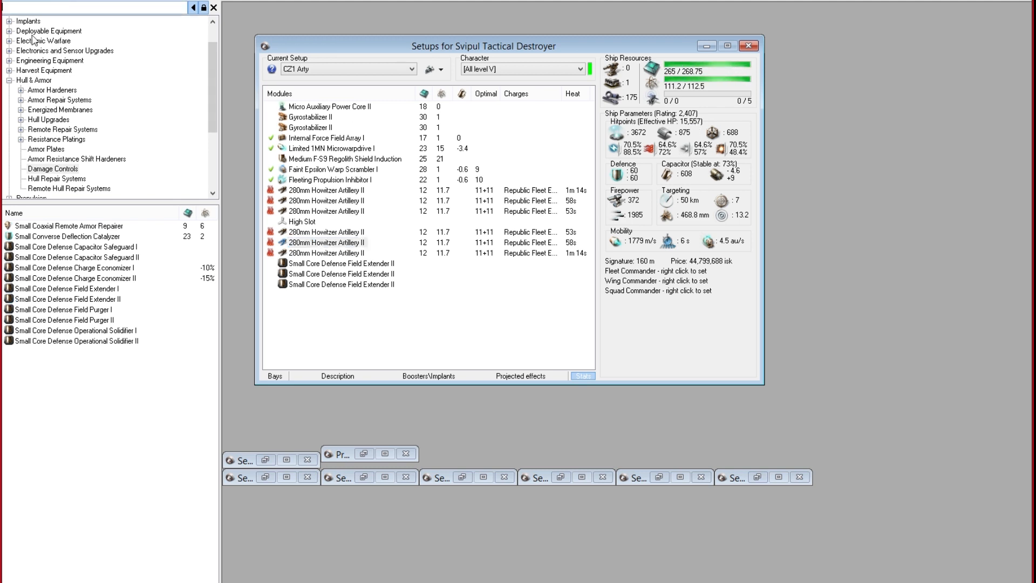
# - Expand the Ships category and list the destroyer hulls such as Coercer, Corax and Talwar
pyautogui.scroll(3)
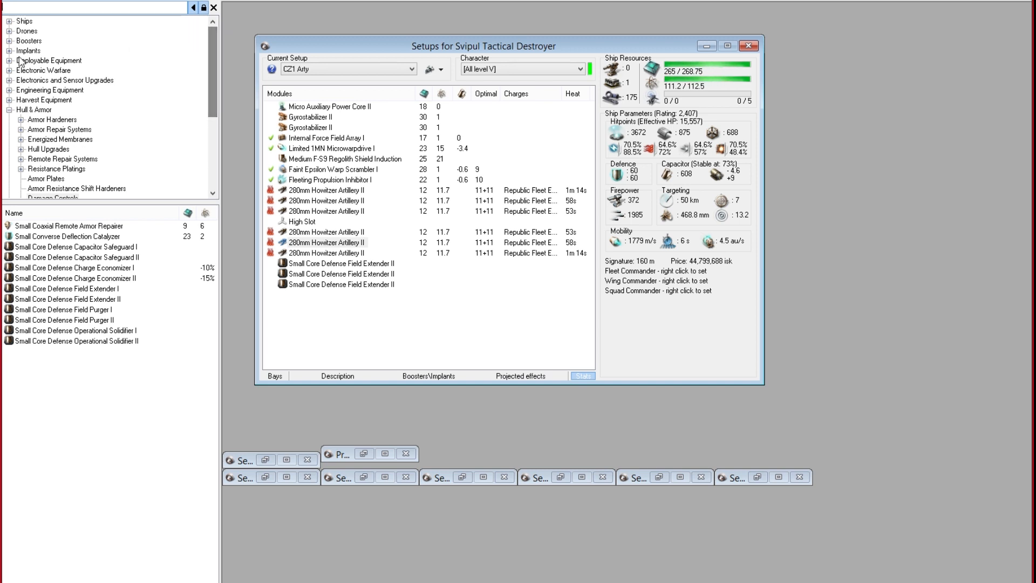
pyautogui.click(23, 20)
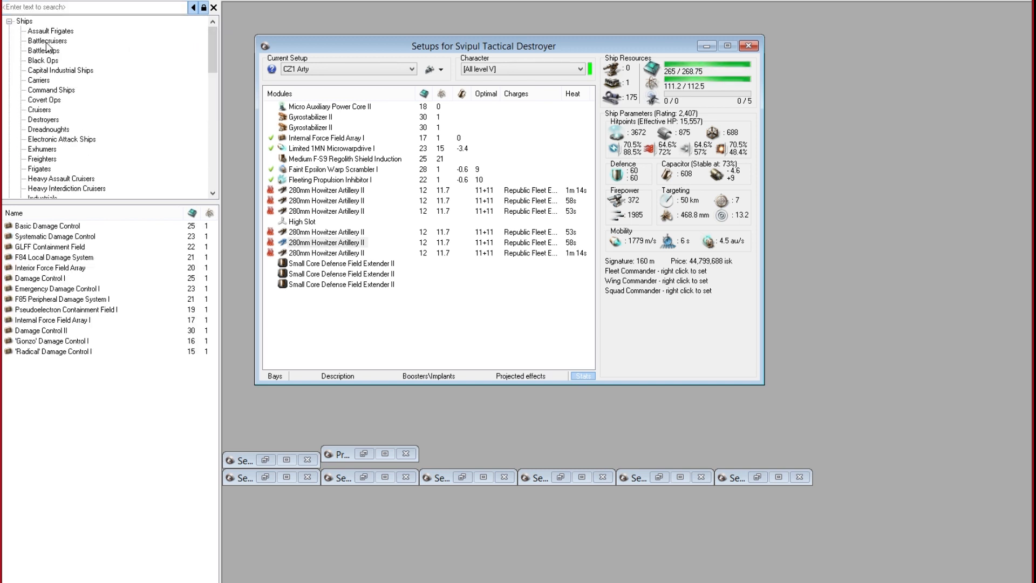
pyautogui.click(44, 120)
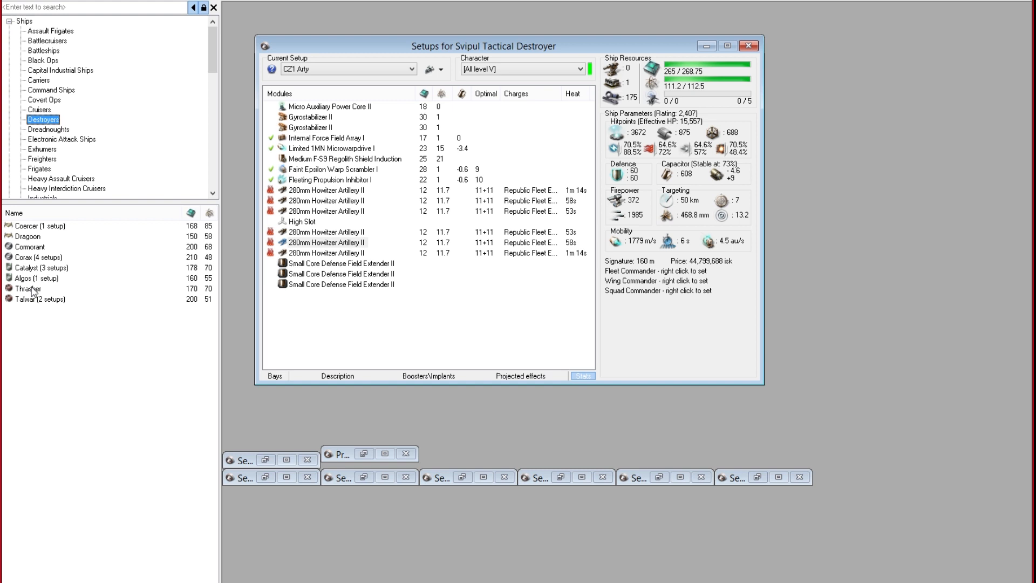
pyautogui.moveTo(427, 335)
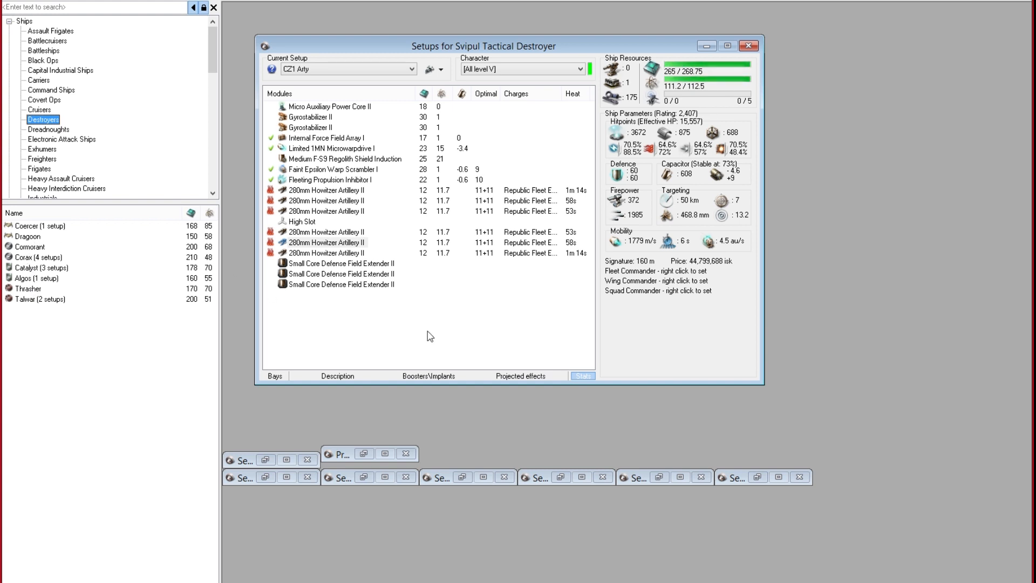
pyautogui.moveTo(417, 344)
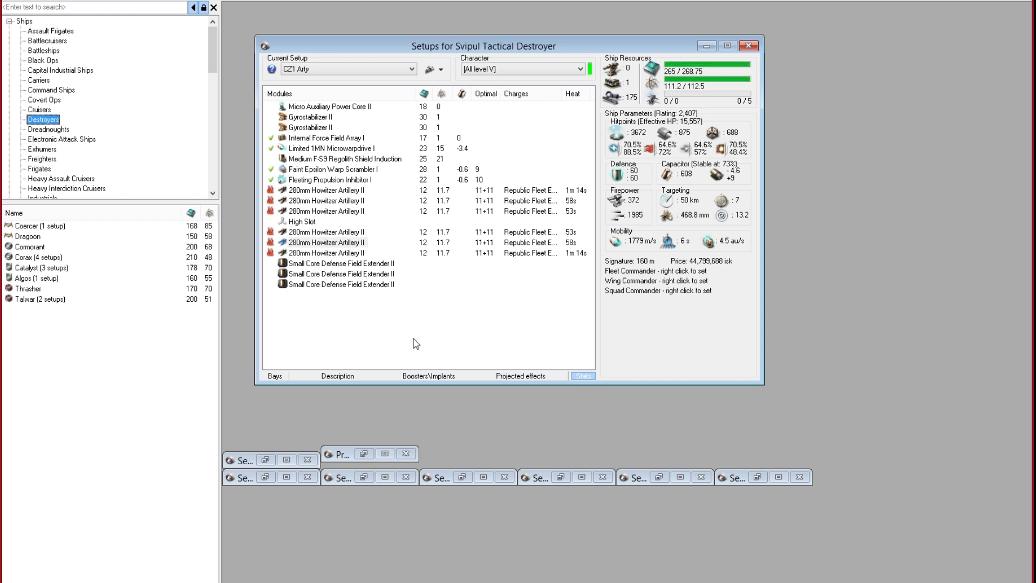
pyautogui.moveTo(480, 291)
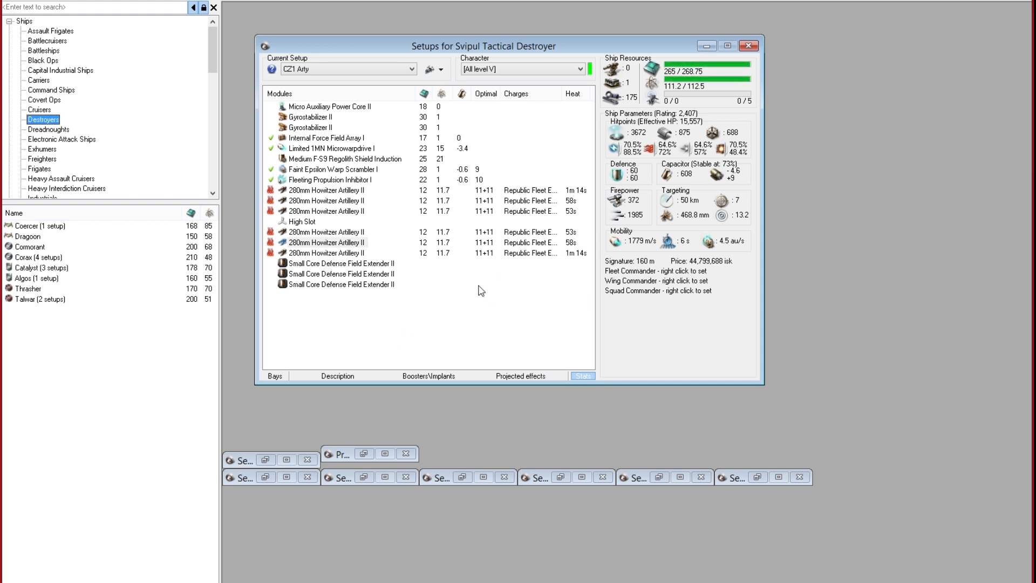
pyautogui.click(325, 242)
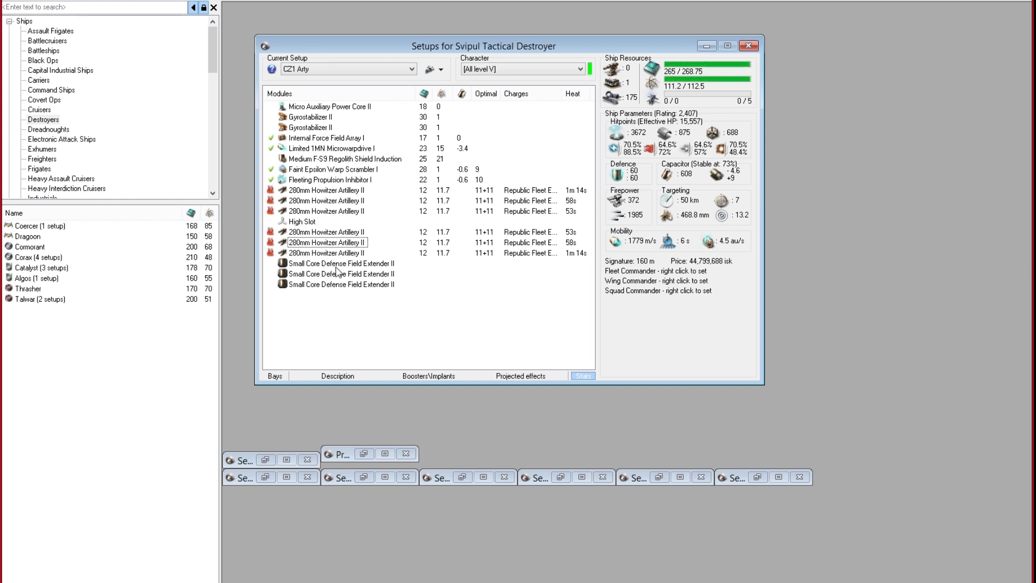
pyautogui.moveTo(347, 291)
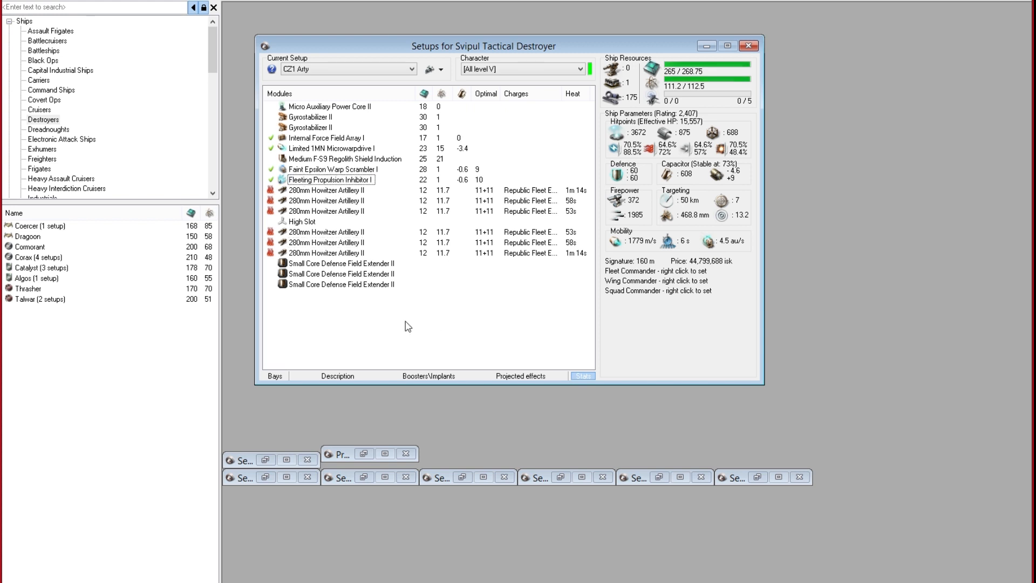
pyautogui.moveTo(301, 200)
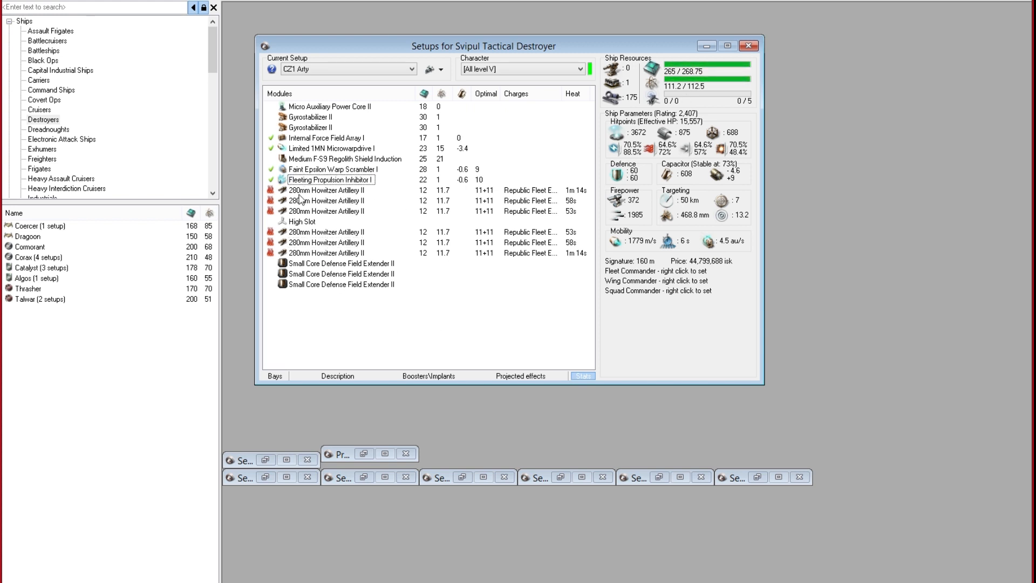
pyautogui.moveTo(295, 147)
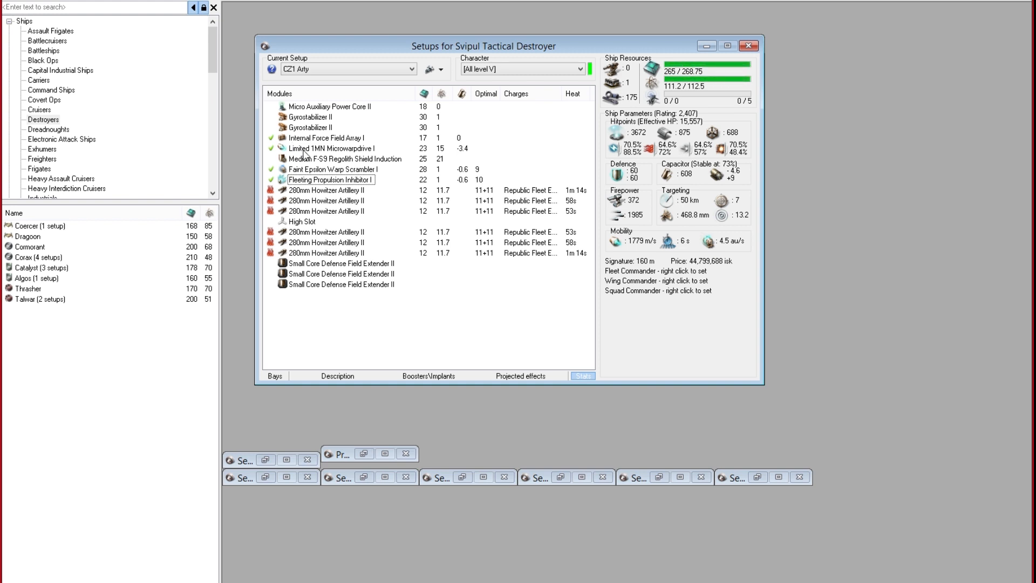
pyautogui.moveTo(490, 341)
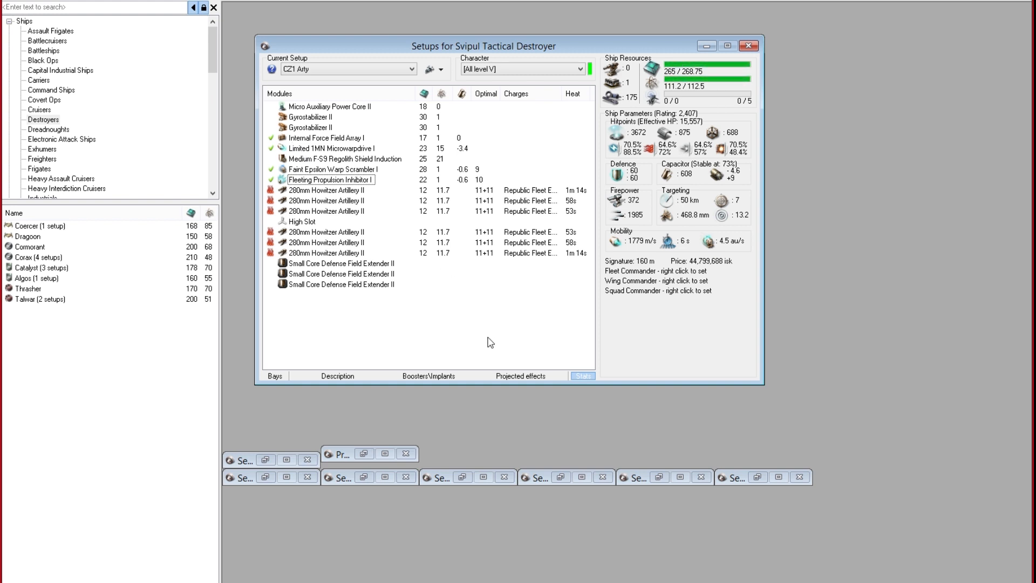
pyautogui.moveTo(479, 343)
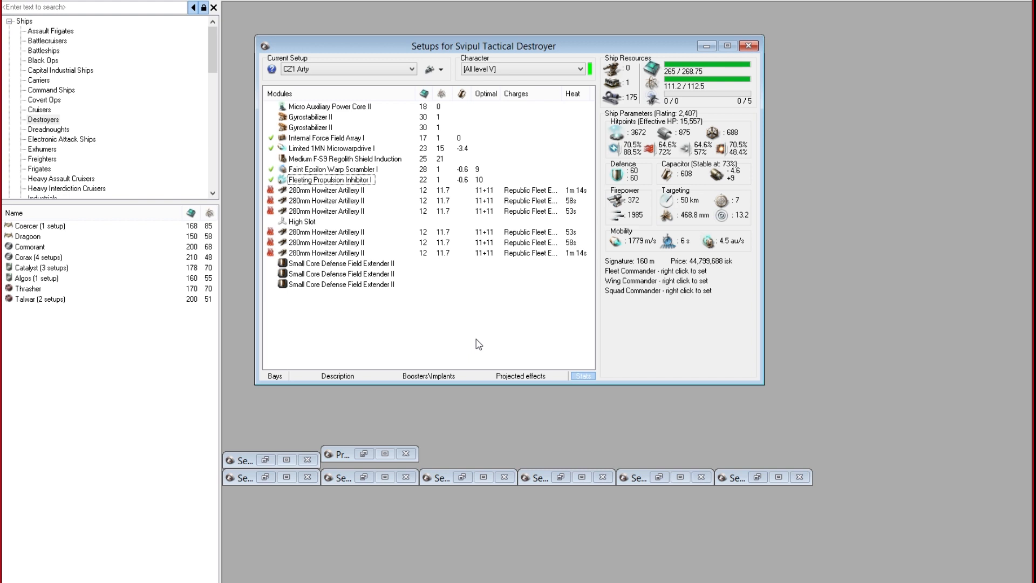
pyautogui.moveTo(464, 329)
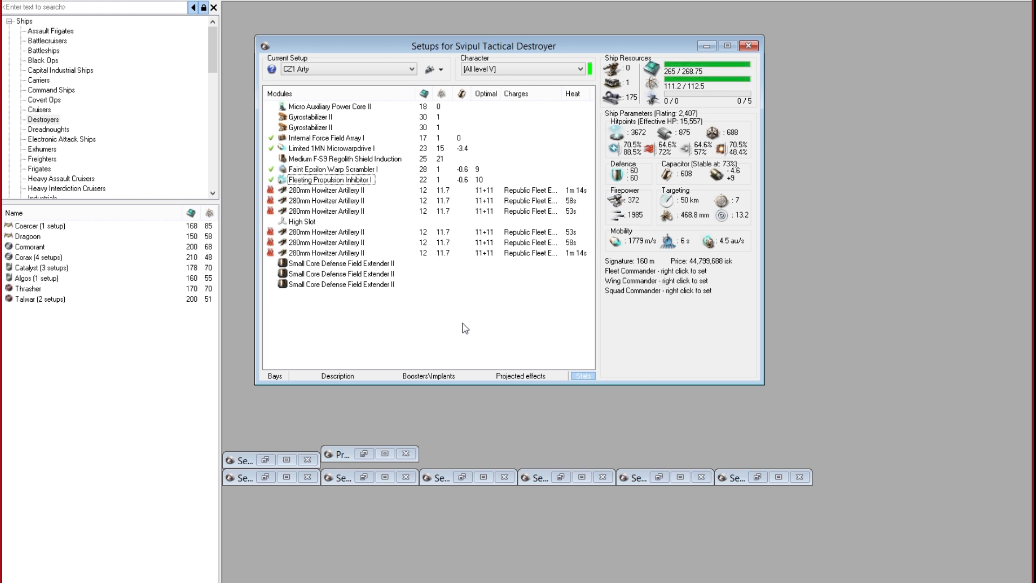
pyautogui.moveTo(355, 232)
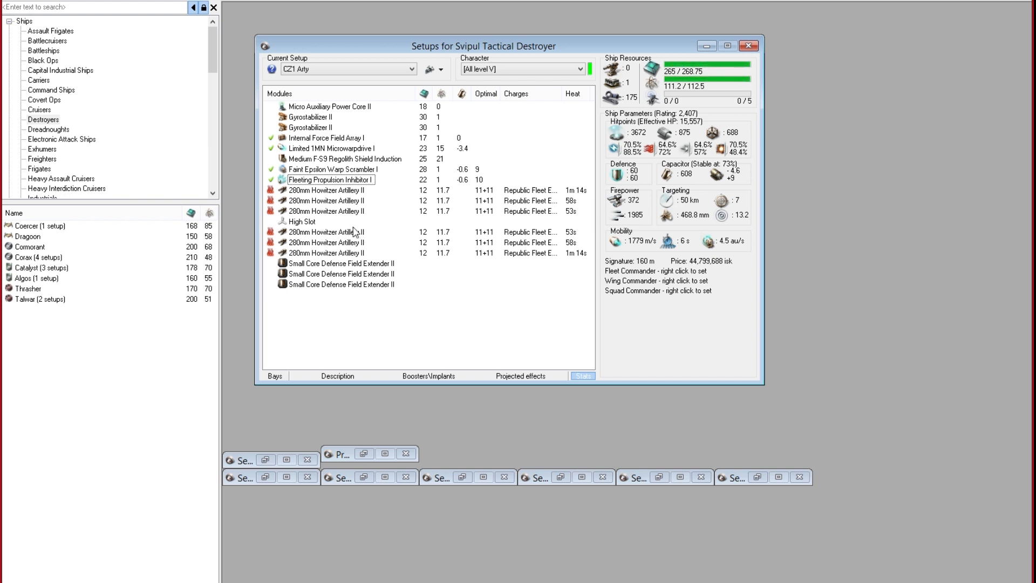
pyautogui.moveTo(324, 213)
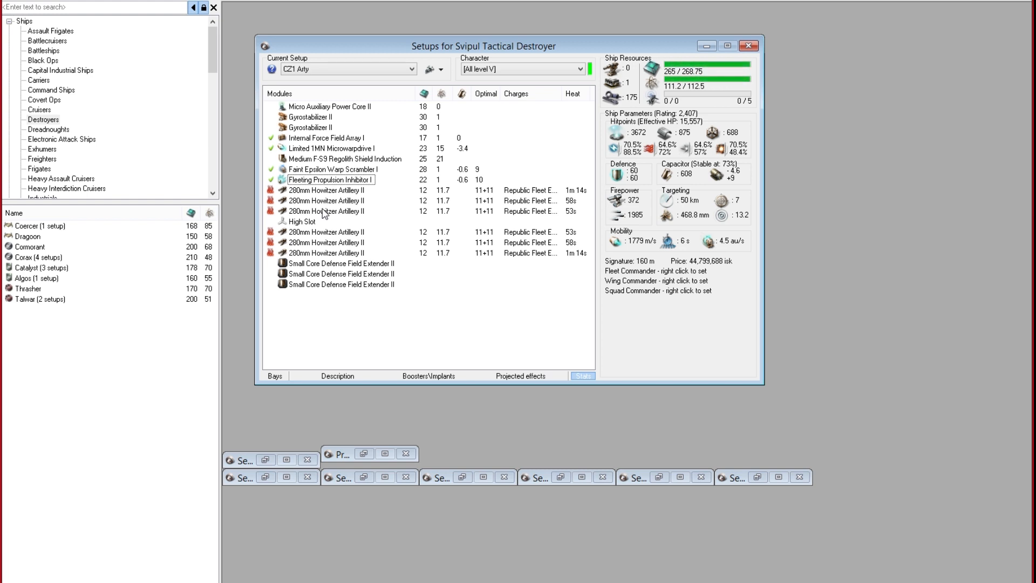
pyautogui.moveTo(313, 221)
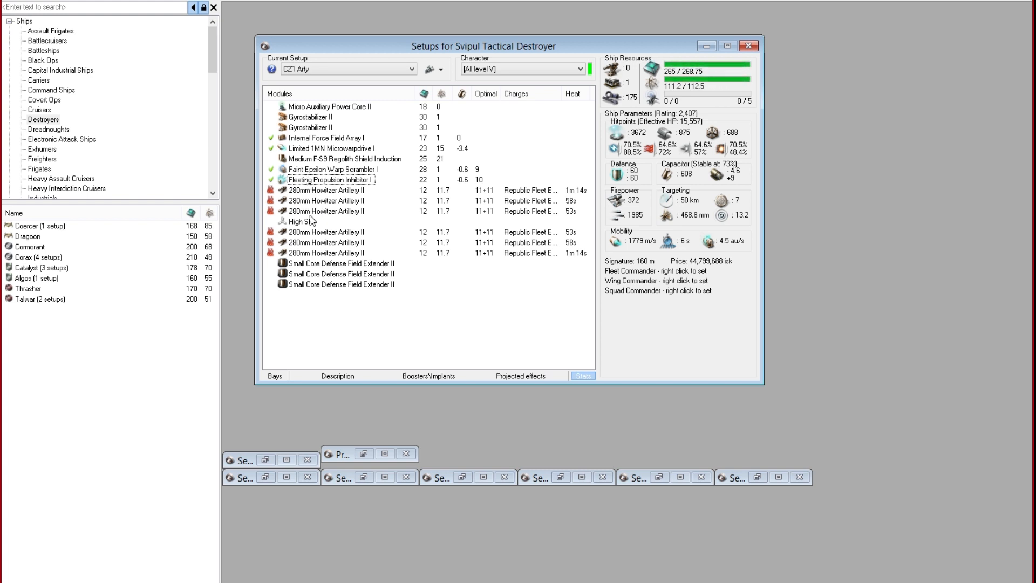
pyautogui.moveTo(355, 304)
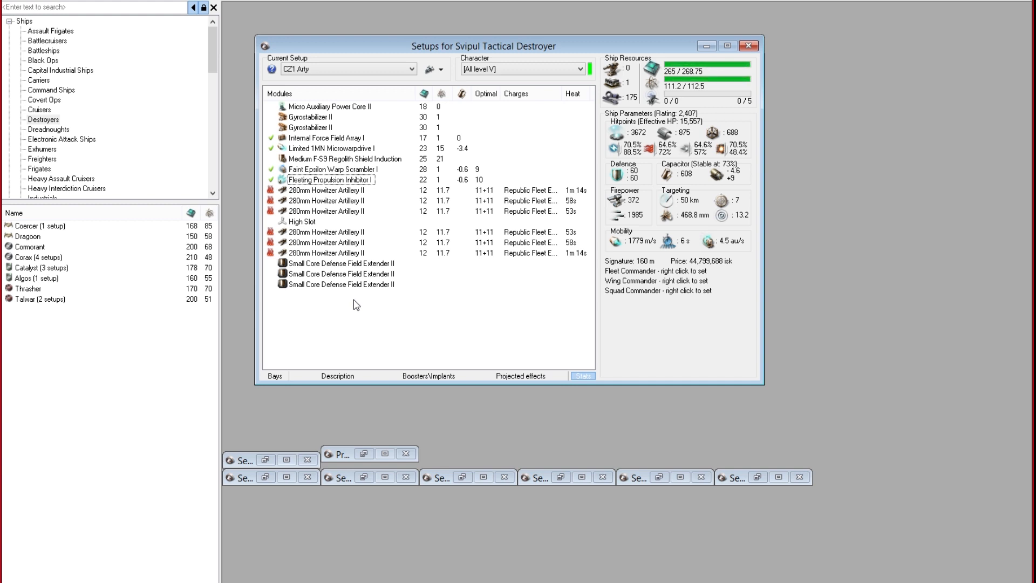
pyautogui.moveTo(353, 312)
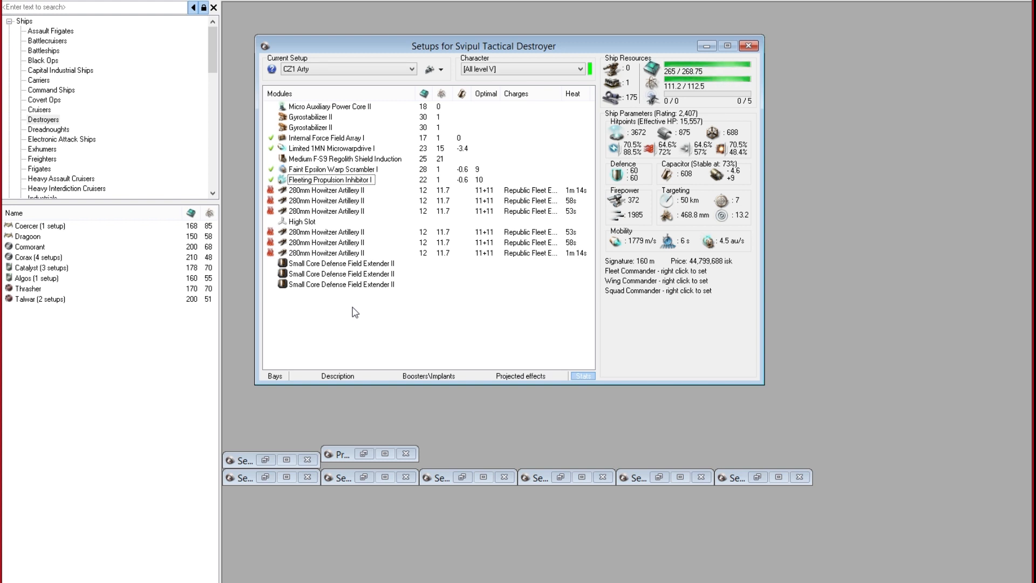
pyautogui.moveTo(350, 194)
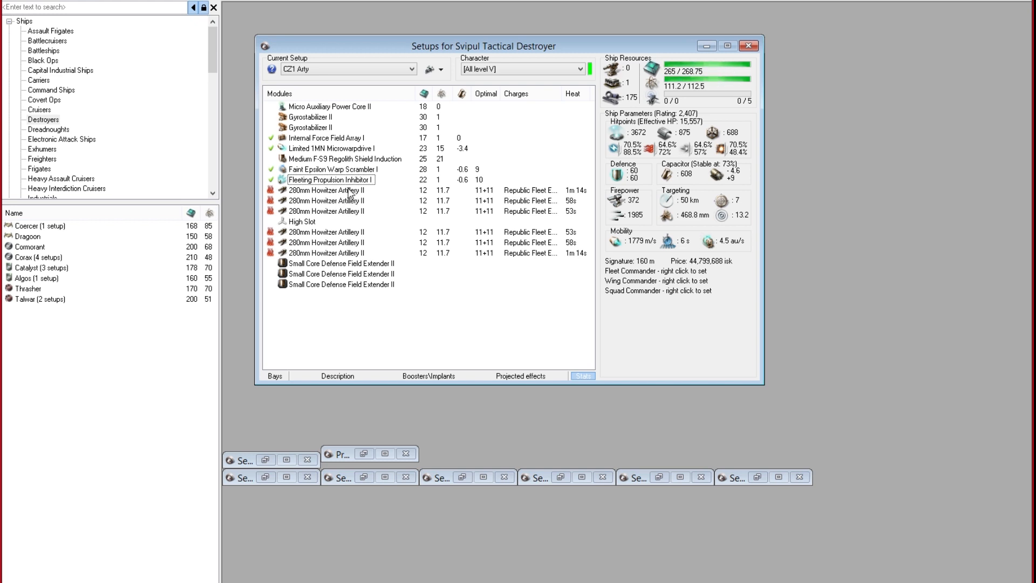
pyautogui.moveTo(343, 159)
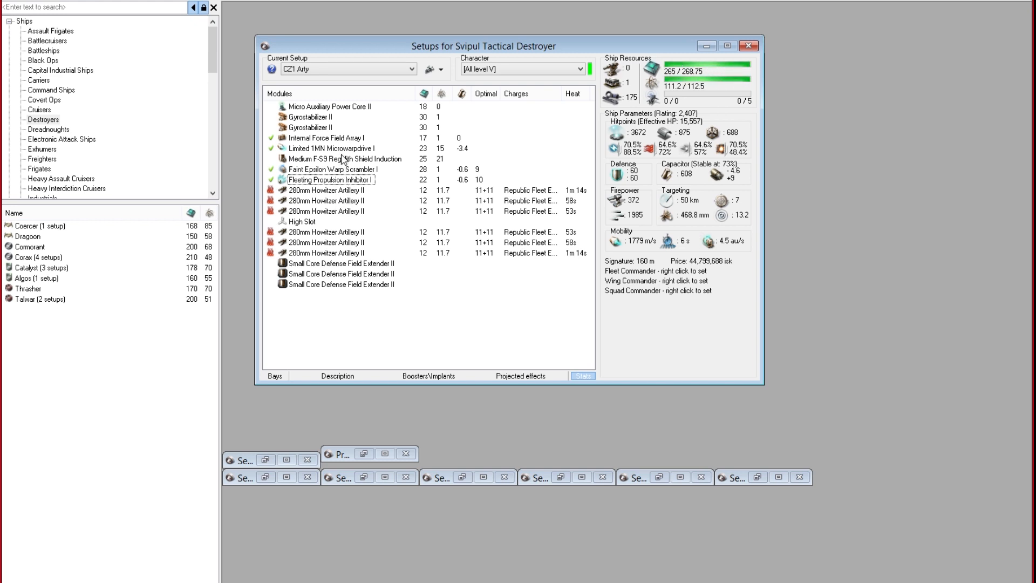
pyautogui.moveTo(354, 244)
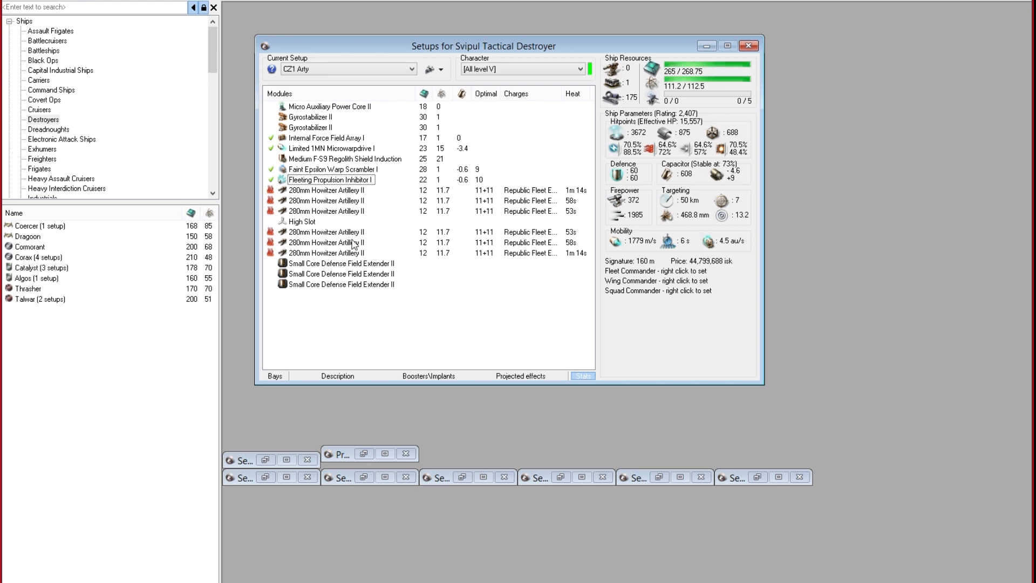
pyautogui.moveTo(479, 322)
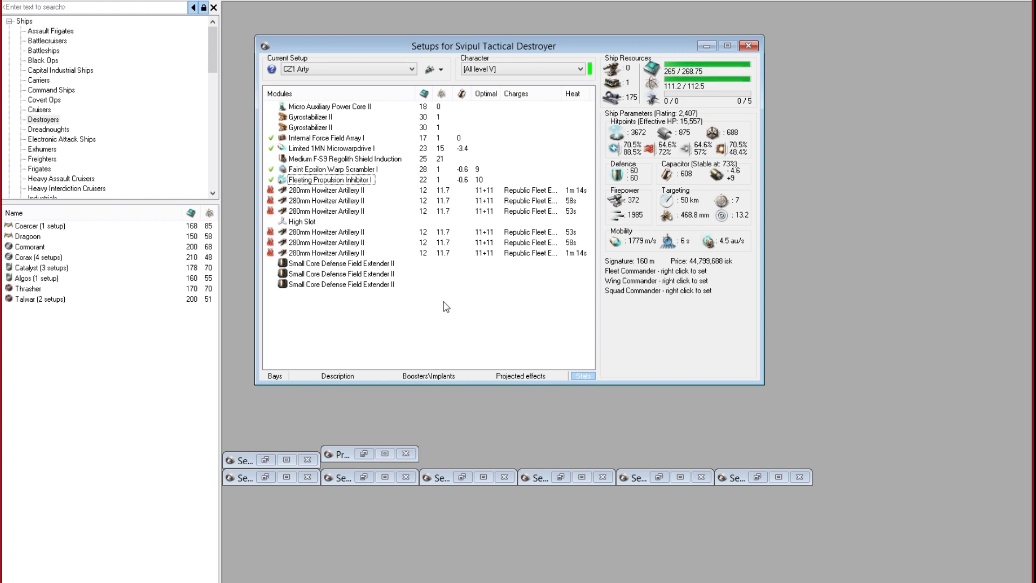
pyautogui.moveTo(454, 291)
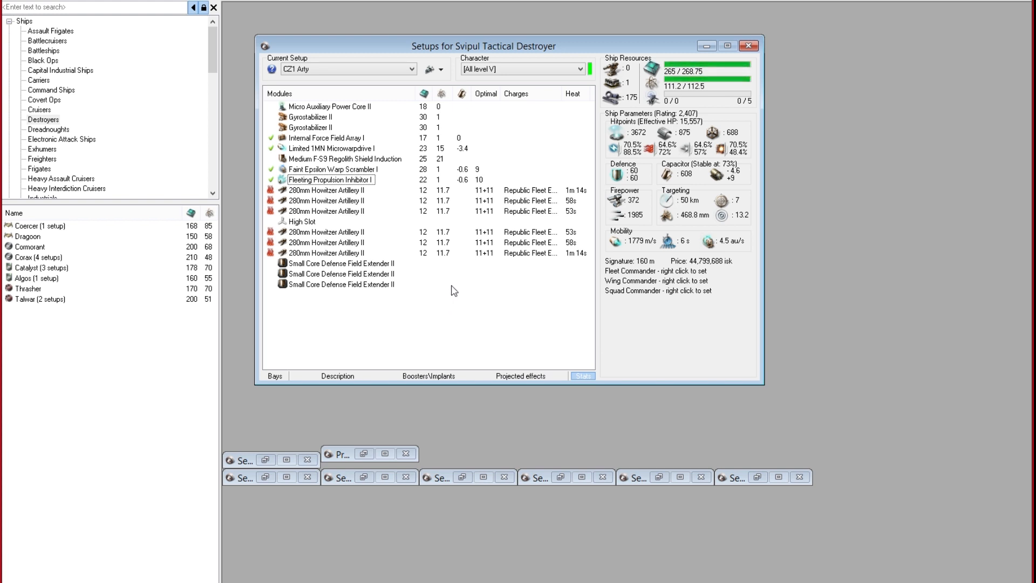
pyautogui.moveTo(422, 296)
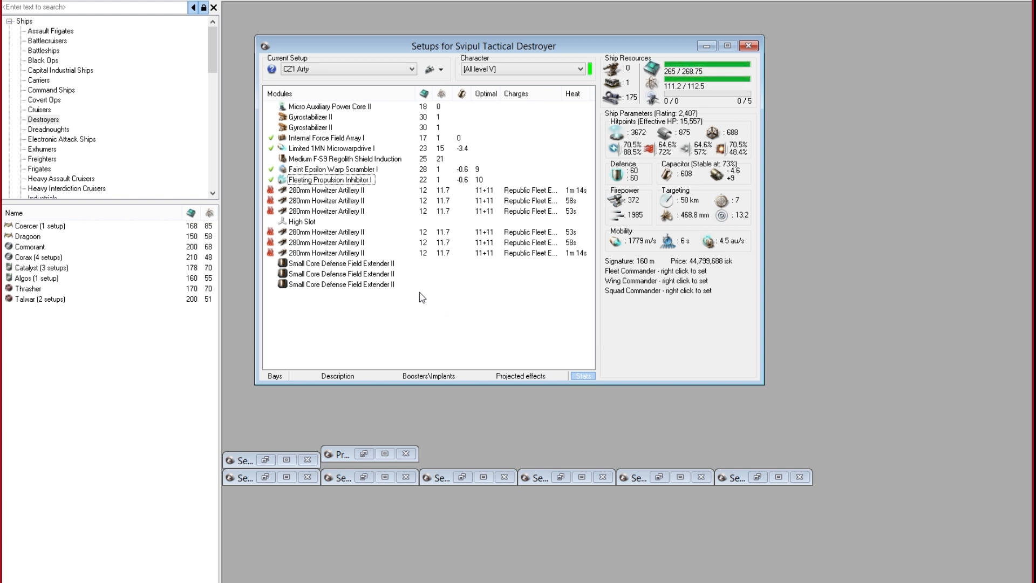
pyautogui.moveTo(418, 302)
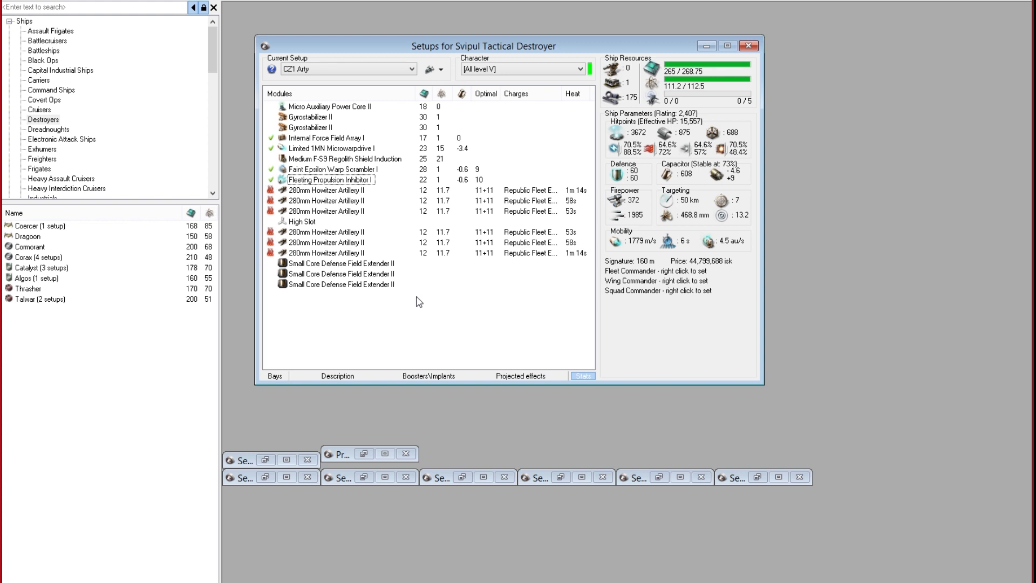
pyautogui.moveTo(342, 218)
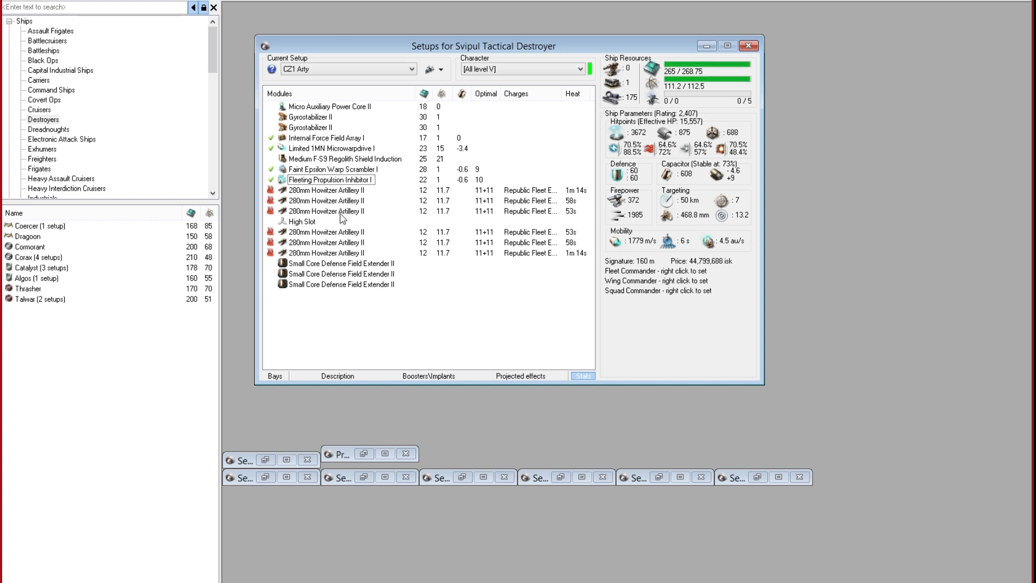
# - Load Republic Fleet Depleted Uranium S into five selected howitzers and view the charge details
pyautogui.click(326, 200)
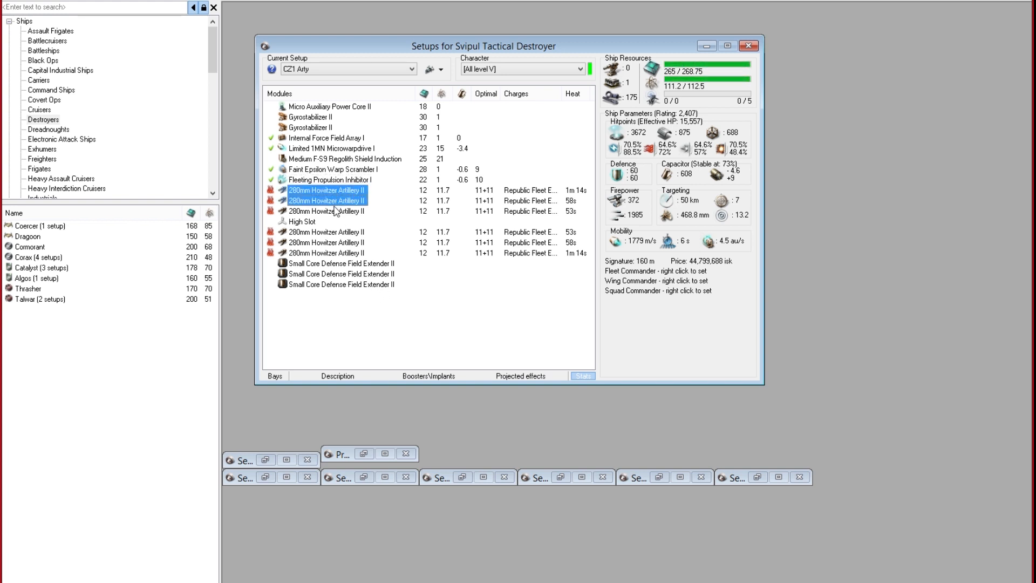
pyautogui.click(327, 242)
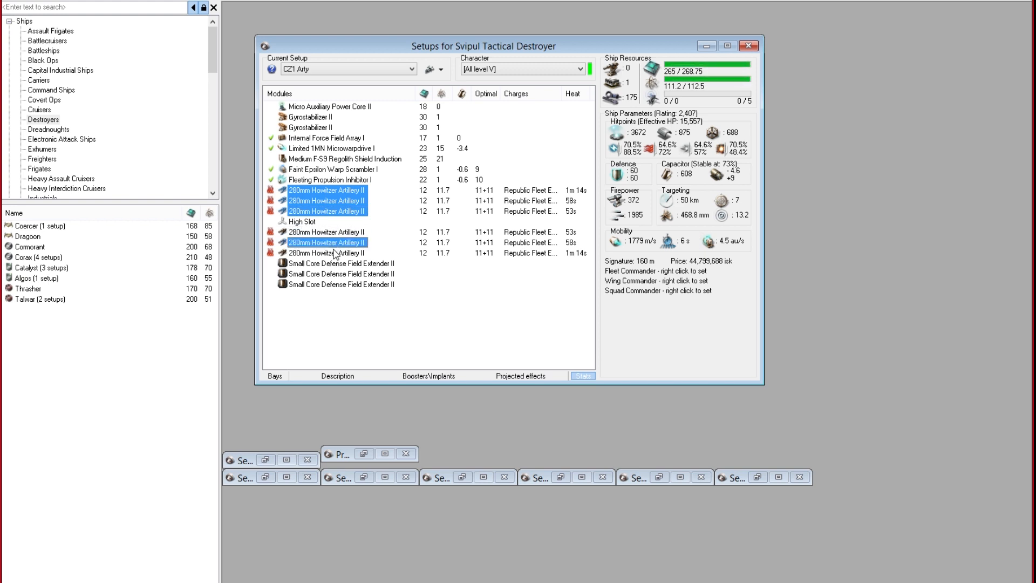
pyautogui.rightClick(327, 253)
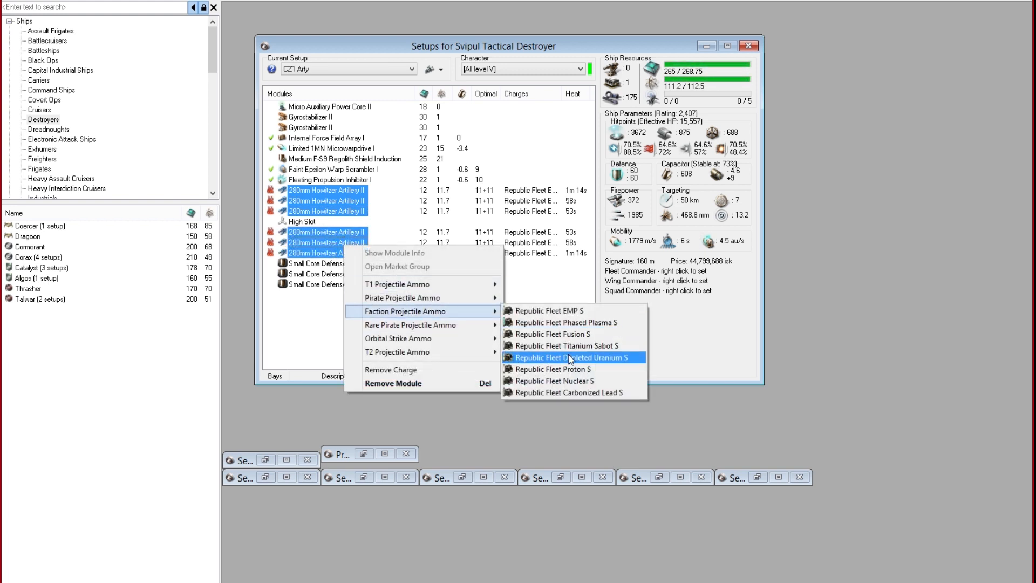
pyautogui.click(565, 357)
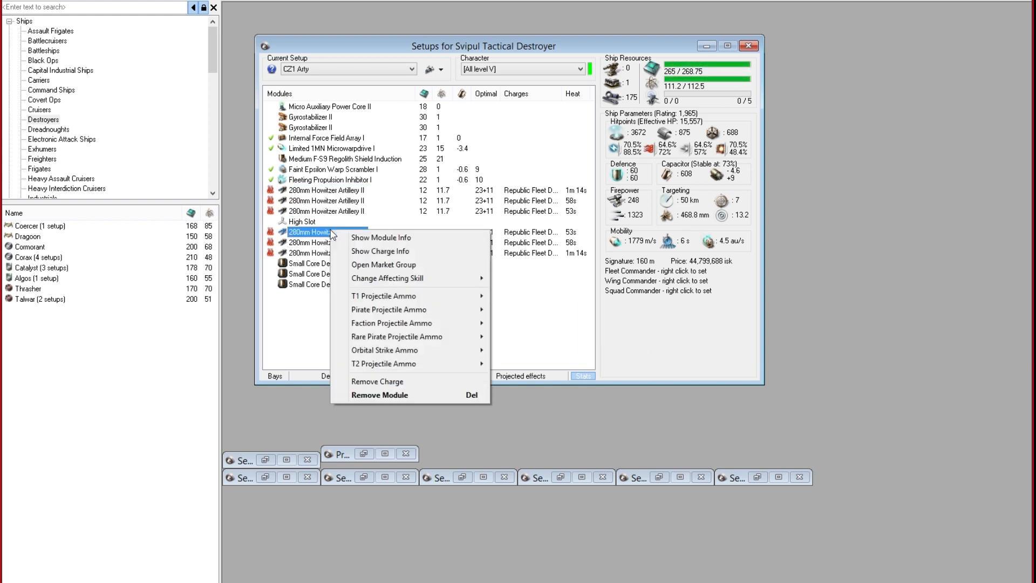
pyautogui.click(380, 251)
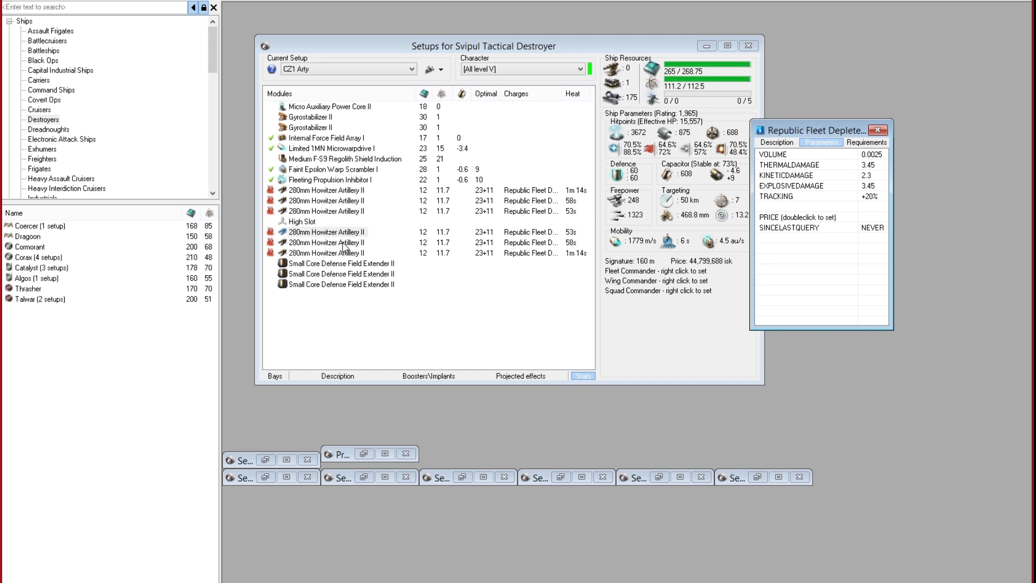
# - Compare howitzer parameter values between the Depleted Uranium and EMP loaded turrets
pyautogui.rightClick(327, 232)
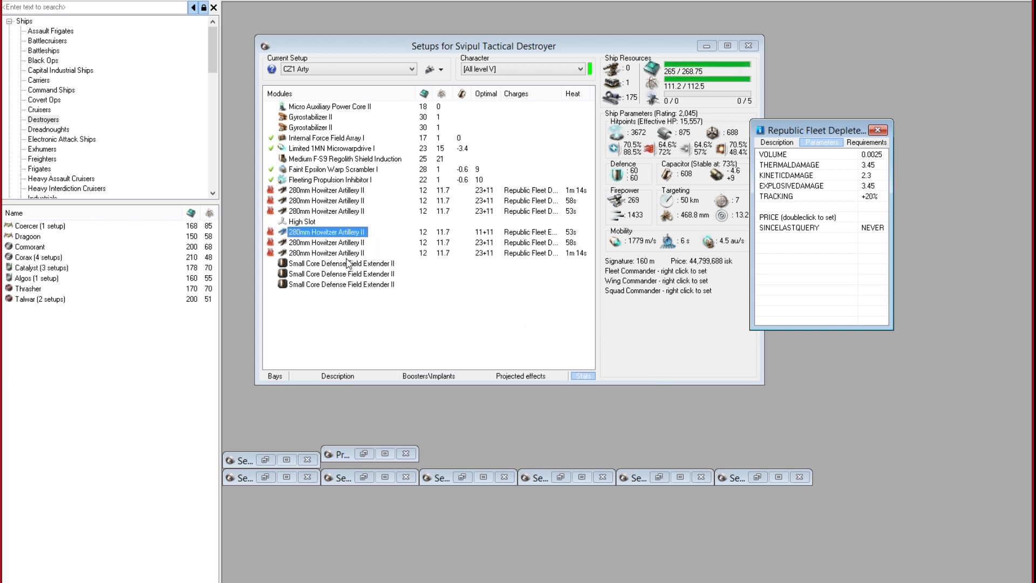
pyautogui.doubleClick(326, 232)
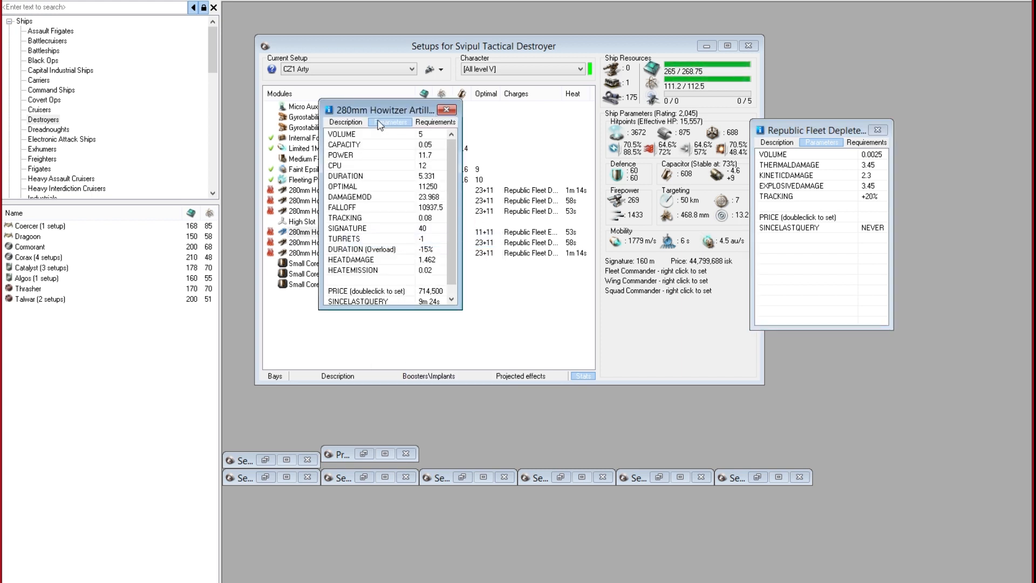
pyautogui.click(447, 109)
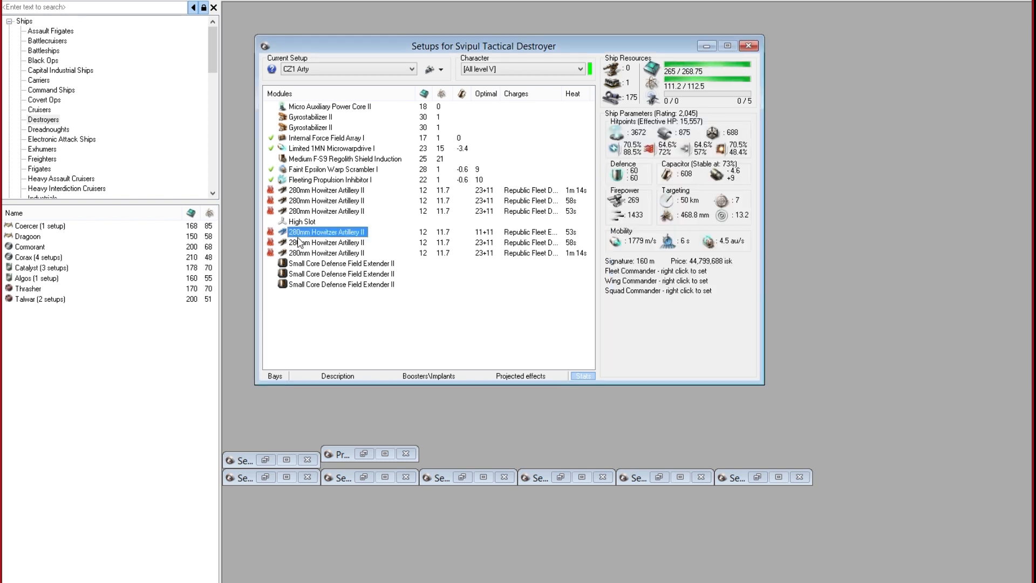
pyautogui.doubleClick(326, 232)
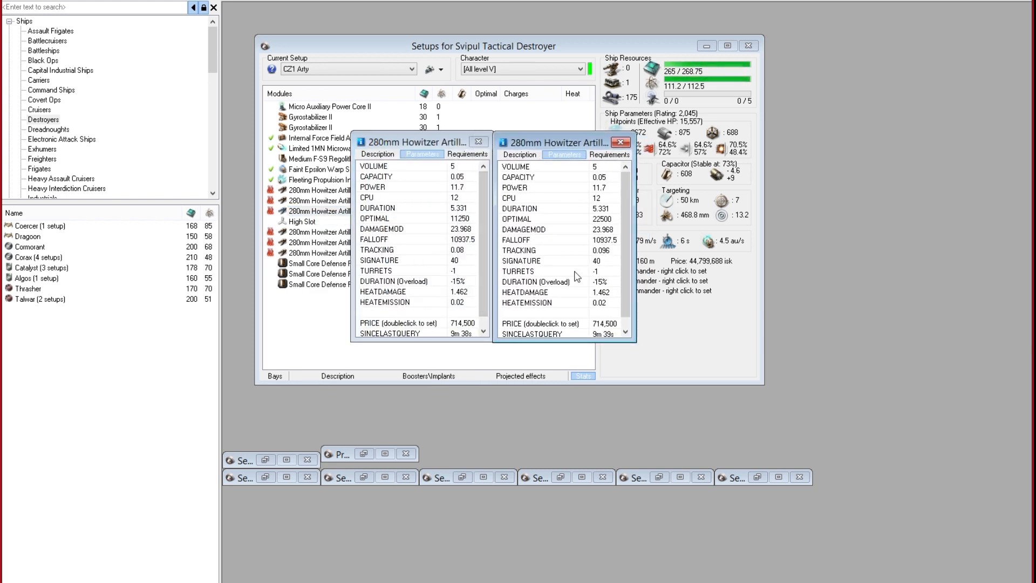
pyautogui.moveTo(336, 232)
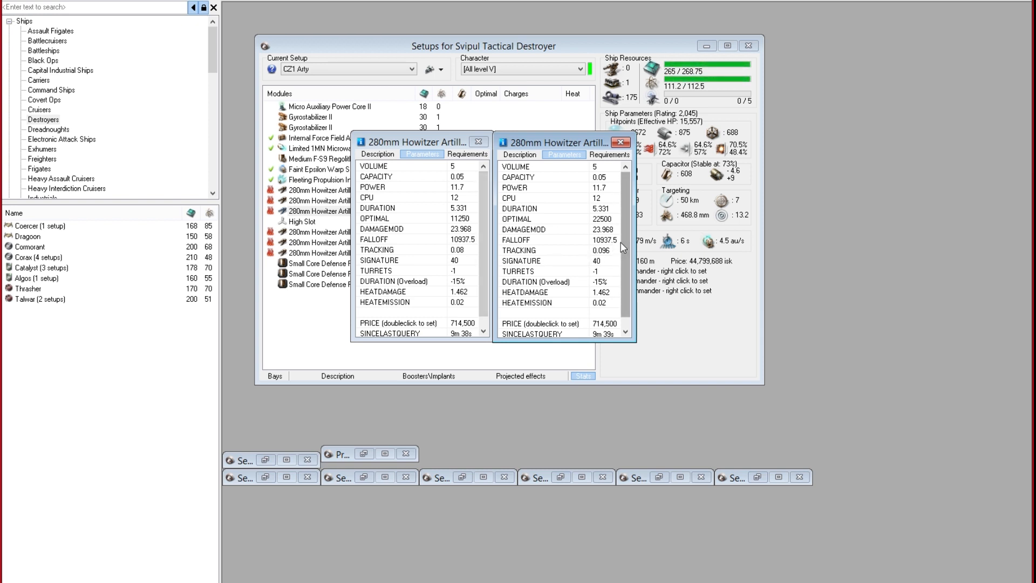
pyautogui.moveTo(597, 271)
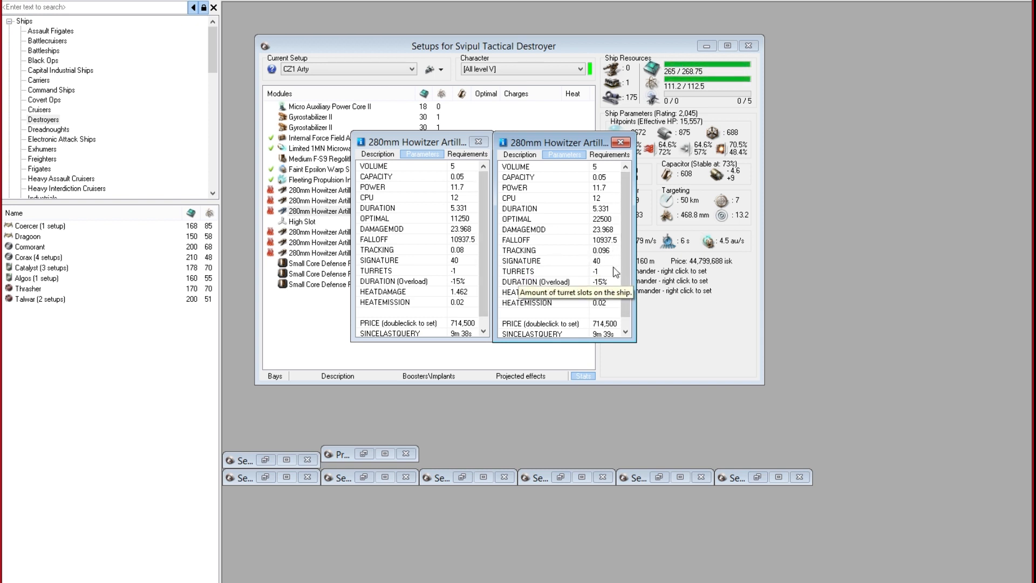
pyautogui.moveTo(602, 274)
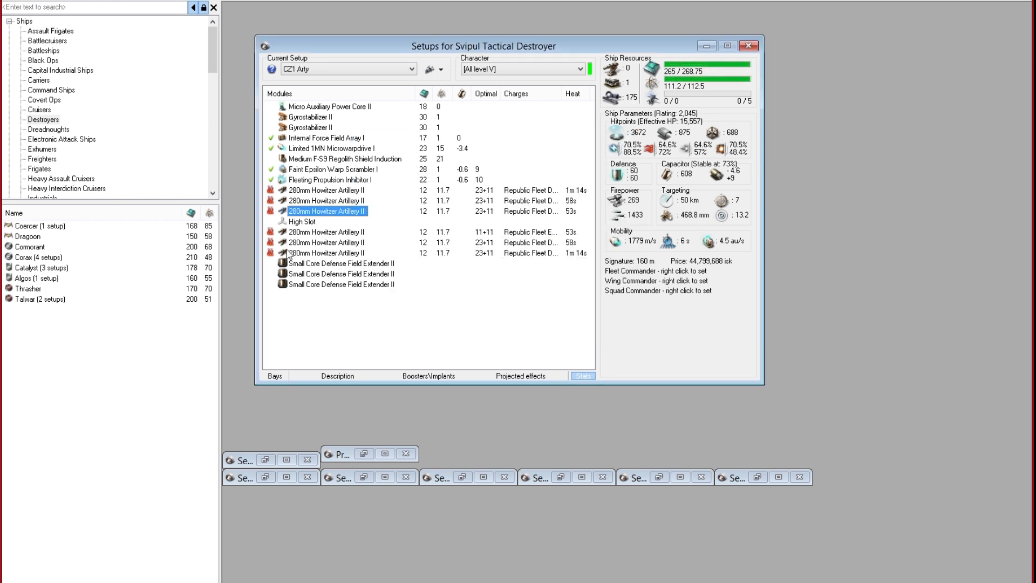
# - Load Republic Fleet Depleted Uranium S into the sixth howitzer, matching the other five turrets
pyautogui.rightClick(327, 231)
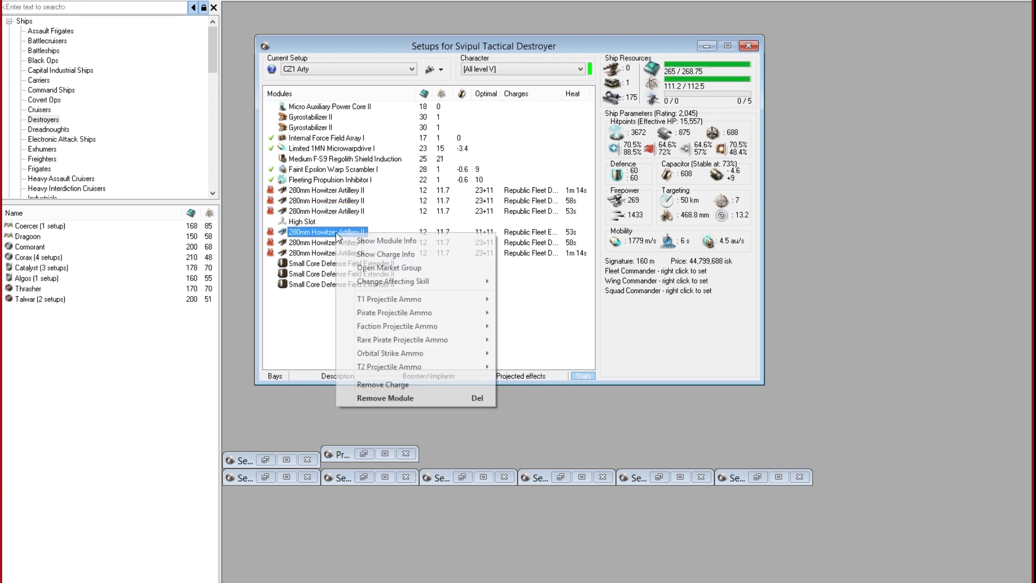
pyautogui.moveTo(426, 330)
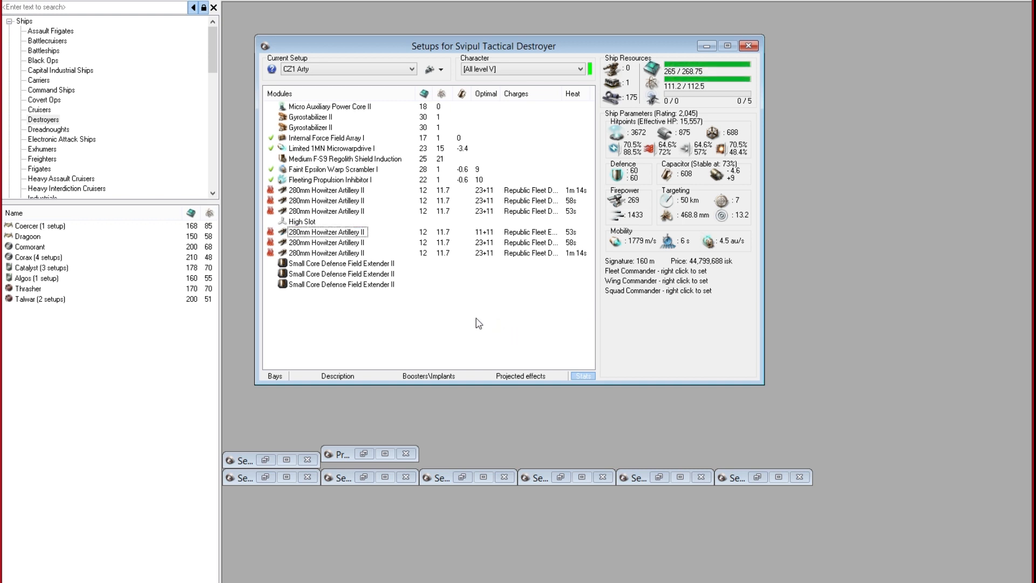
pyautogui.rightClick(326, 232)
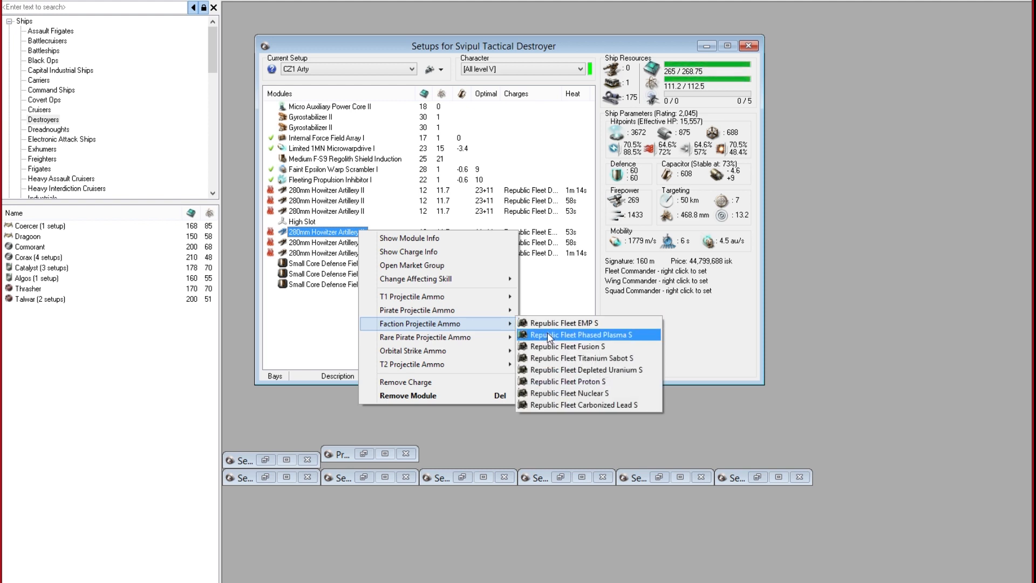
pyautogui.click(581, 335)
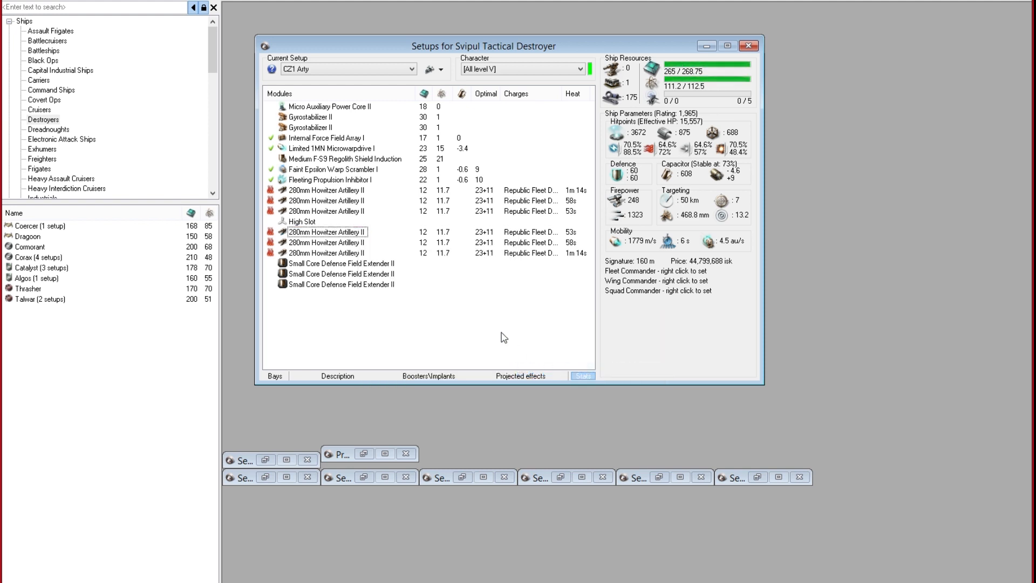
pyautogui.moveTo(488, 217)
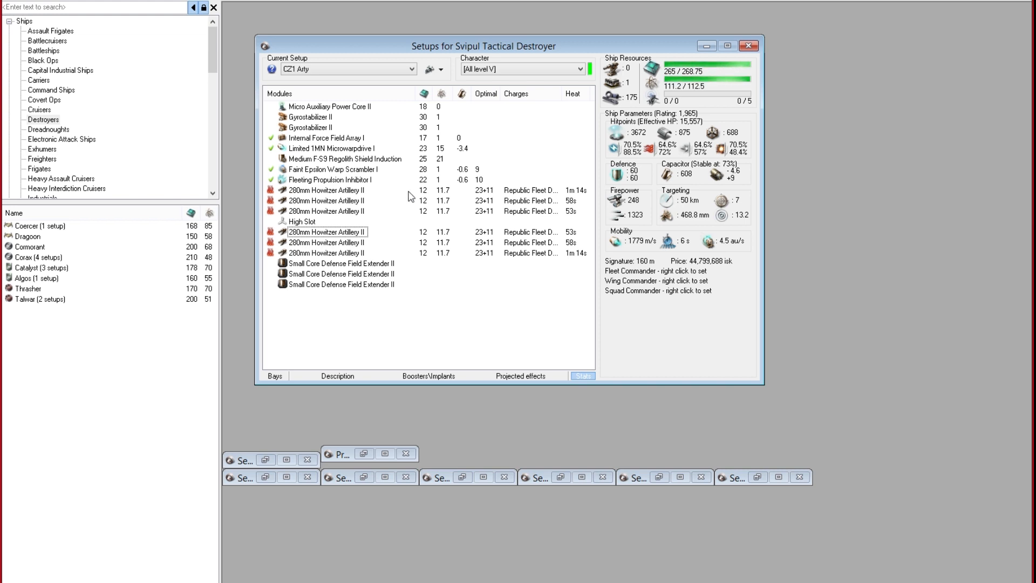
pyautogui.rightClick(408, 195)
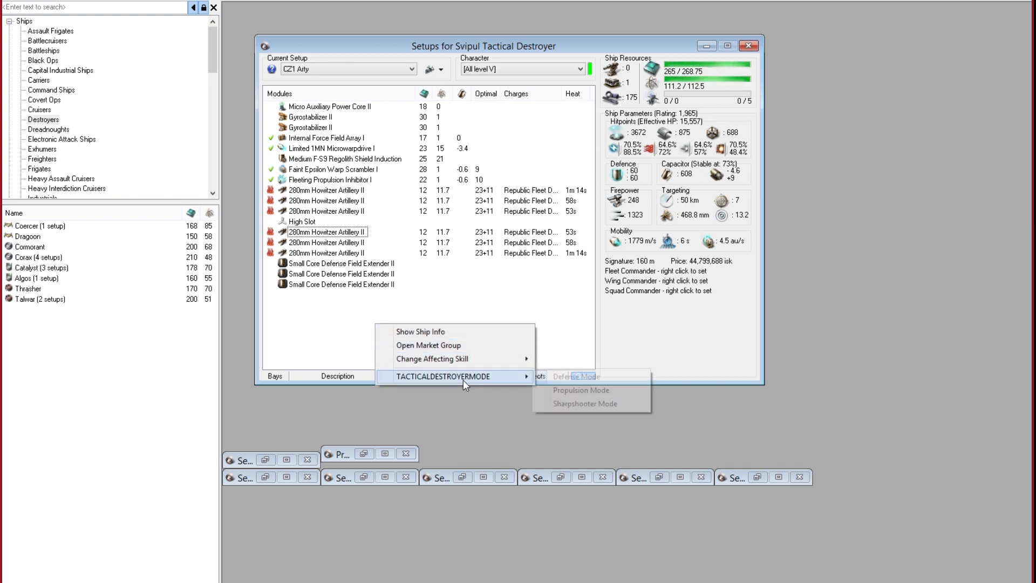
pyautogui.click(574, 376)
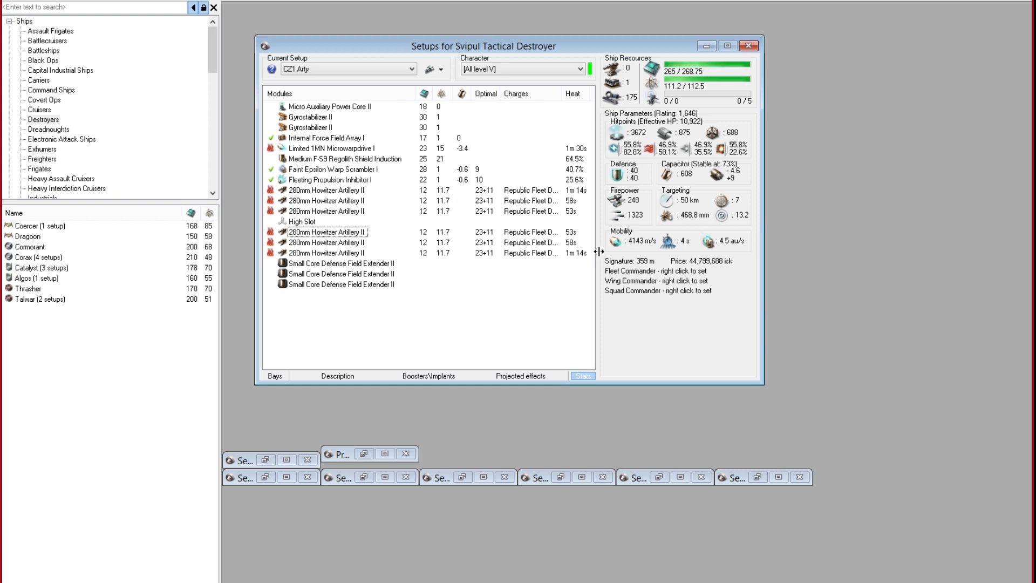
pyautogui.moveTo(271, 148)
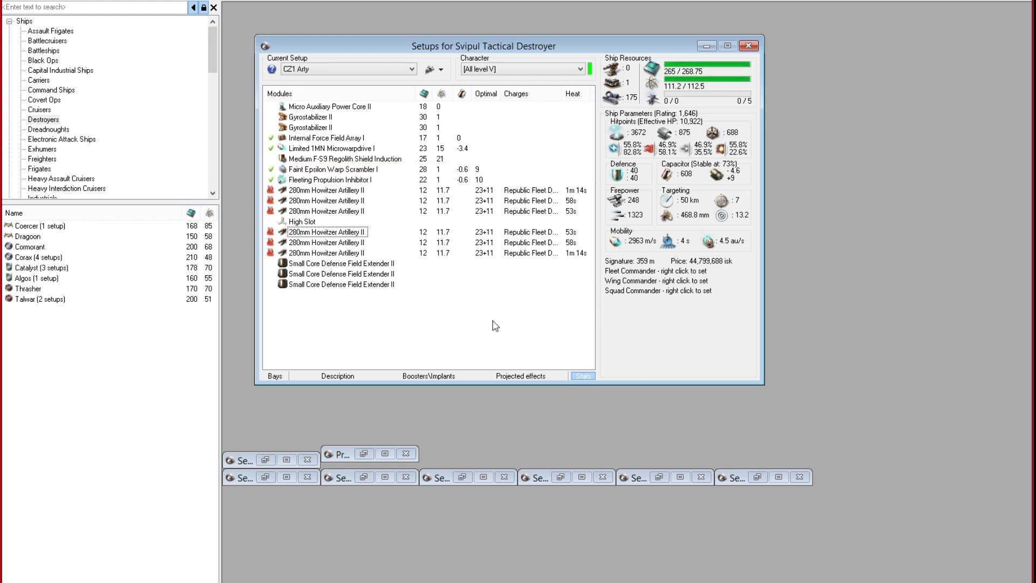
pyautogui.moveTo(417, 254)
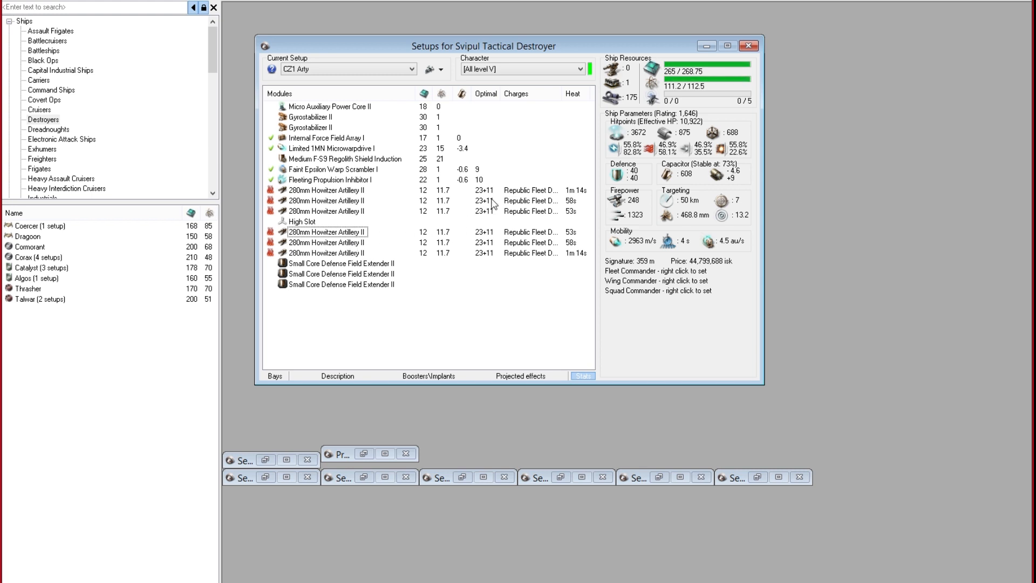
pyautogui.moveTo(499, 214)
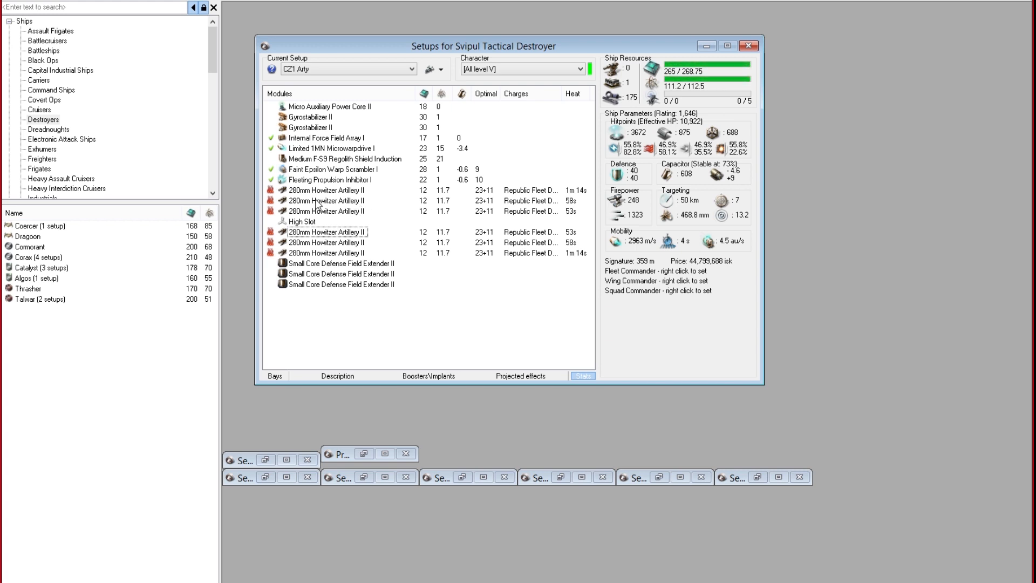
pyautogui.moveTo(344, 233)
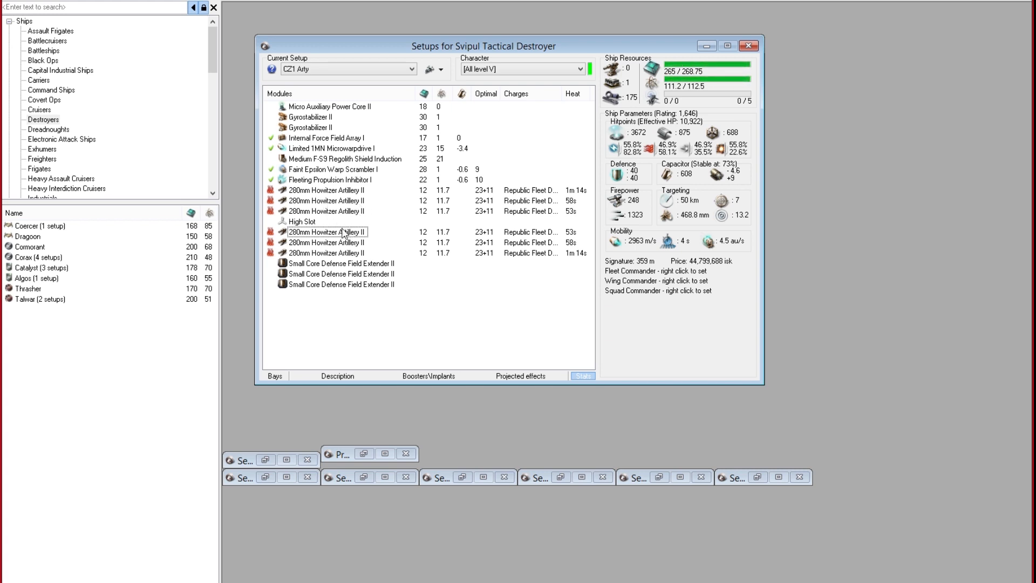
pyautogui.moveTo(304, 259)
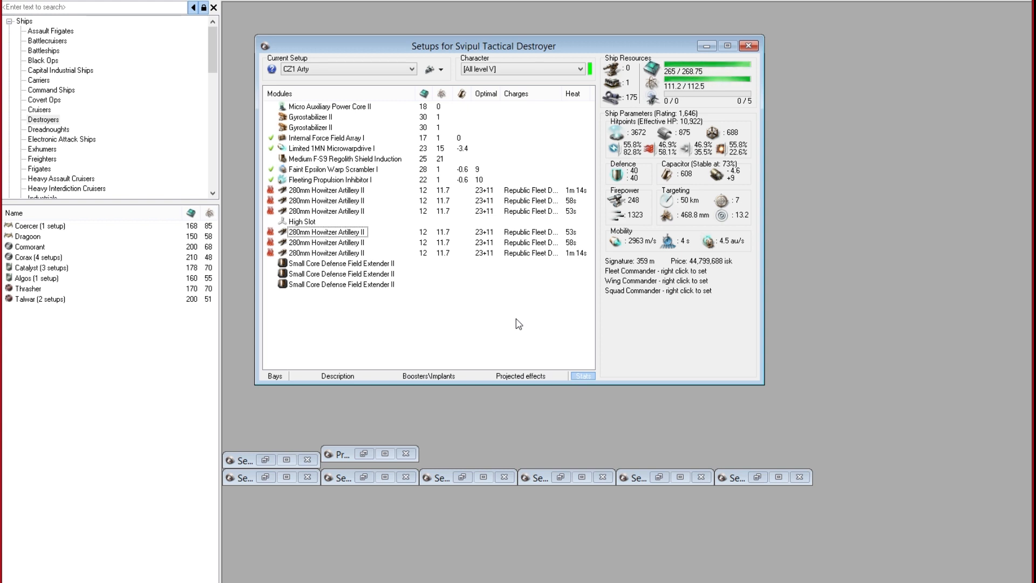
pyautogui.moveTo(272, 150)
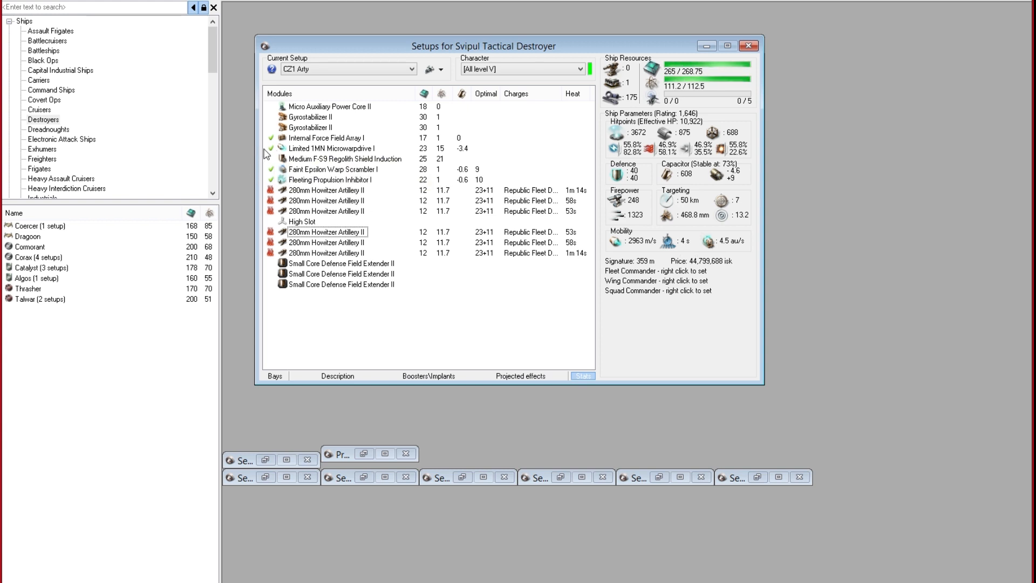
# - Deactivate the Limited 1MN Microwarpdrive I and bring up the setup management dropdown
pyautogui.click(271, 148)
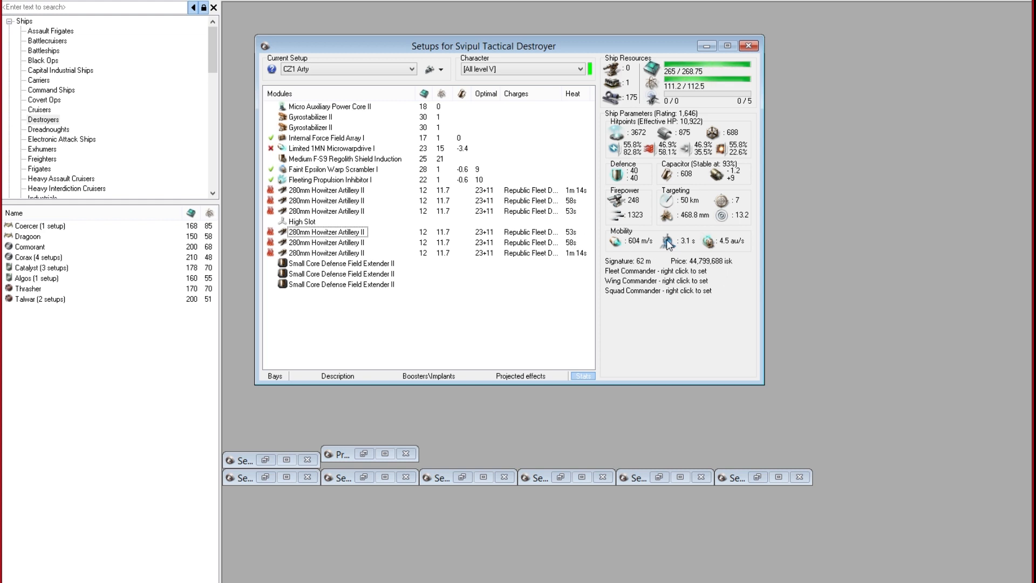
pyautogui.moveTo(622, 233)
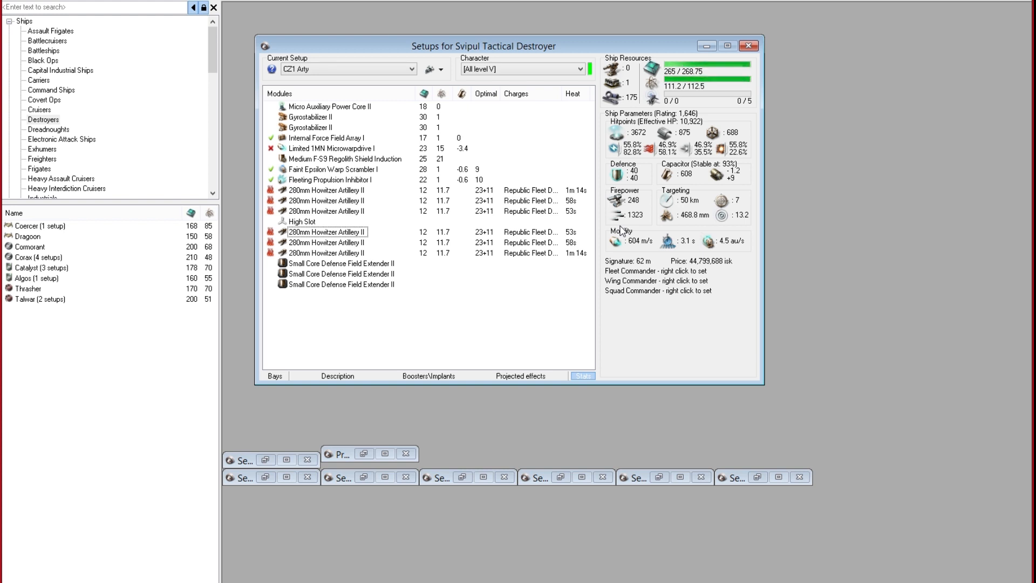
pyautogui.moveTo(524, 355)
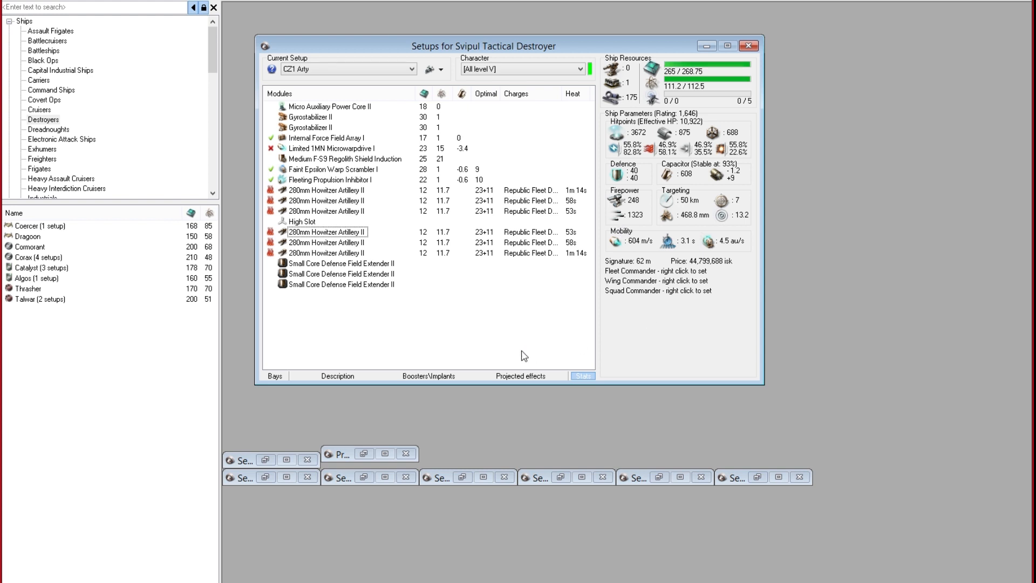
pyautogui.moveTo(405, 329)
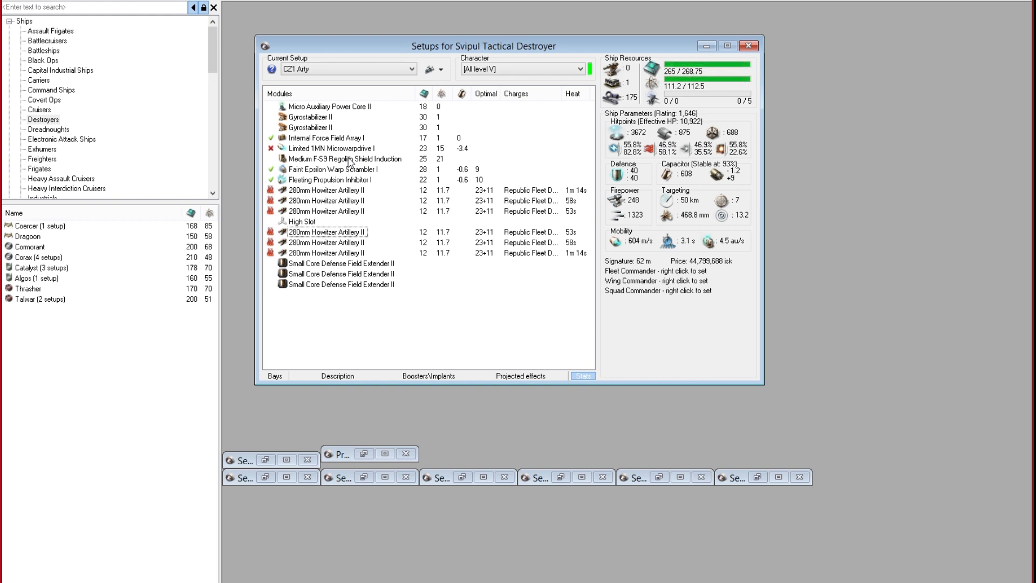
pyautogui.moveTo(450, 73)
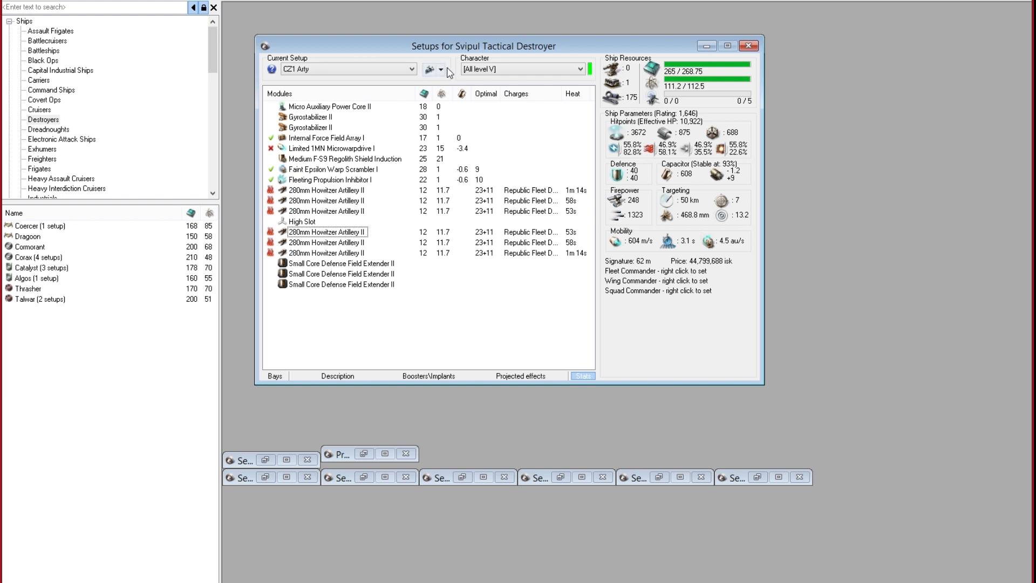
pyautogui.click(440, 68)
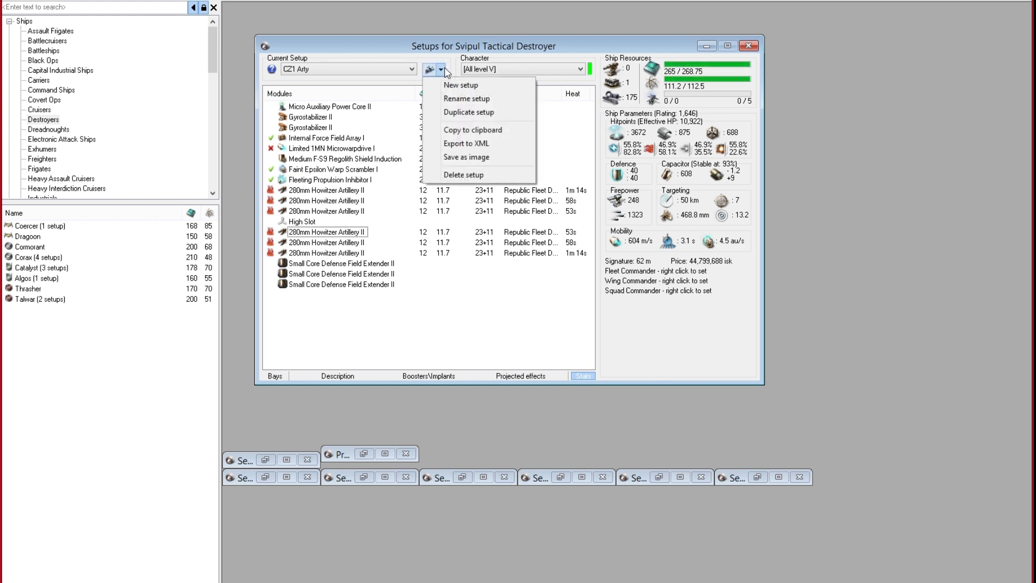
# - Create a new Svipul setup and name it 'CZ2 Grath'
pyautogui.click(460, 85)
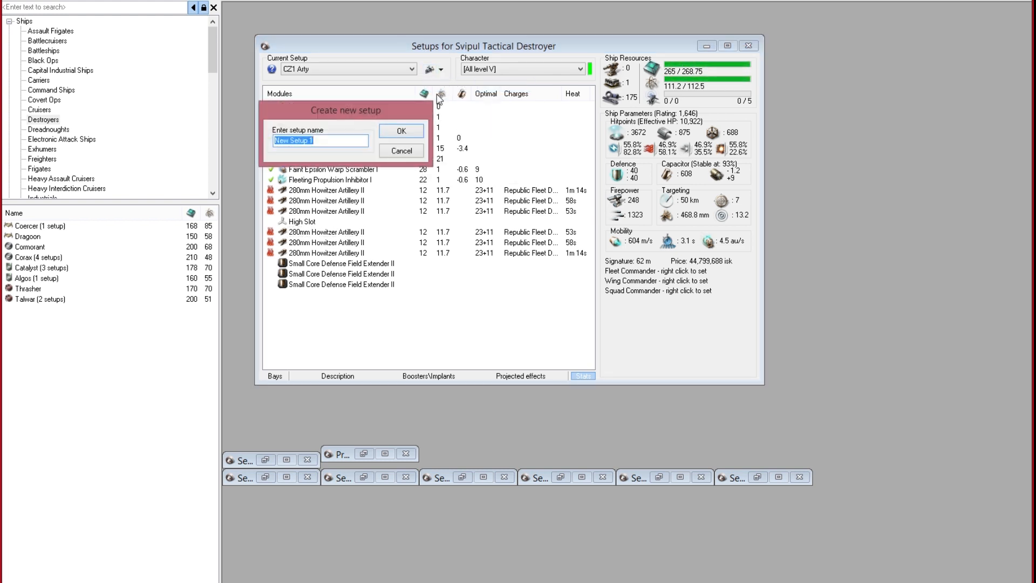
pyautogui.write('CZ')
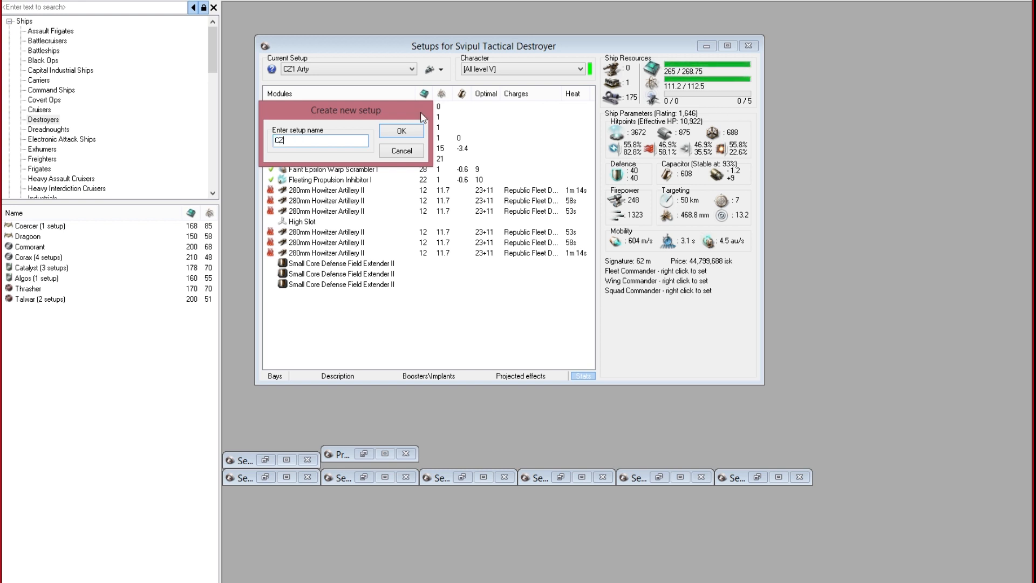
pyautogui.write('CZ2 Ga')
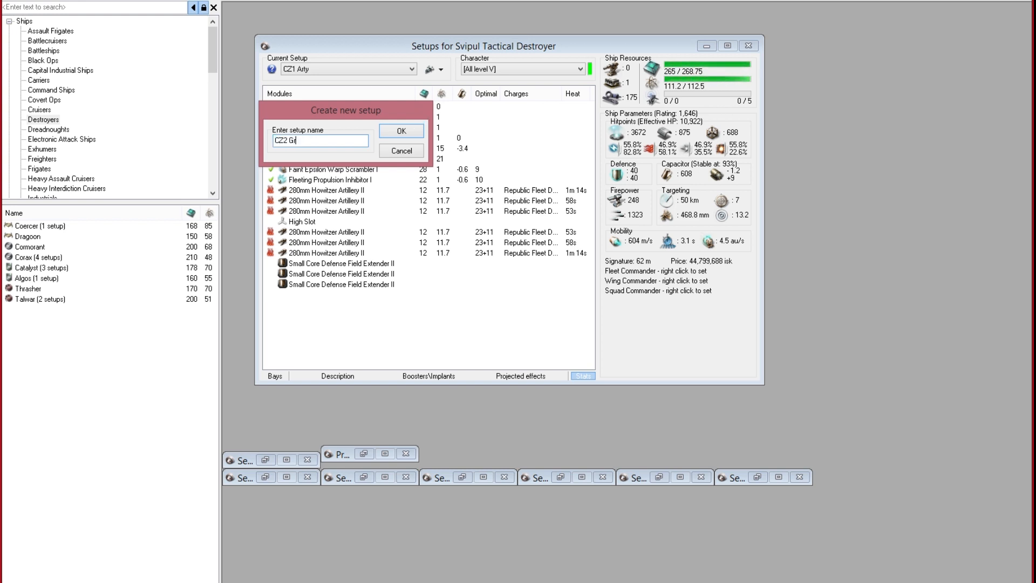
pyautogui.write('ath')
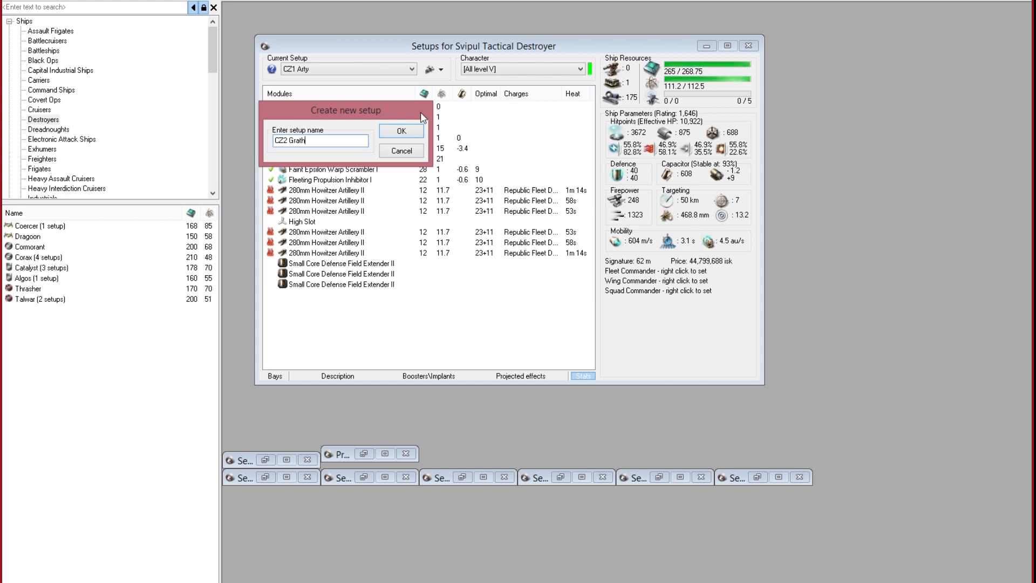
pyautogui.click(401, 131)
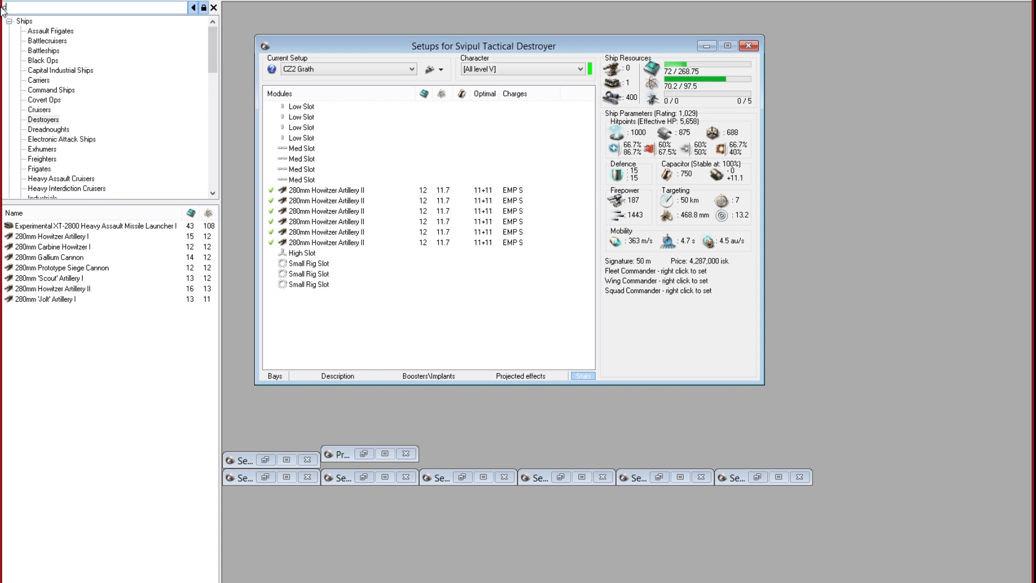
# - Fit three Small Core Defense Field Extender II rigs and two Gyrostabilizer II on CZ2 Grath
pyautogui.write('core de')
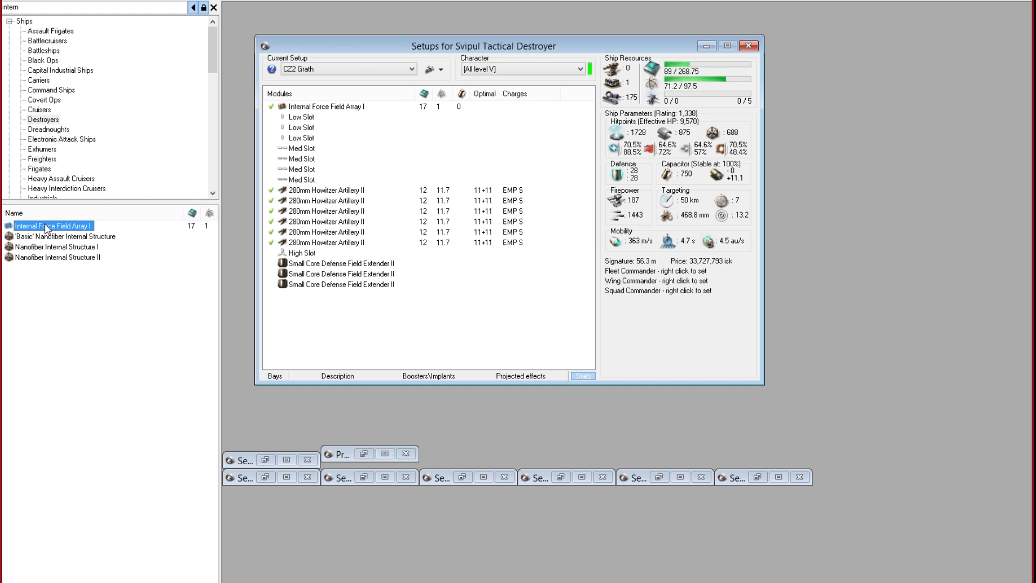
pyautogui.write('gyro')
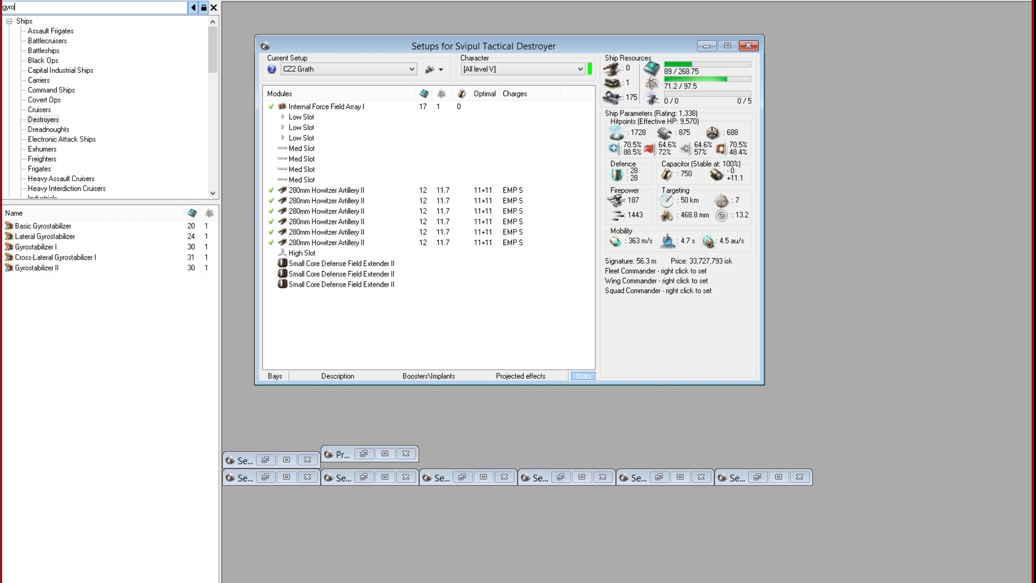
pyautogui.doubleClick(36, 267)
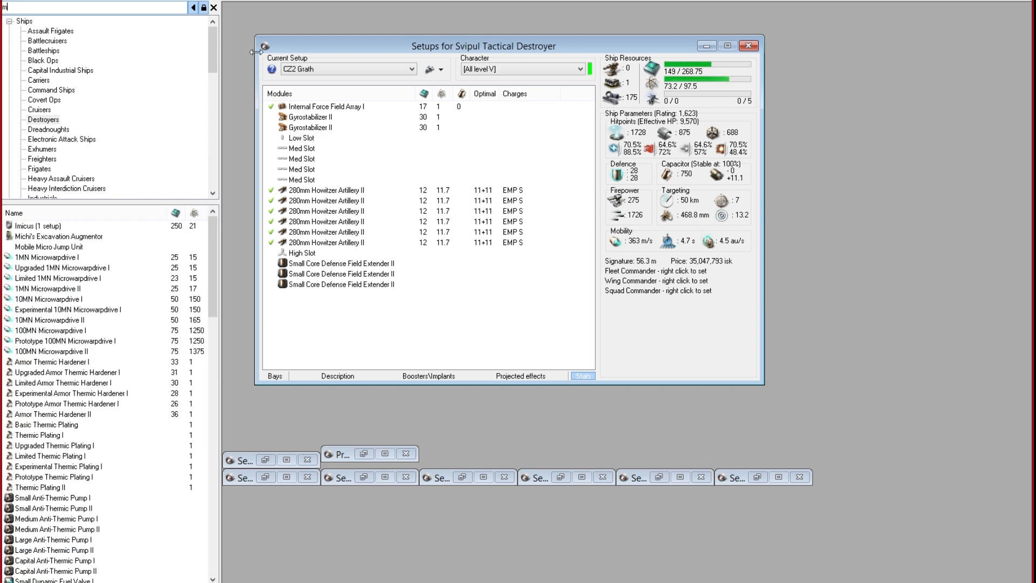
# - Fit a Micro Auxiliary Power Core II and a Limited 1MN Microwarpdrive I
pyautogui.write('micro a')
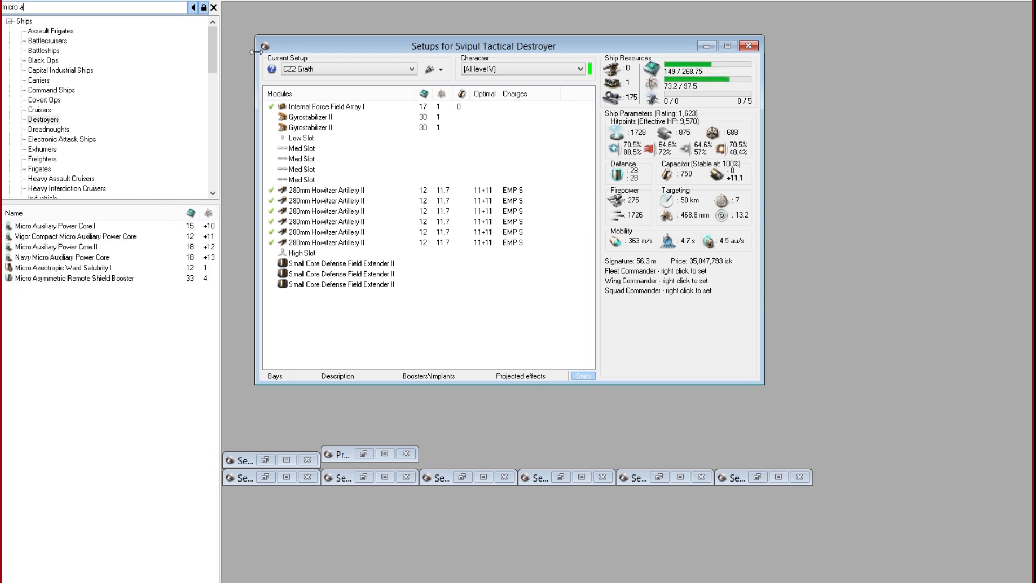
pyautogui.doubleClick(56, 246)
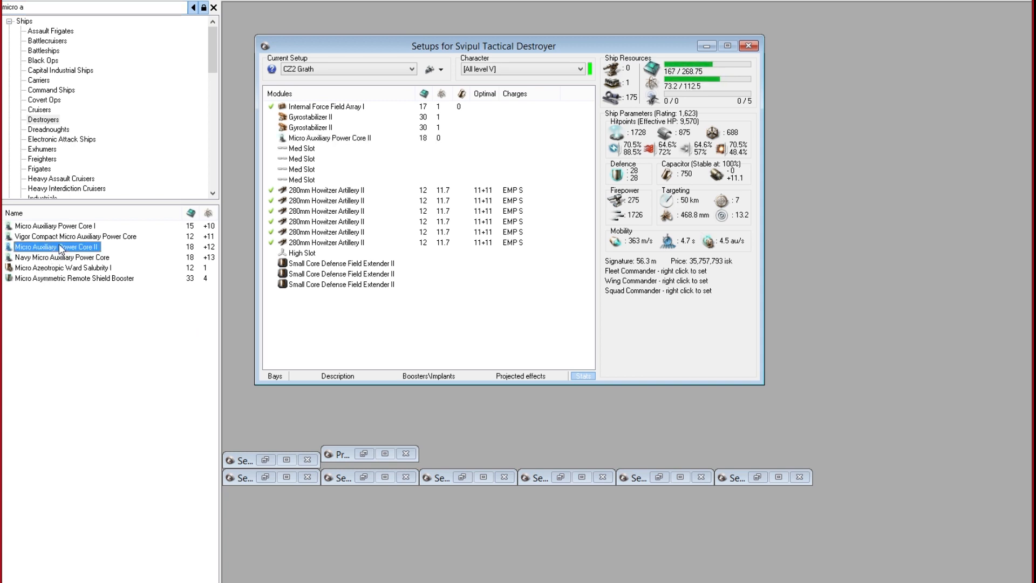
pyautogui.moveTo(59, 53)
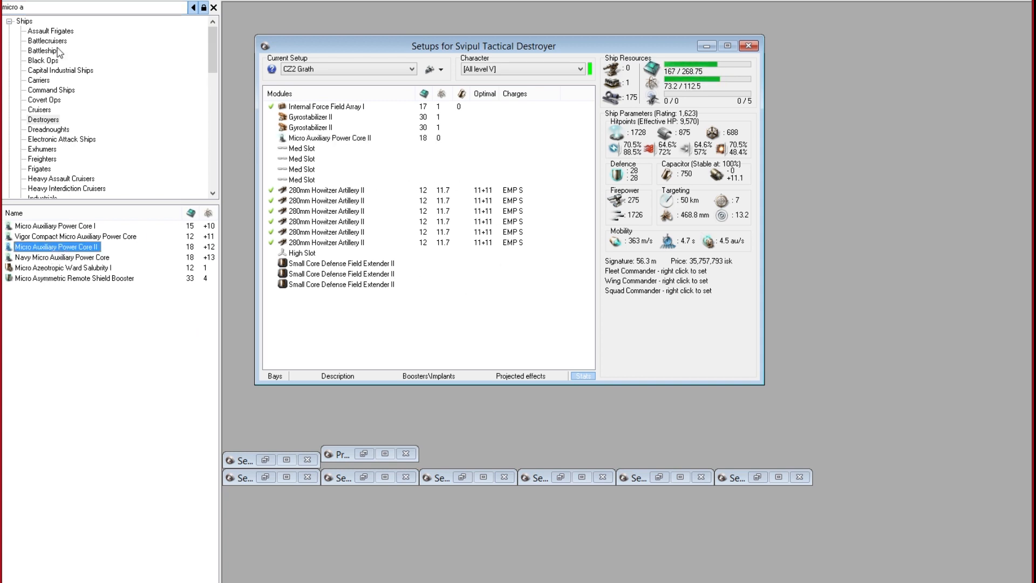
pyautogui.write('1mn')
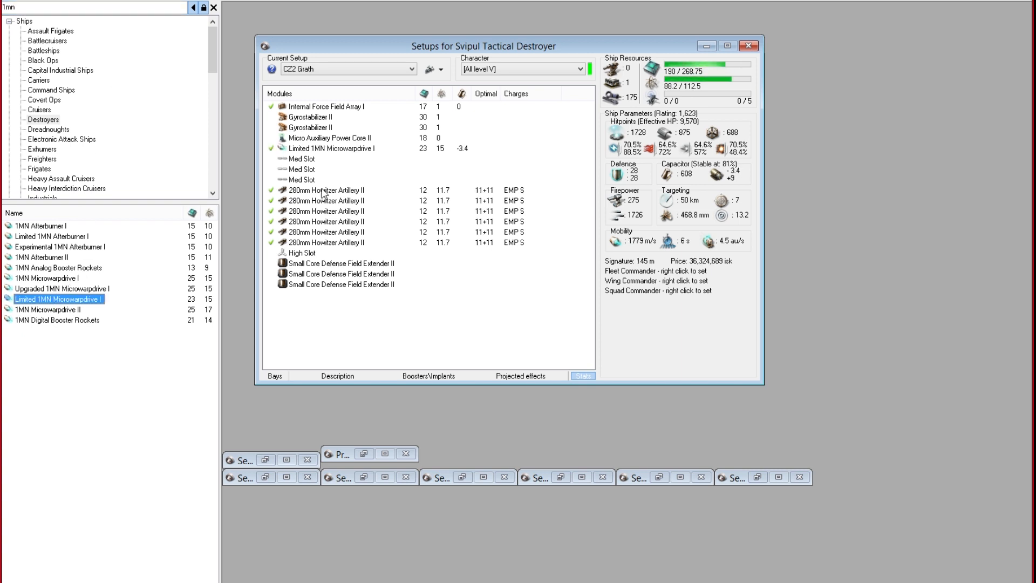
pyautogui.click(332, 148)
pyautogui.write('medium')
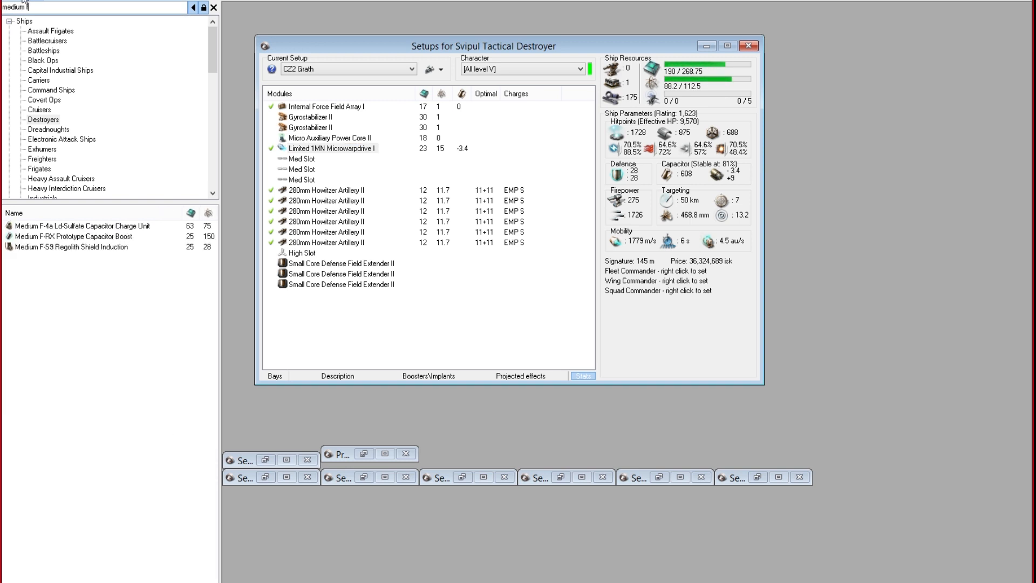
# - Fit the Medium F-S9 Regolith Shield Induction and search for the Fleeting Propulsion Inhibitor I
pyautogui.doubleClick(71, 247)
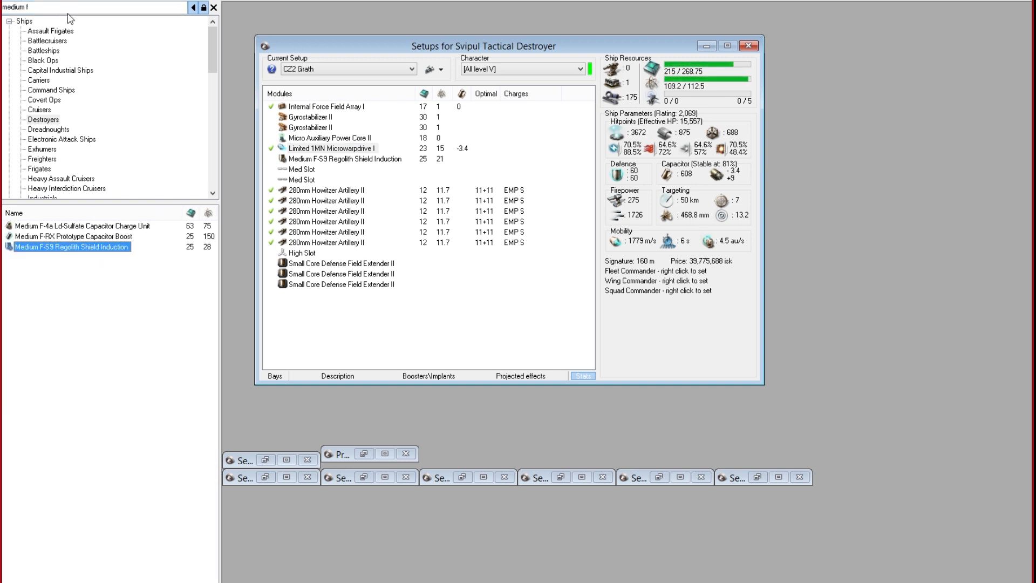
pyautogui.tripleClick(93, 6)
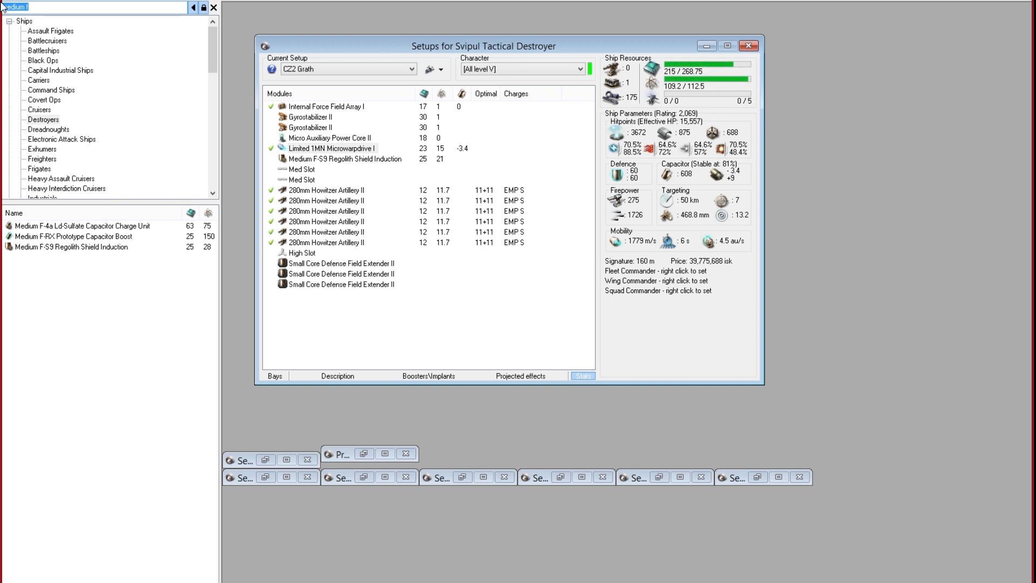
pyautogui.write('Fleeting')
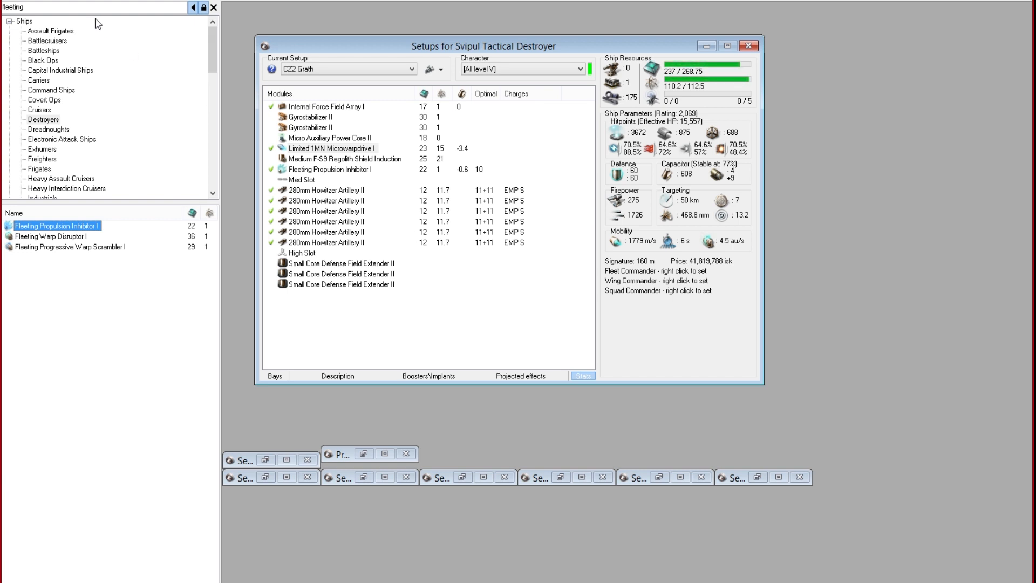
pyautogui.moveTo(94, 32)
pyautogui.write('warp dis')
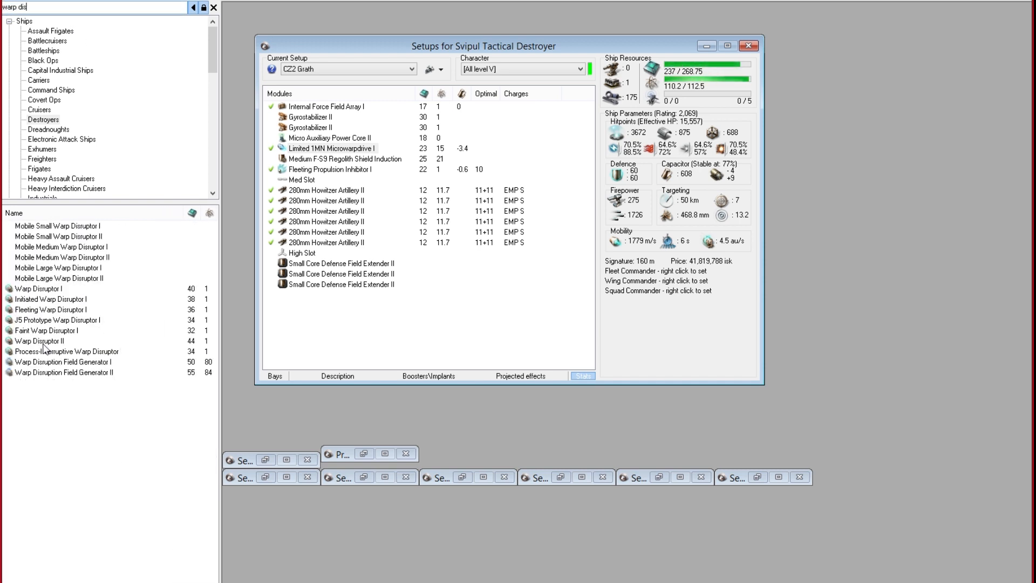
# - Try a Warp Disruptor II in the last mid slot, then browse the faction warp disruptors instead
pyautogui.doubleClick(38, 341)
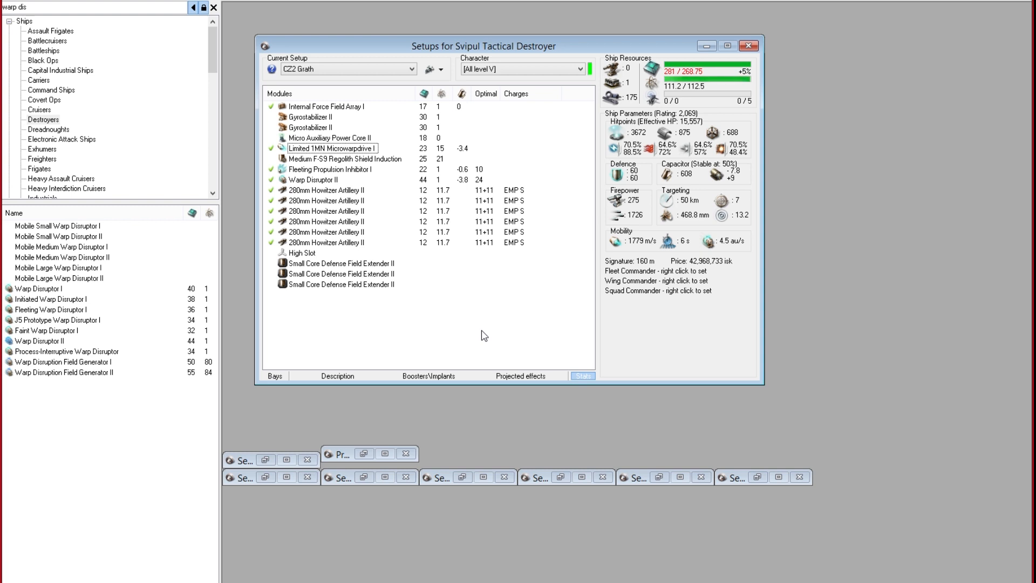
pyautogui.moveTo(475, 338)
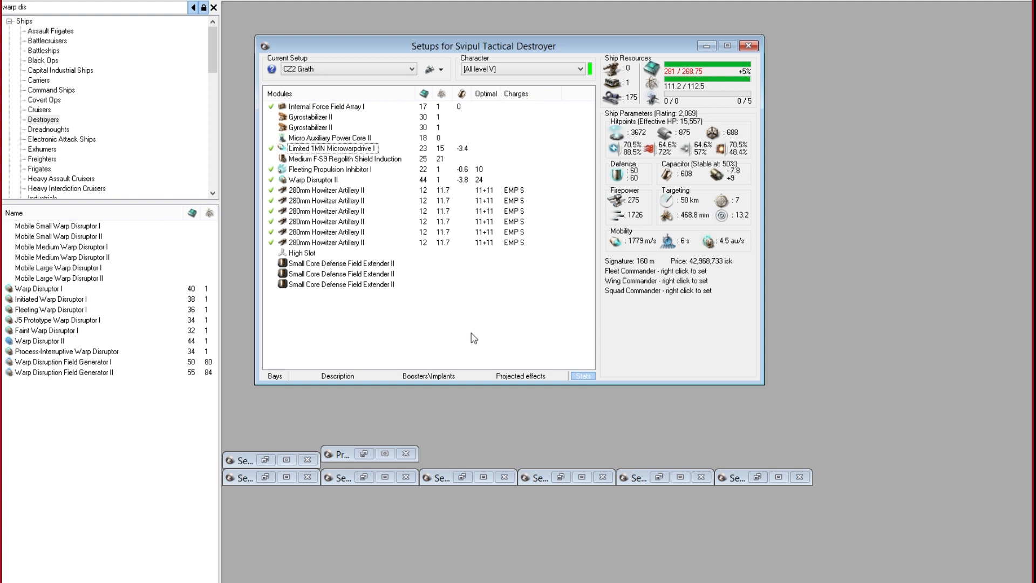
pyautogui.moveTo(344, 273)
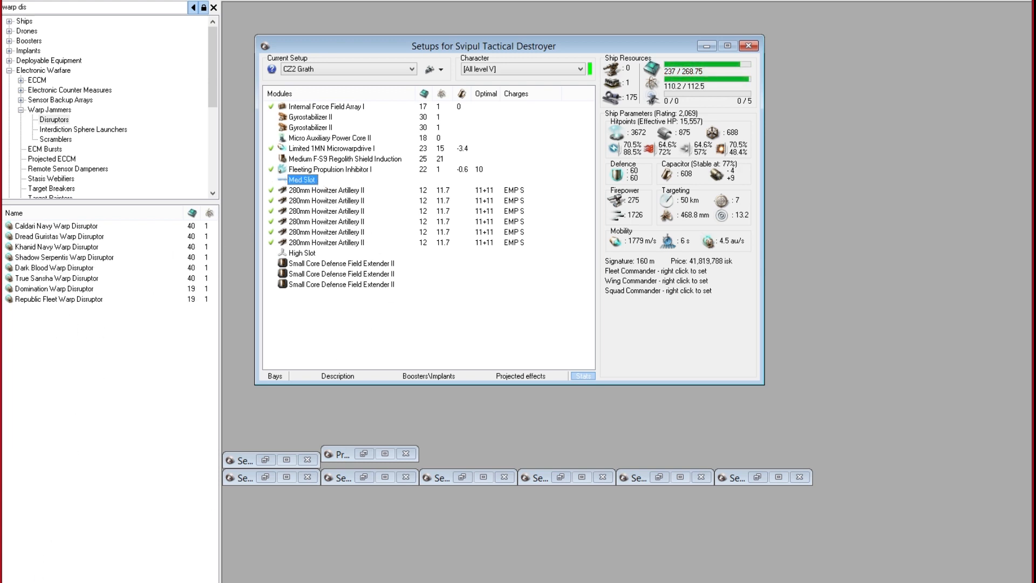
pyautogui.doubleClick(38, 277)
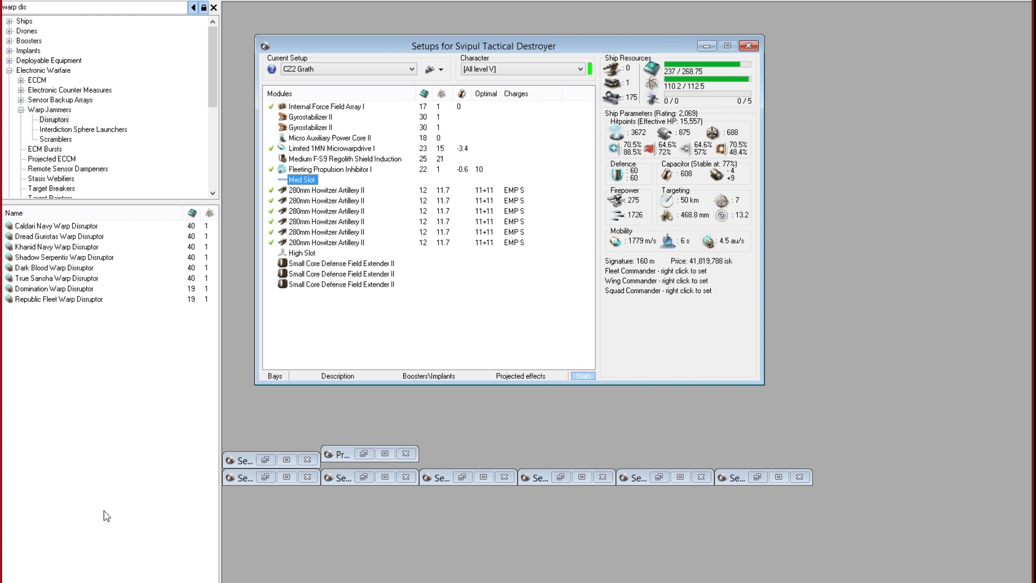
pyautogui.moveTo(57, 336)
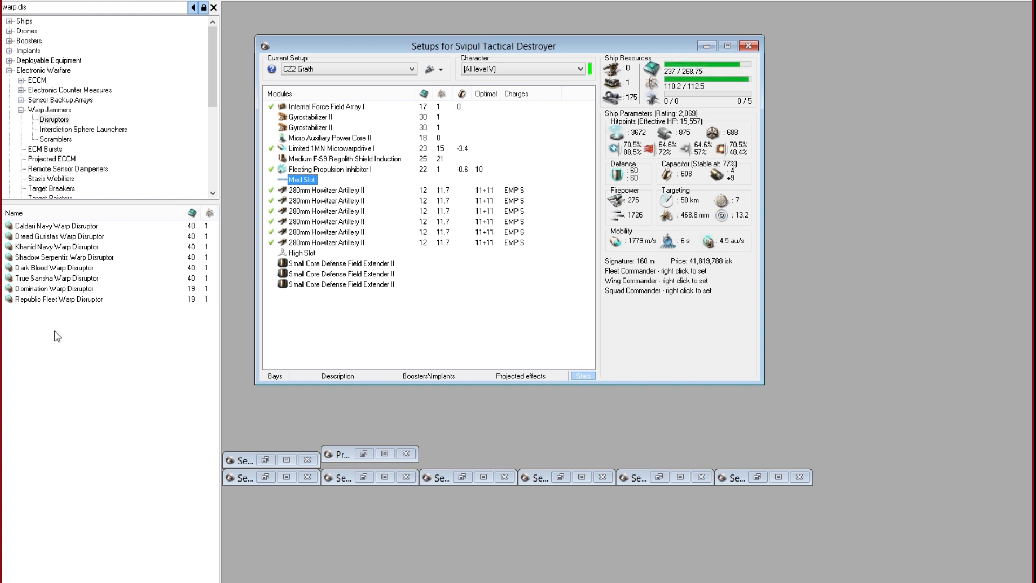
pyautogui.moveTo(29, 303)
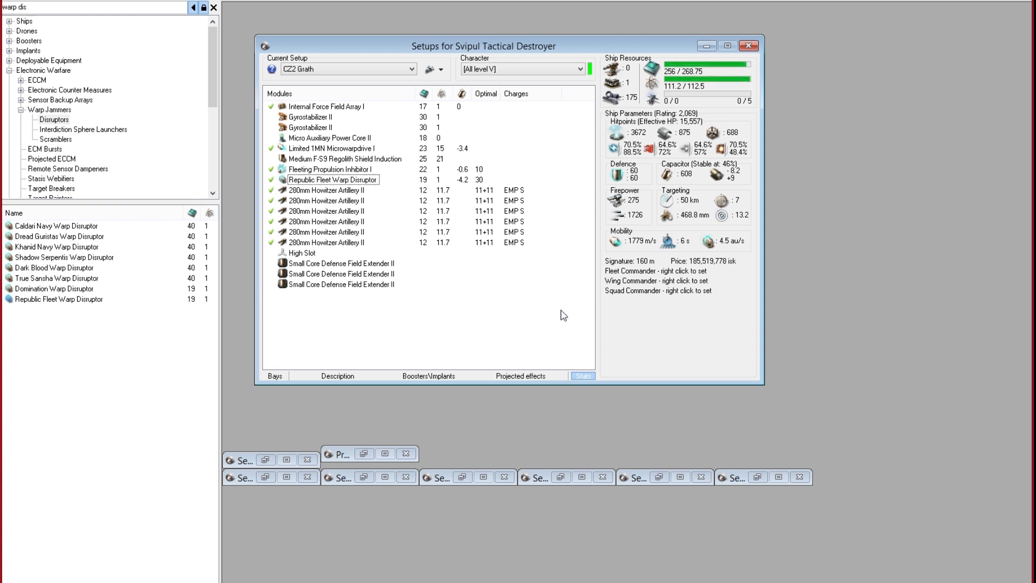
pyautogui.moveTo(701, 271)
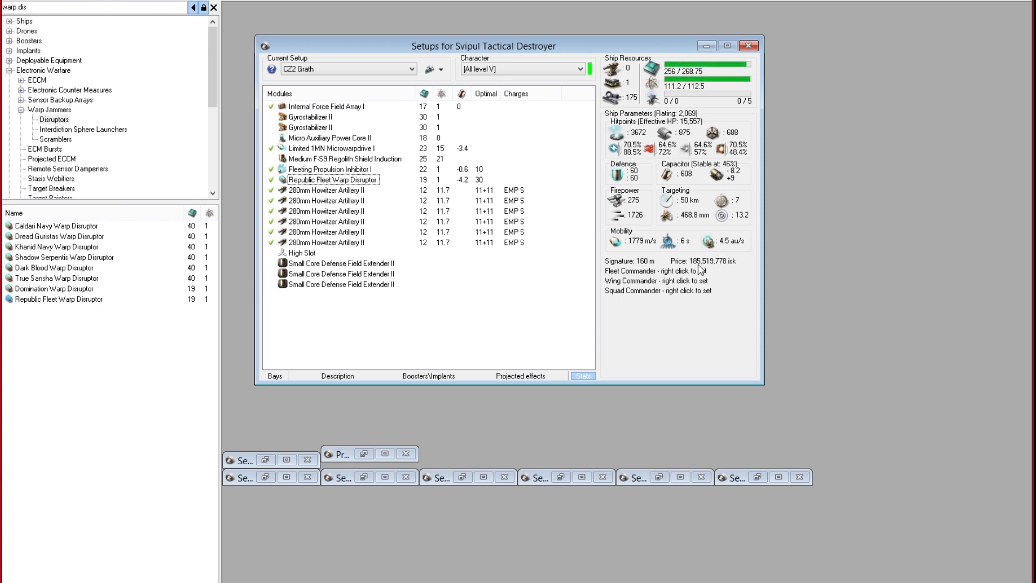
pyautogui.moveTo(700, 312)
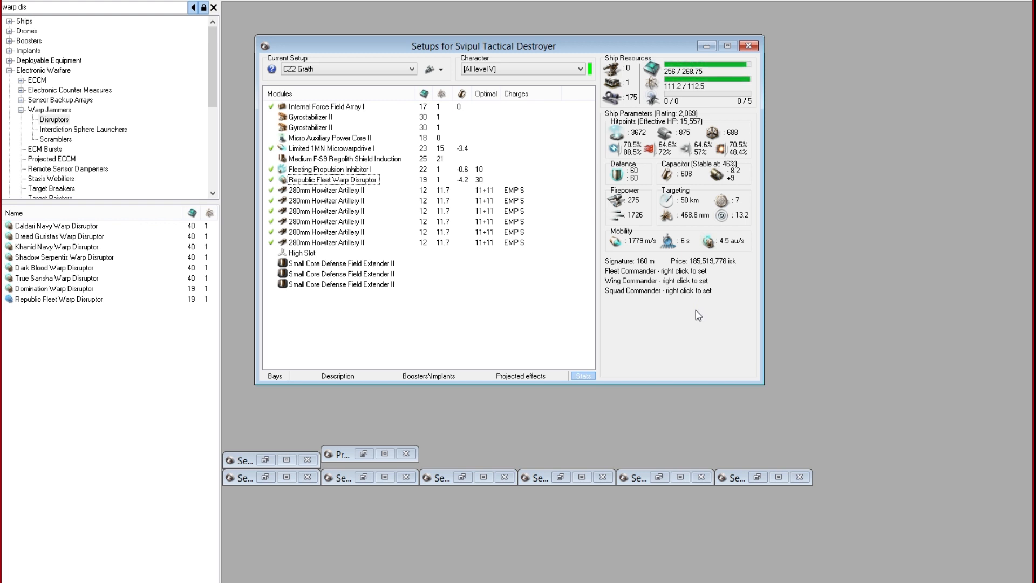
pyautogui.moveTo(406, 151)
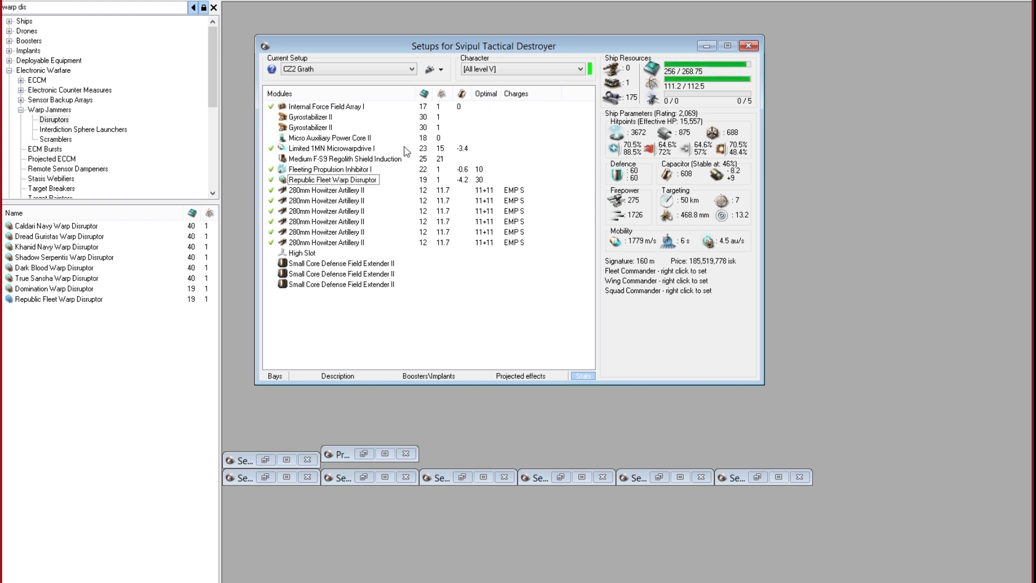
pyautogui.moveTo(673, 78)
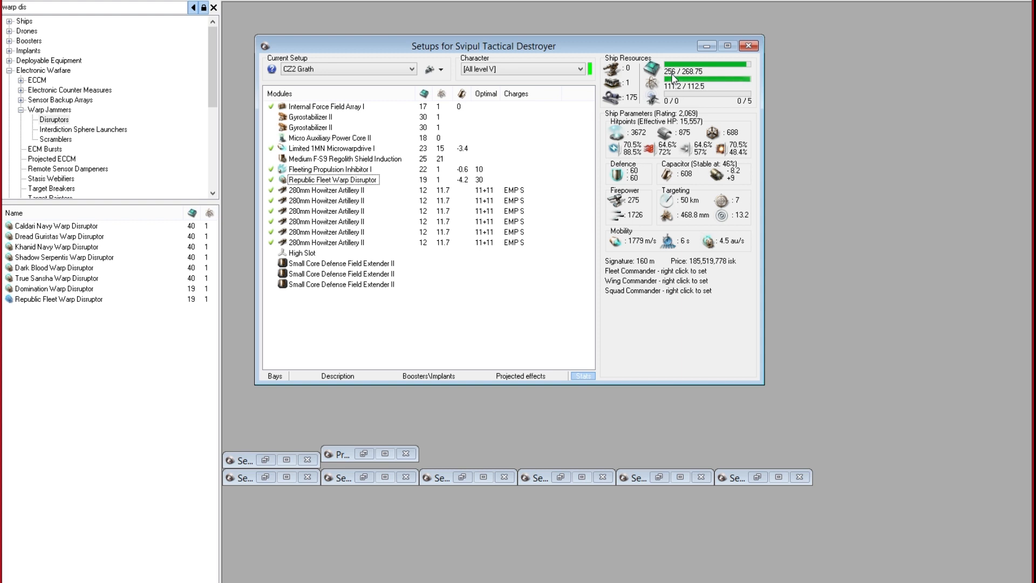
pyautogui.moveTo(688, 80)
pyautogui.write('expand')
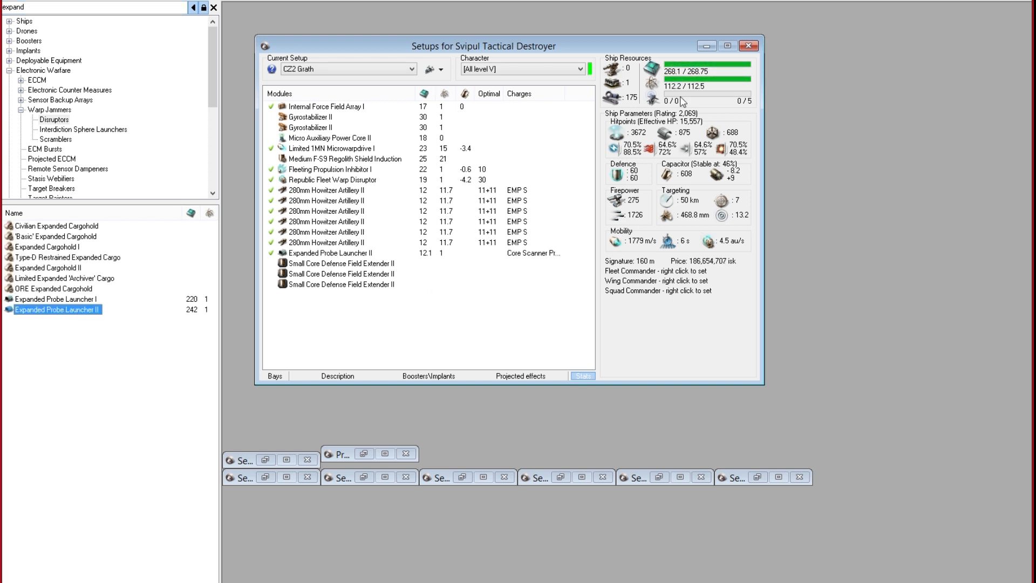
# - Load Republic Fleet ammo into the lower howitzers and refit the sixth 280mm Howitzer Artillery II
pyautogui.click(327, 242)
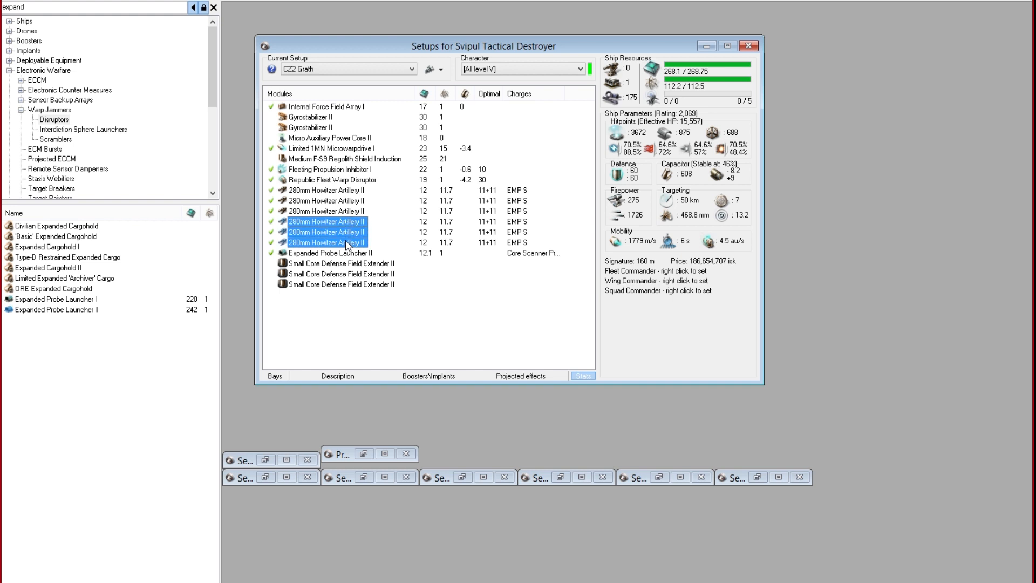
pyautogui.rightClick(327, 241)
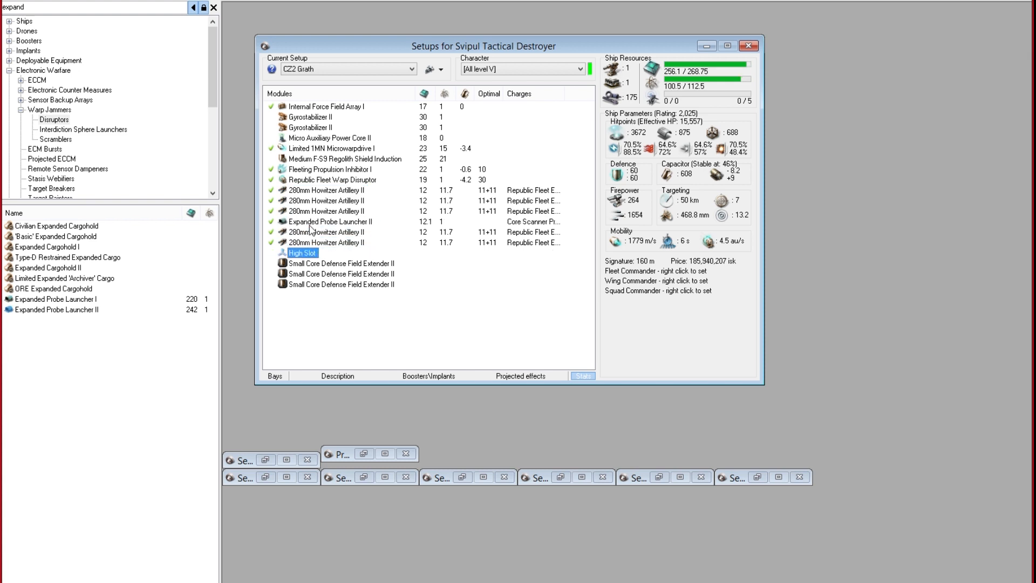
pyautogui.click(326, 242)
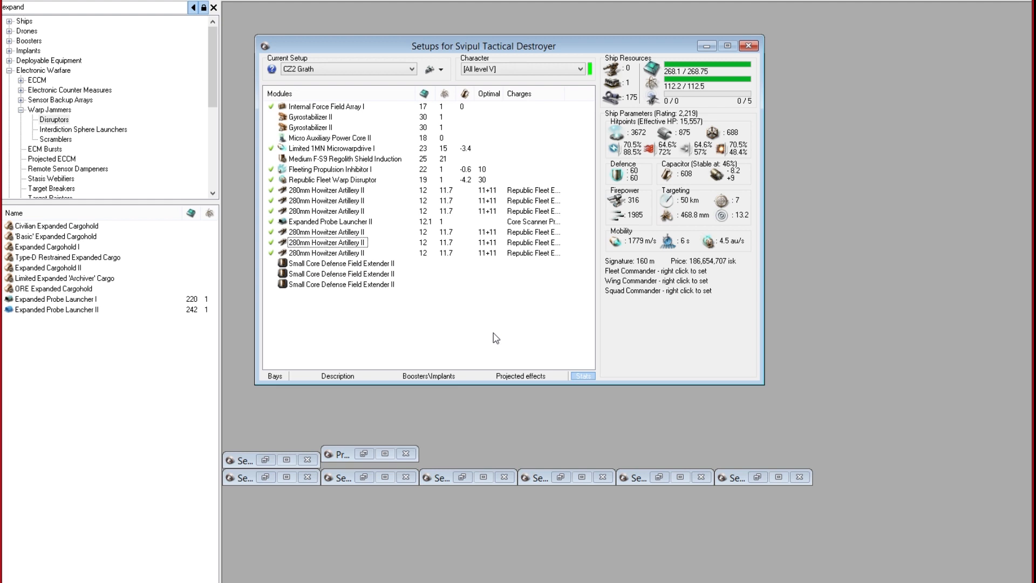
pyautogui.moveTo(456, 318)
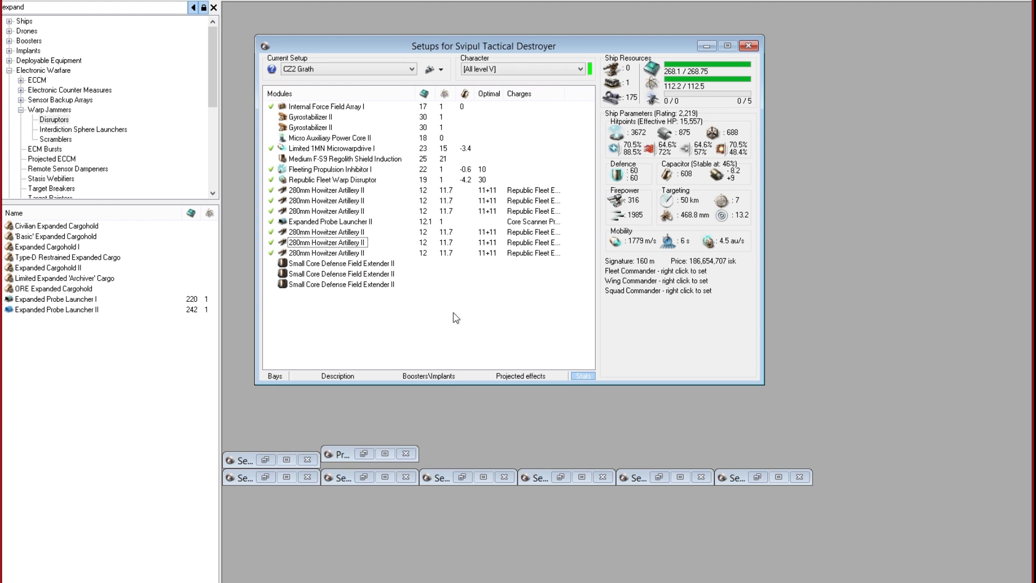
pyautogui.moveTo(448, 323)
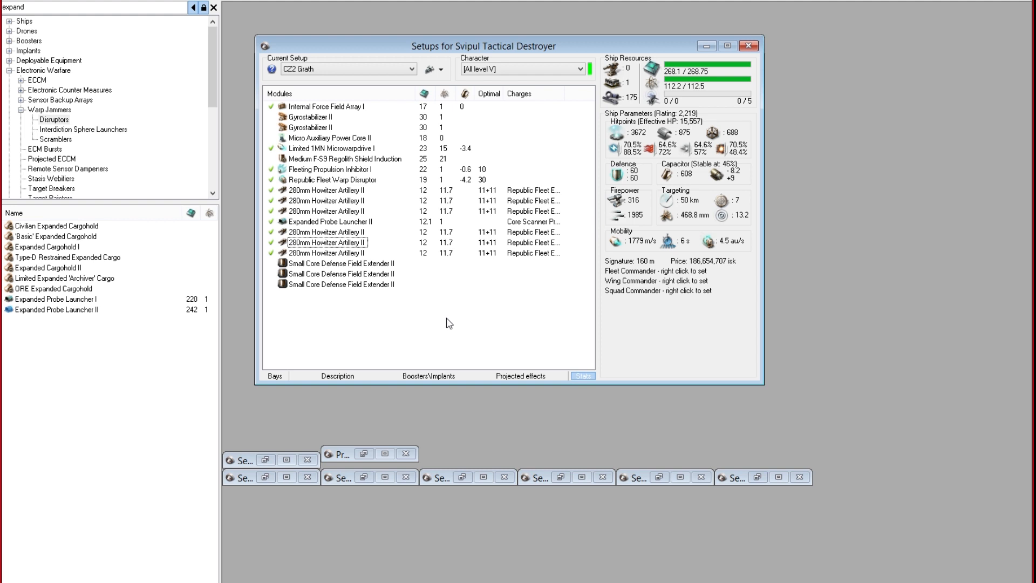
pyautogui.moveTo(297, 176)
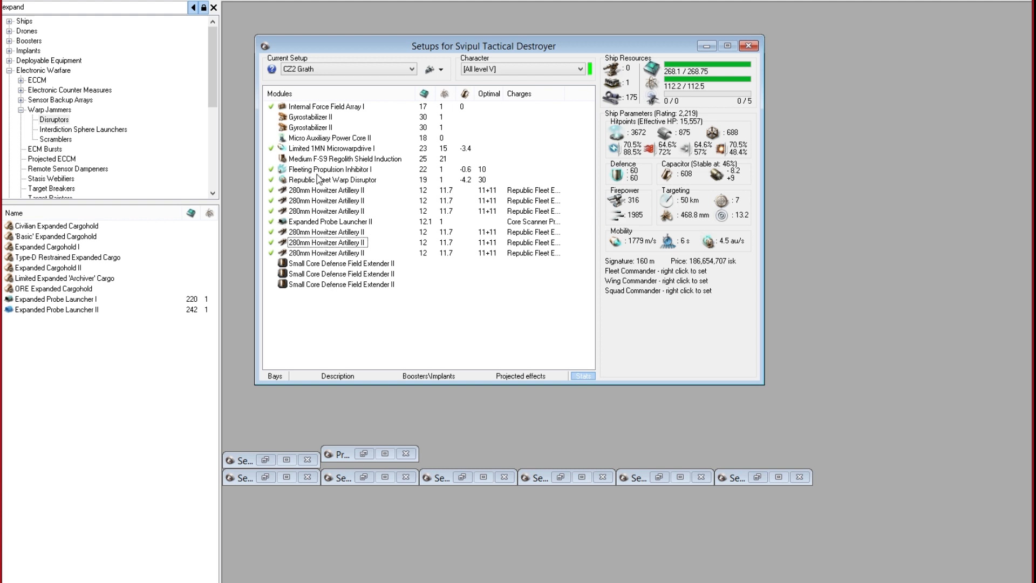
pyautogui.moveTo(305, 245)
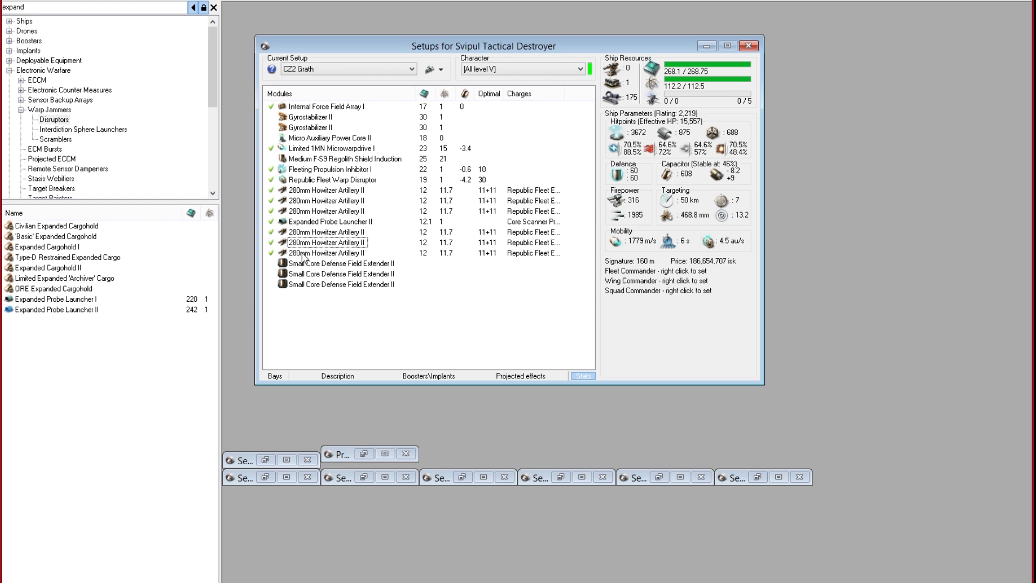
pyautogui.moveTo(371, 330)
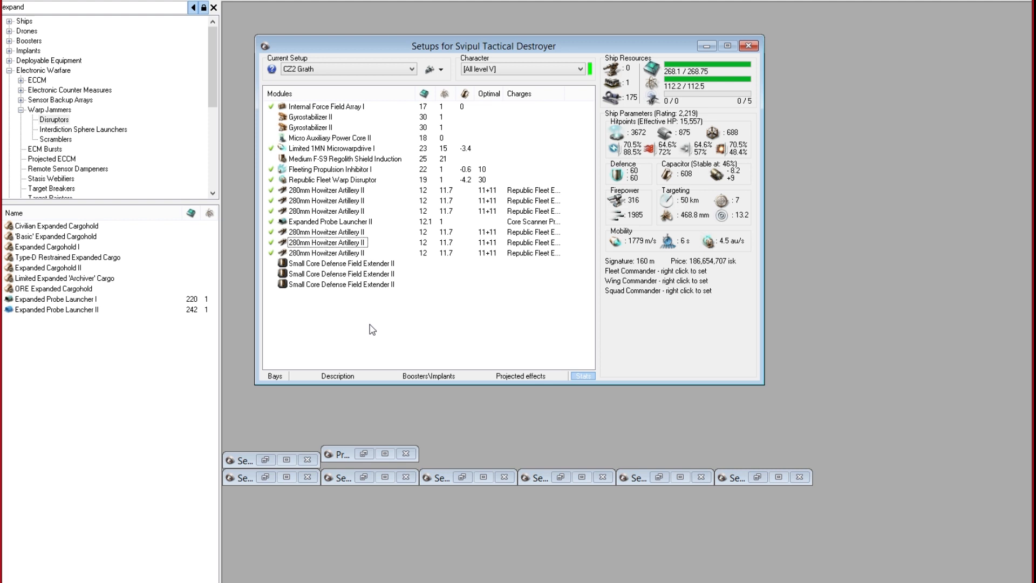
pyautogui.moveTo(344, 228)
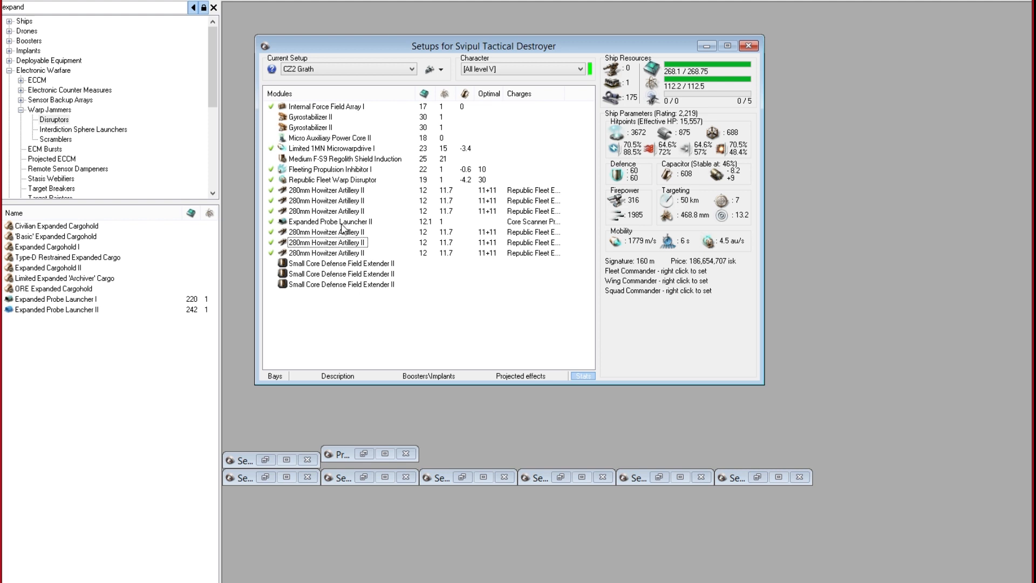
# - Load combat probes into the Expanded Probe Launcher II and switch the Svipul to propulsion mode
pyautogui.rightClick(331, 221)
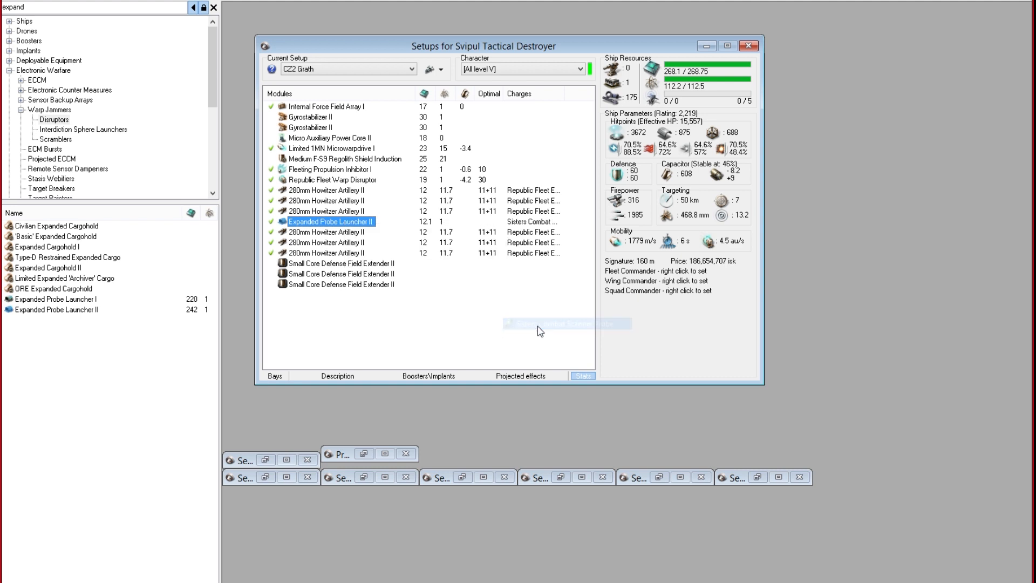
pyautogui.click(325, 232)
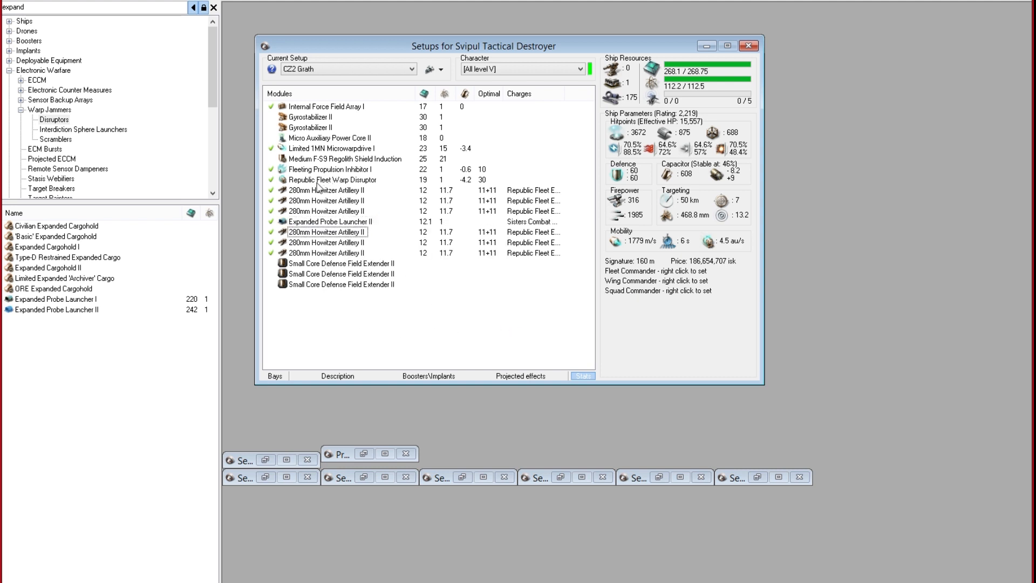
pyautogui.moveTo(431, 258)
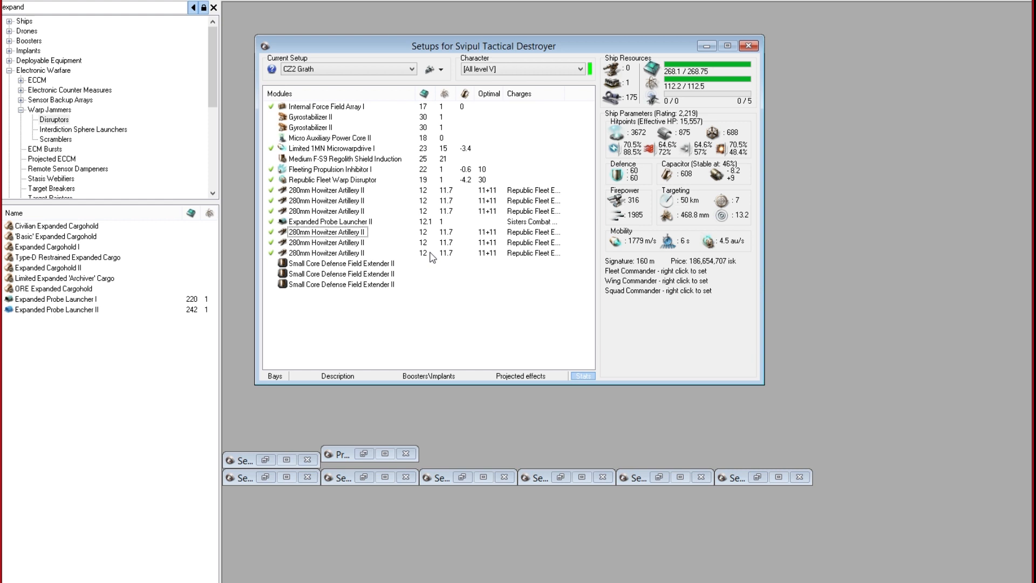
pyautogui.moveTo(483, 297)
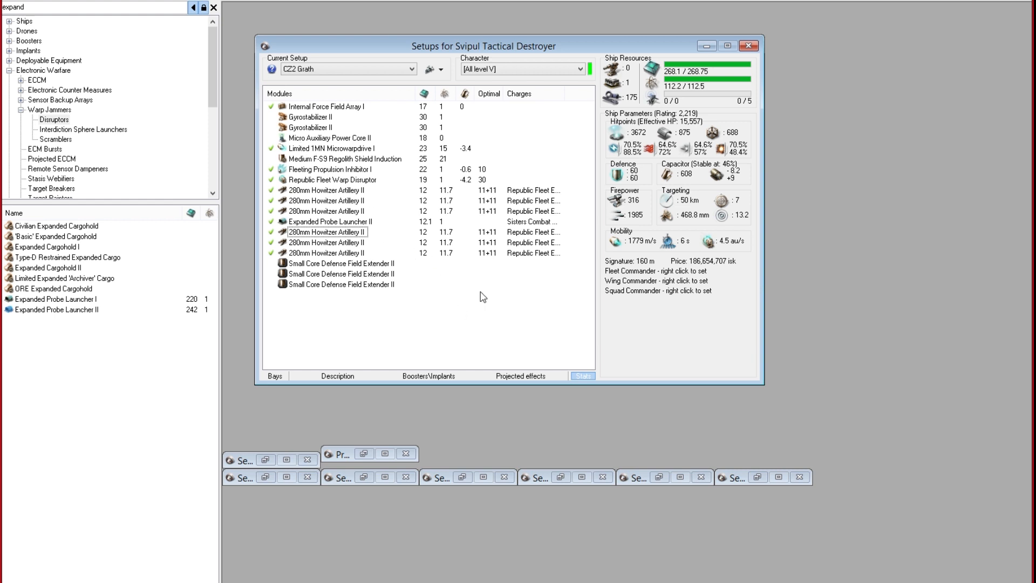
pyautogui.moveTo(319, 167)
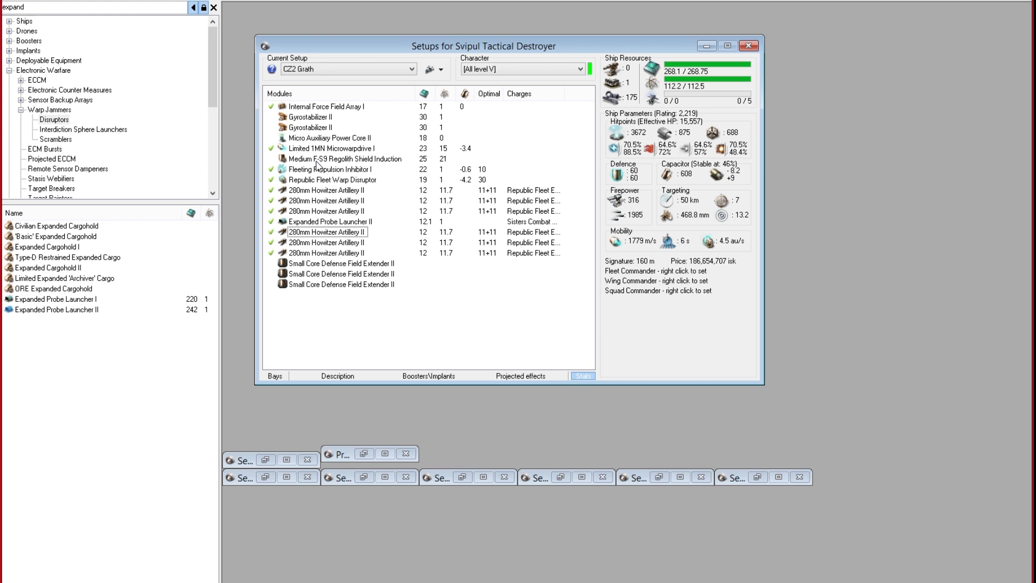
pyautogui.moveTo(385, 311)
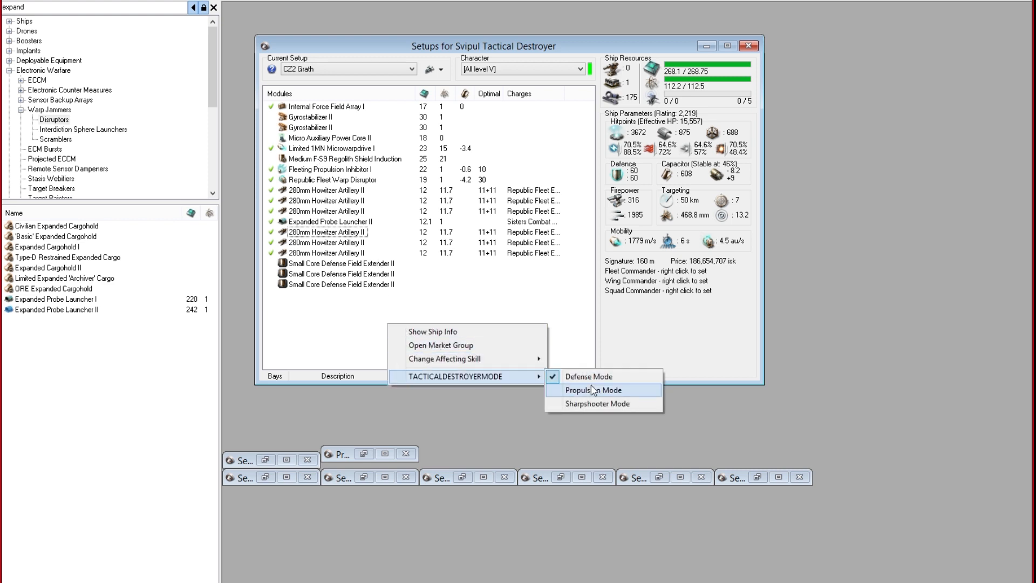
pyautogui.click(591, 390)
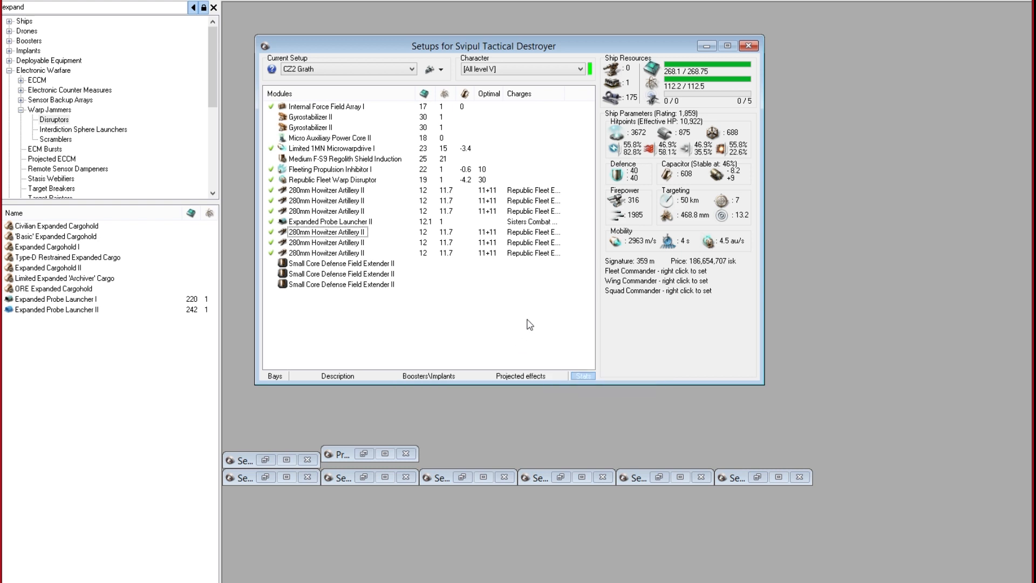
pyautogui.moveTo(633, 250)
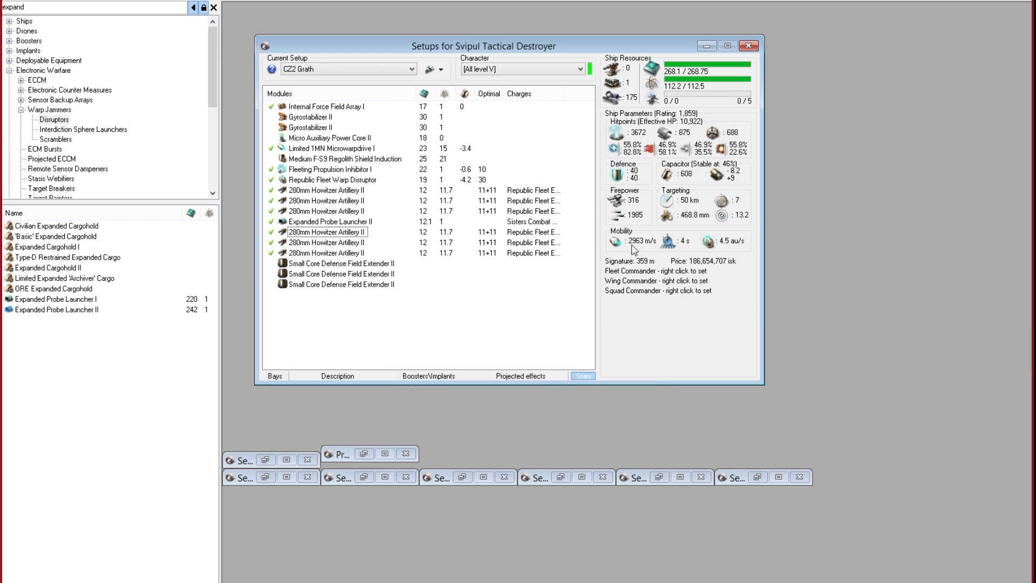
pyautogui.moveTo(327, 213)
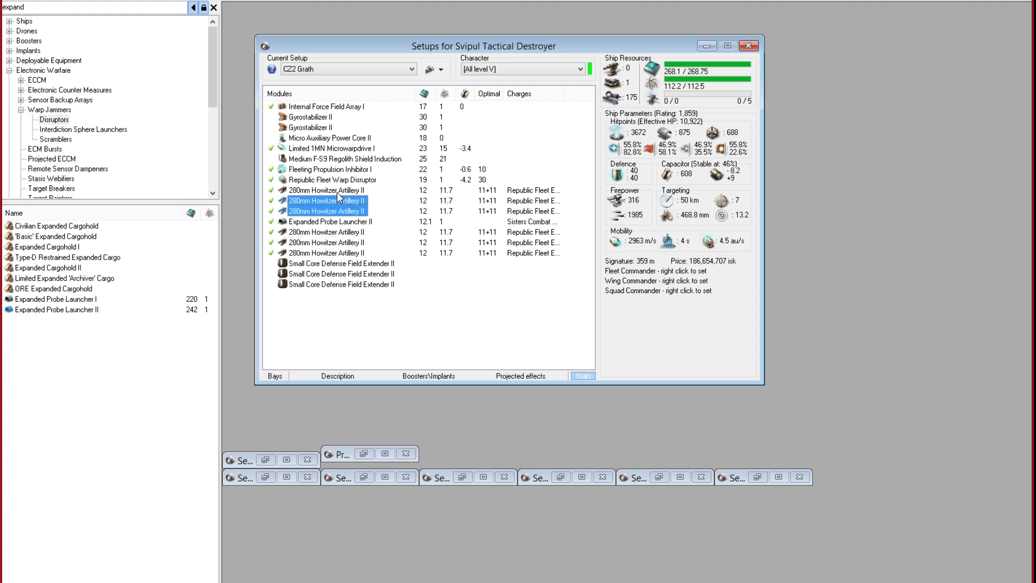
# - Load Republic Fleet Depleted Uranium S into all six howitzers
pyautogui.click(327, 252)
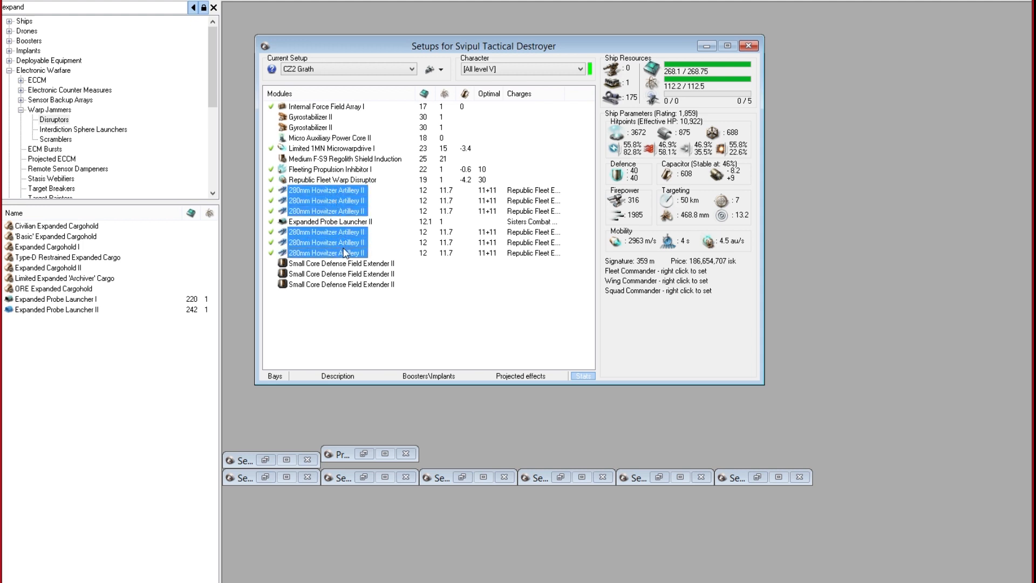
pyautogui.rightClick(326, 252)
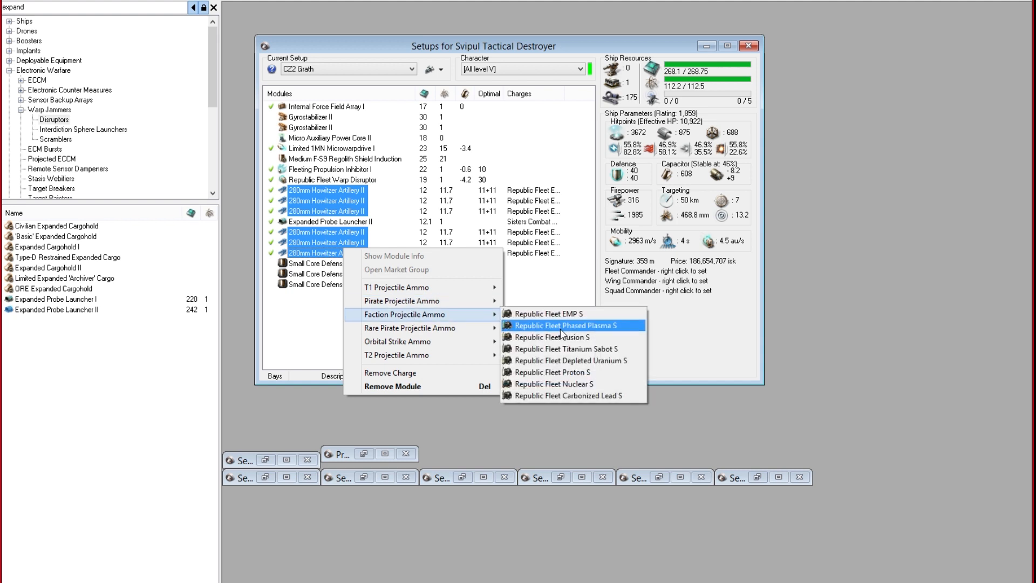
pyautogui.click(563, 324)
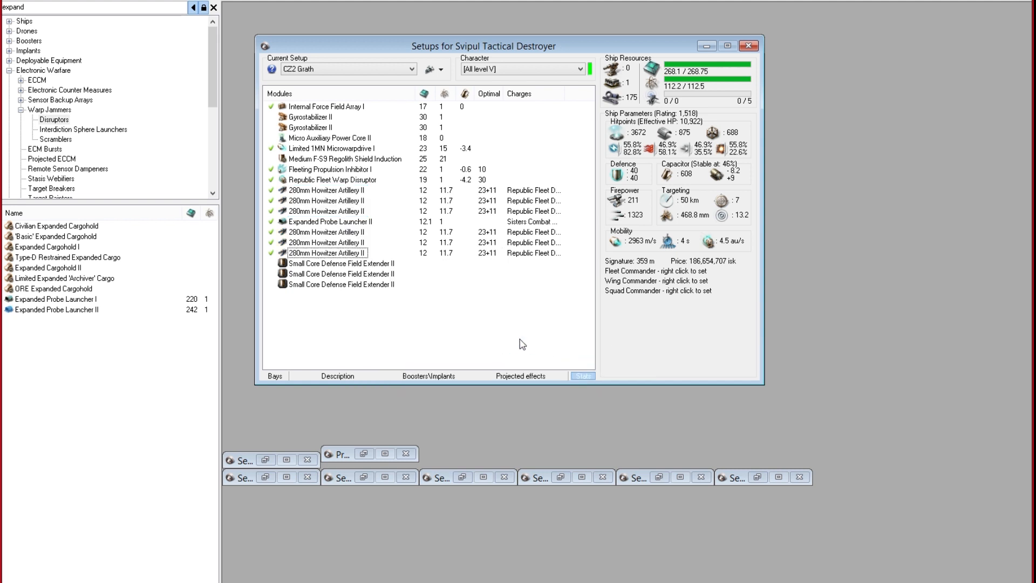
pyautogui.moveTo(349, 259)
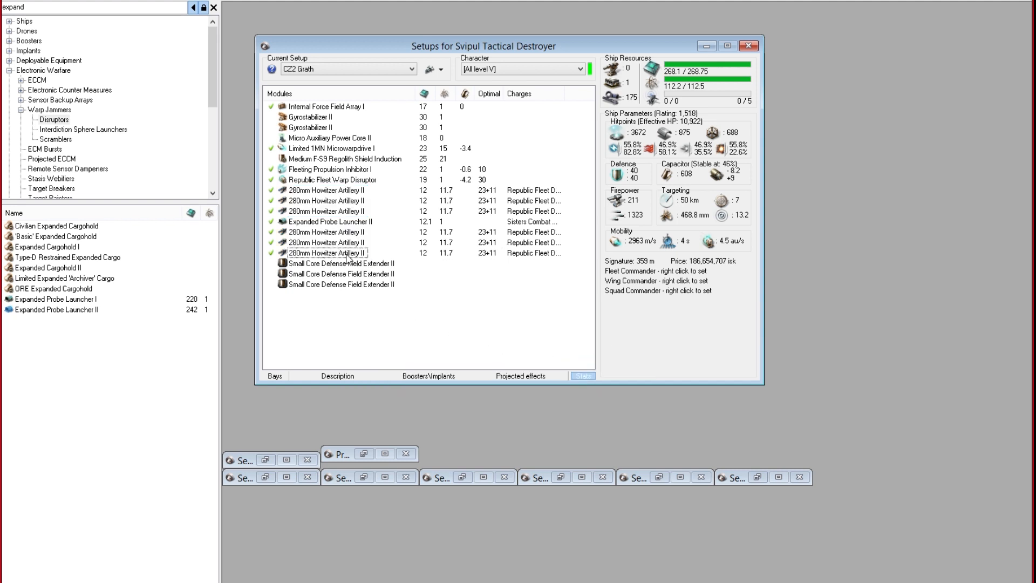
pyautogui.moveTo(633, 222)
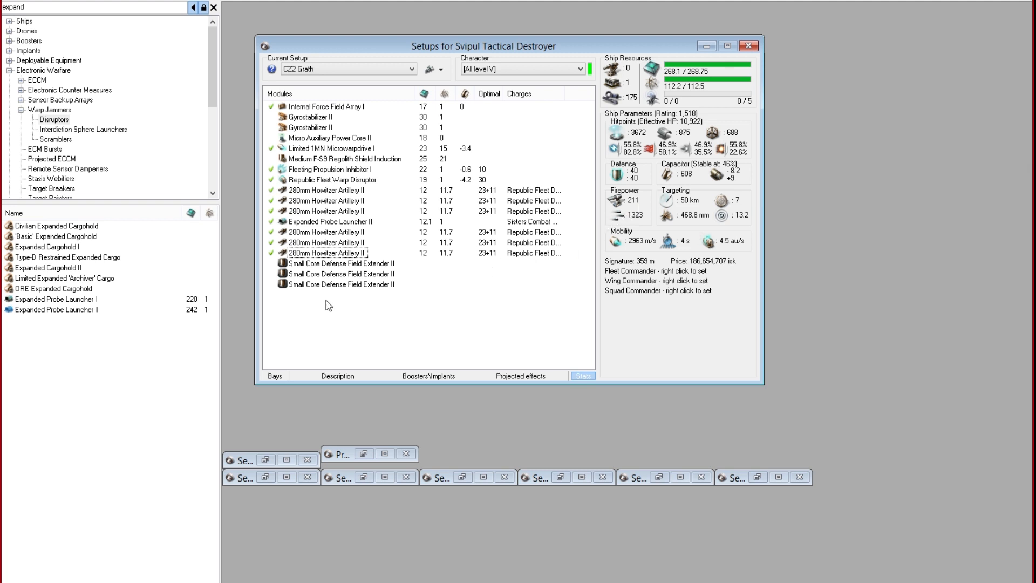
pyautogui.moveTo(320, 310)
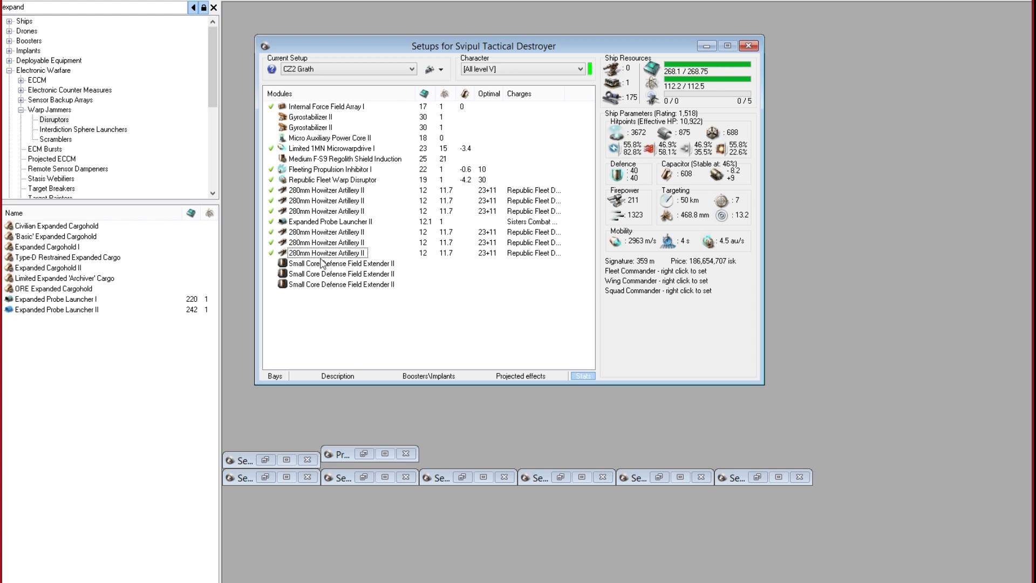
# - Switch the Svipul to defense mode for 15,557 EHP and bring up the Boosters/Implants panel
pyautogui.click(326, 211)
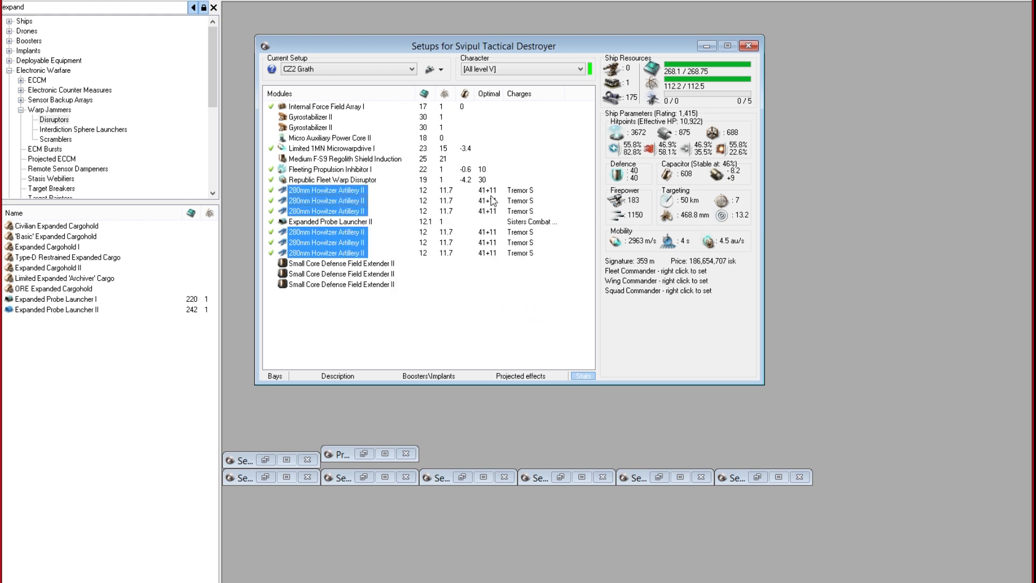
pyautogui.moveTo(480, 216)
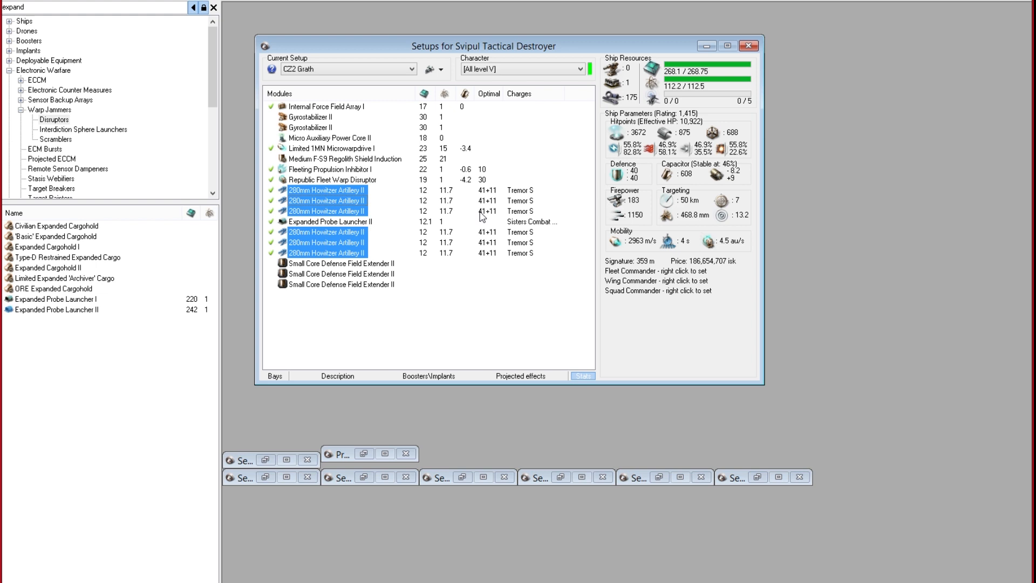
pyautogui.moveTo(642, 212)
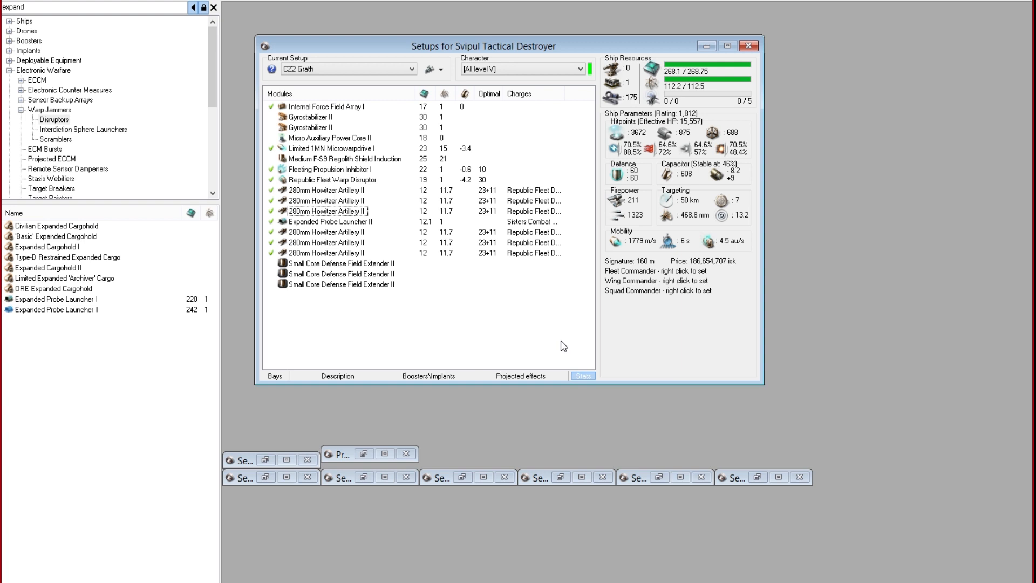
pyautogui.moveTo(351, 97)
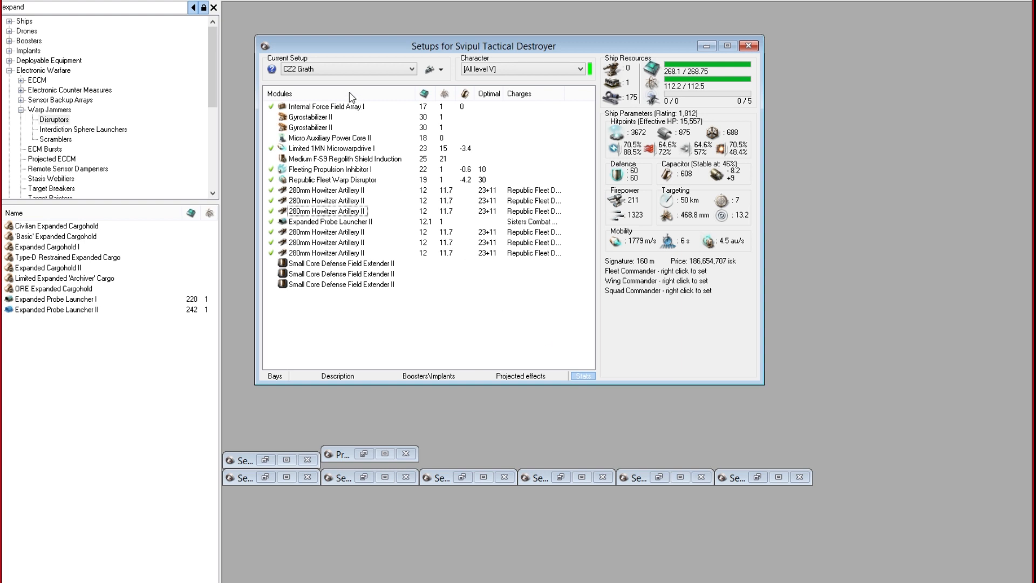
pyautogui.moveTo(395, 227)
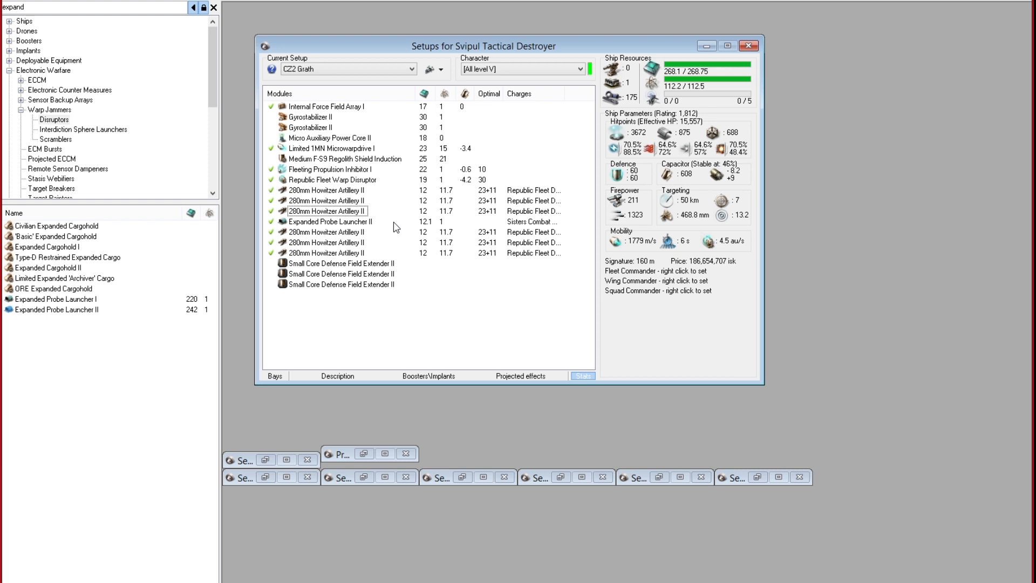
pyautogui.click(428, 376)
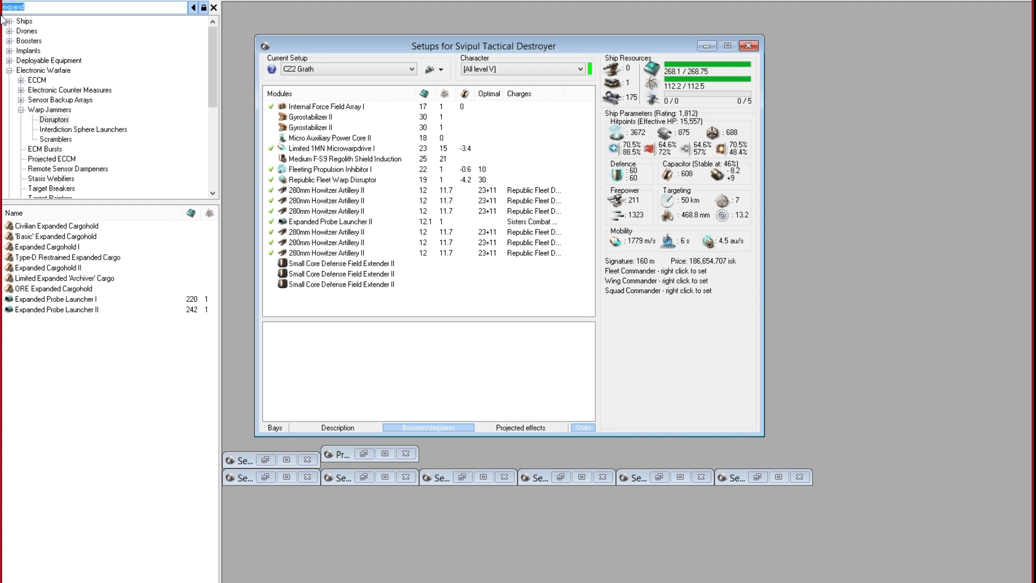
# - Fit the full Mid-grade Snake implant set to CZ2 Grath
pyautogui.click(11, 7)
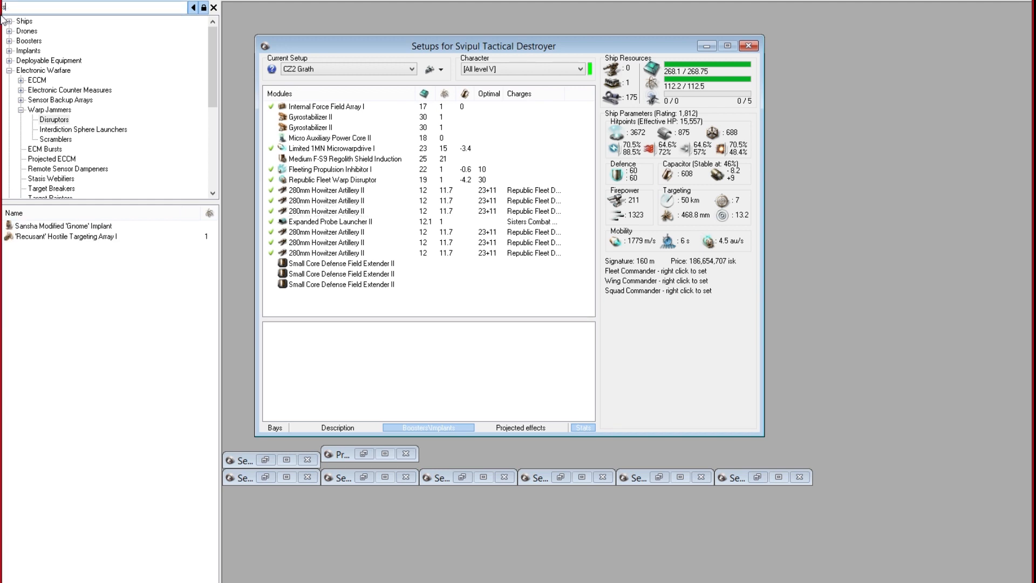
pyautogui.write('snake')
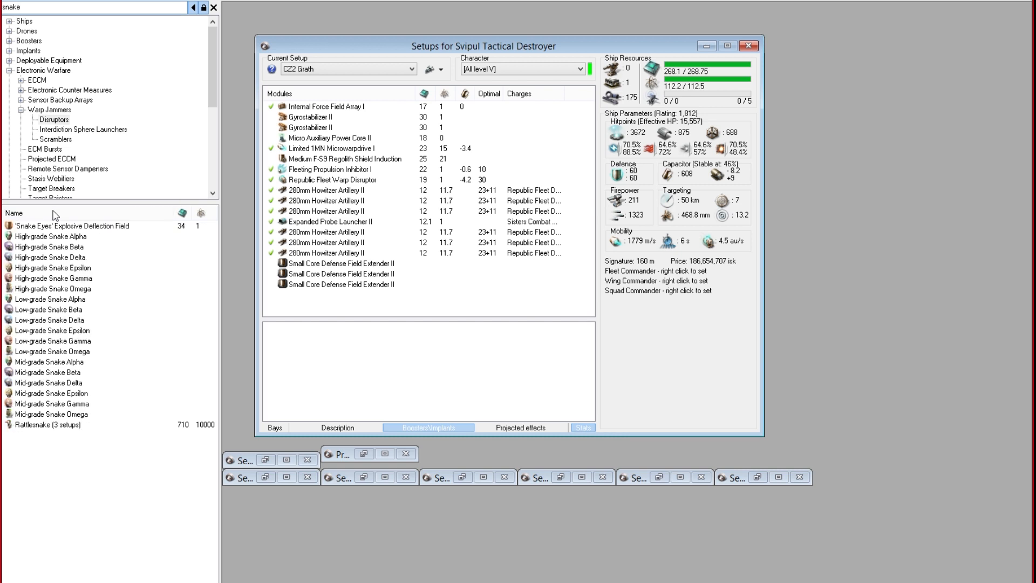
pyautogui.click(50, 372)
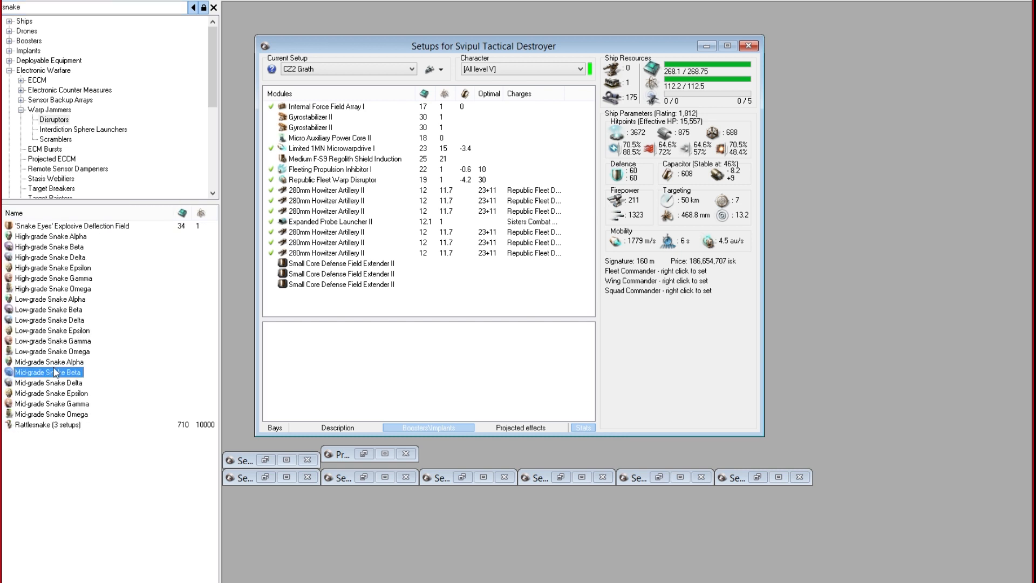
pyautogui.click(49, 383)
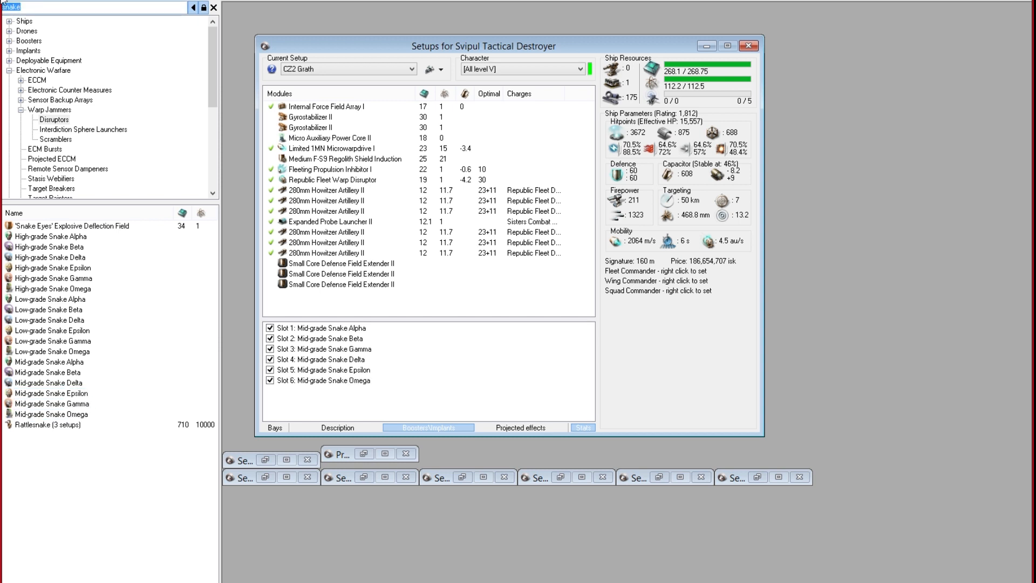
# - Add the Rogue EM-703 and Zor's Custom Navigation Hyper-Link implants
pyautogui.write('703')
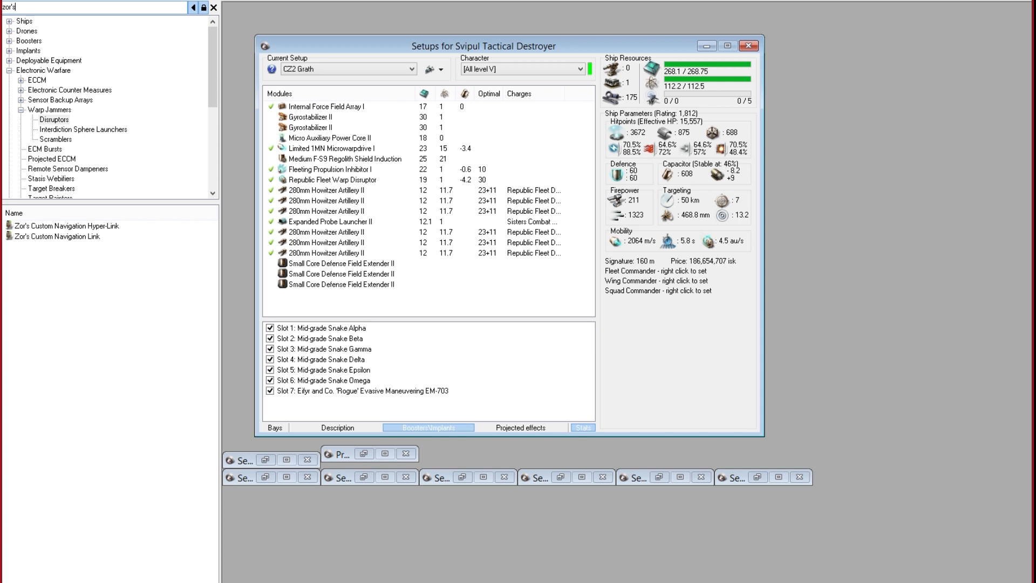
pyautogui.doubleClick(66, 225)
pyautogui.write('903')
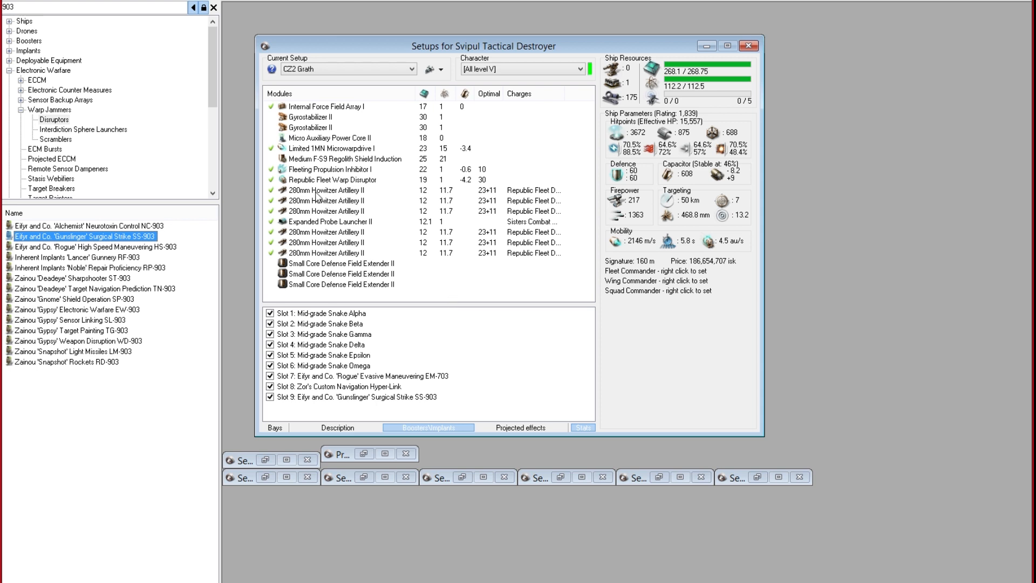
# - Toggle the Svipul's tactical destroyer mode between Propulsion and Defense, ending in Defense Mode
pyautogui.rightClick(327, 211)
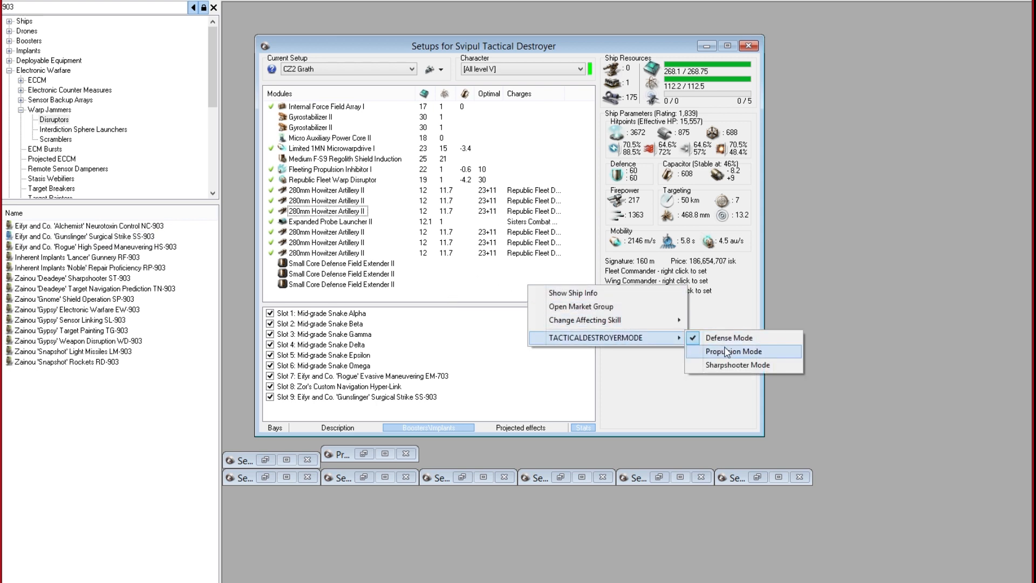
pyautogui.click(734, 351)
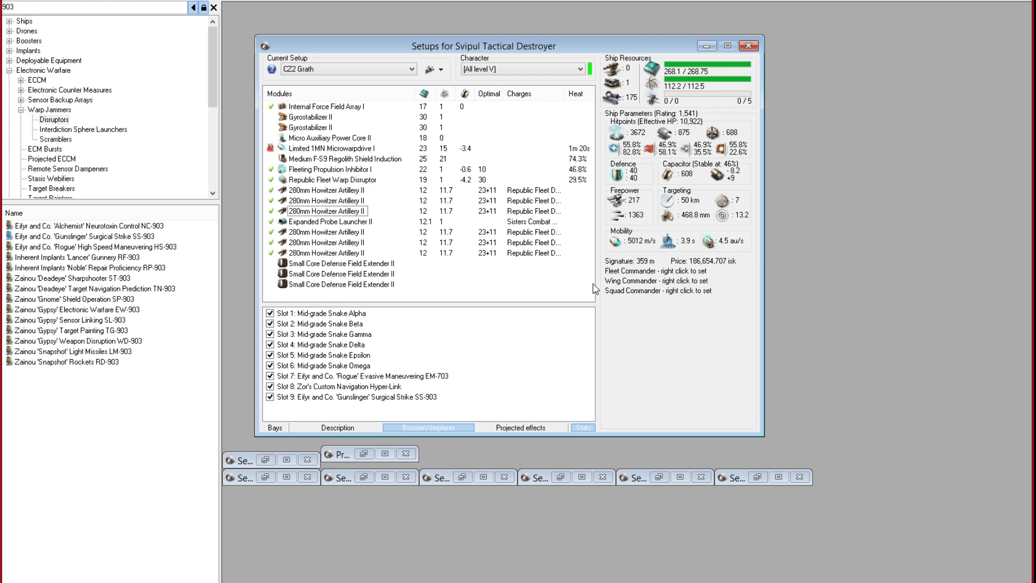
pyautogui.moveTo(651, 257)
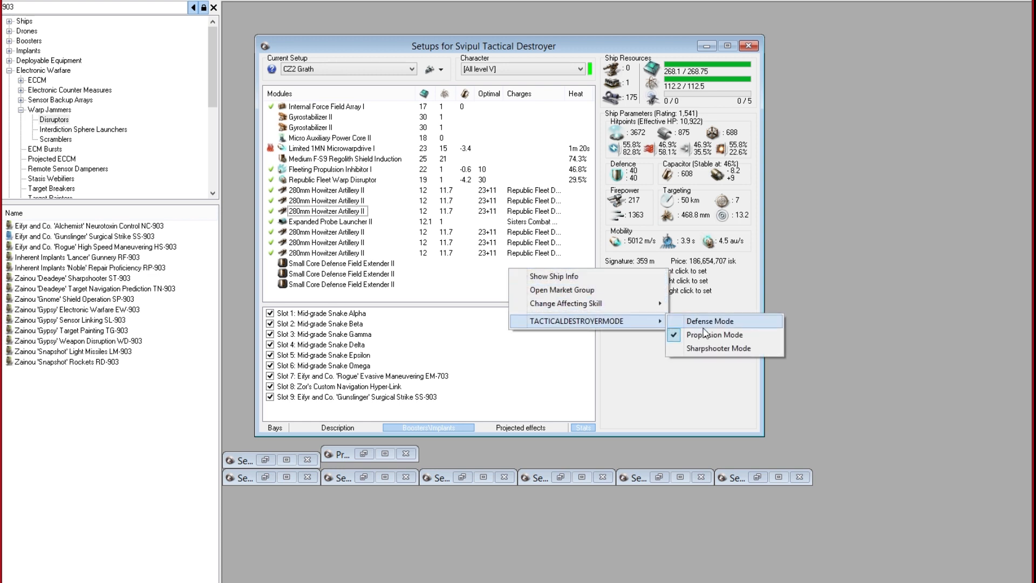
pyautogui.click(709, 321)
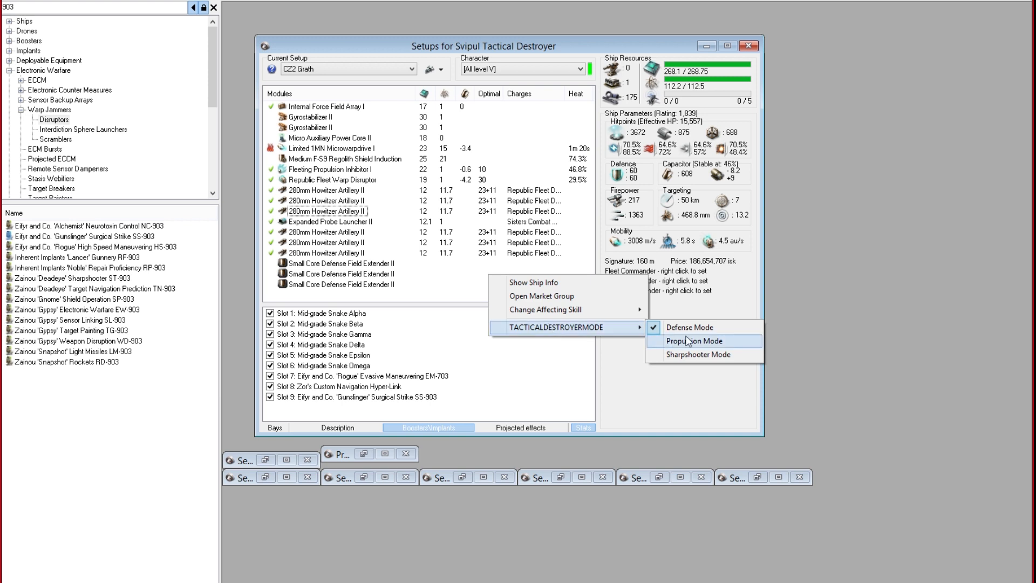
pyautogui.click(694, 341)
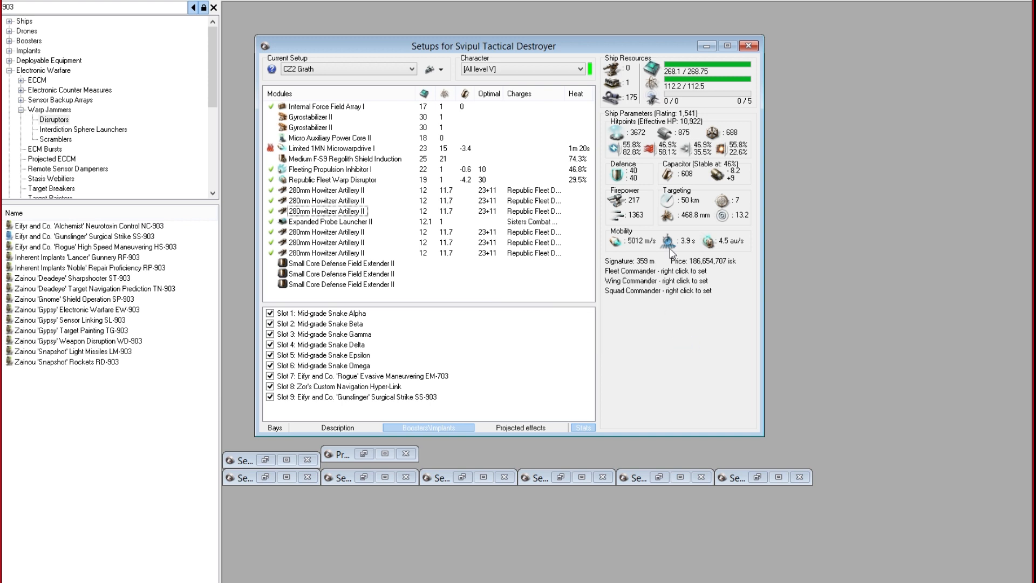
pyautogui.moveTo(664, 335)
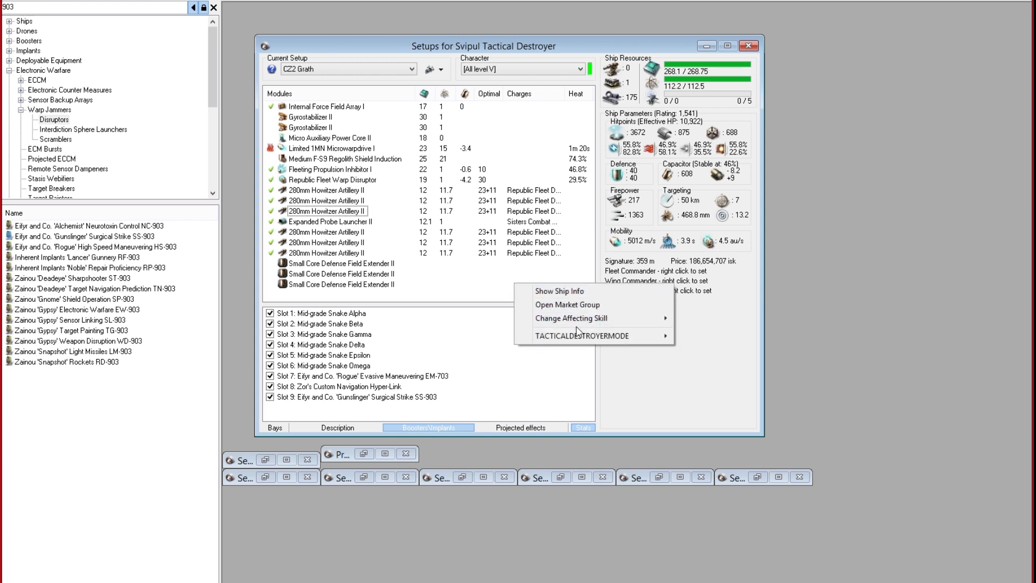
pyautogui.click(571, 318)
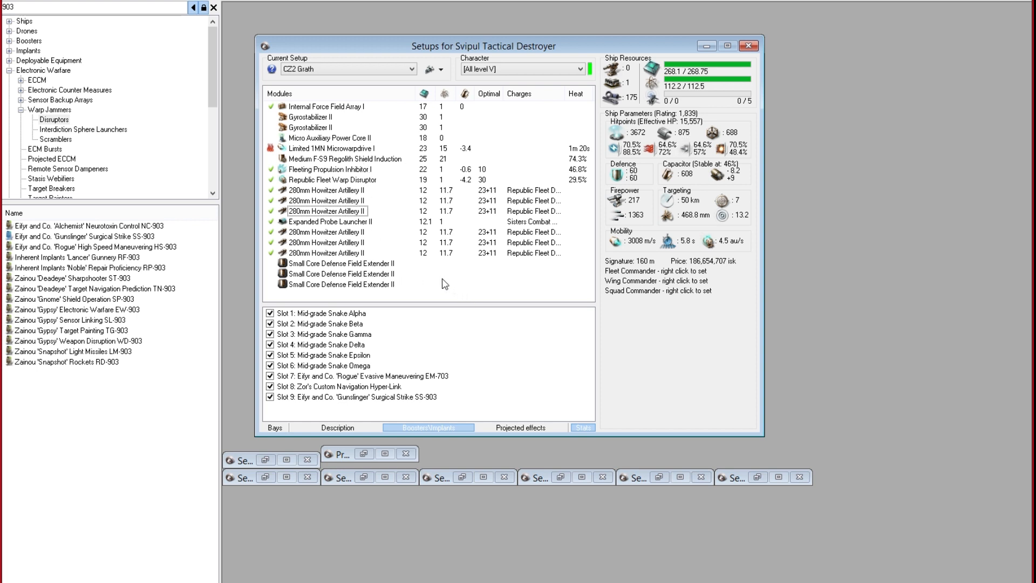
pyautogui.moveTo(324, 202)
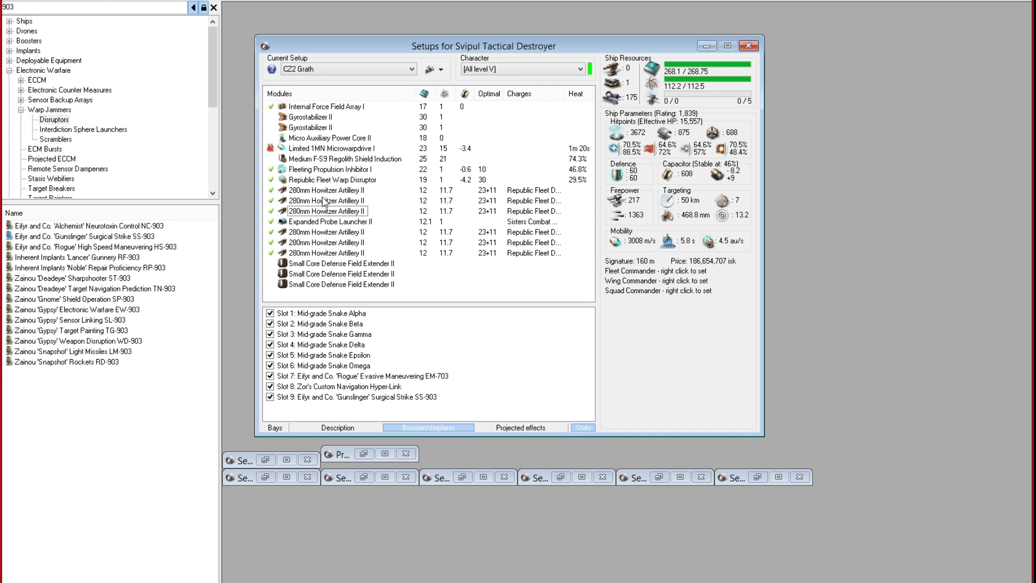
pyautogui.moveTo(319, 133)
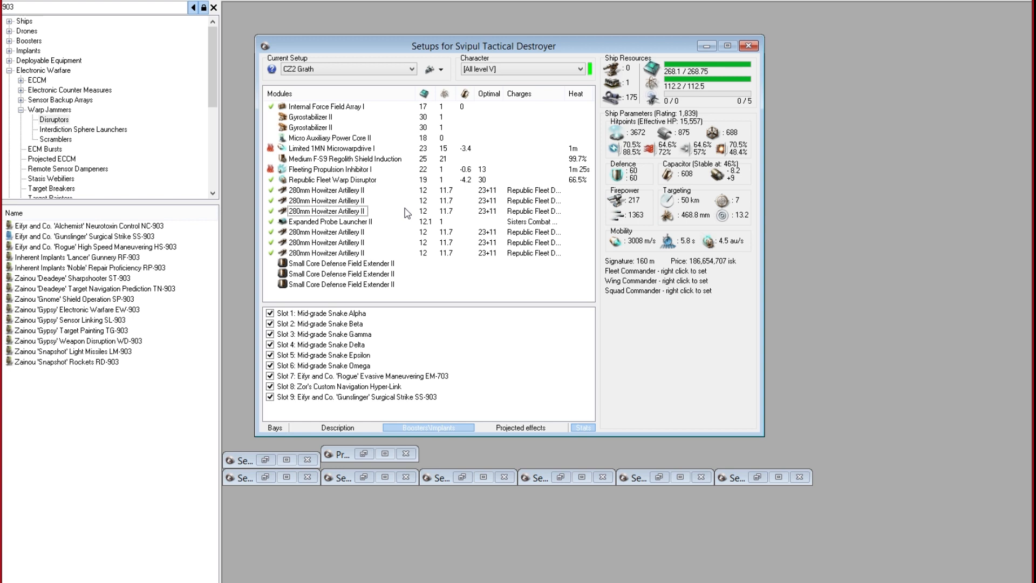
pyautogui.moveTo(336, 142)
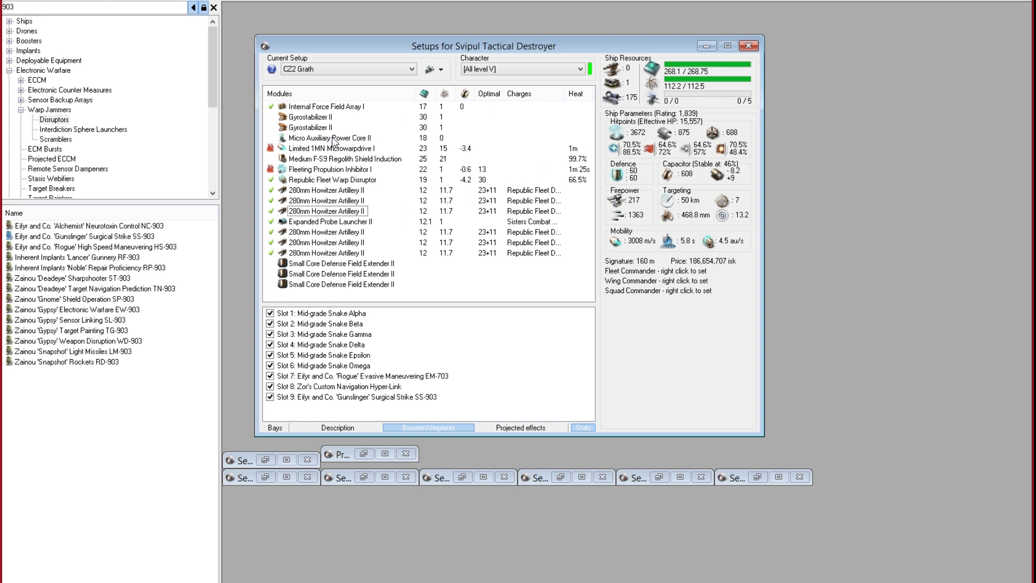
# - Jump the item browser to Auxiliary Power Controls via the Micro Auxiliary Power Core II
pyautogui.click(329, 137)
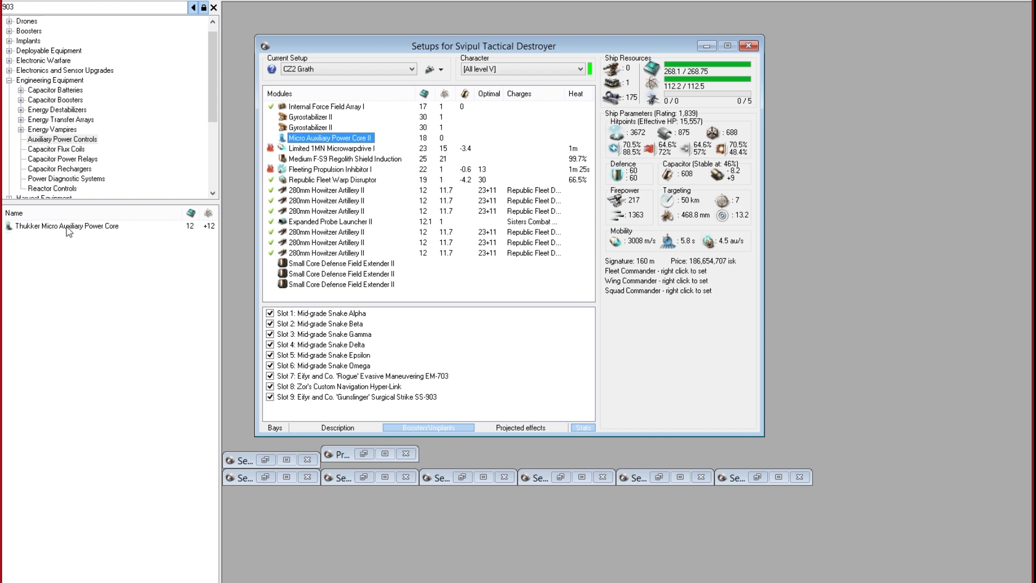
pyautogui.moveTo(124, 221)
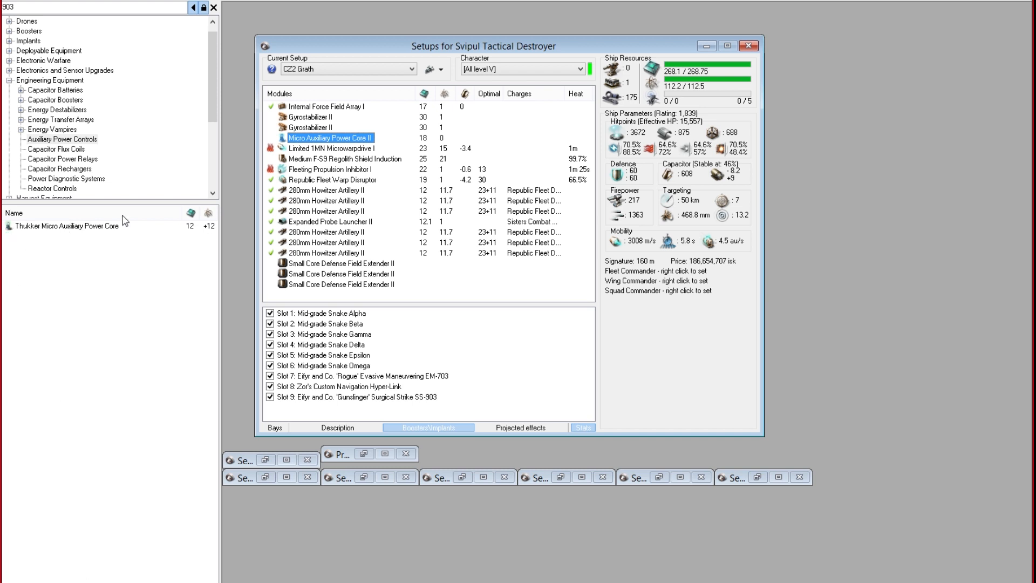
pyautogui.moveTo(316, 144)
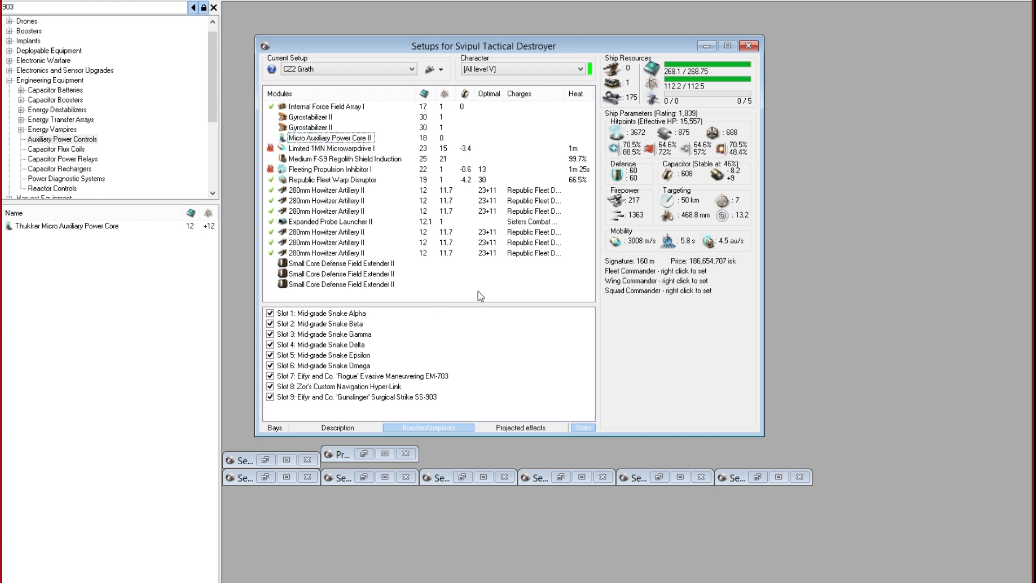
pyautogui.moveTo(380, 167)
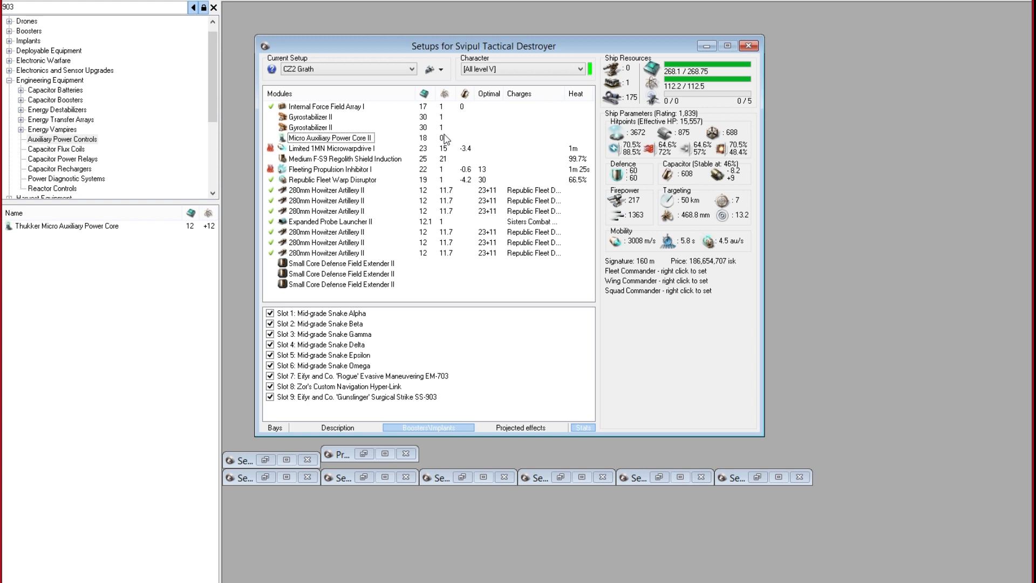
# - Duplicate the current CZ2 Grath setup from the setup options menu
pyautogui.click(441, 69)
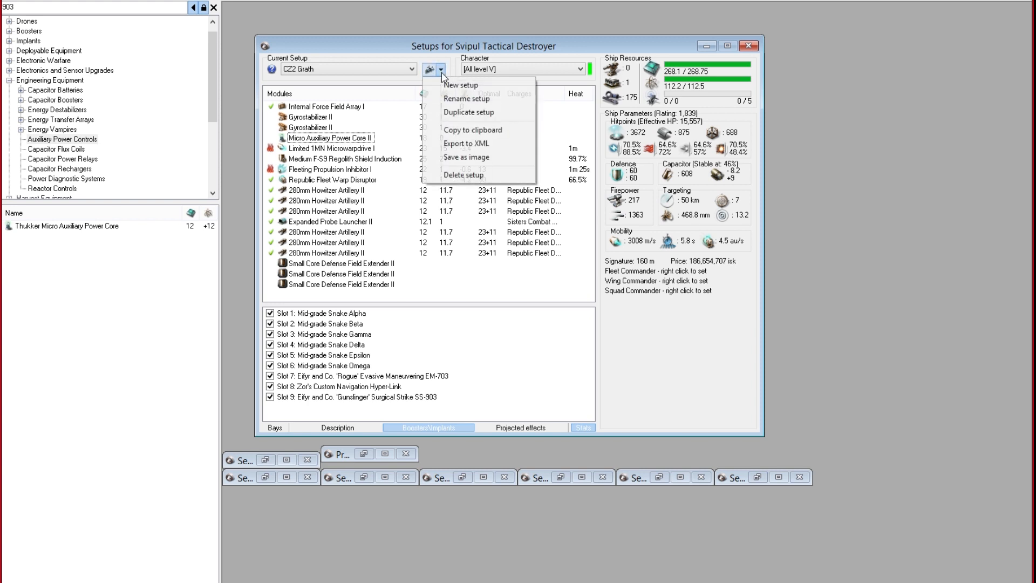
pyautogui.click(460, 84)
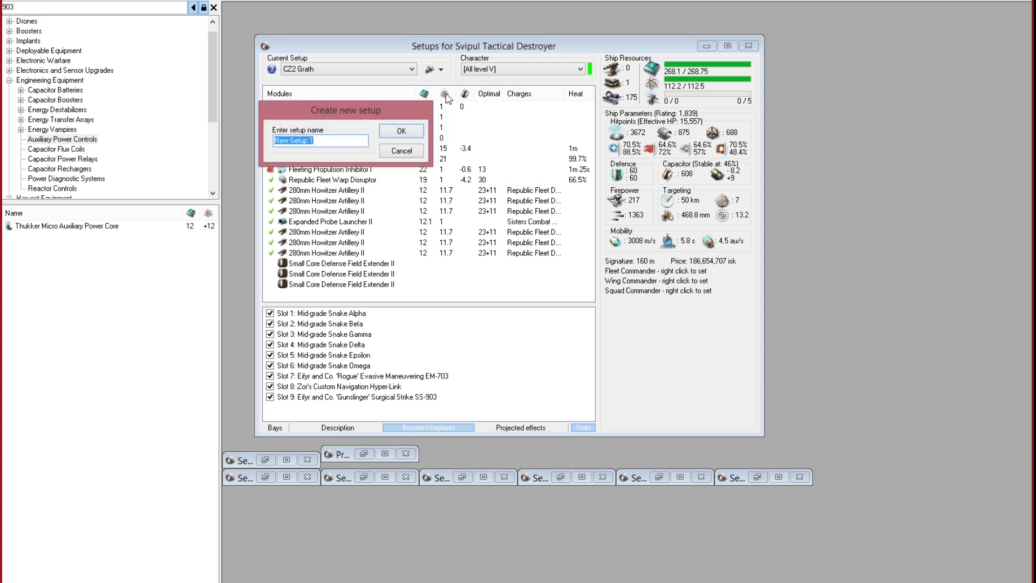
pyautogui.click(401, 131)
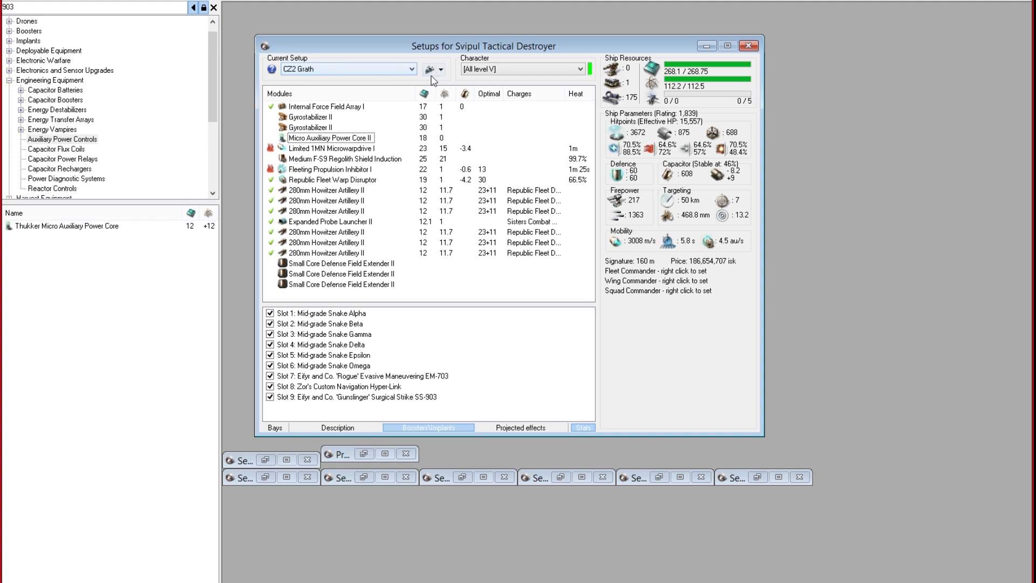
# - Create a brand-new Svipul setup named 'CZ3 2MSE'
pyautogui.click(440, 68)
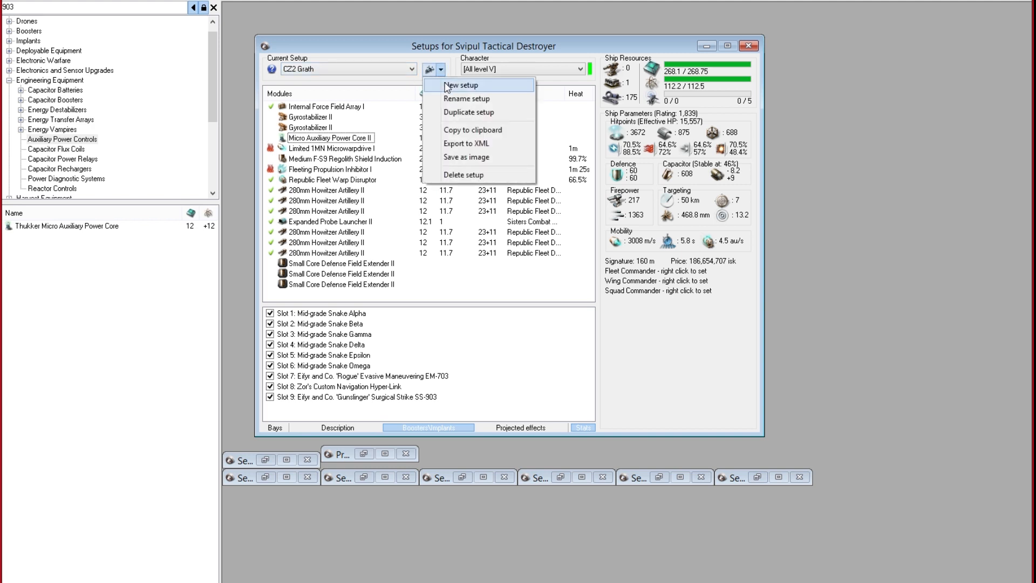
pyautogui.click(460, 85)
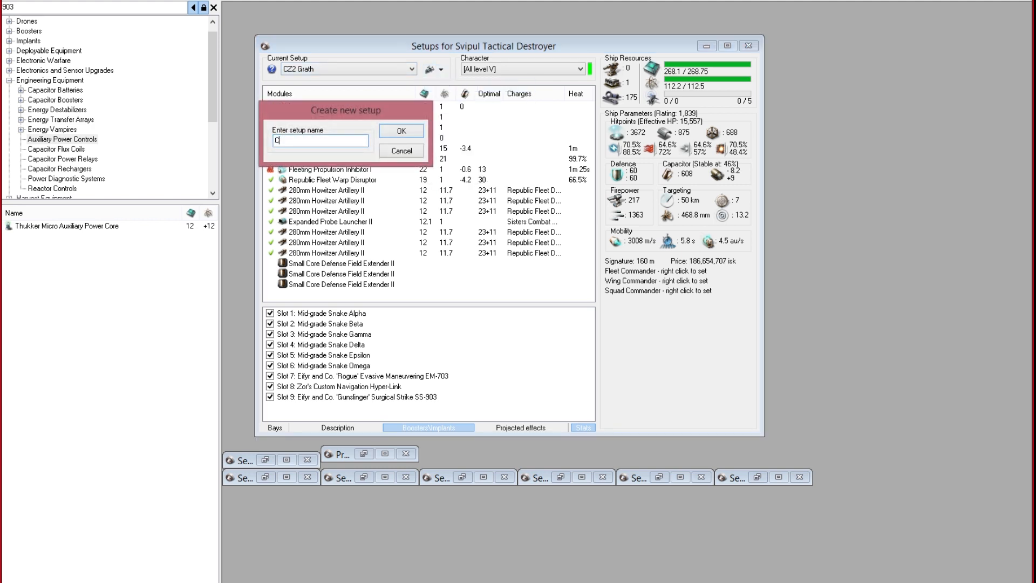
pyautogui.write('Z3')
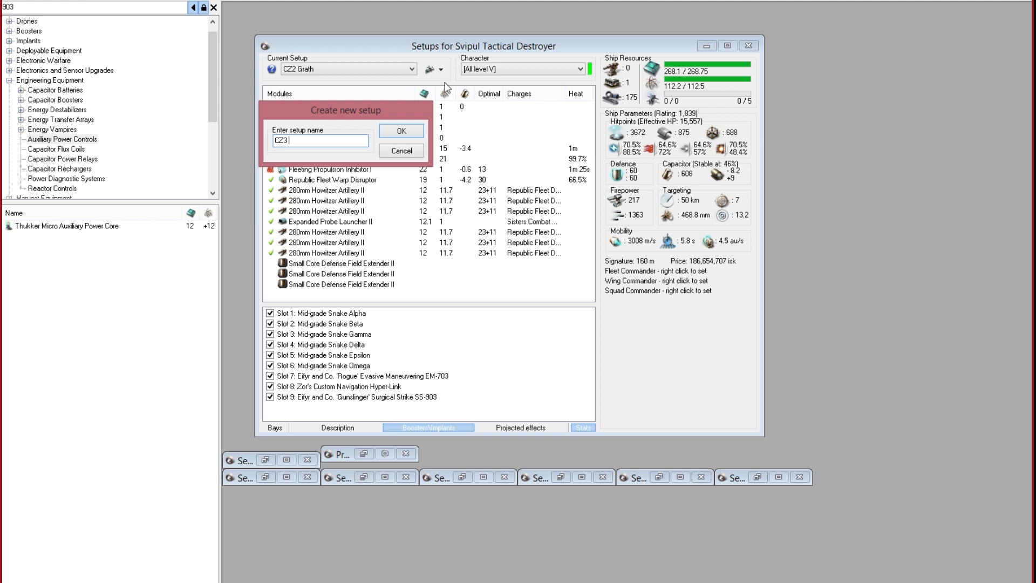
pyautogui.write('.2')
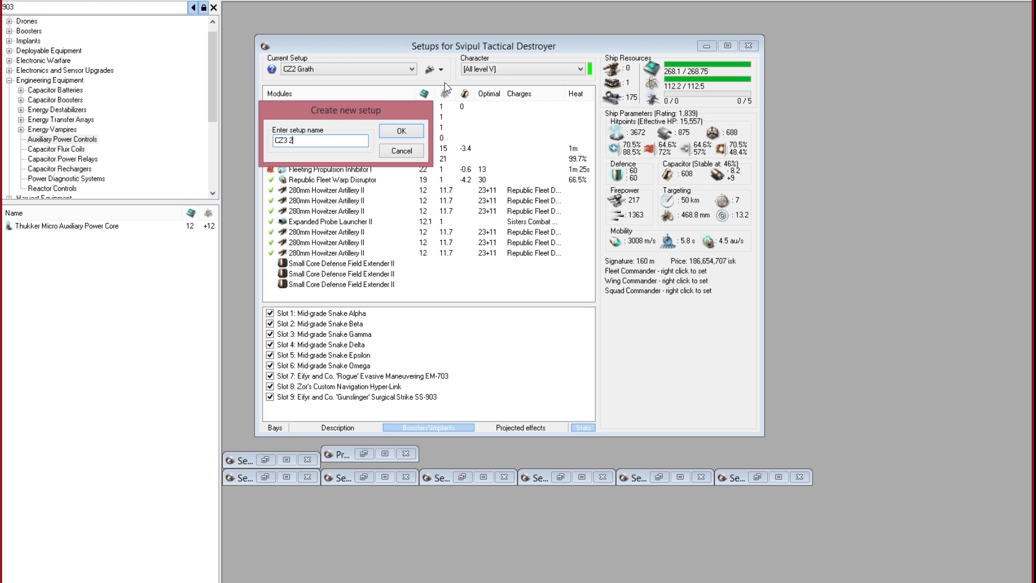
pyautogui.click(401, 130)
pyautogui.write('200')
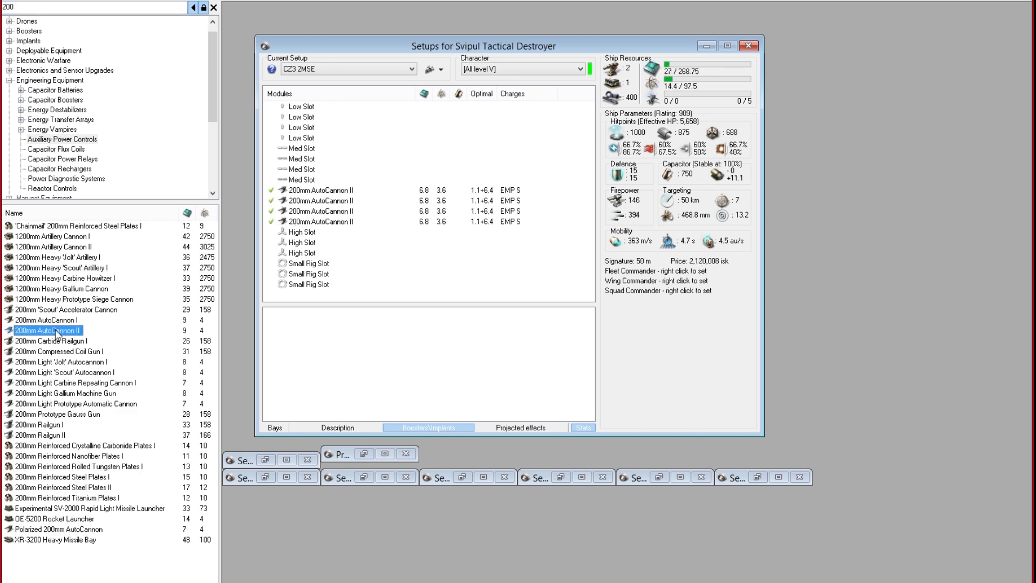
# - Fit six 200mm AutoCannon II and load them all with Republic Fleet EMP S
pyautogui.doubleClick(46, 330)
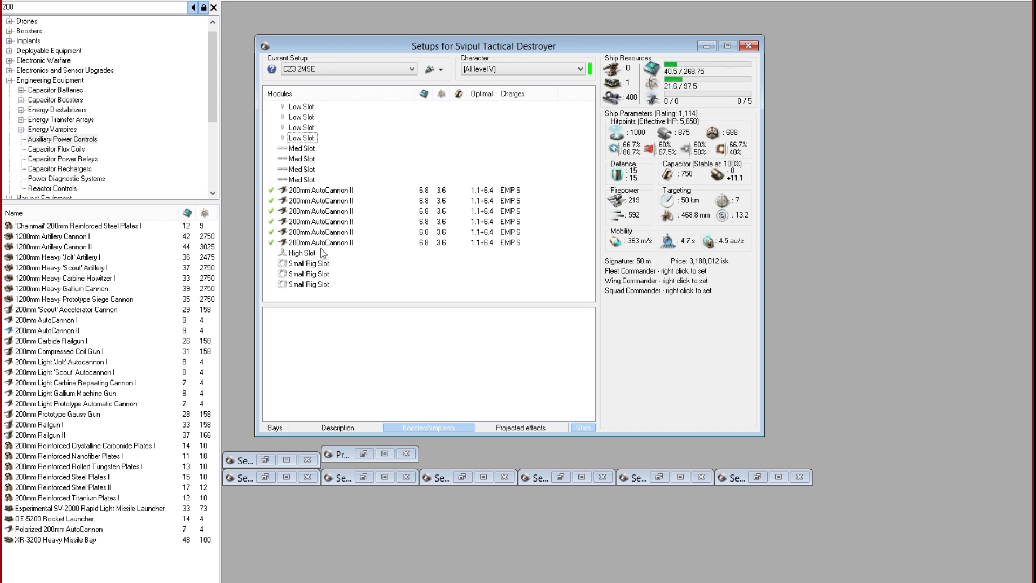
pyautogui.click(321, 242)
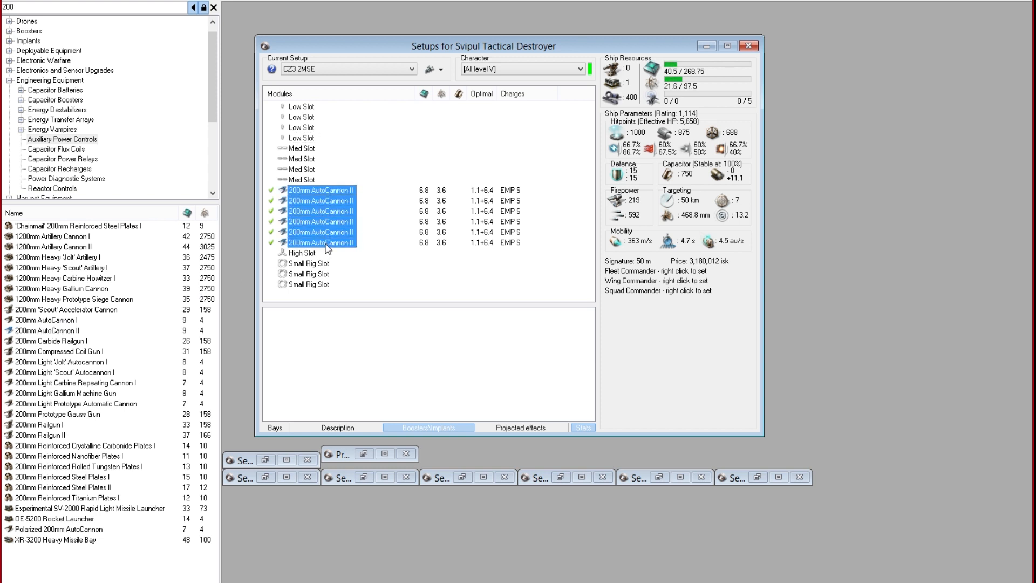
pyautogui.rightClick(320, 242)
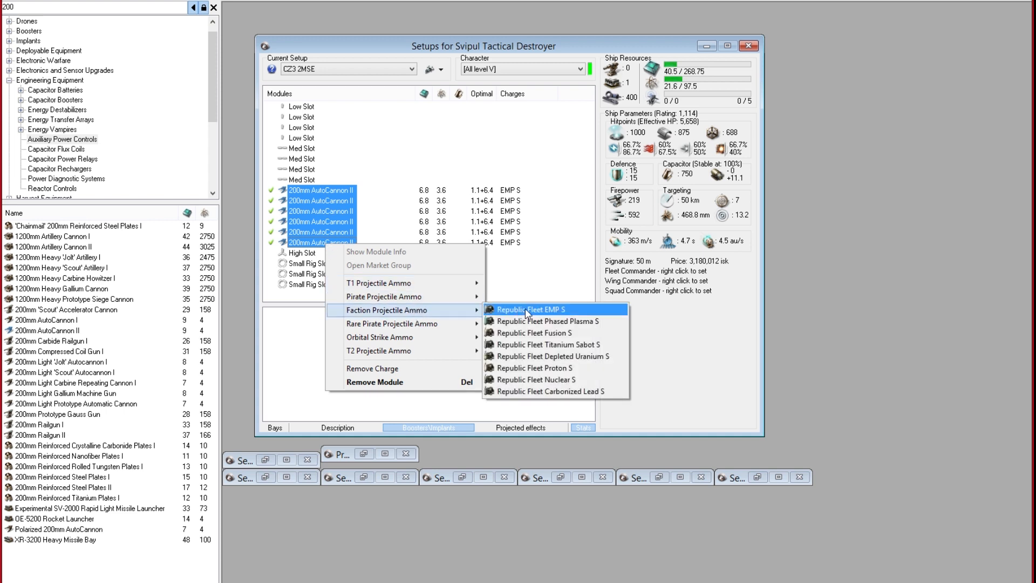
pyautogui.click(530, 310)
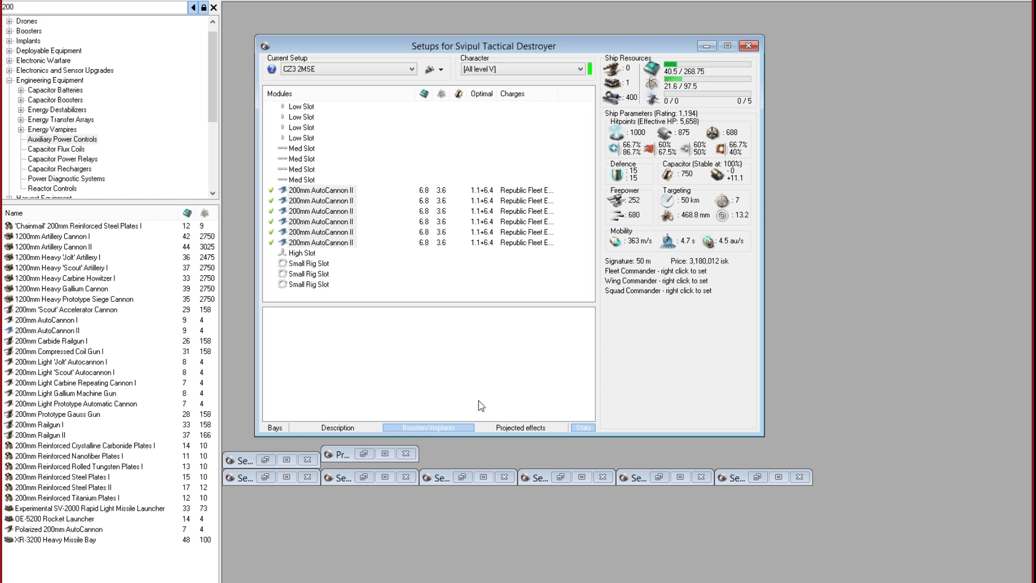
pyautogui.moveTo(468, 397)
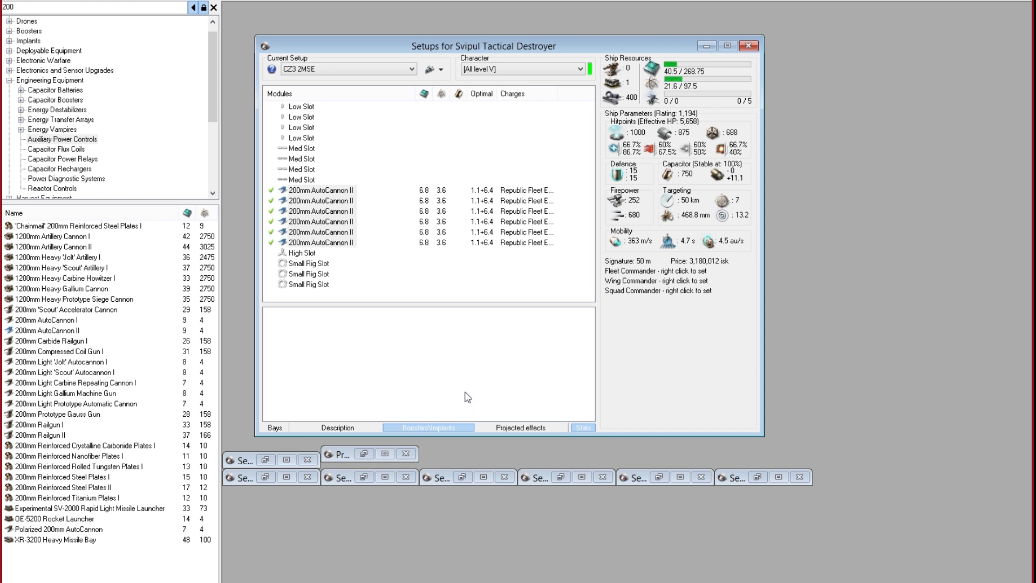
pyautogui.click(321, 242)
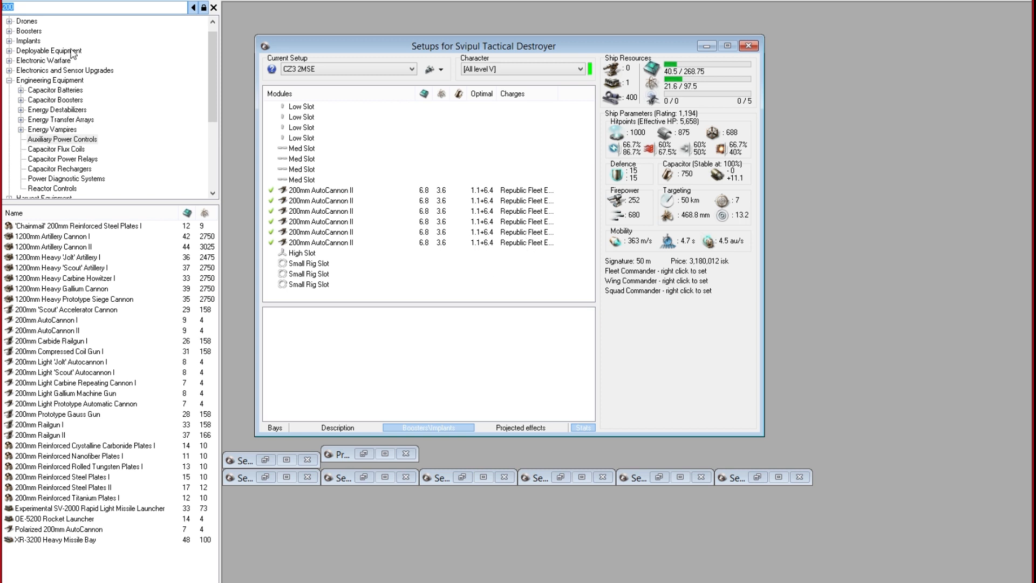
# - Fit a Damage Control II and two Gyrostabilizer II in the low slots
pyautogui.write('damage')
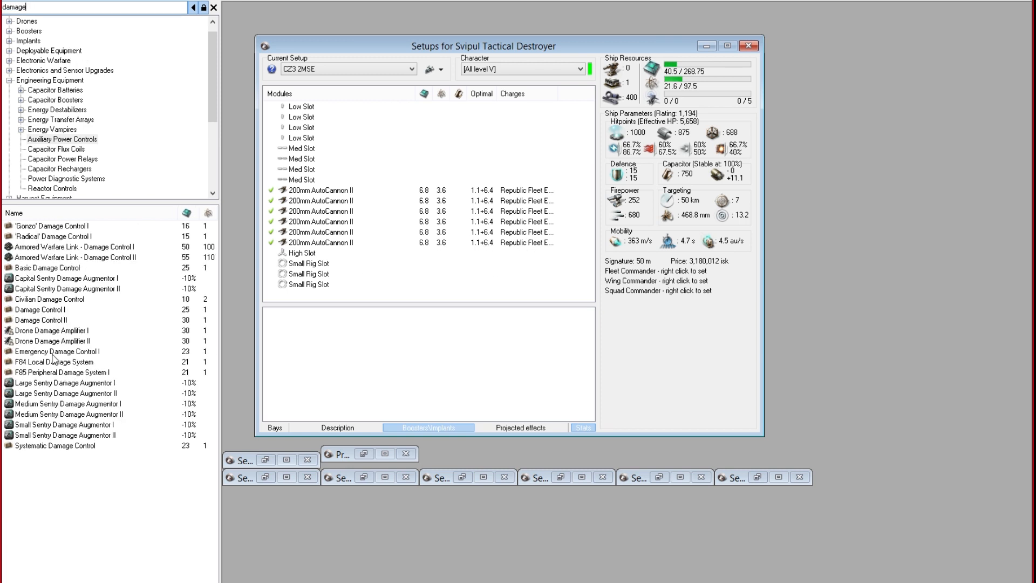
pyautogui.doubleClick(41, 320)
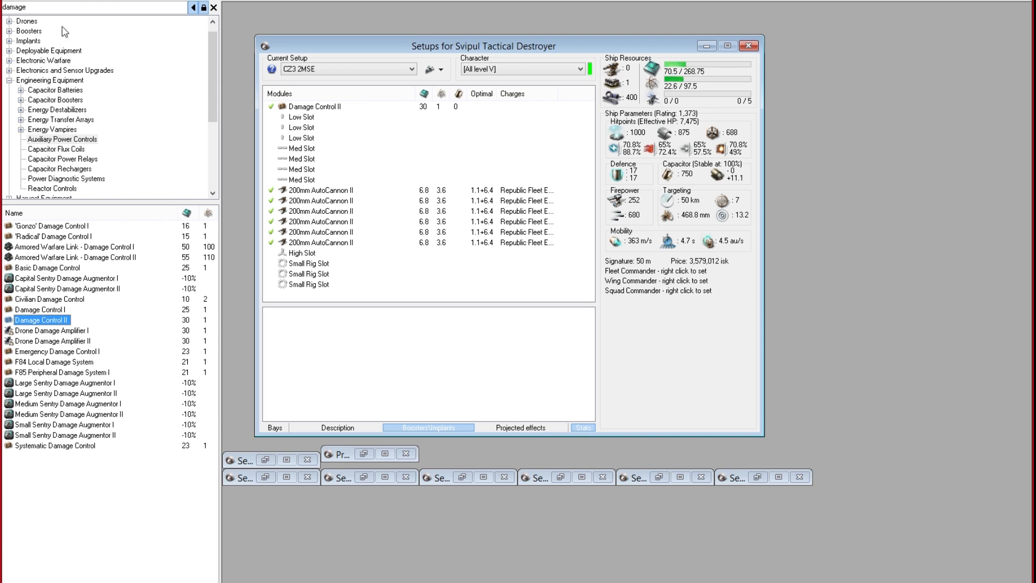
pyautogui.write('gyros')
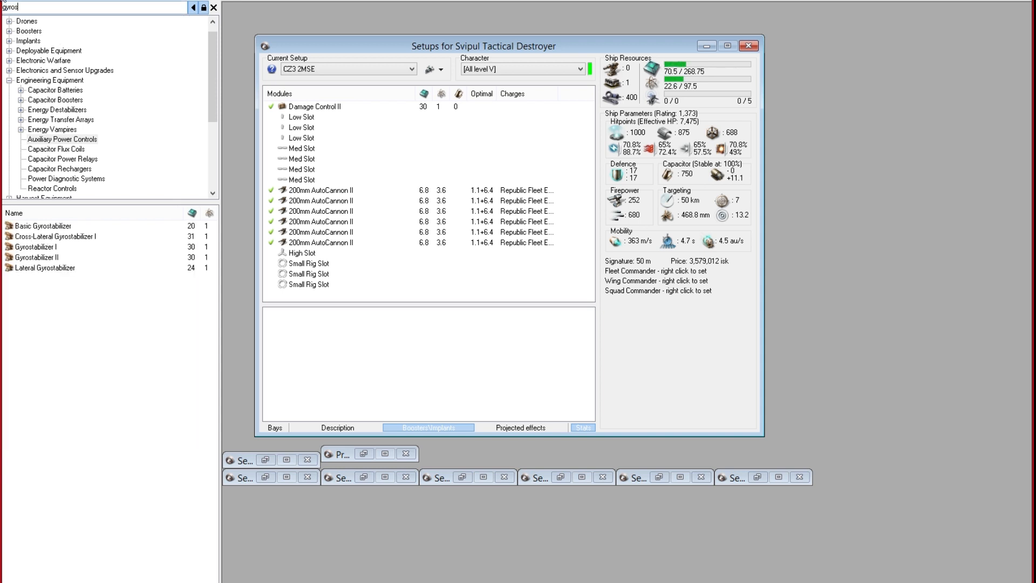
pyautogui.doubleClick(37, 257)
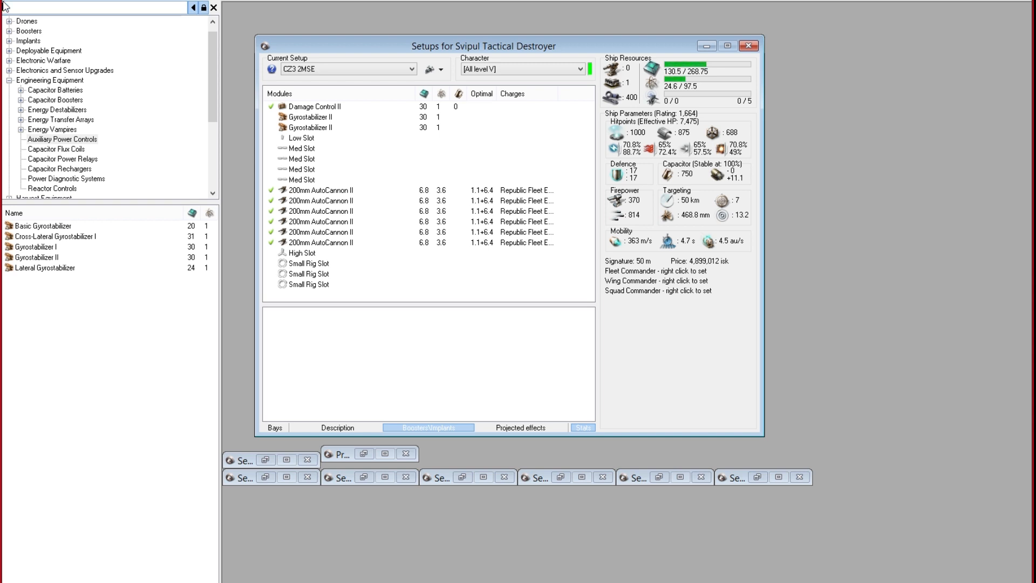
# - Fit a Limited 1MN Microwarpdrive I and two Medium Shield Extender II
pyautogui.write('1mn')
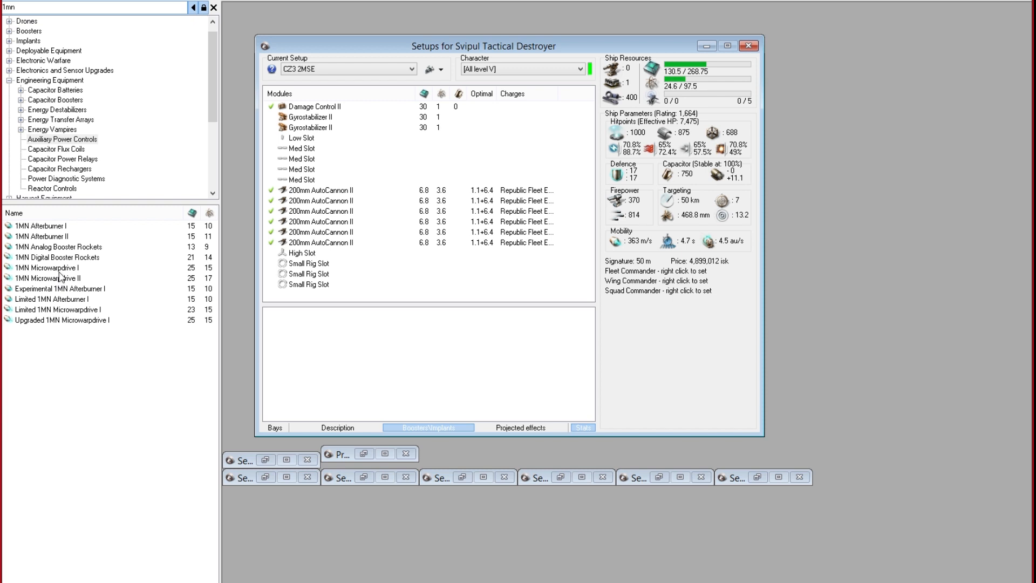
pyautogui.click(59, 309)
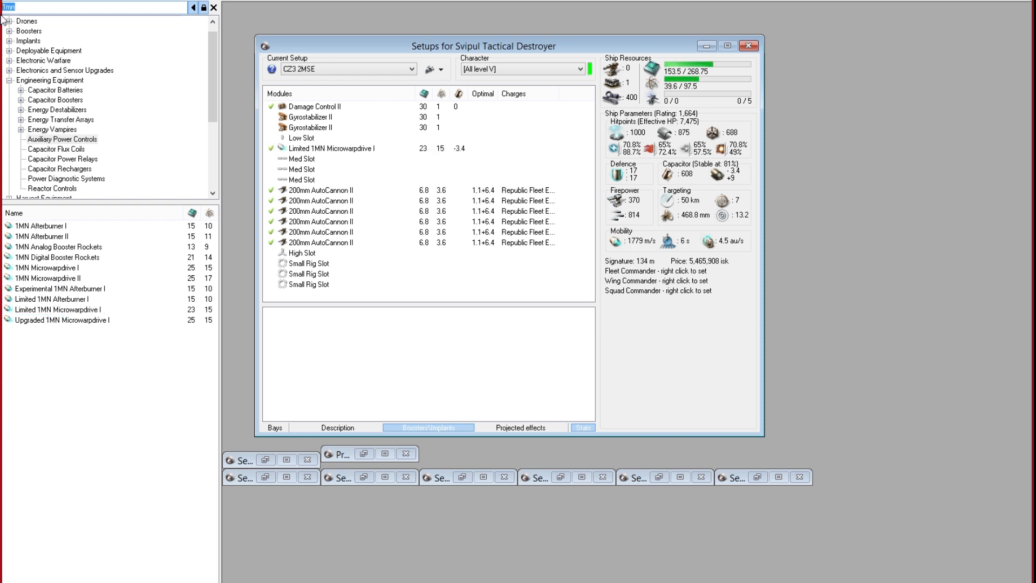
pyautogui.write('medium s')
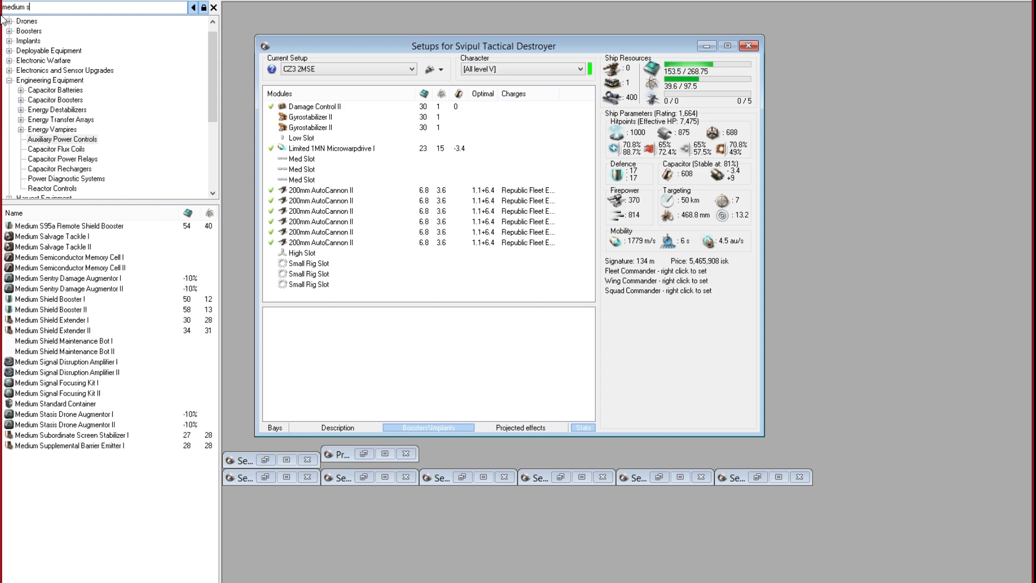
pyautogui.doubleClick(52, 330)
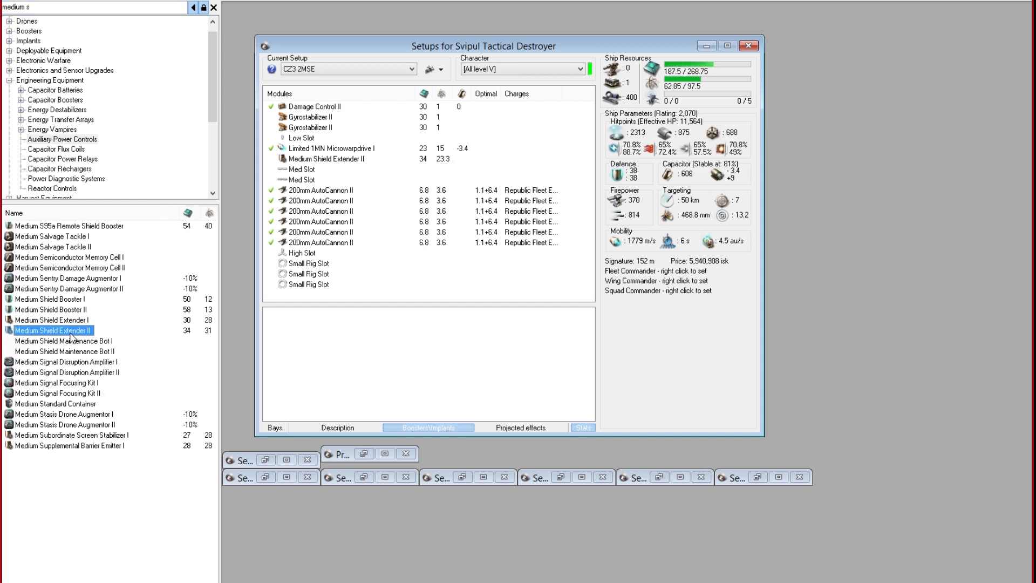
pyautogui.doubleClick(52, 330)
pyautogui.write('faint')
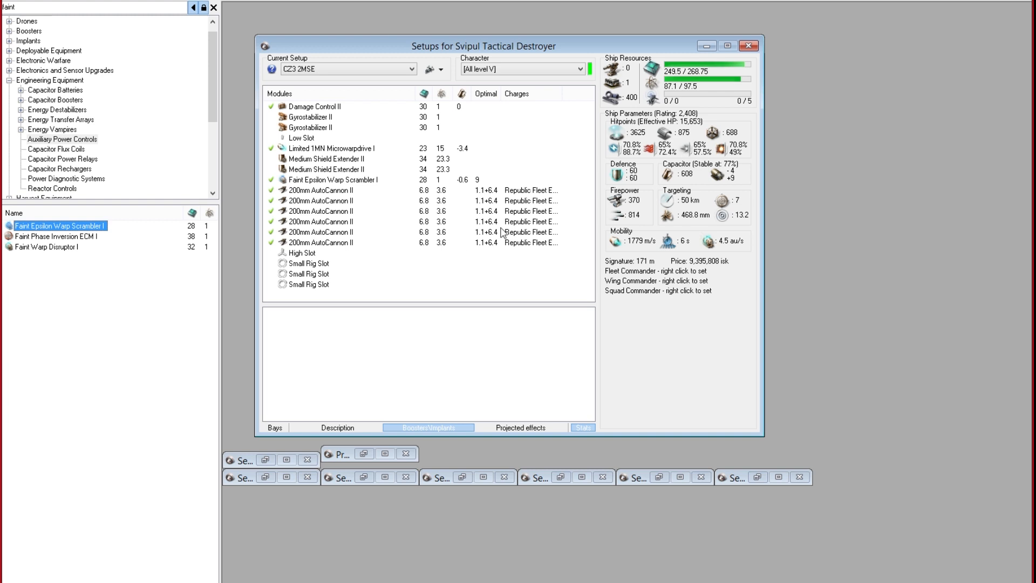
pyautogui.moveTo(566, 233)
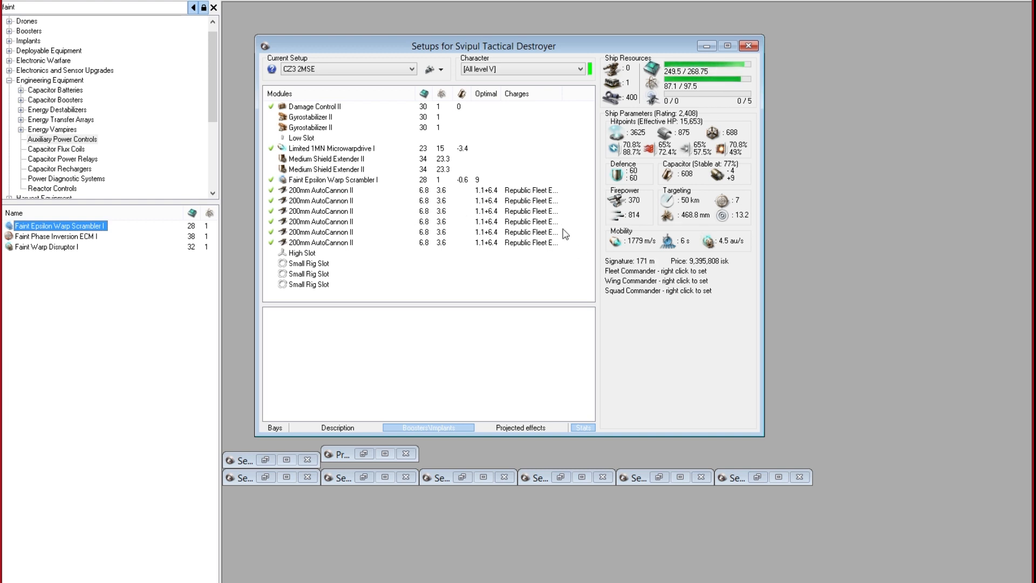
pyautogui.moveTo(646, 252)
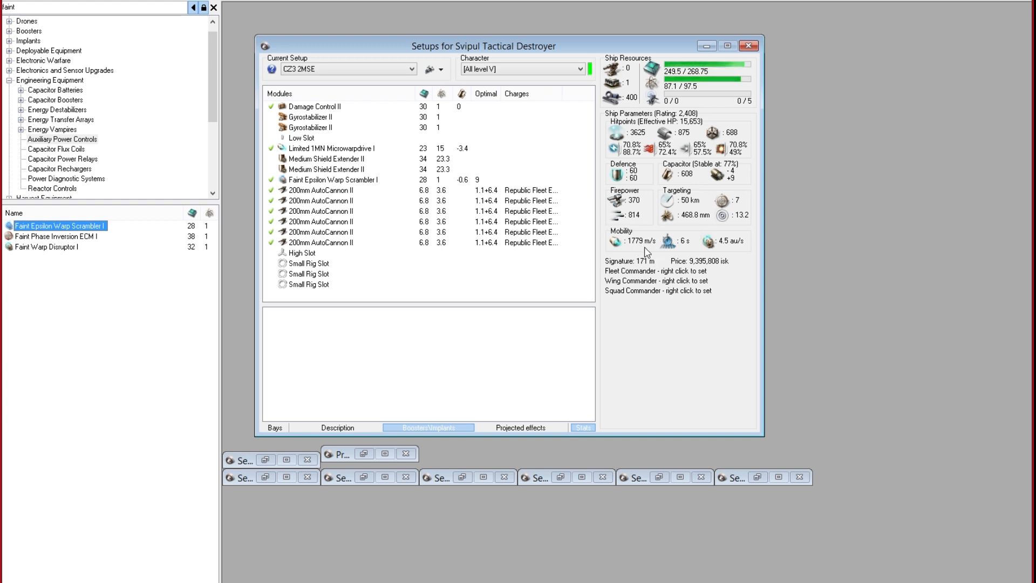
pyautogui.moveTo(389, 250)
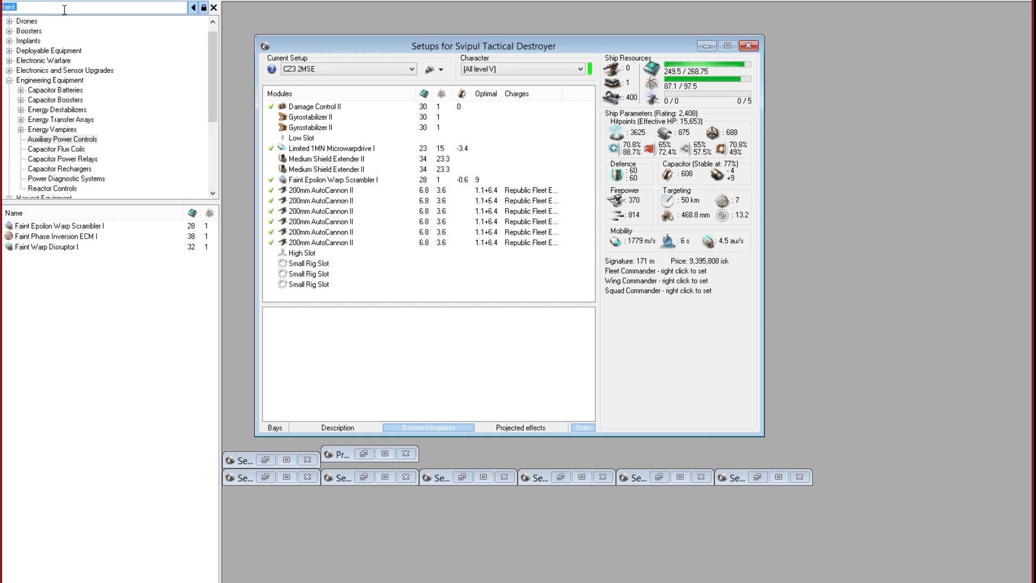
pyautogui.write('track')
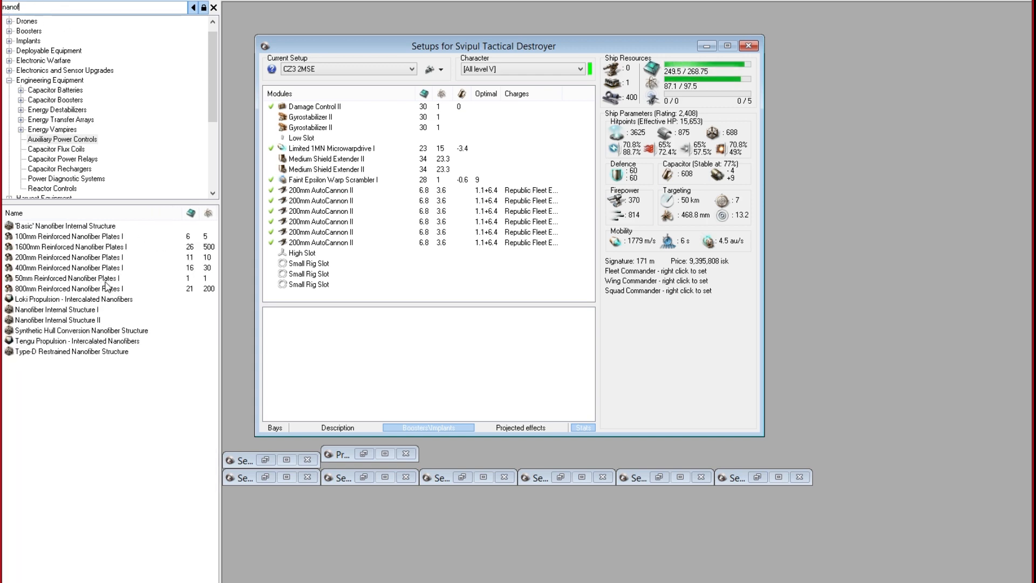
pyautogui.doubleClick(57, 320)
pyautogui.write('small core')
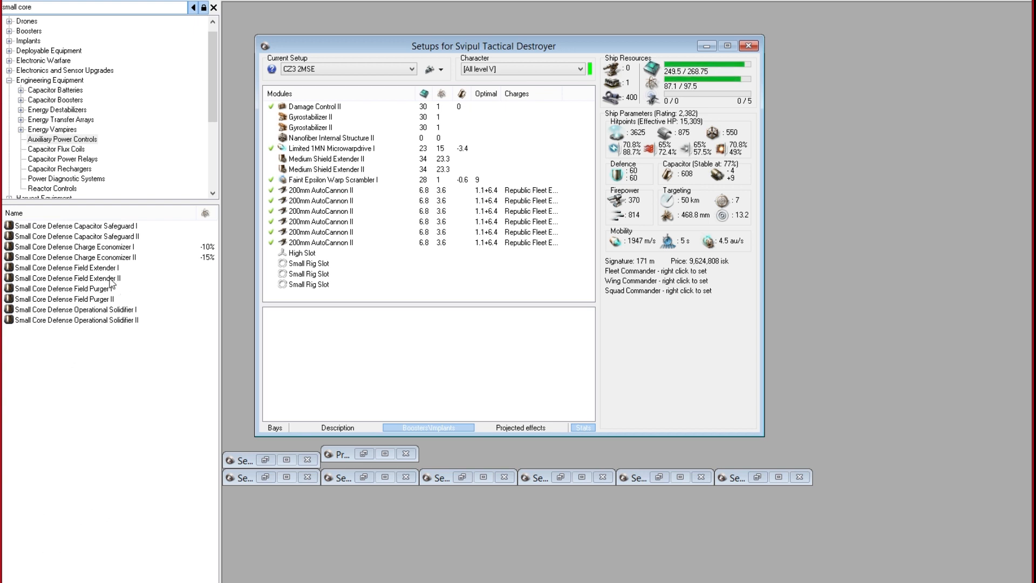
pyautogui.doubleClick(66, 279)
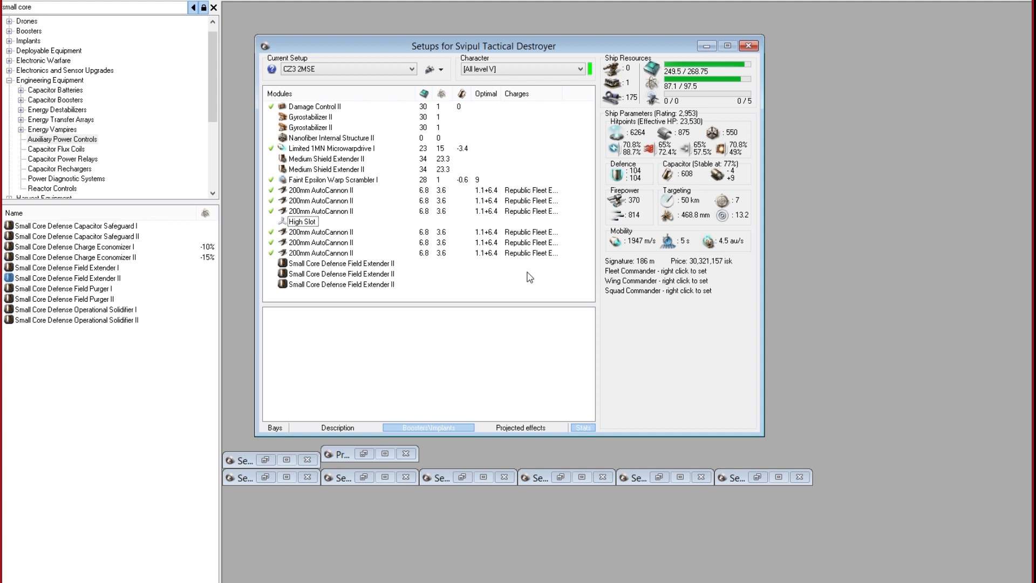
pyautogui.moveTo(532, 378)
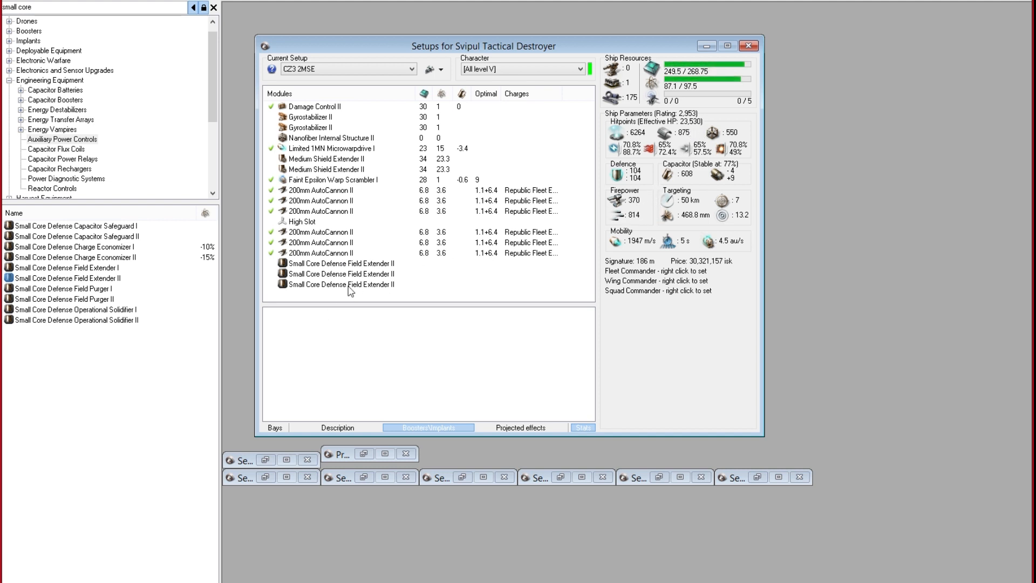
pyautogui.moveTo(379, 224)
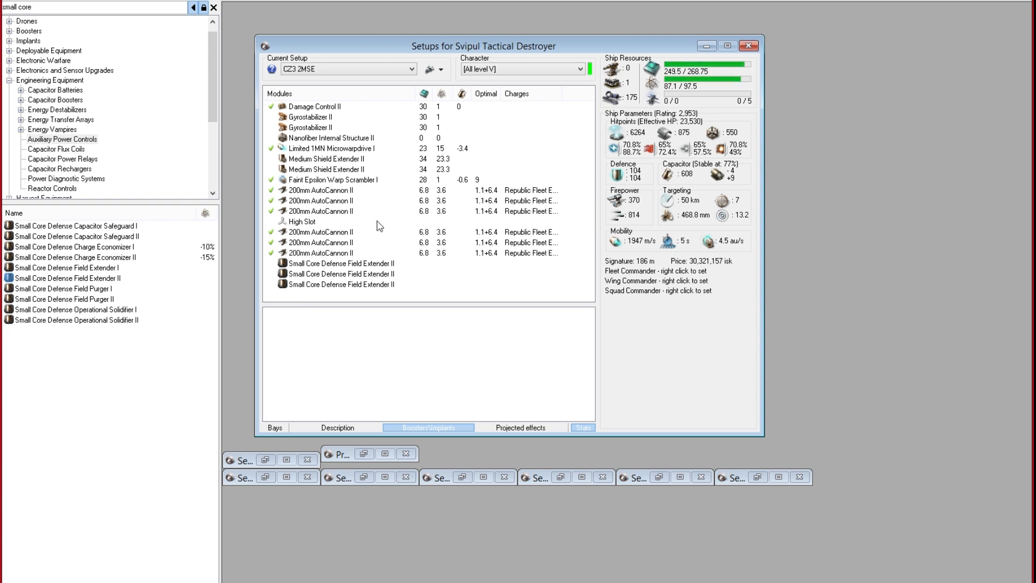
pyautogui.moveTo(414, 229)
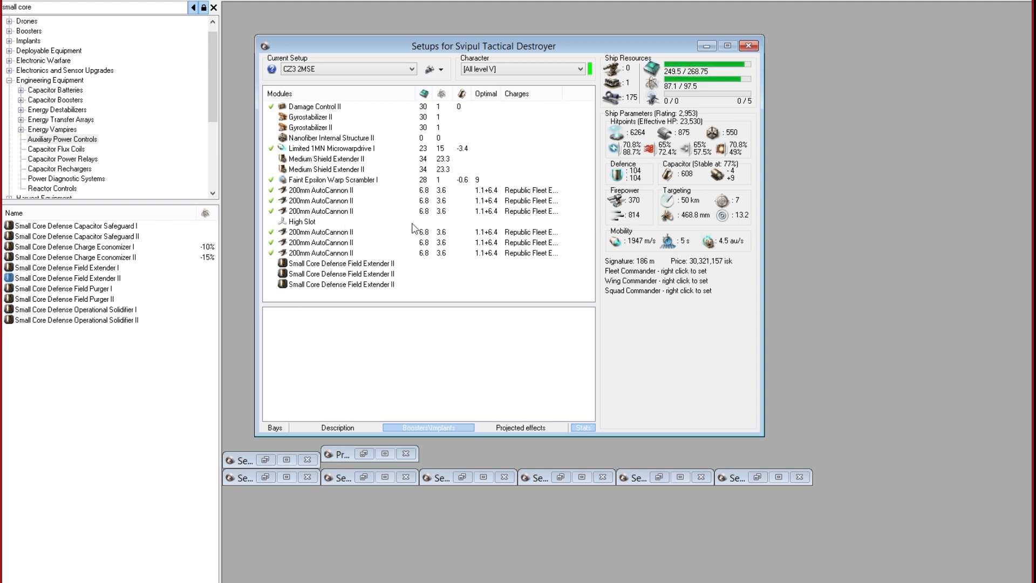
pyautogui.doubleClick(319, 232)
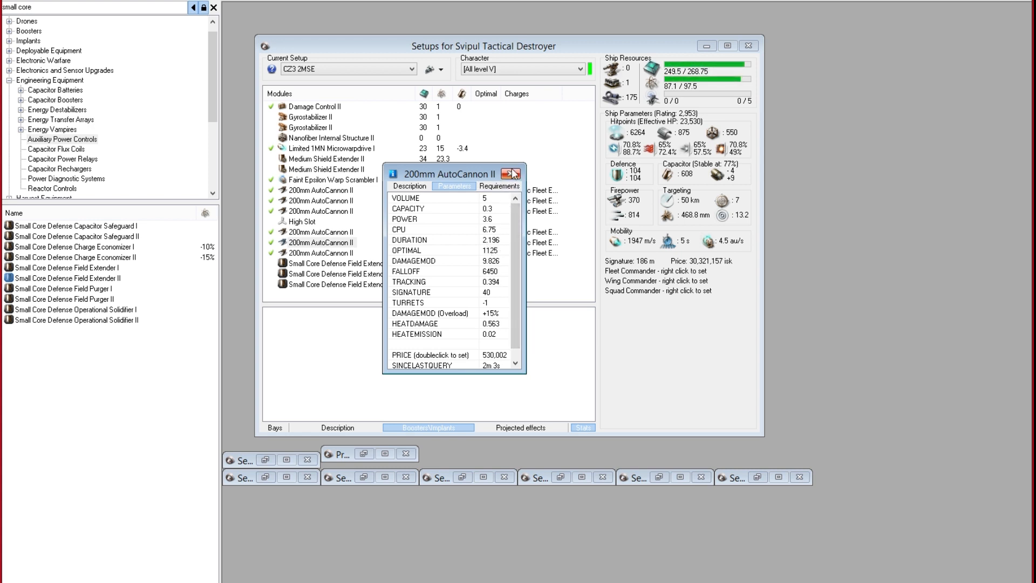
pyautogui.click(512, 174)
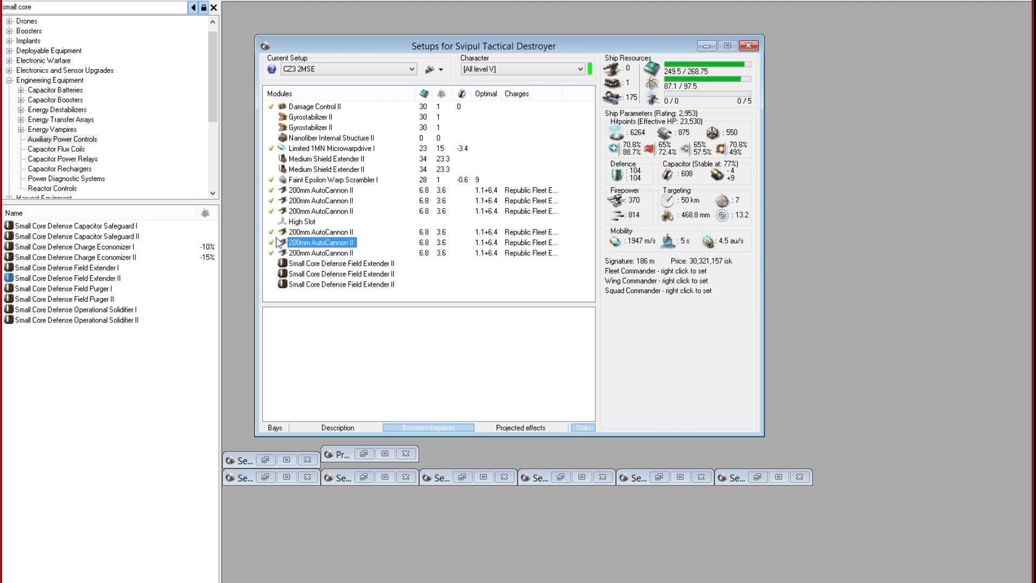
pyautogui.moveTo(499, 188)
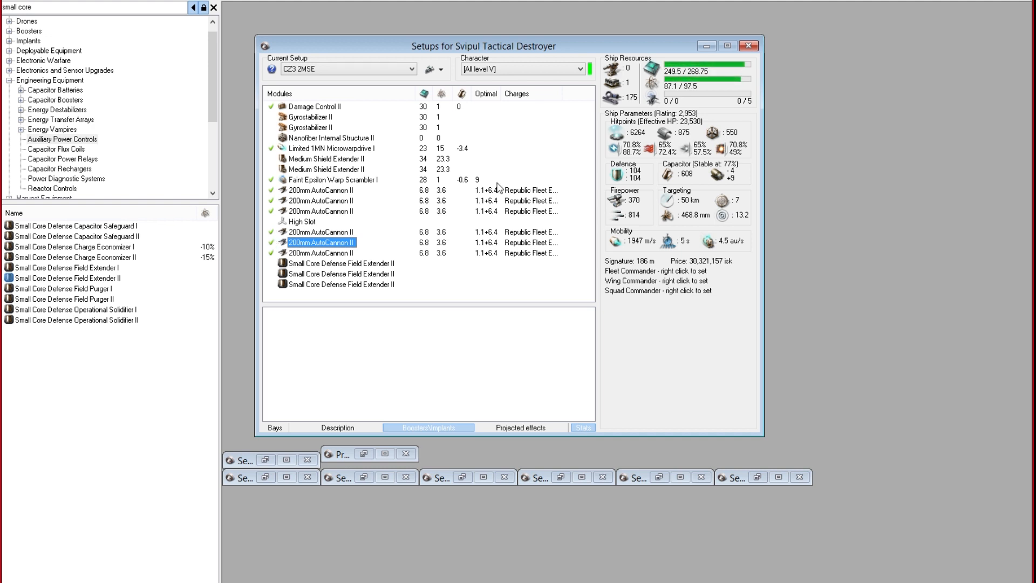
pyautogui.moveTo(638, 135)
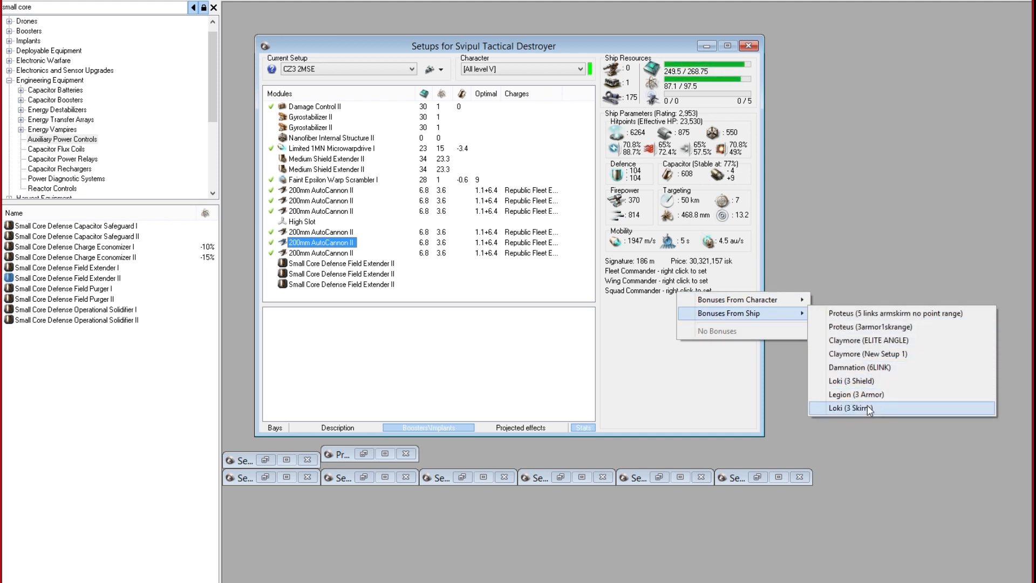
# - Set Loki (3 Shield) squad and Loki (3 Skirm) wing commander bonuses and overheat the MWD
pyautogui.click(851, 408)
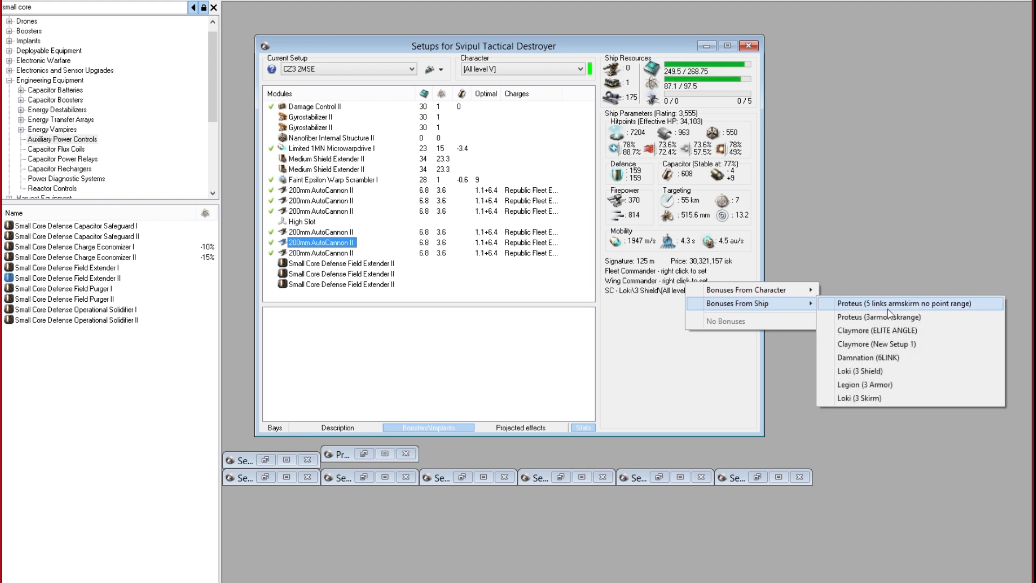
pyautogui.click(860, 398)
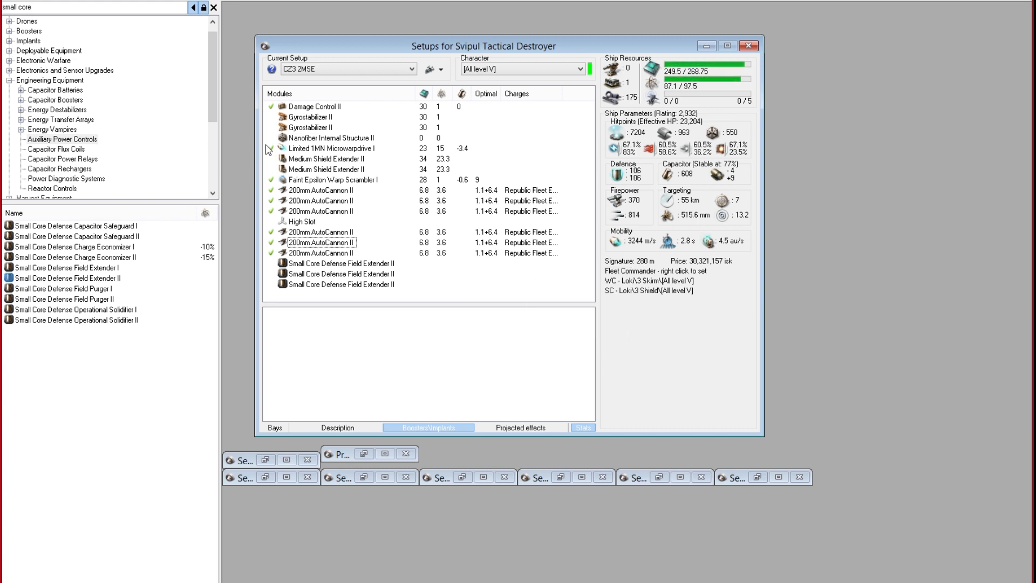
pyautogui.click(332, 148)
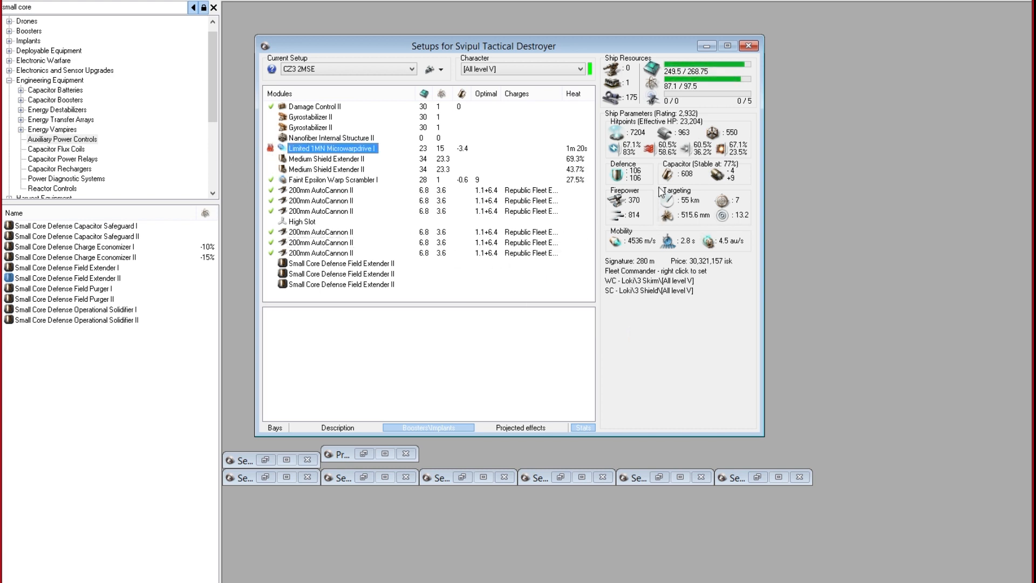
pyautogui.moveTo(625, 212)
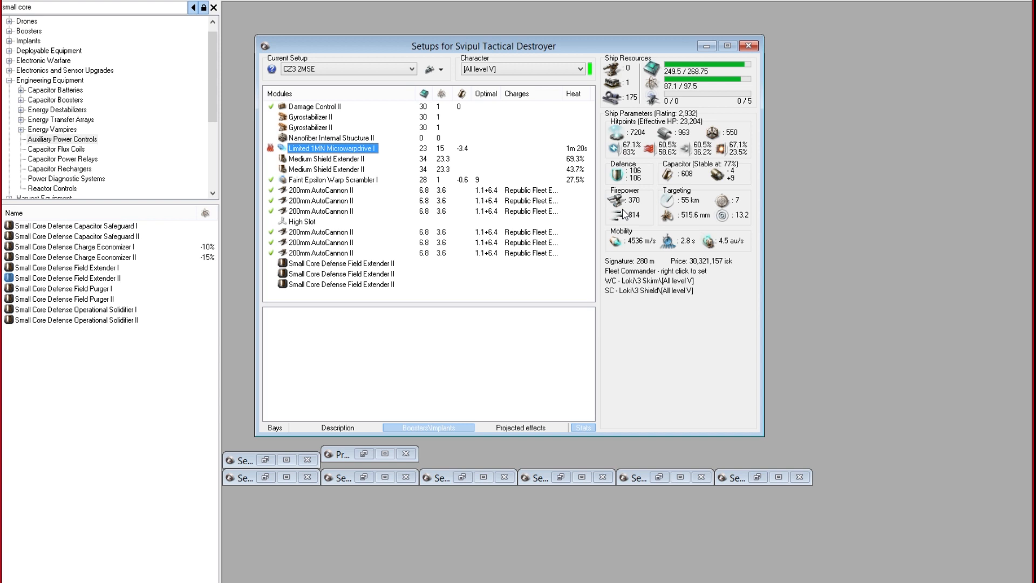
pyautogui.moveTo(509, 286)
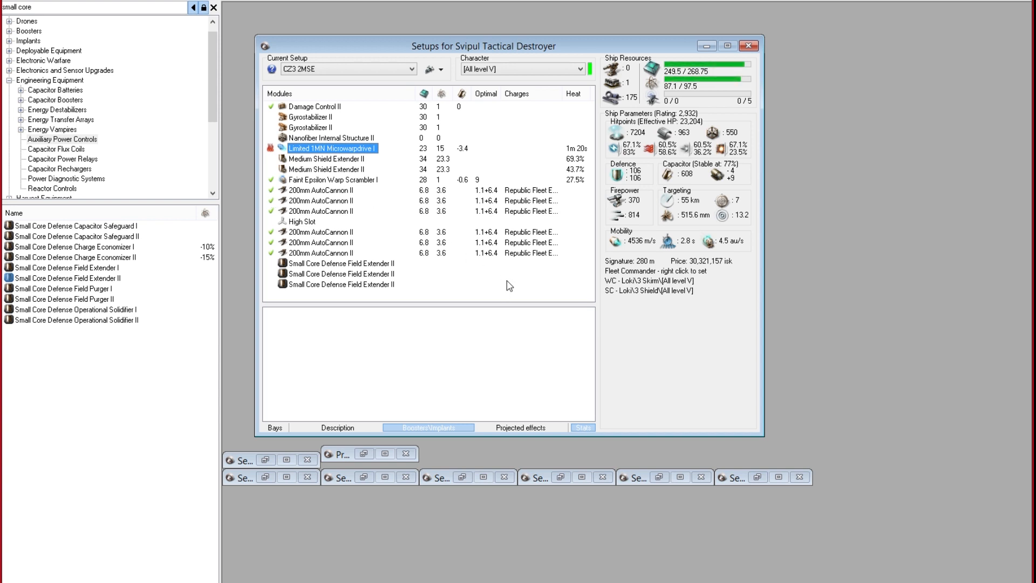
pyautogui.moveTo(467, 290)
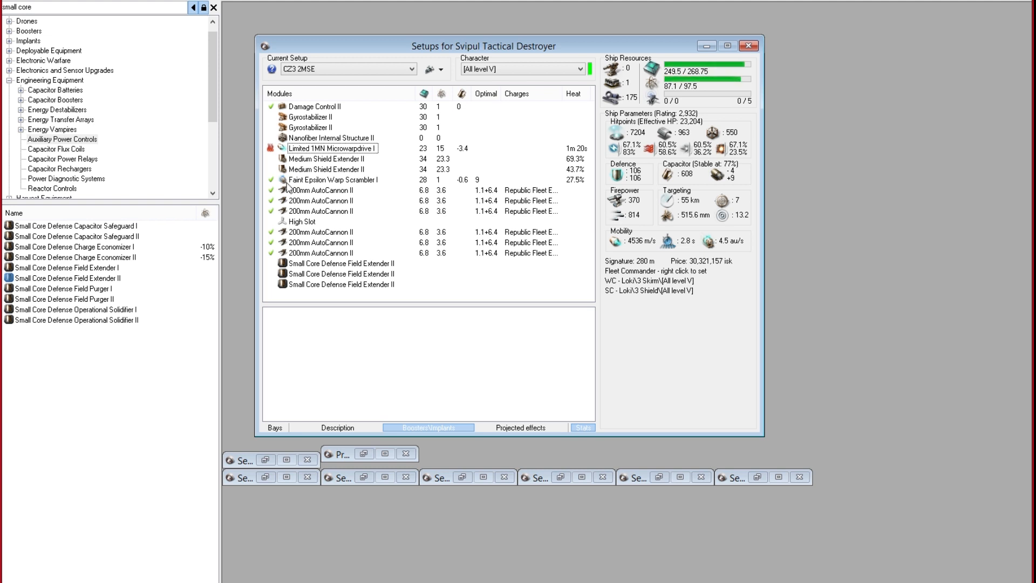
pyautogui.moveTo(350, 180)
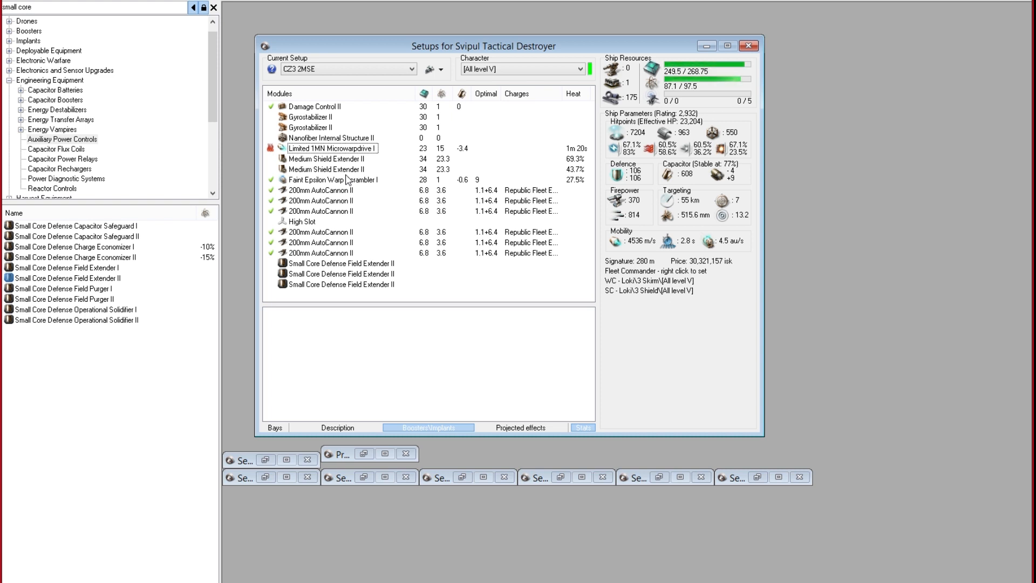
pyautogui.click(320, 253)
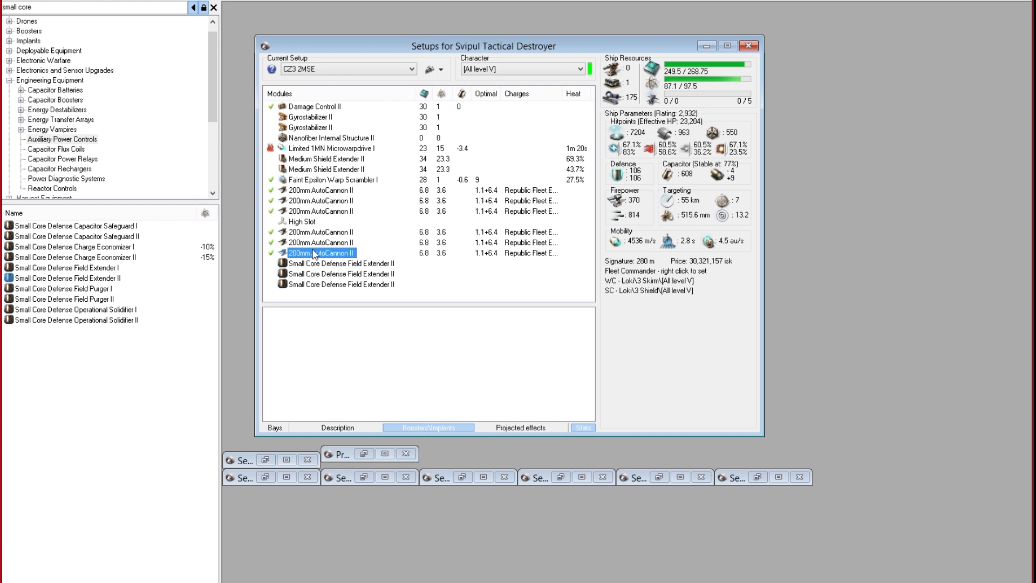
pyautogui.click(321, 191)
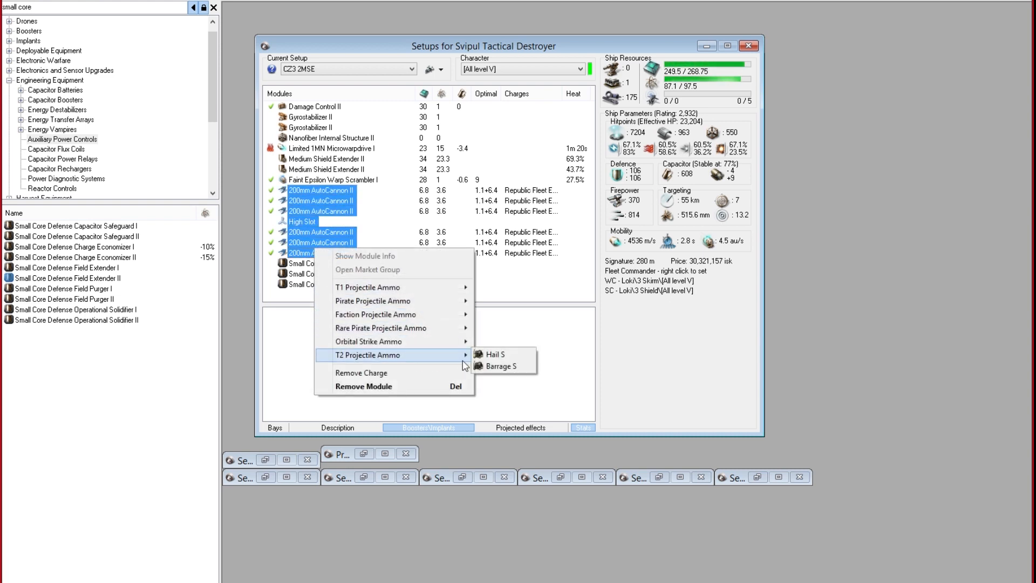
pyautogui.click(495, 354)
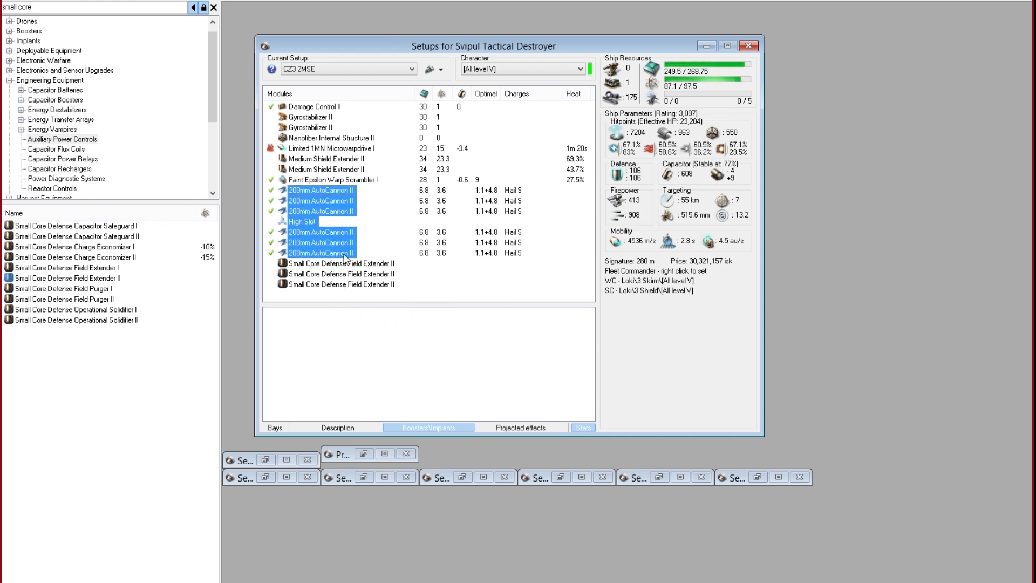
pyautogui.rightClick(322, 252)
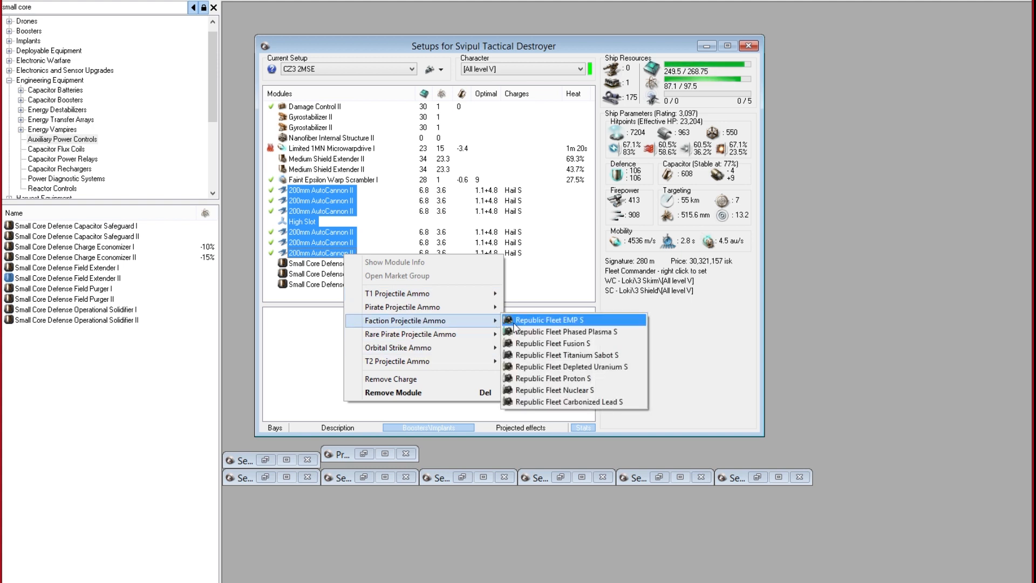
pyautogui.click(548, 320)
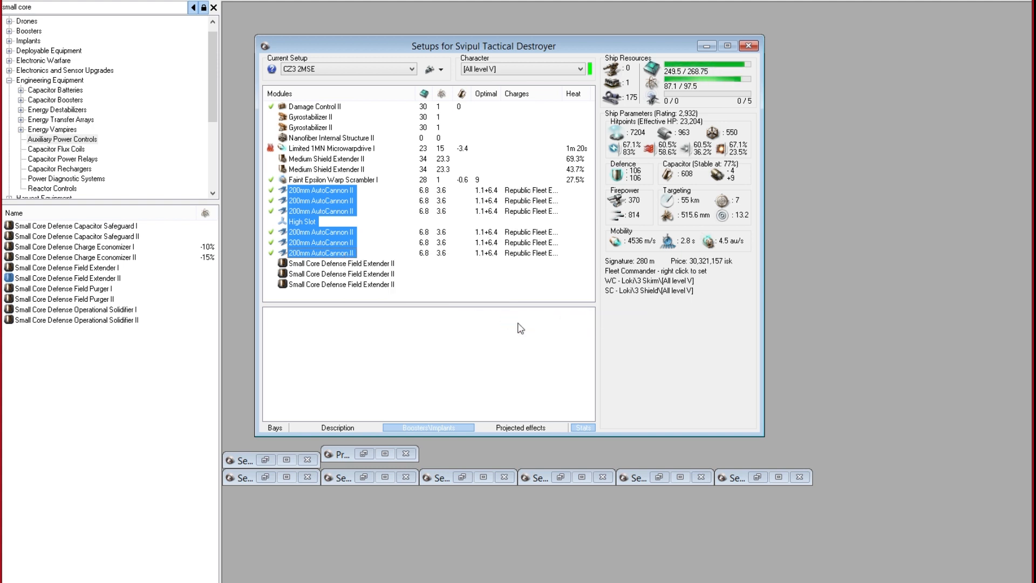
pyautogui.moveTo(706, 266)
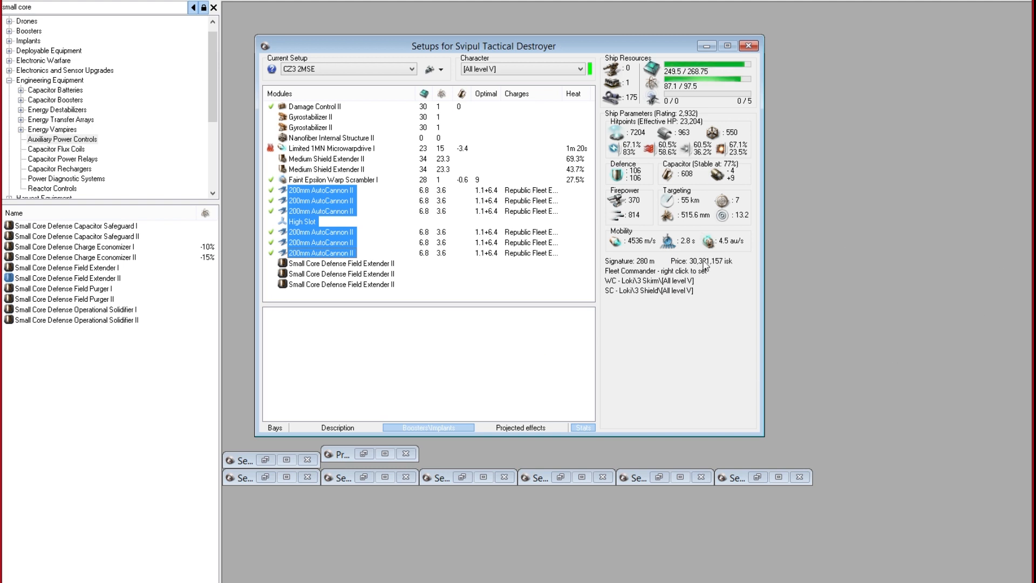
pyautogui.click(538, 326)
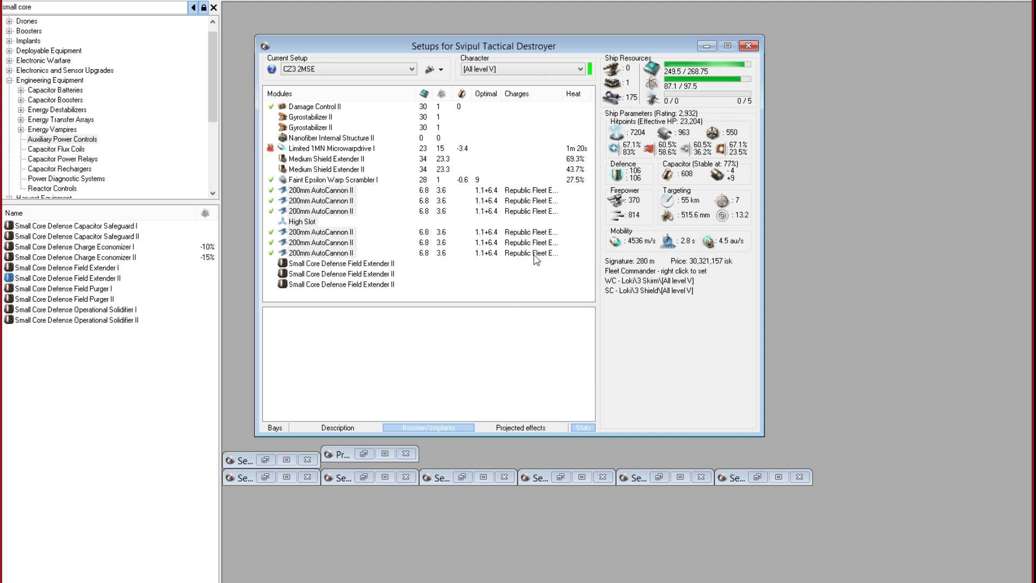
pyautogui.click(321, 253)
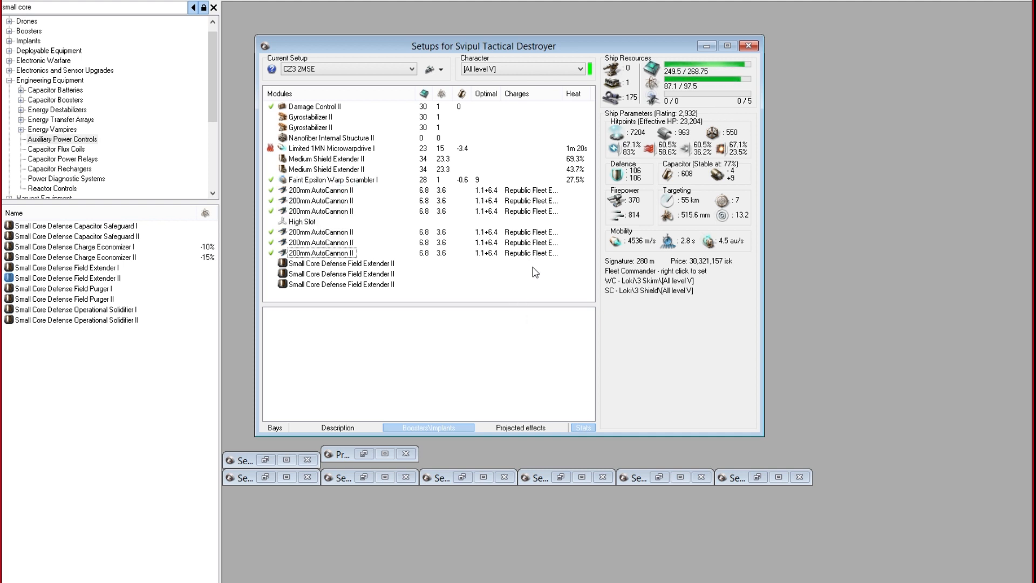
pyautogui.moveTo(541, 300)
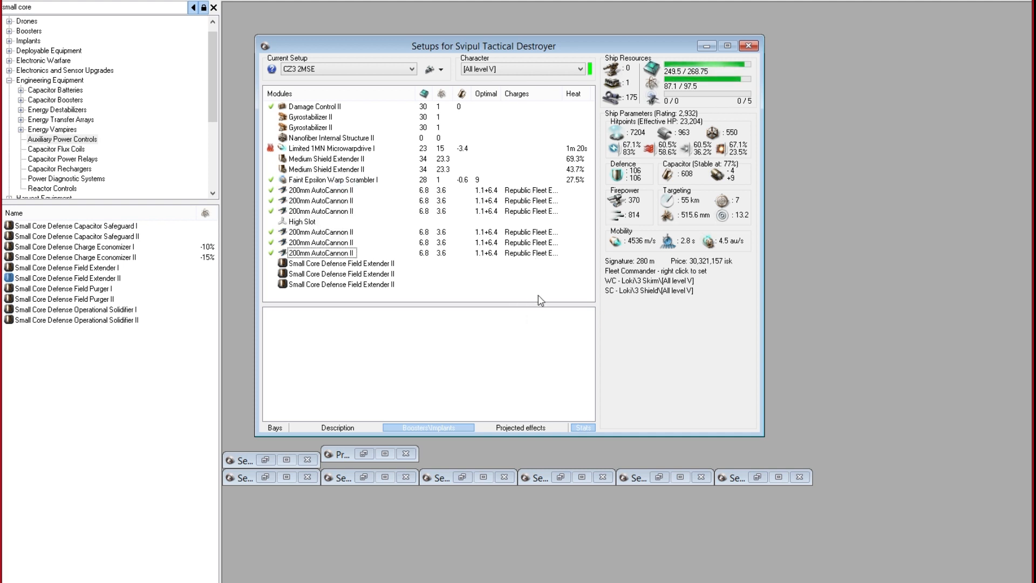
pyautogui.moveTo(544, 303)
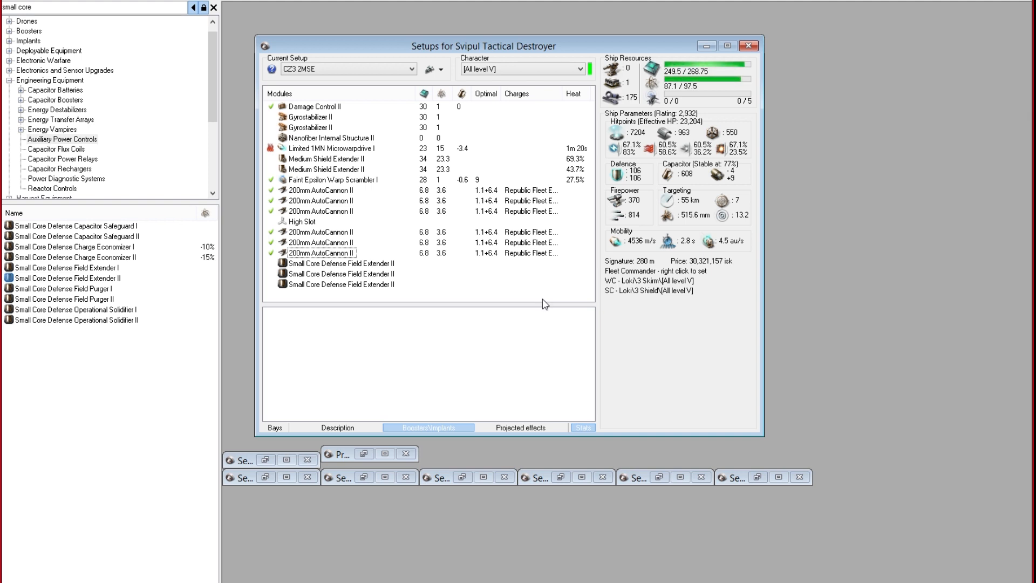
pyautogui.moveTo(559, 337)
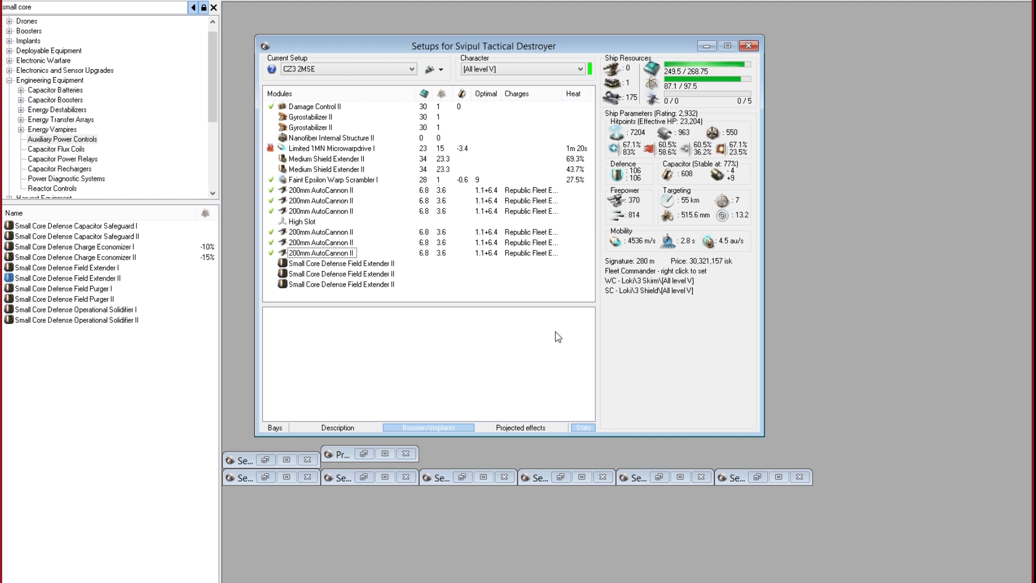
pyautogui.moveTo(480, 335)
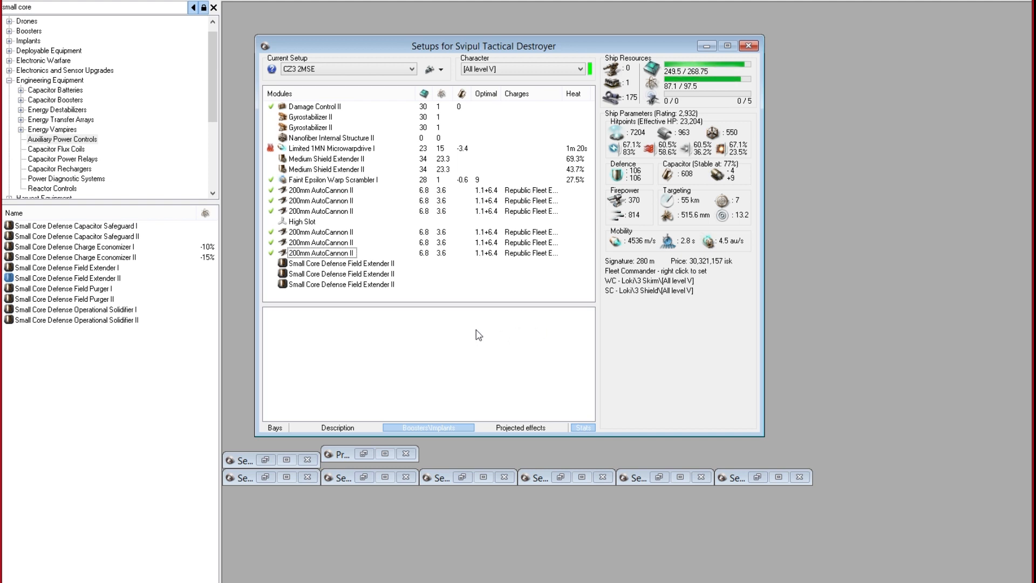
pyautogui.moveTo(294, 100)
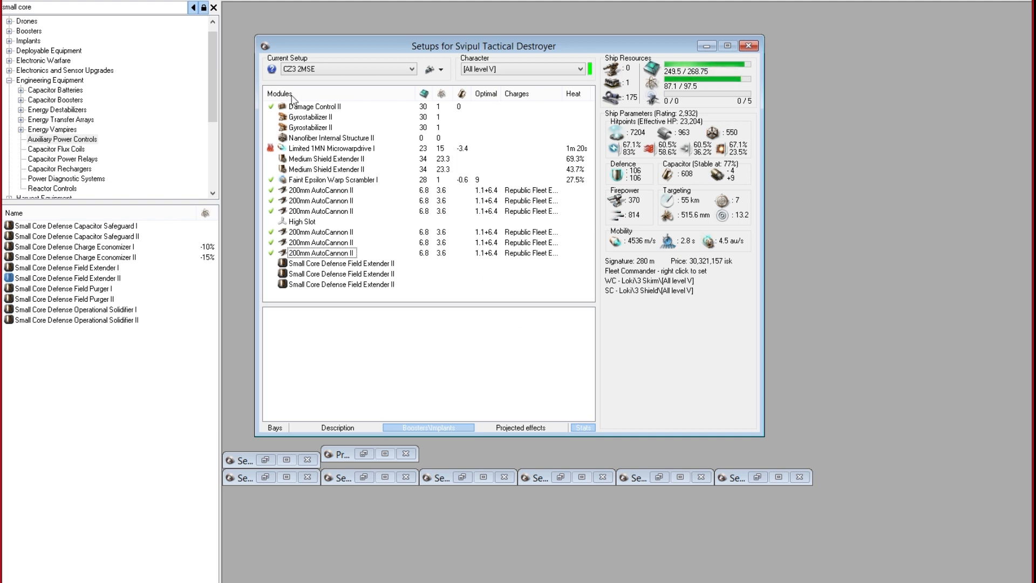
pyautogui.moveTo(450, 246)
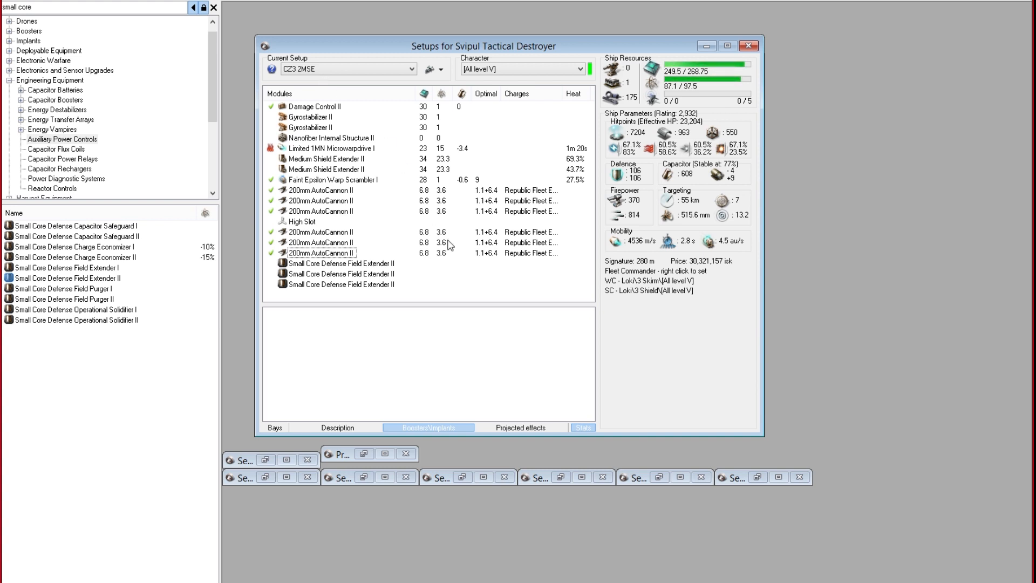
pyautogui.click(410, 68)
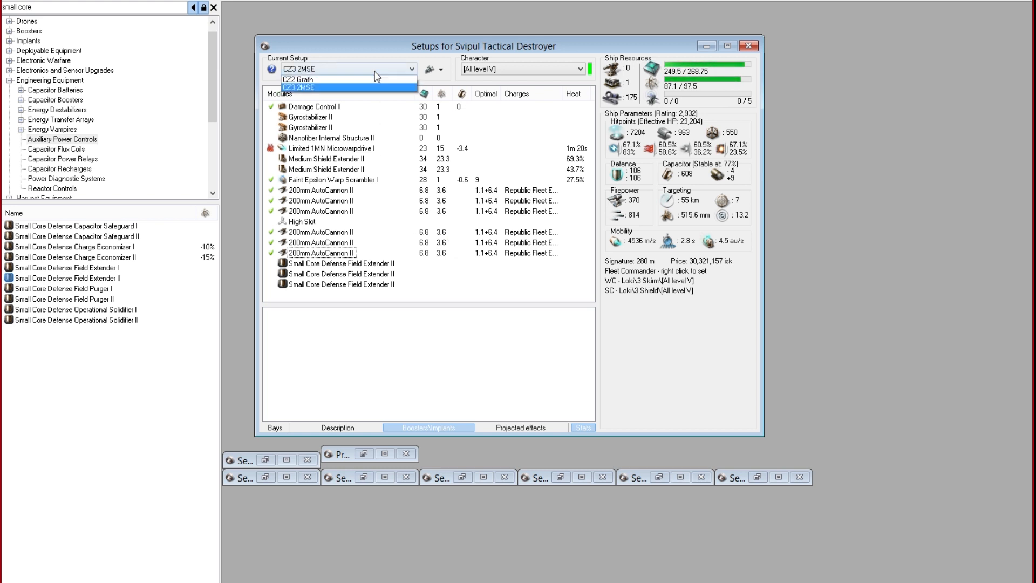
pyautogui.click(297, 79)
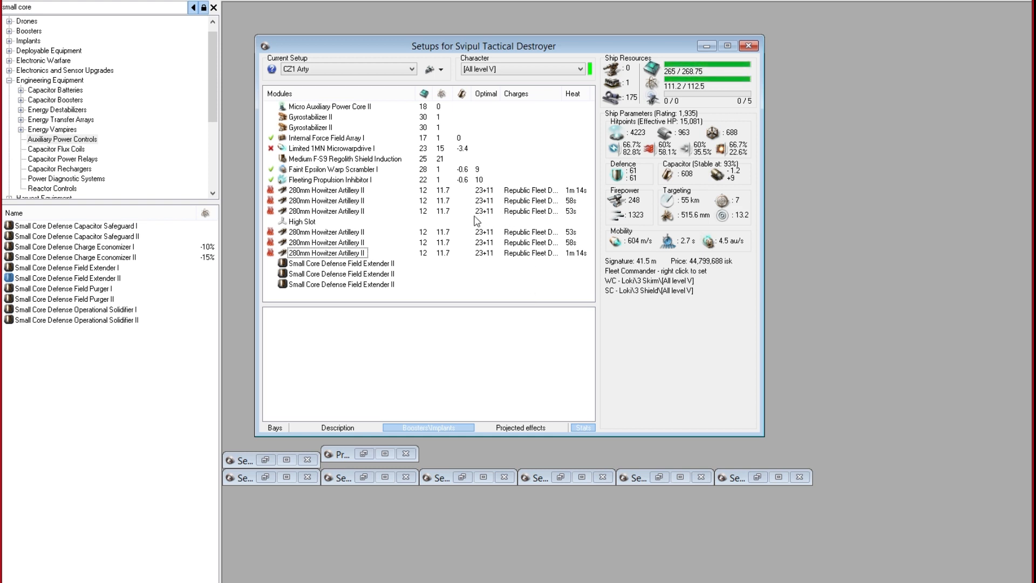
pyautogui.moveTo(480, 239)
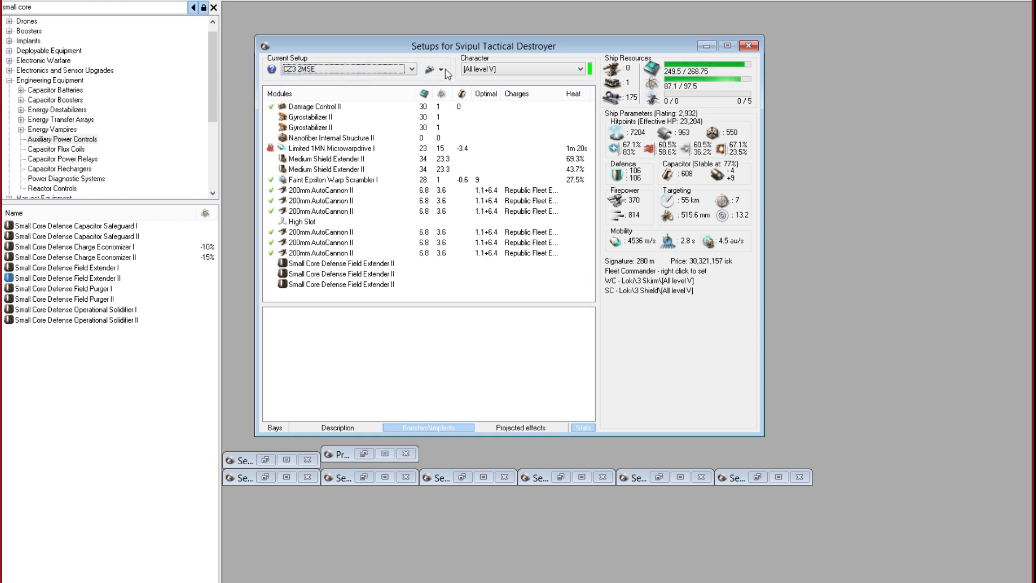
# - Duplicate the setup as 'CZ3 2MSE copy 1'
pyautogui.click(429, 68)
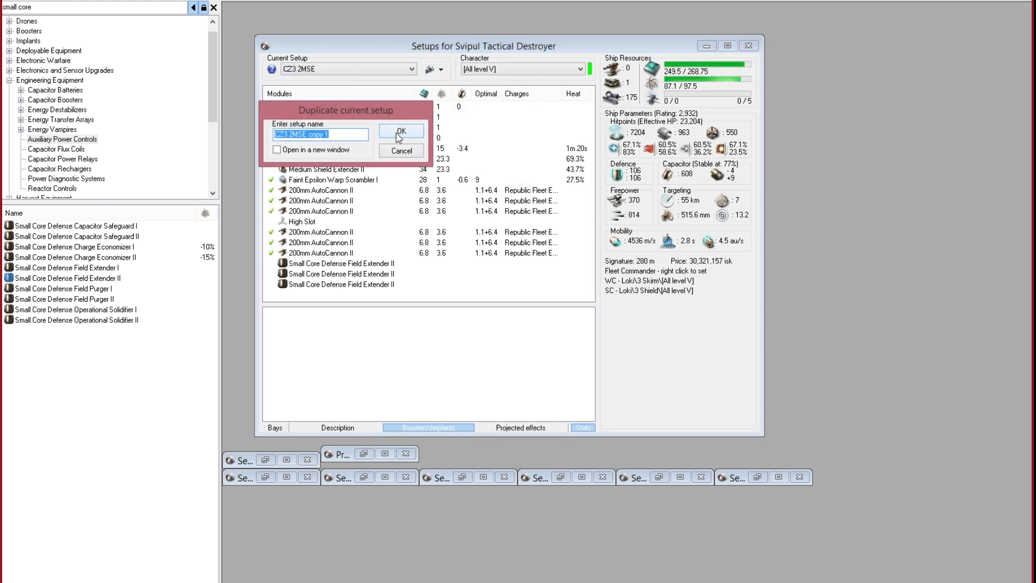
pyautogui.click(400, 130)
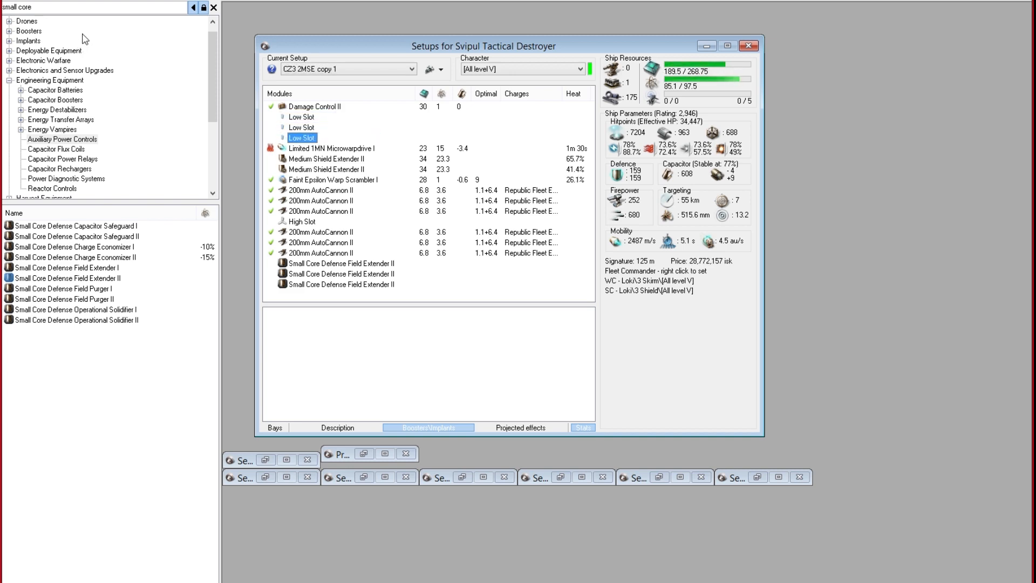
# - Fit three Power Diagnostic System II into the copy's empty low slots
pyautogui.write('pow')
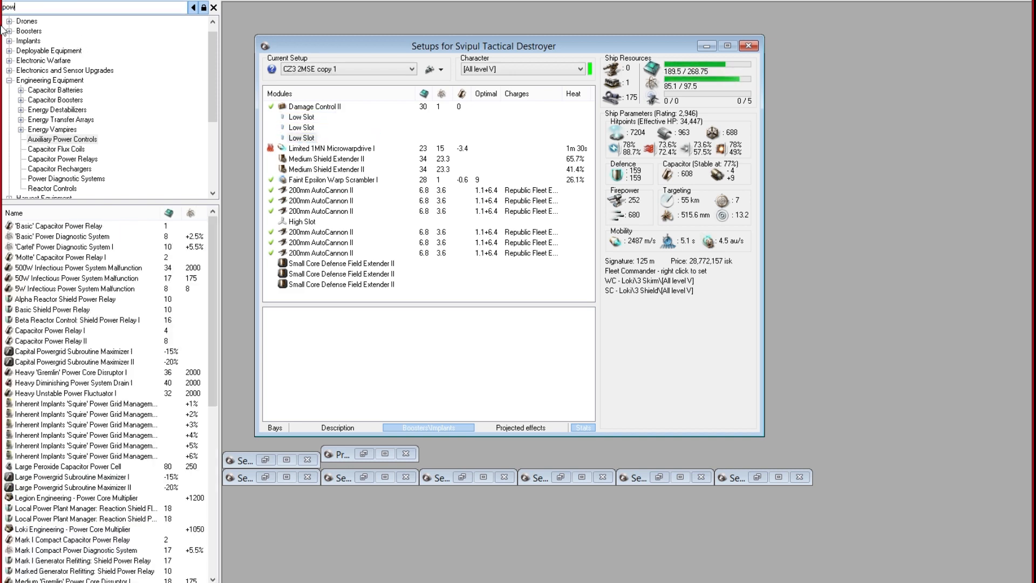
pyautogui.write('power dia')
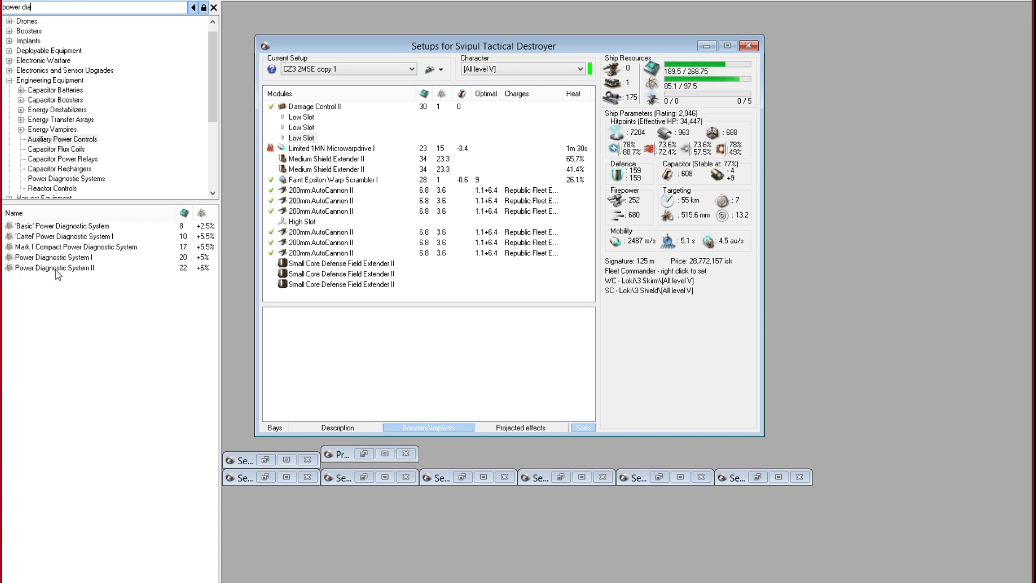
pyautogui.doubleClick(55, 268)
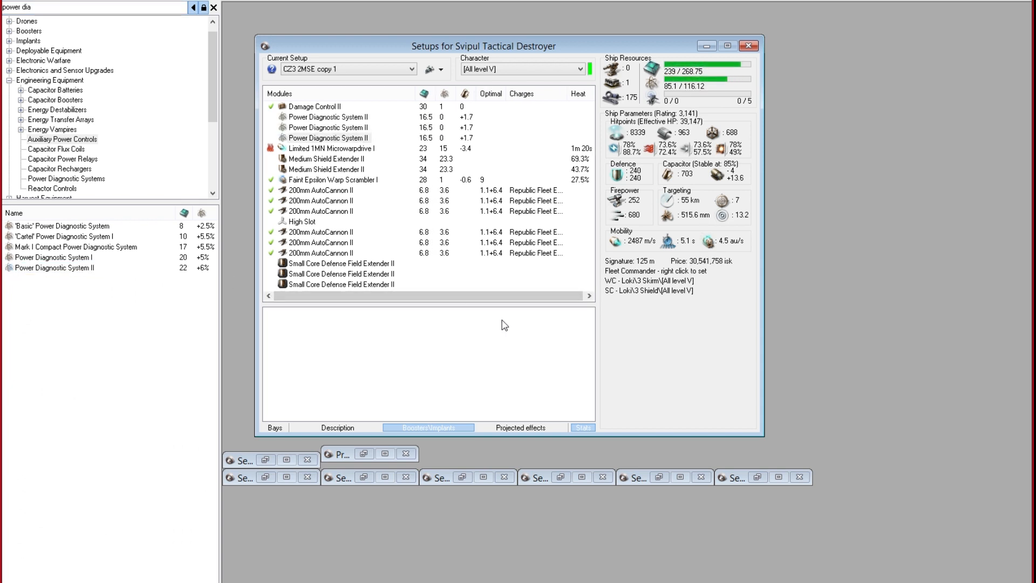
pyautogui.rightClick(328, 138)
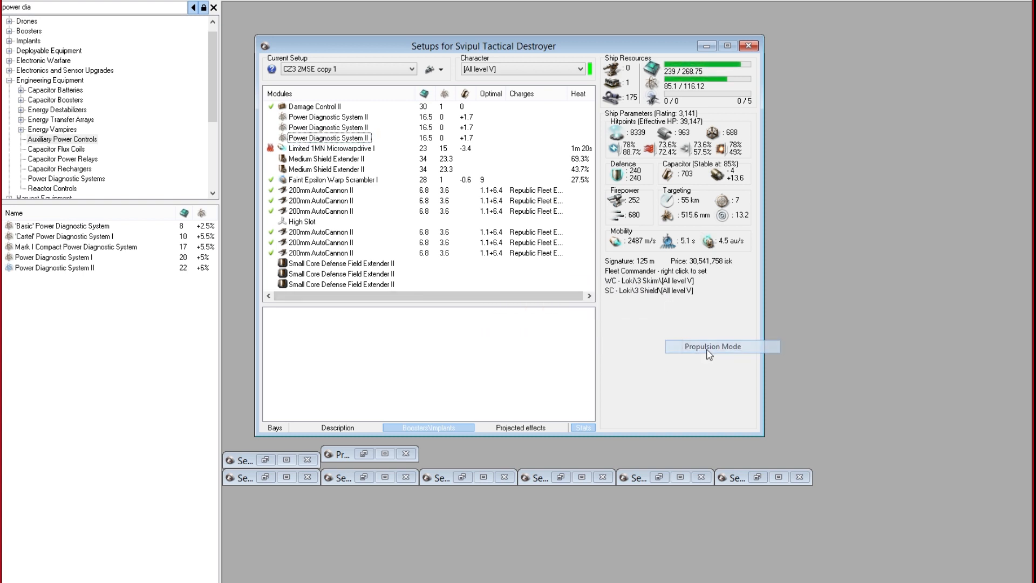
pyautogui.click(711, 346)
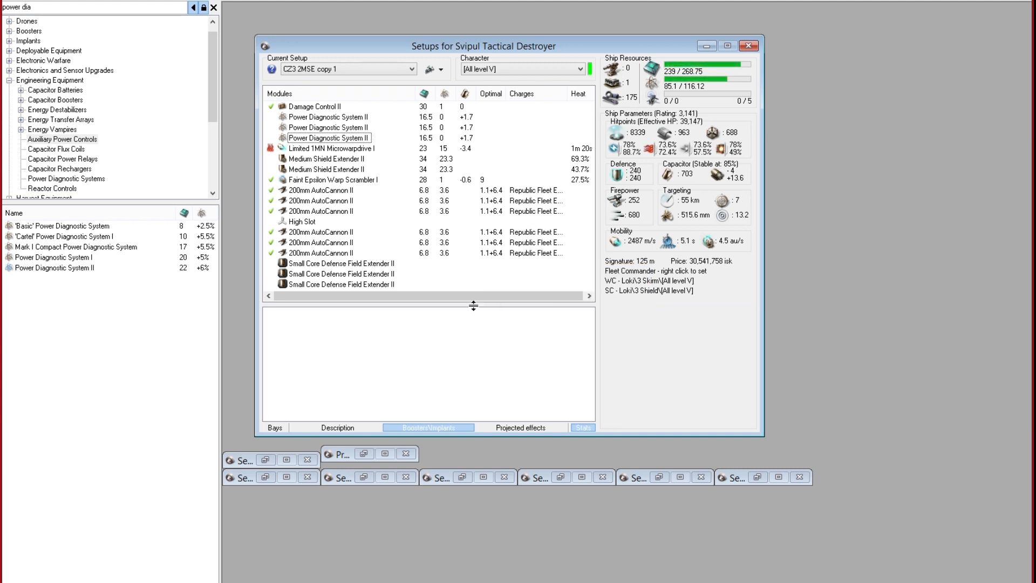
pyautogui.moveTo(481, 307)
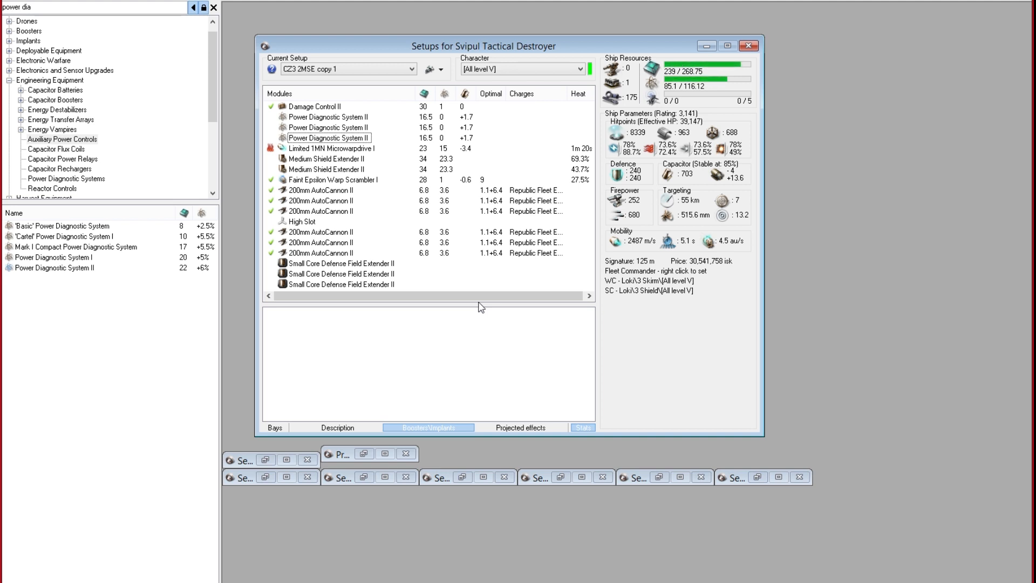
pyautogui.moveTo(660, 297)
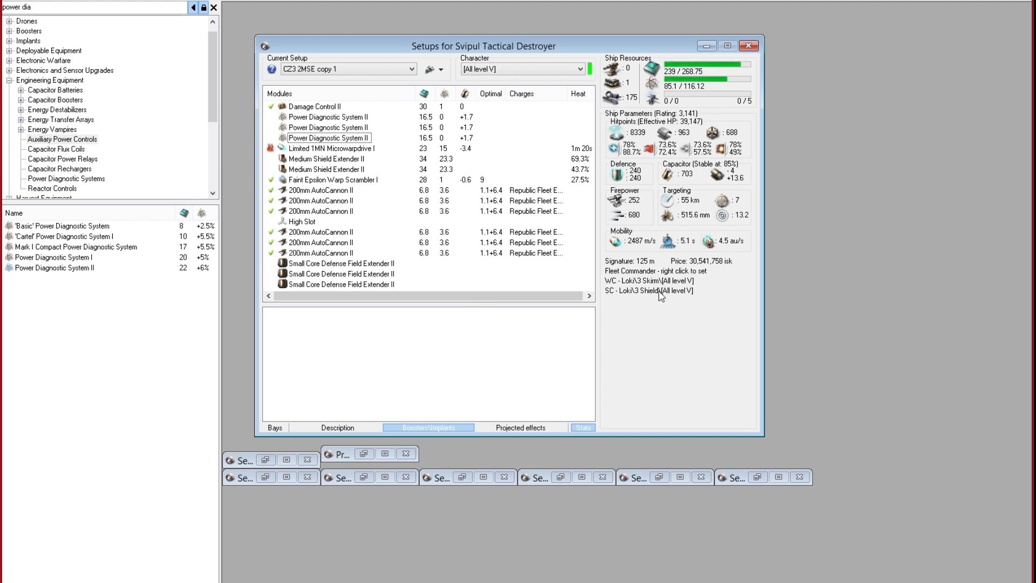
pyautogui.moveTo(615, 329)
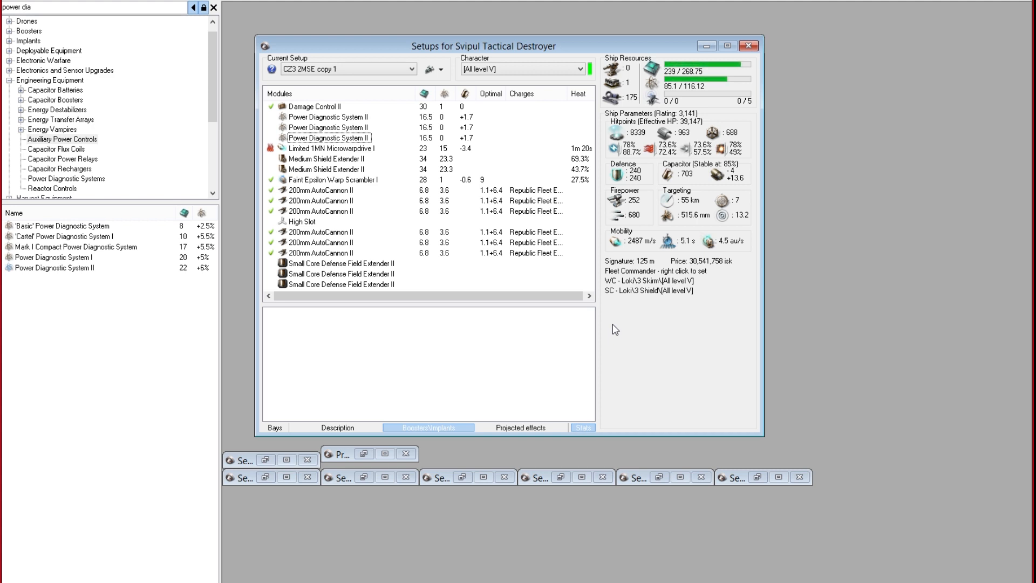
pyautogui.moveTo(612, 341)
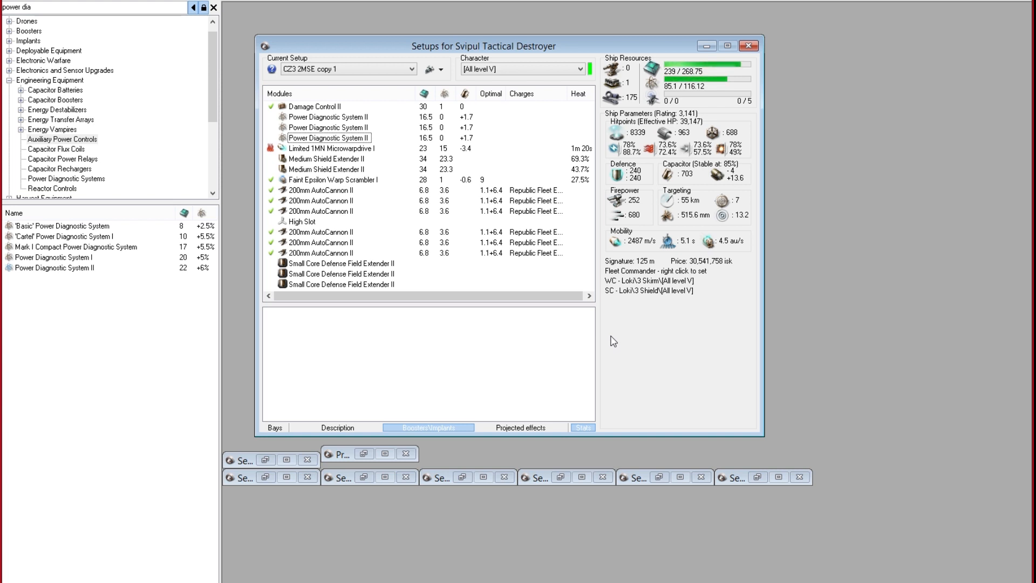
pyautogui.moveTo(475, 195)
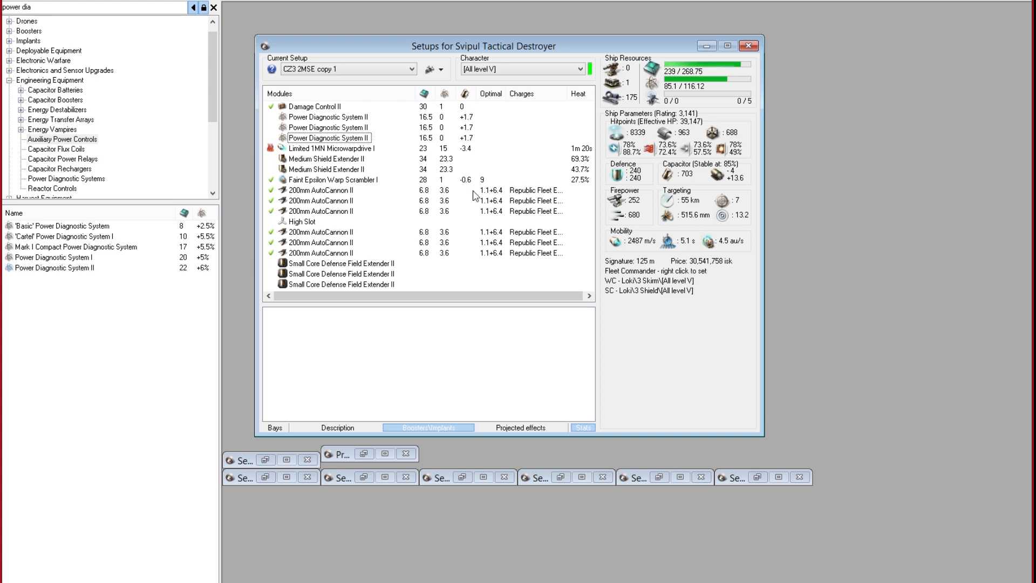
pyautogui.moveTo(512, 200)
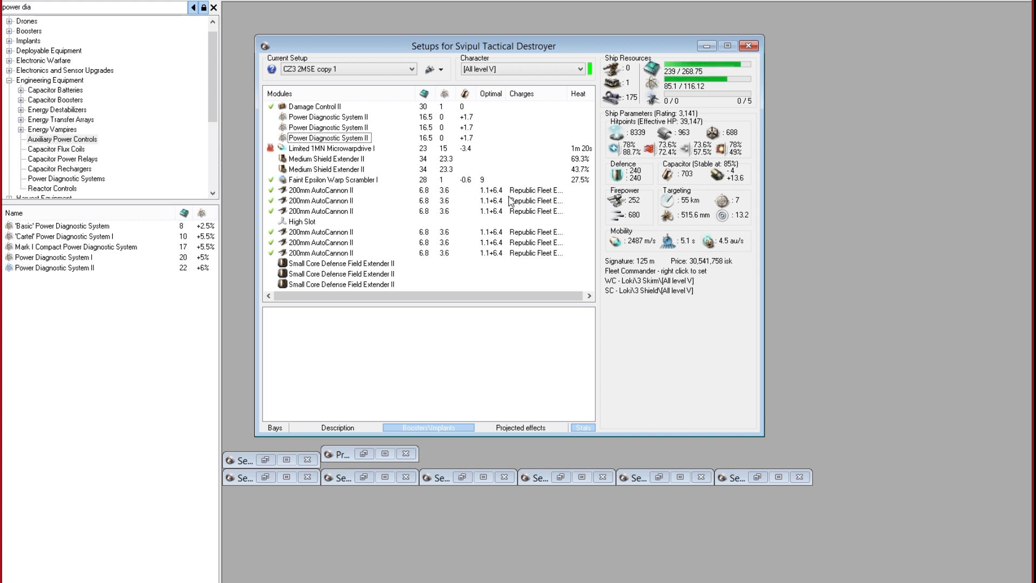
pyautogui.moveTo(651, 340)
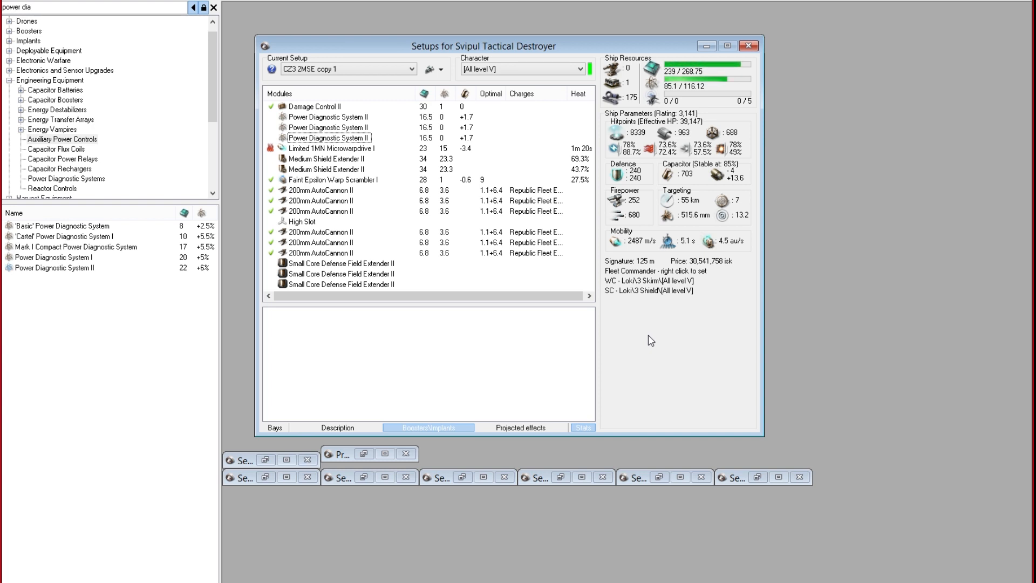
# - Switch to the CZ1 Arty setup and look up the Vigor Compact Micro Auxiliary Power Core
pyautogui.click(411, 69)
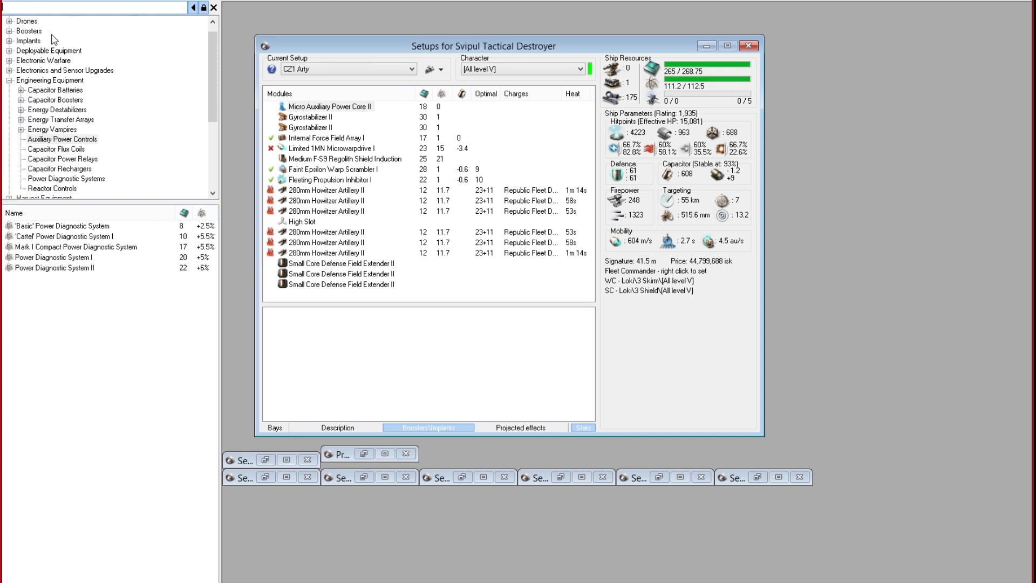
pyautogui.write('compact')
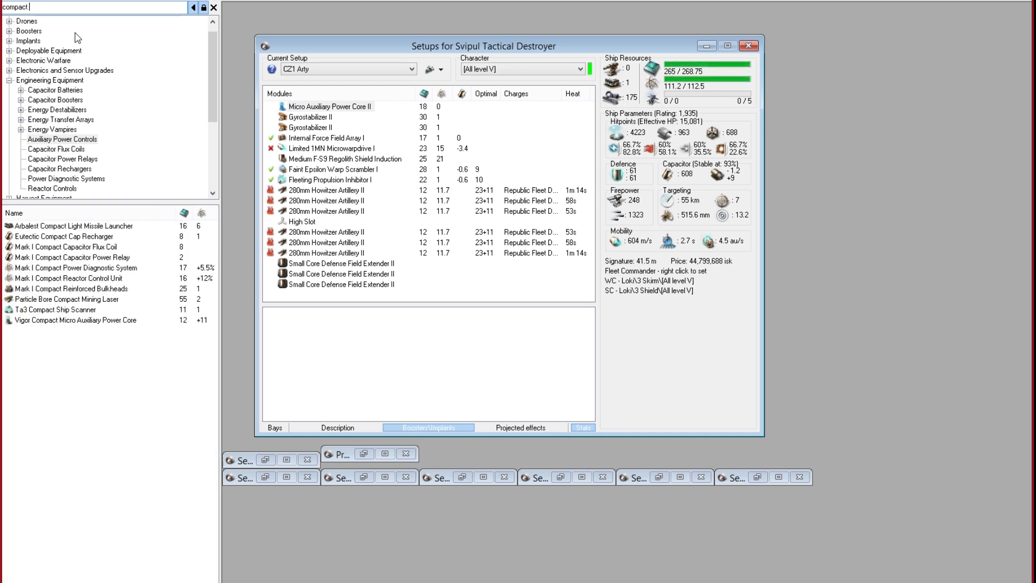
pyautogui.moveTo(80, 27)
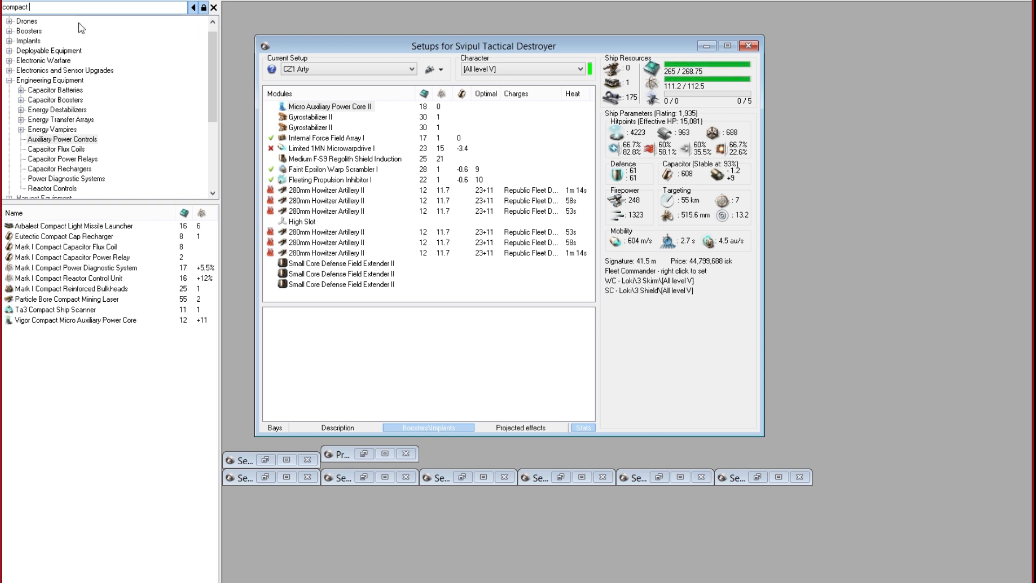
pyautogui.moveTo(58, 326)
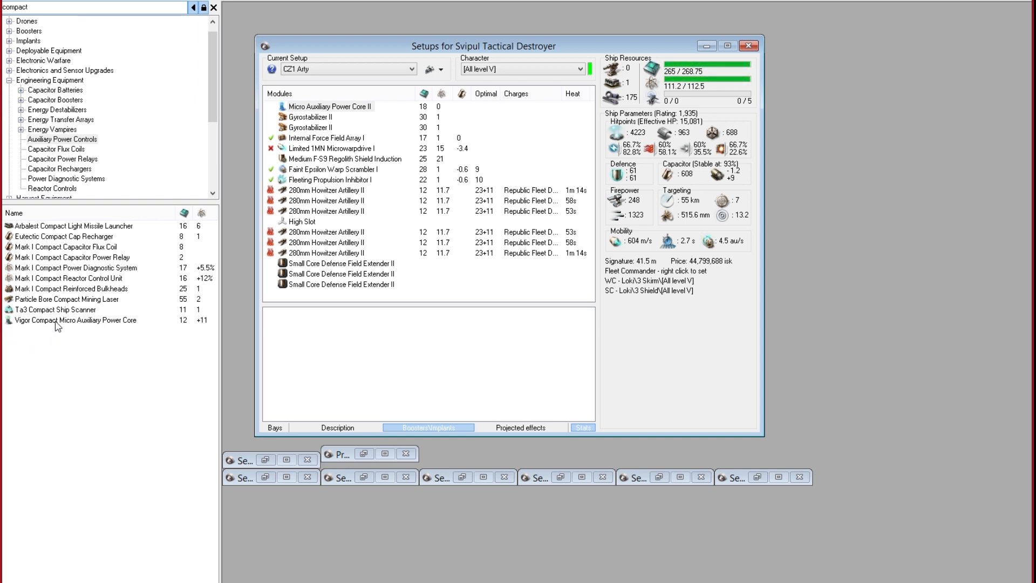
pyautogui.rightClick(74, 320)
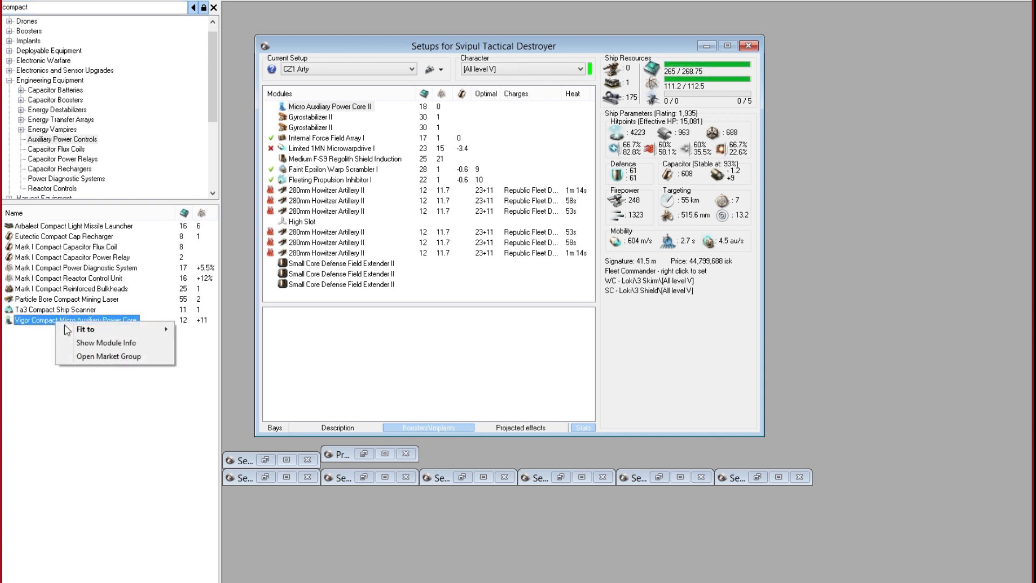
pyautogui.moveTo(43, 333)
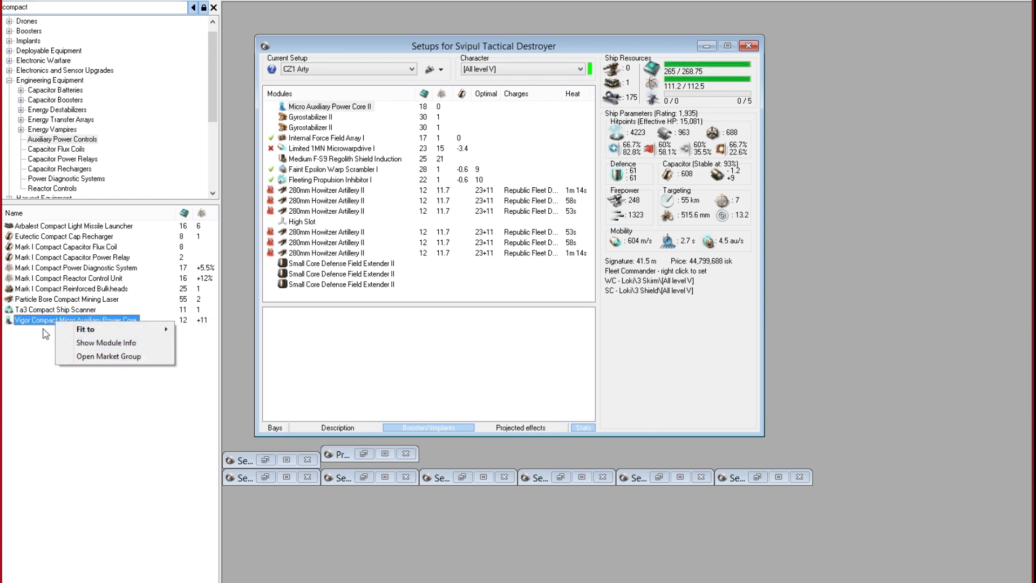
pyautogui.click(86, 344)
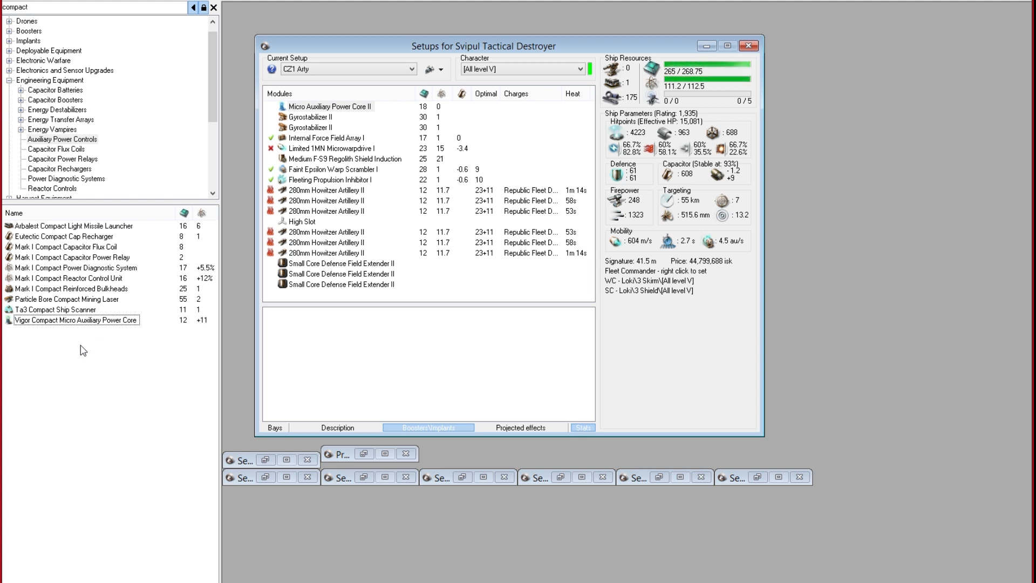
pyautogui.moveTo(66, 330)
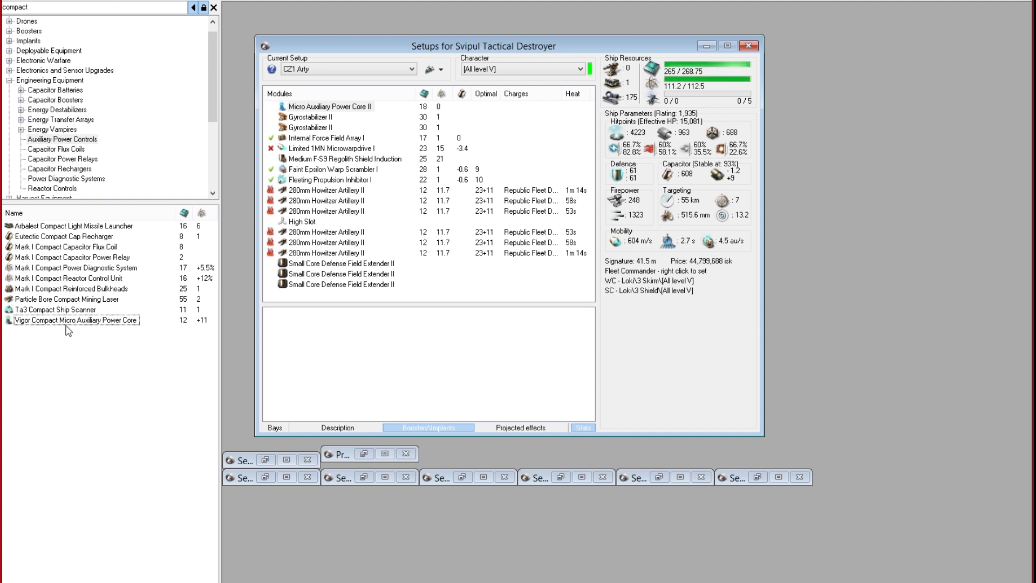
pyautogui.click(330, 106)
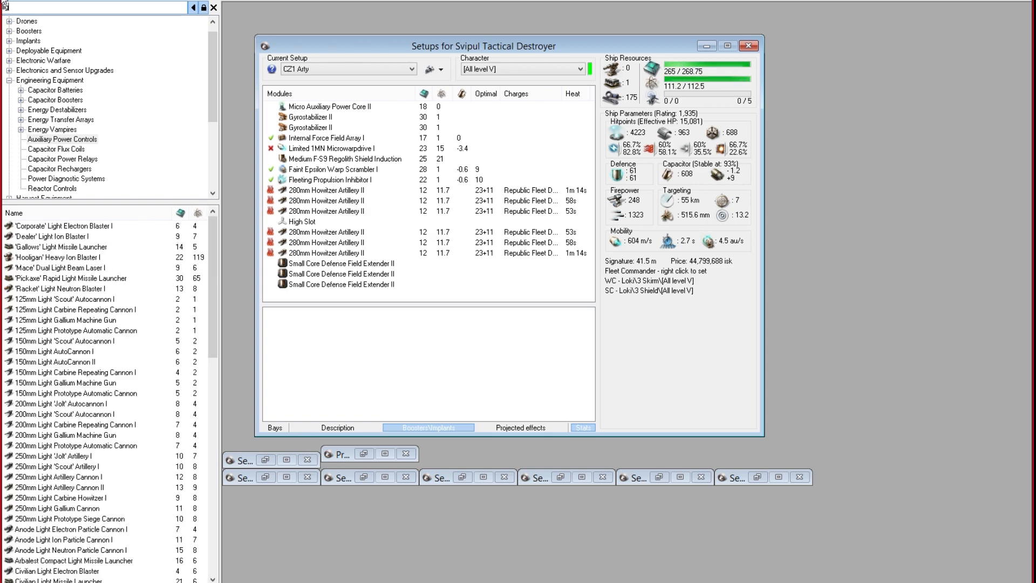
# - Filter the module list to 'light missile' launchers
pyautogui.write('light missile')
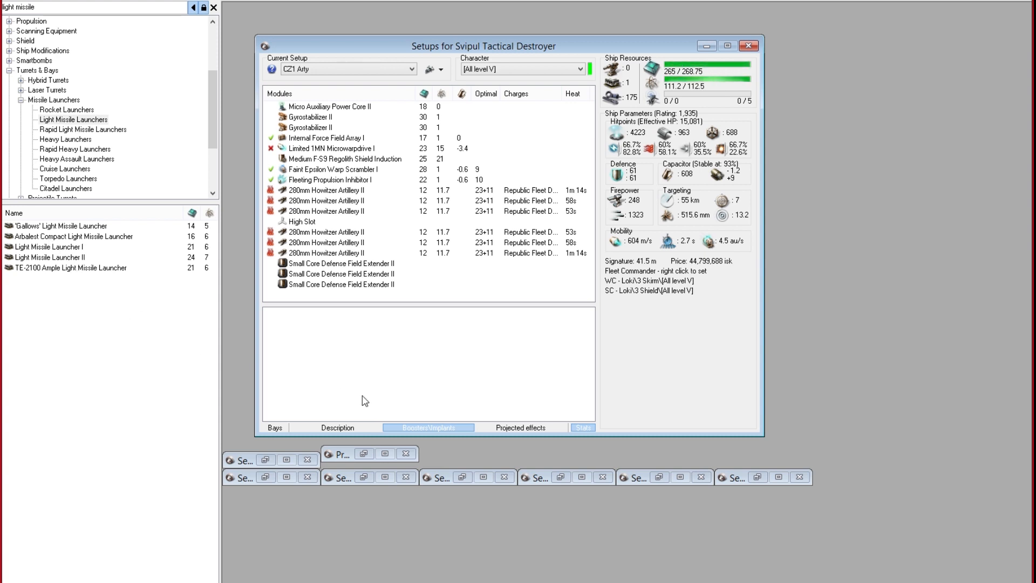
pyautogui.moveTo(65, 230)
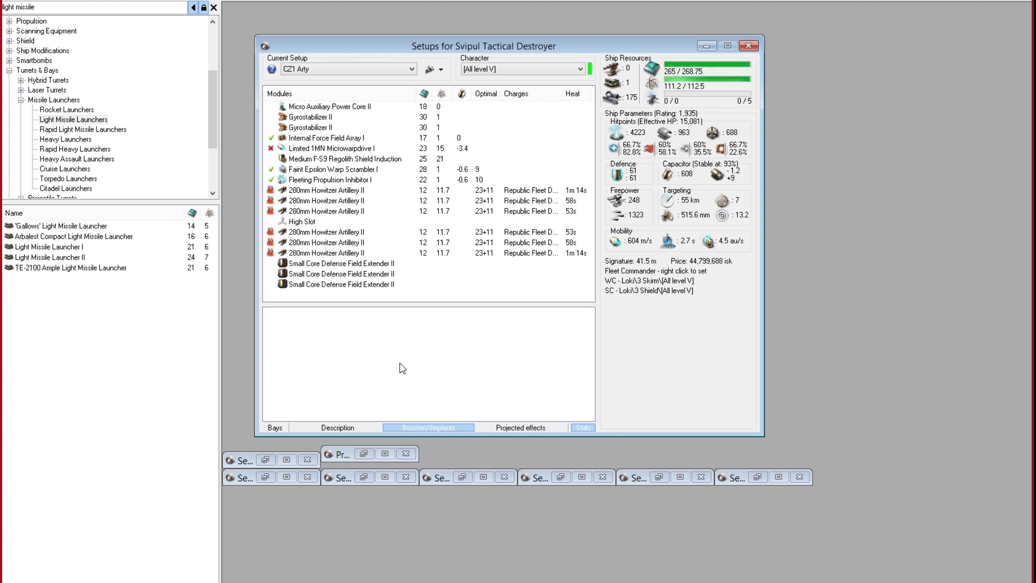
pyautogui.moveTo(197, 374)
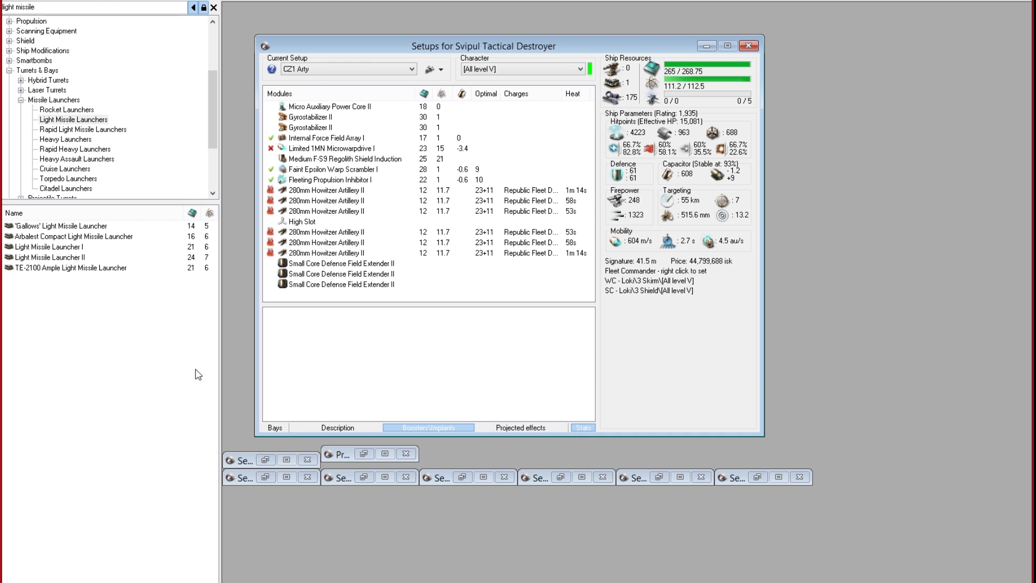
pyautogui.click(73, 236)
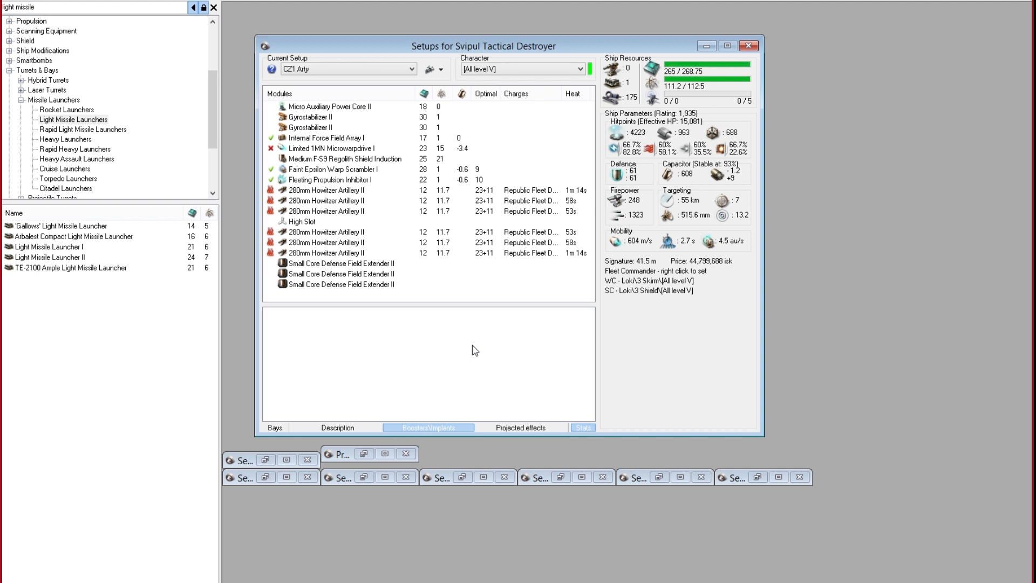
pyautogui.moveTo(467, 362)
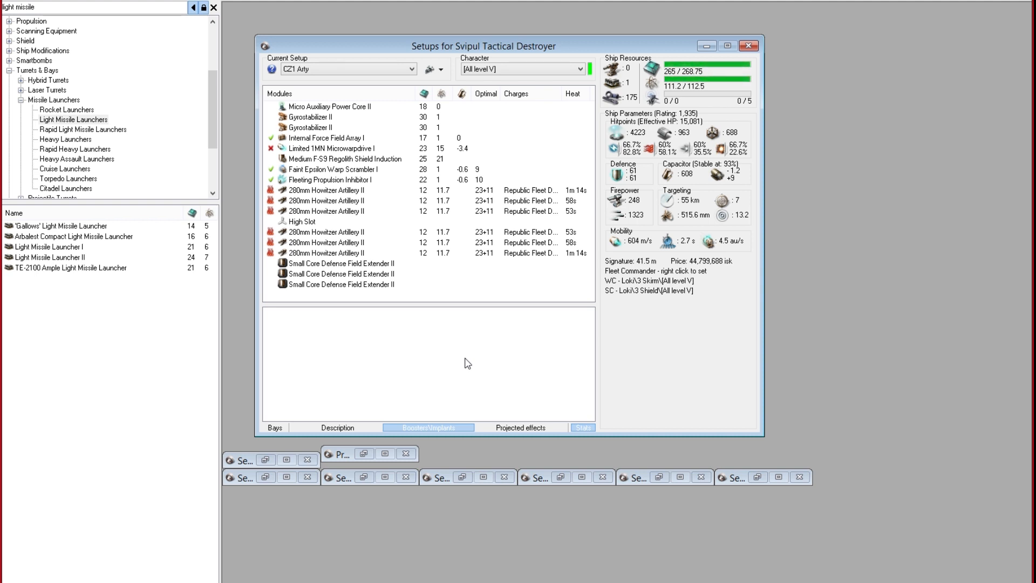